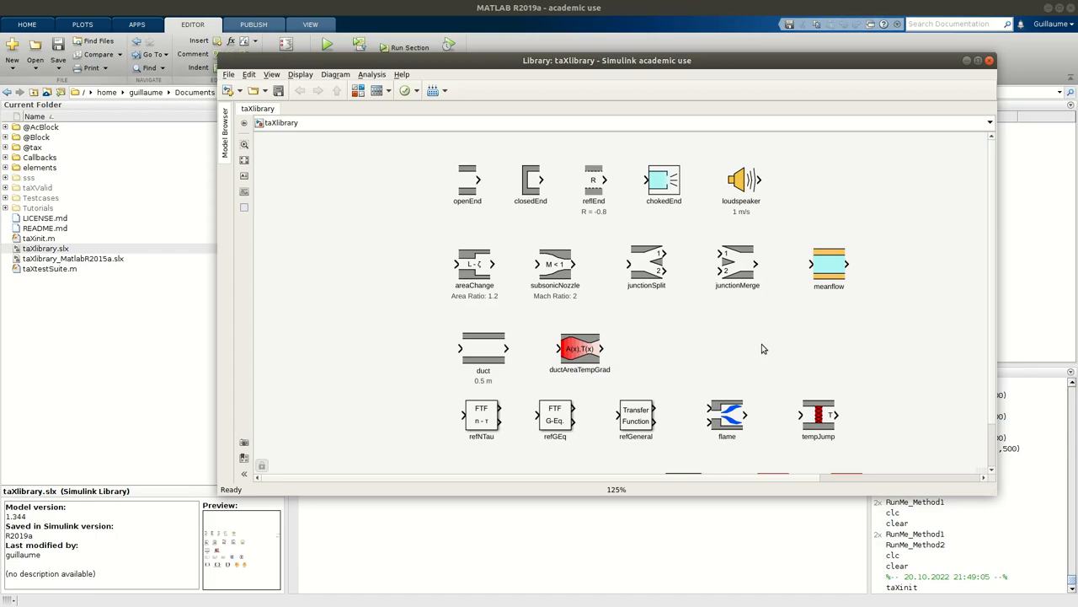
{"action": "mouse_move", "coordinate": [458, 123]}
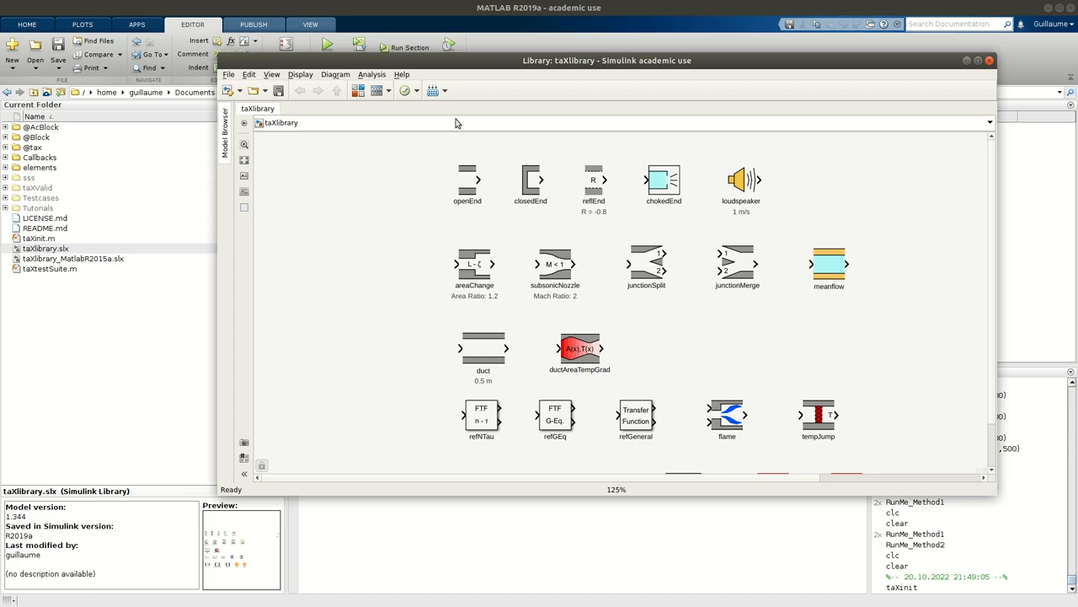
{"action": "mouse_move", "coordinate": [47, 303]}
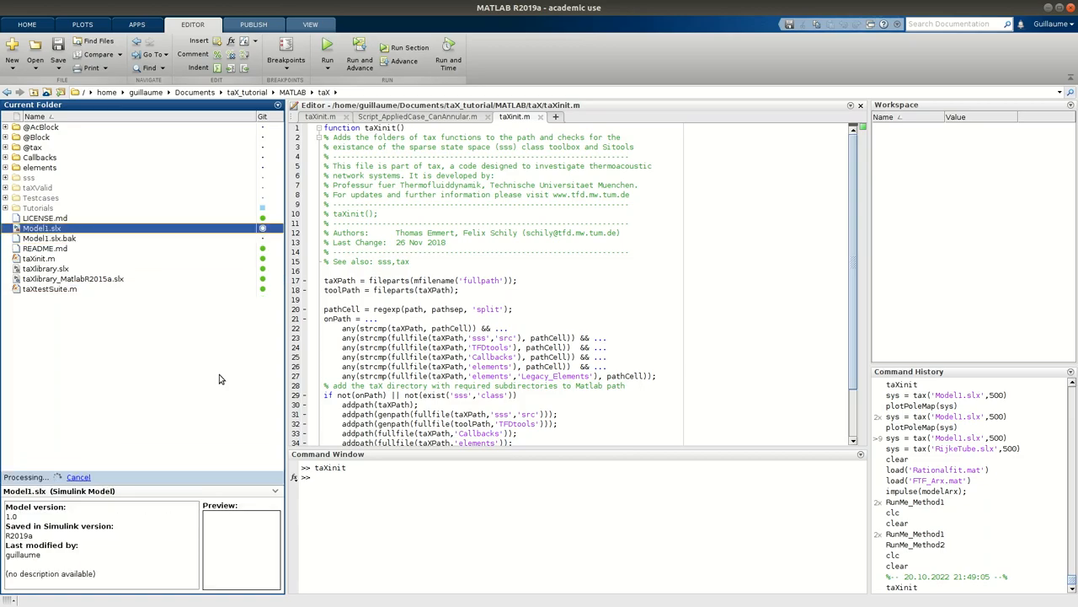
Open the blank Model1 Simulink model from the Current Folder browser
{"action": "double_click", "coordinate": [40, 228]}
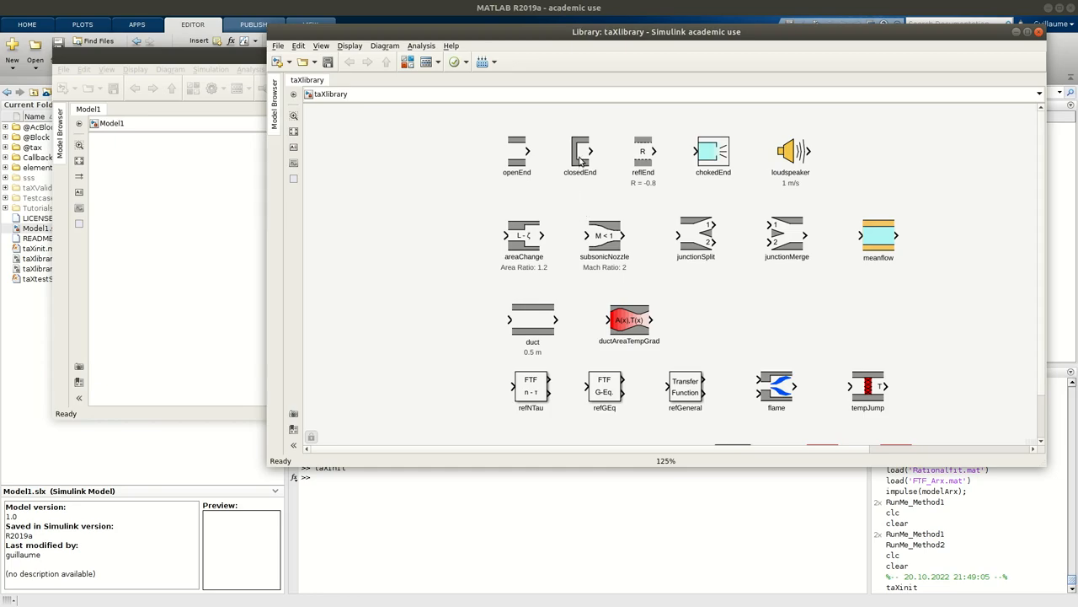
Place a closedEnd, a 0.5 m duct and a second end block from taXlibrary into Model1
{"action": "left_click", "coordinate": [580, 155]}
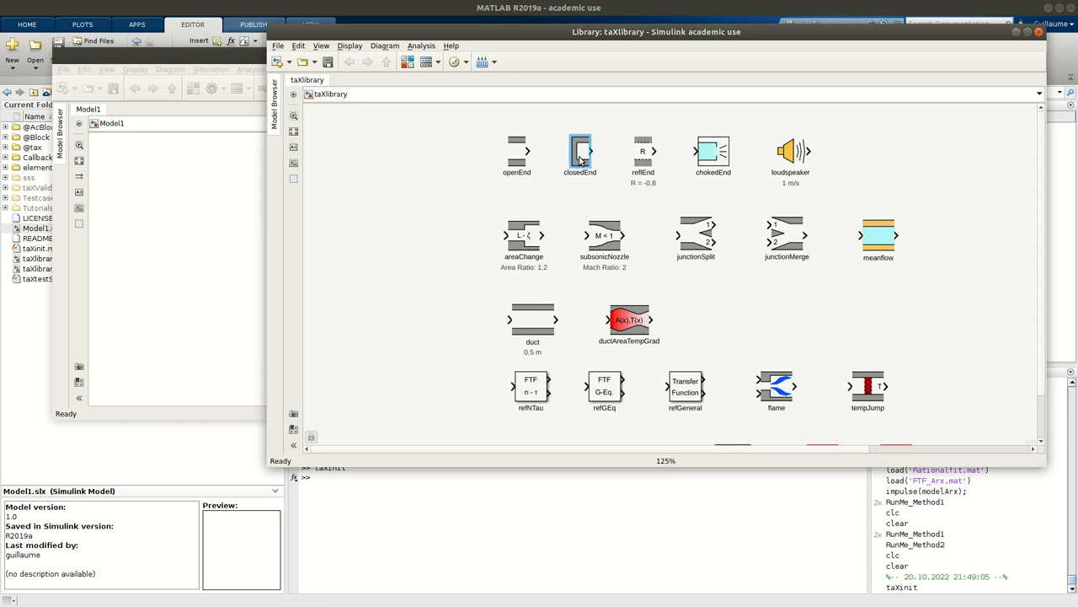
{"action": "right_click", "coordinate": [579, 152]}
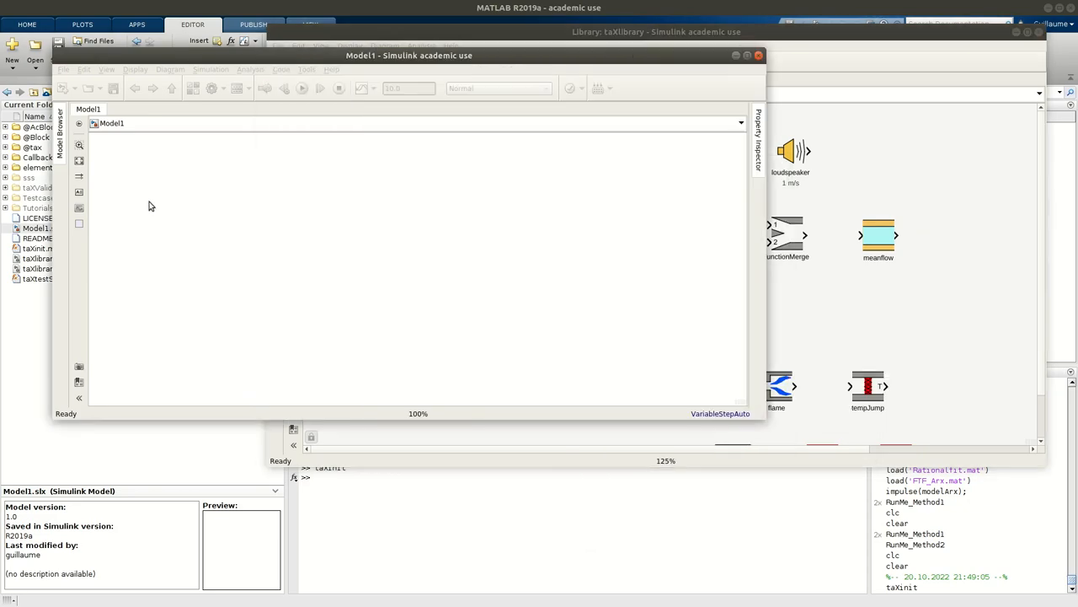
{"action": "mouse_move", "coordinate": [182, 220]}
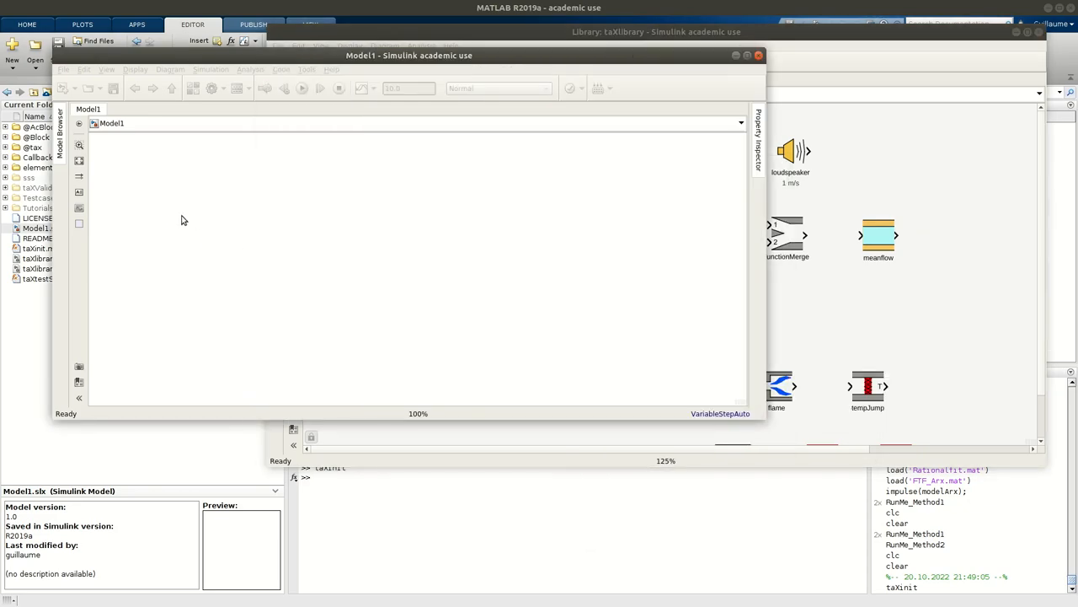
{"action": "mouse_move", "coordinate": [244, 199]}
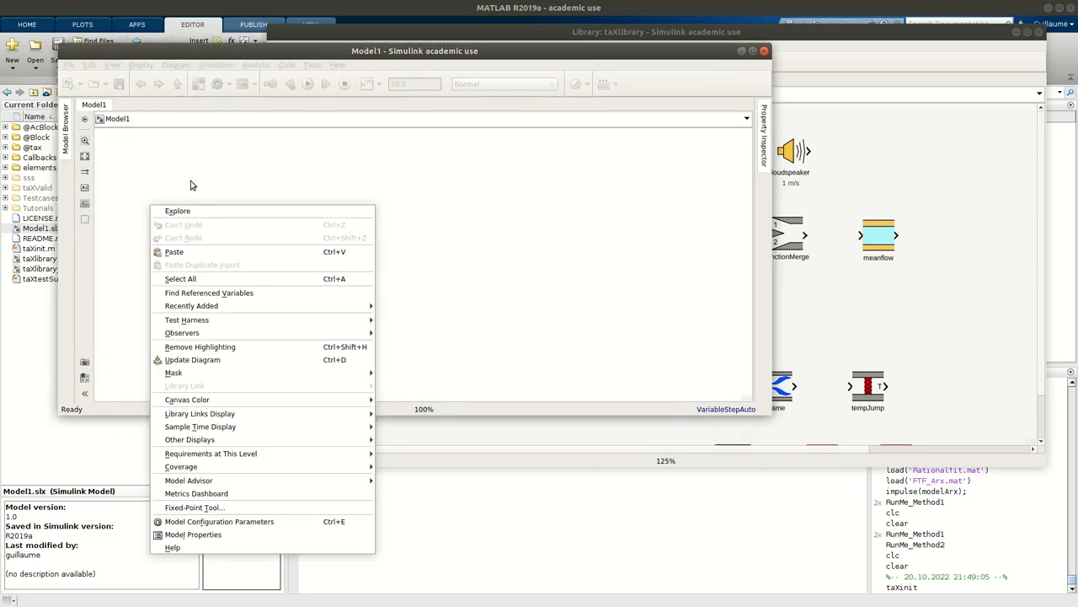
{"action": "left_click", "coordinate": [174, 252]}
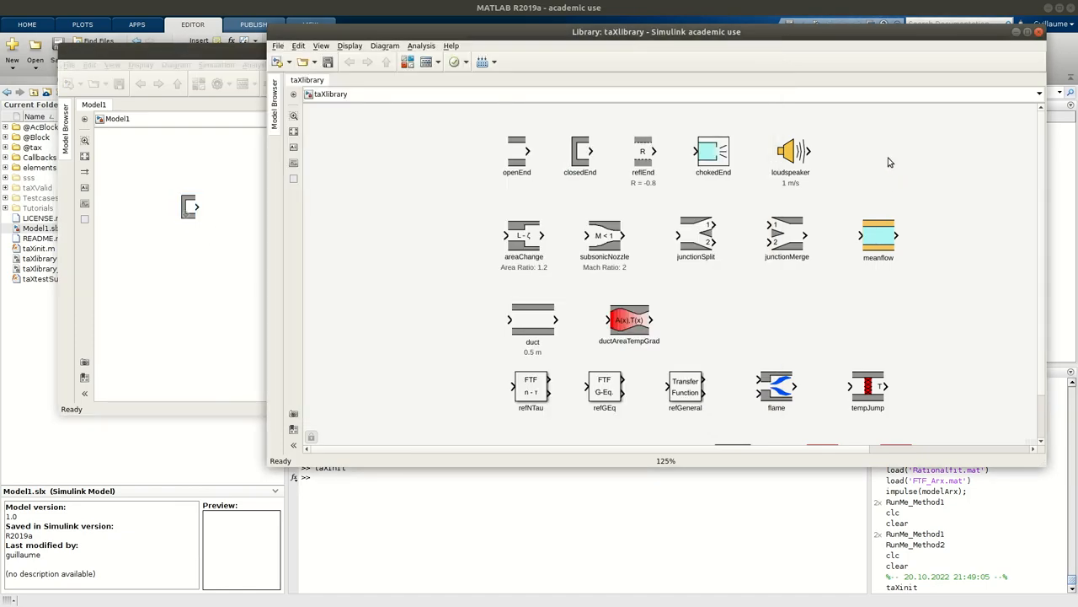
{"action": "left_click", "coordinate": [516, 152]}
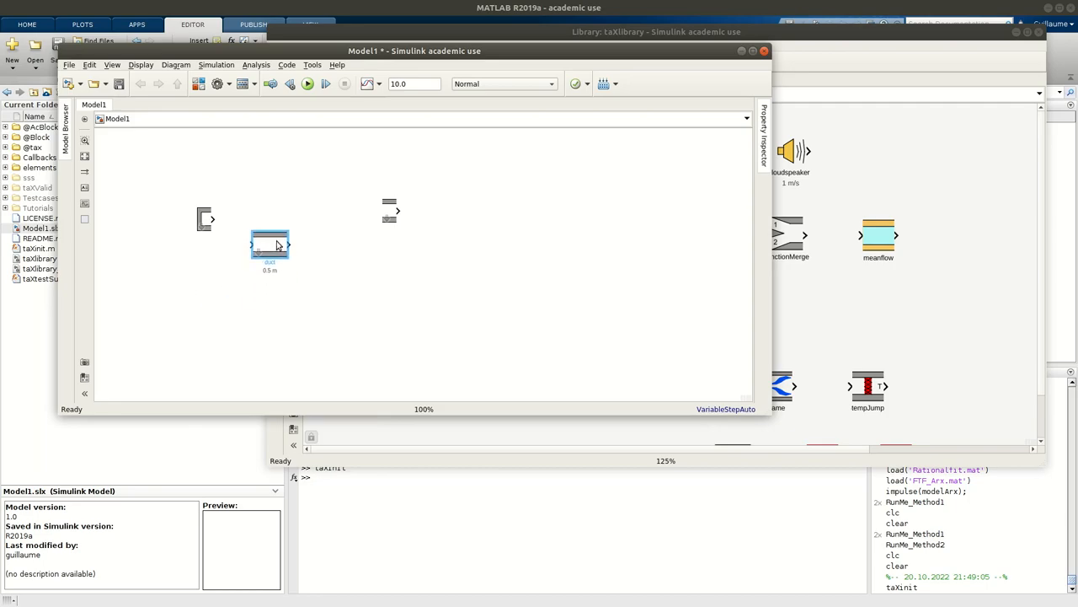
{"action": "left_click_drag", "start_coordinate": [270, 244], "coordinate": [260, 220]}
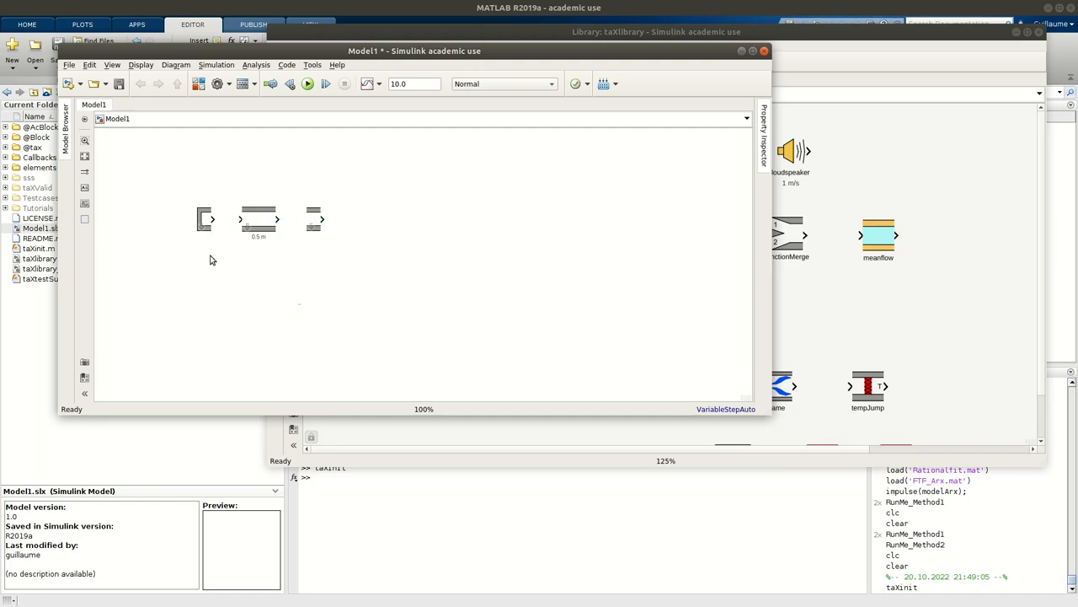
Review and confirm the closedEnd block's parameters
{"action": "double_click", "coordinate": [204, 219]}
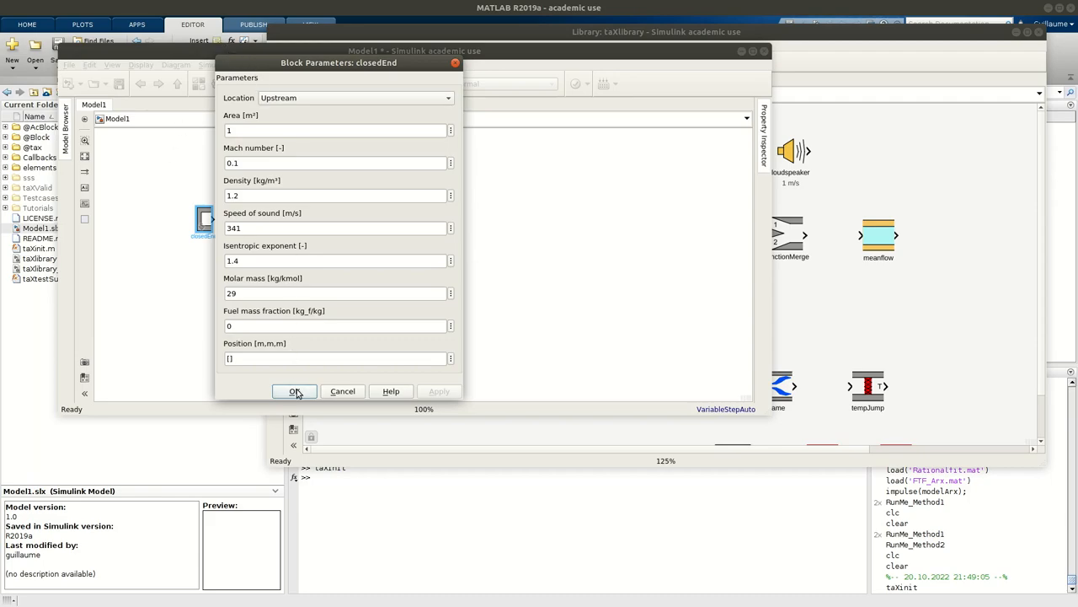
{"action": "left_click", "coordinate": [295, 391]}
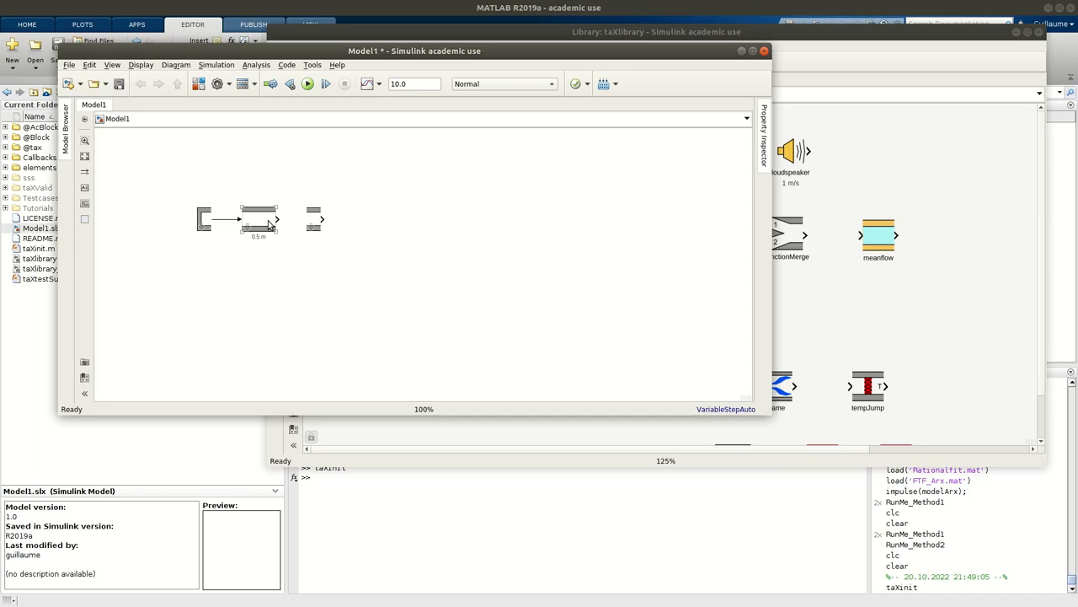
Enter a duct length of 0.75 m and leave propagation of equivalence ratio enabled
{"action": "double_click", "coordinate": [259, 220]}
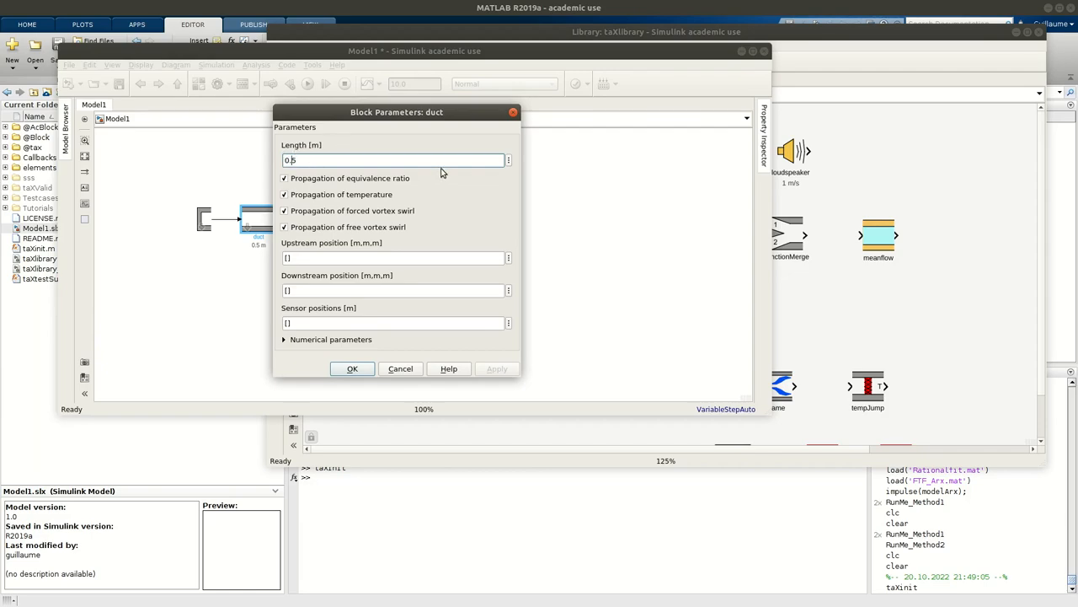
{"action": "type", "text": "0.75"}
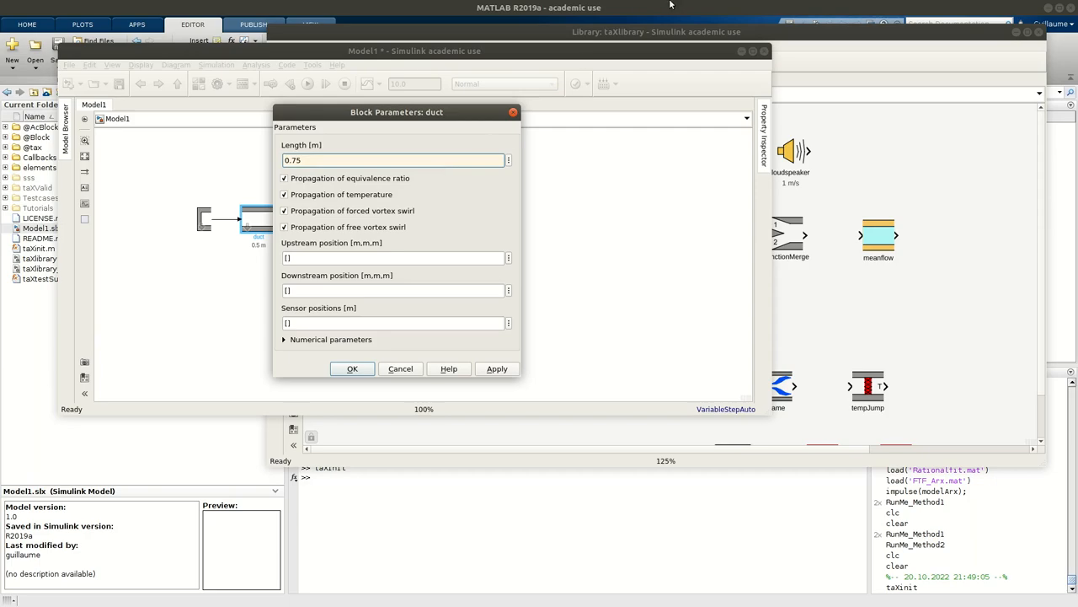
{"action": "left_click", "coordinate": [283, 179]}
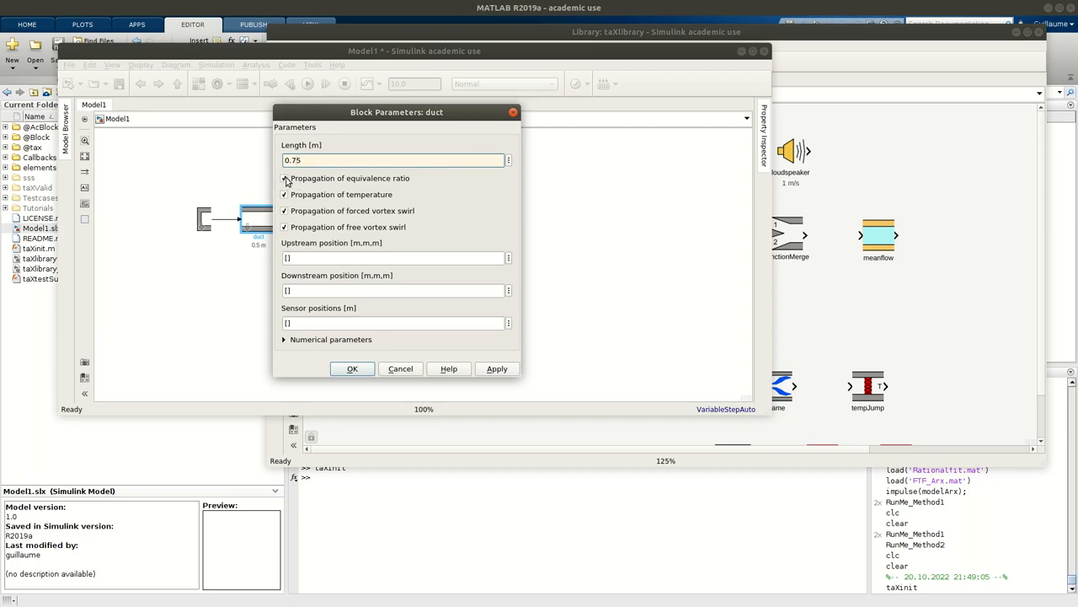
{"action": "left_click", "coordinate": [284, 178]}
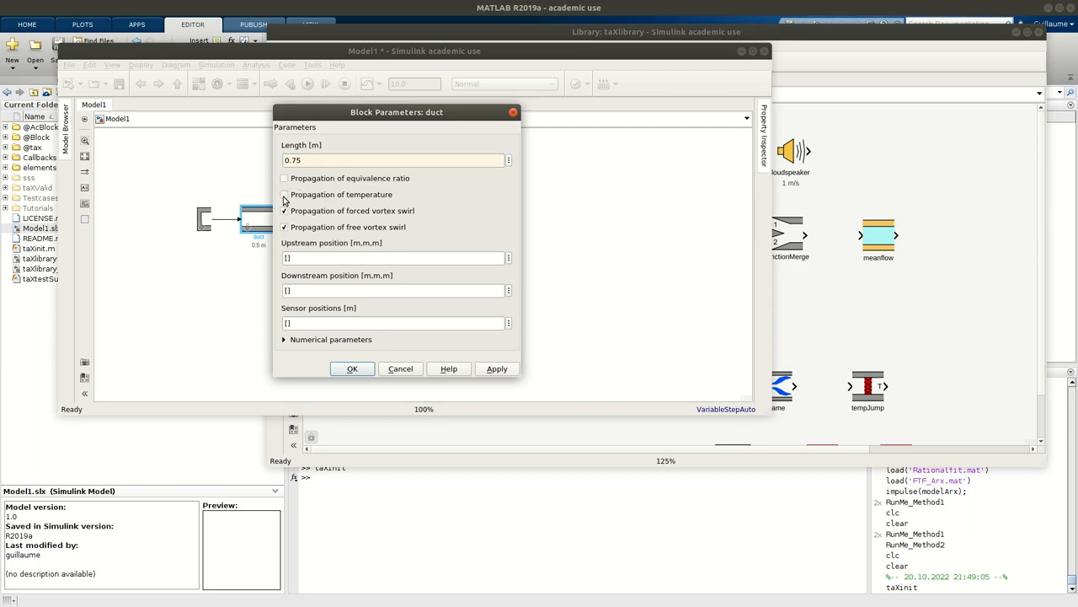
{"action": "left_click", "coordinate": [284, 179]}
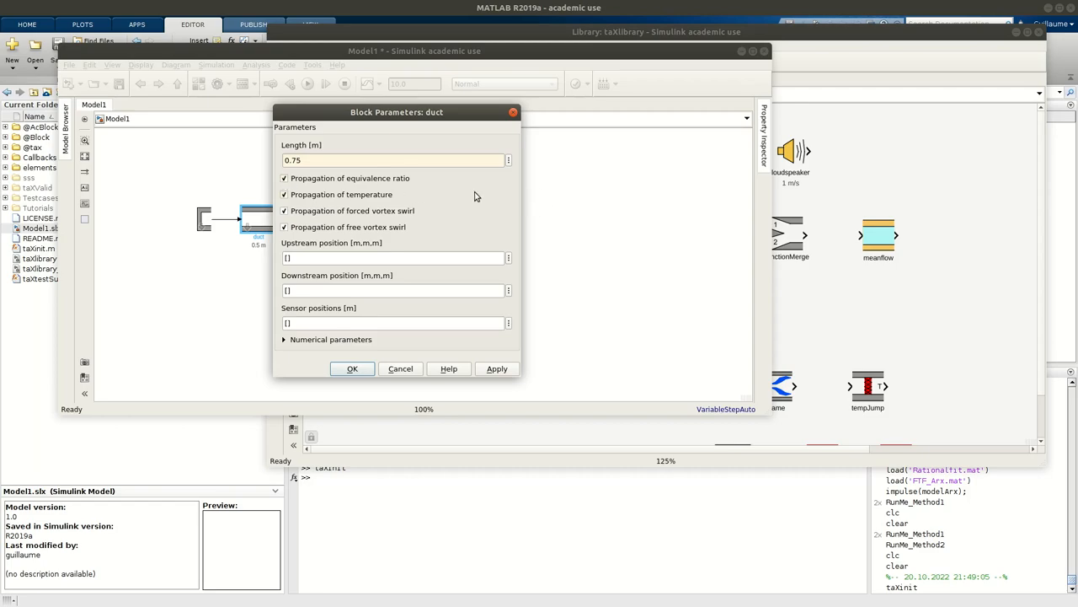
{"action": "mouse_move", "coordinate": [448, 213]}
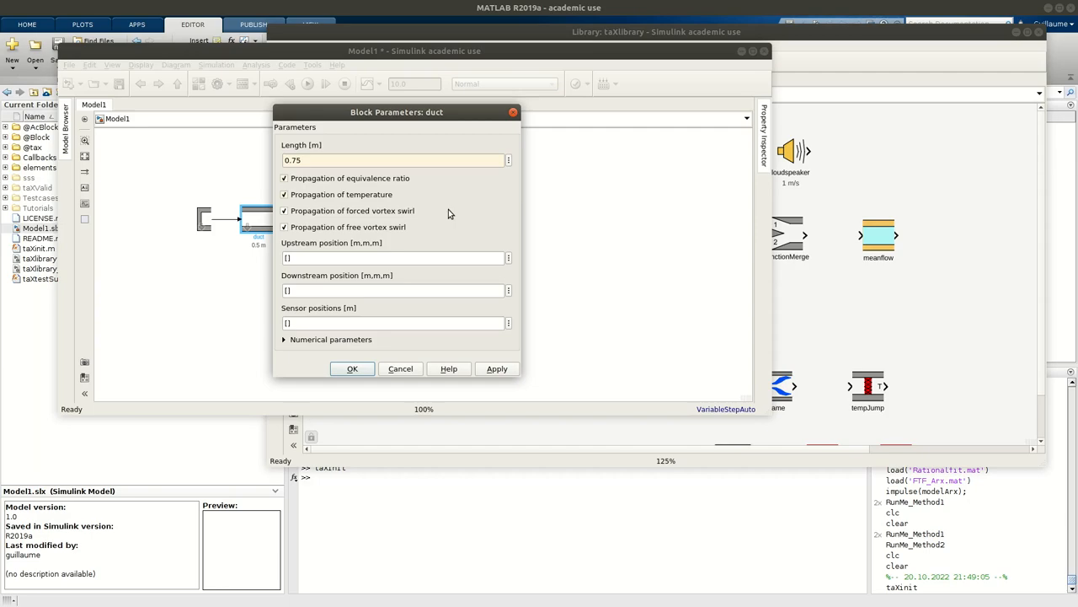
{"action": "mouse_move", "coordinate": [290, 246]}
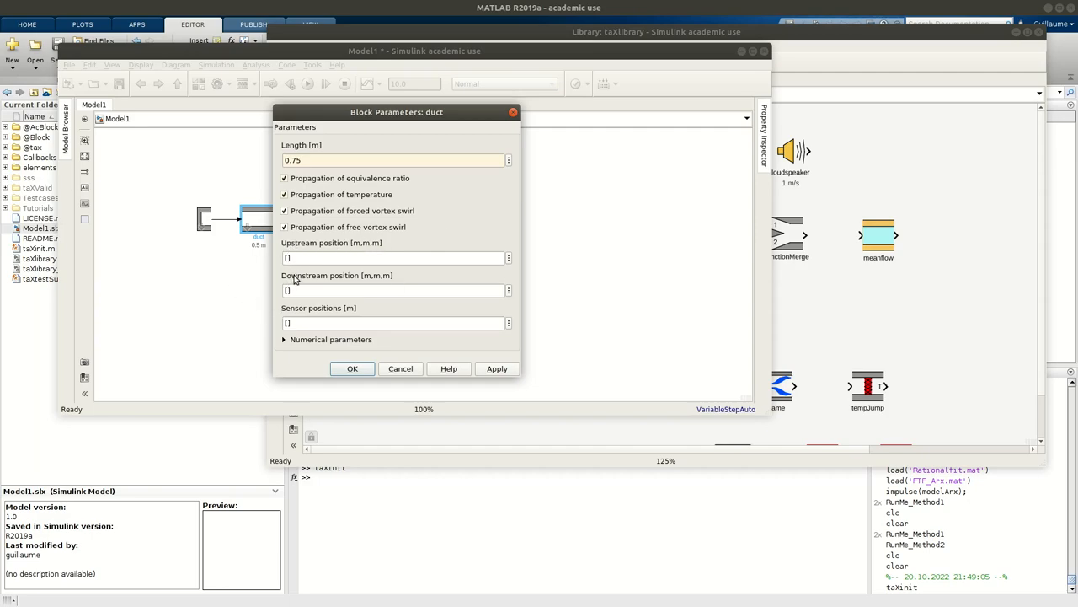
{"action": "mouse_move", "coordinate": [394, 280]}
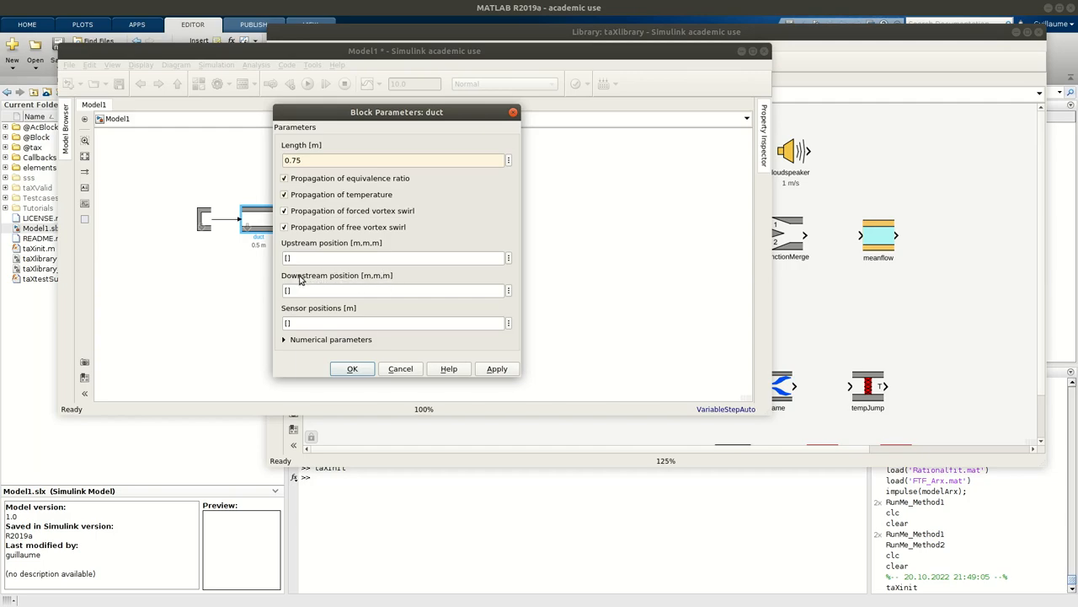
{"action": "mouse_move", "coordinate": [319, 286]}
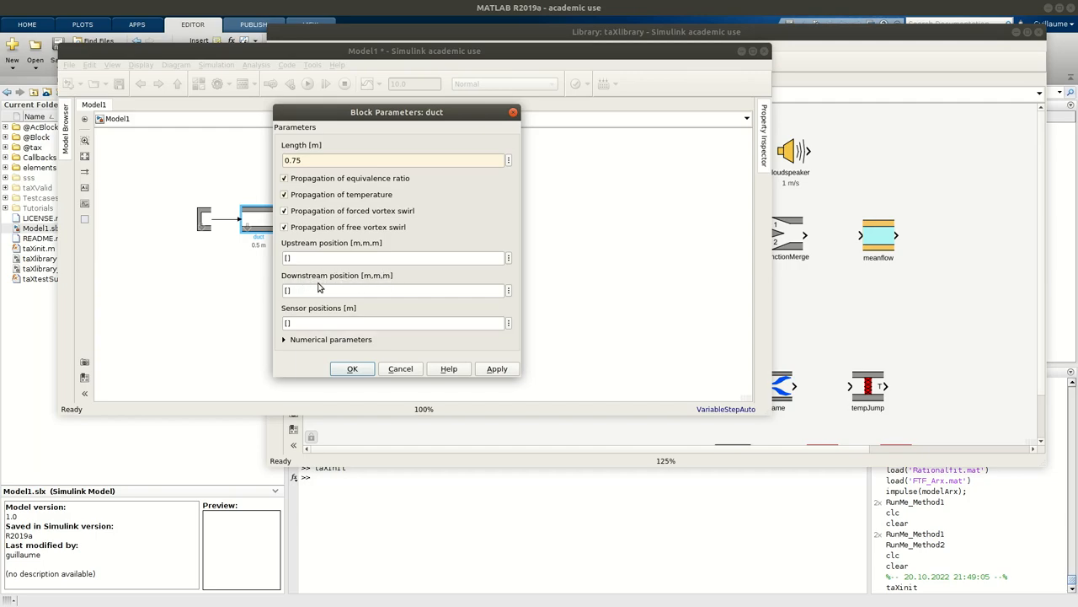
Review the duct's numerical parameters, keeping the upwind scheme order at 3 and the wave resolution
{"action": "left_click", "coordinate": [285, 338]}
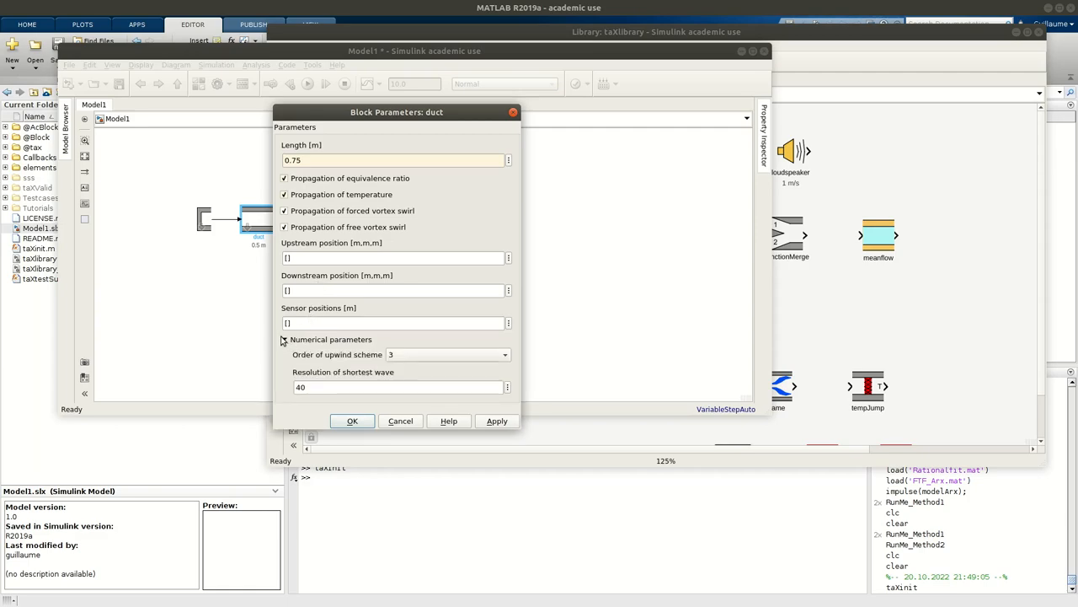
{"action": "left_click", "coordinate": [284, 340]}
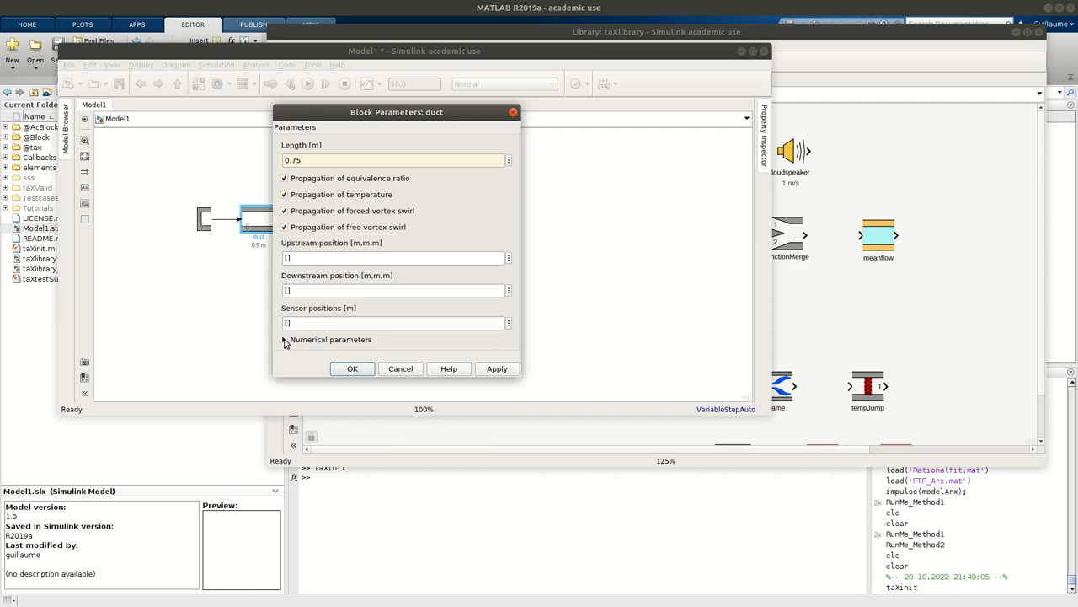
{"action": "left_click", "coordinate": [285, 338]}
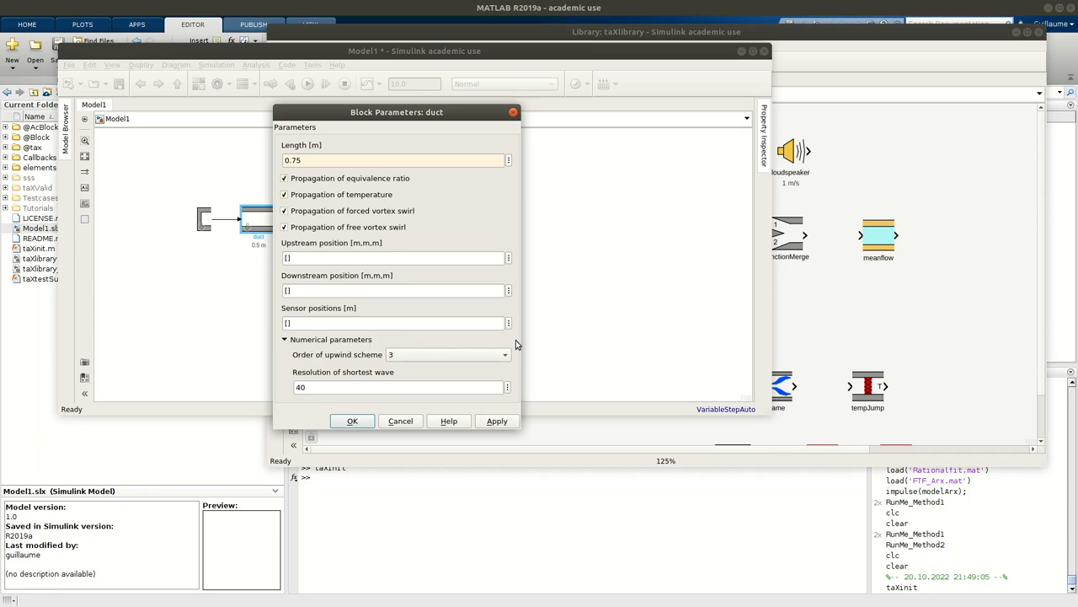
{"action": "mouse_move", "coordinate": [516, 404]}
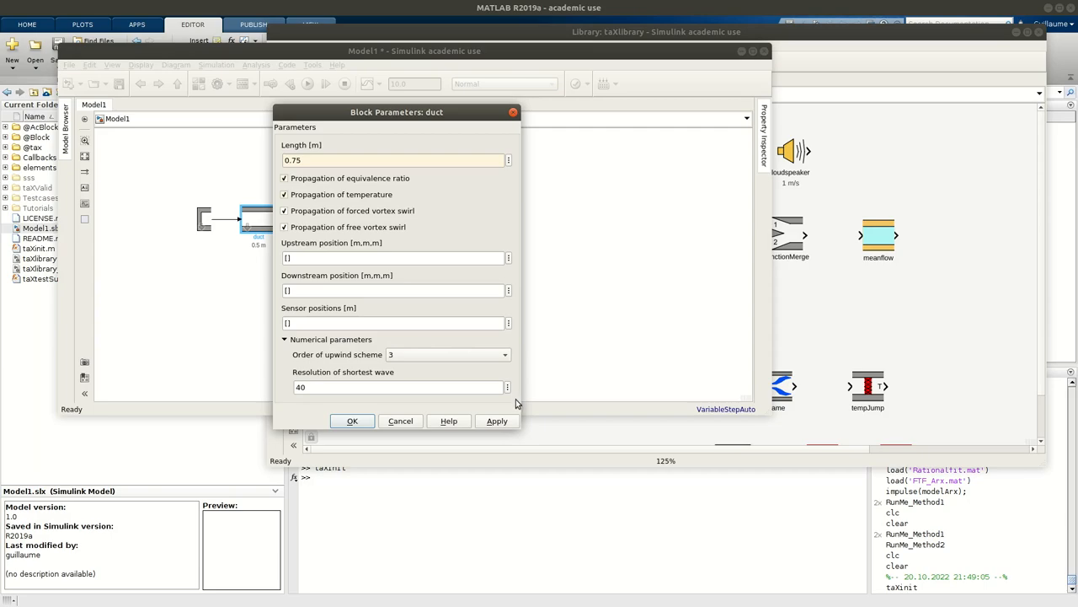
{"action": "mouse_move", "coordinate": [516, 409]}
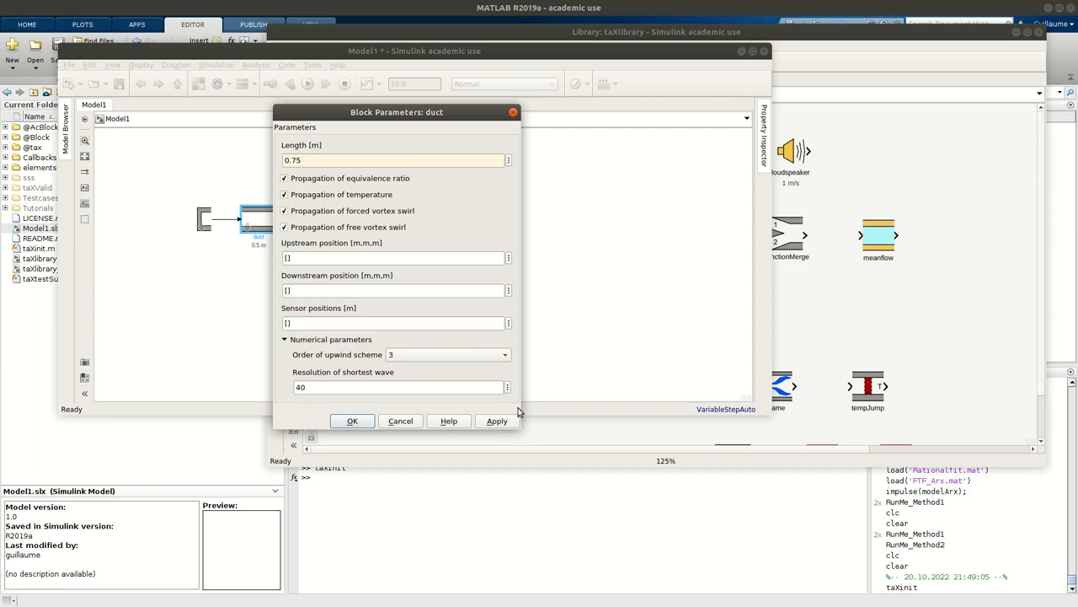
{"action": "left_click", "coordinate": [505, 354]}
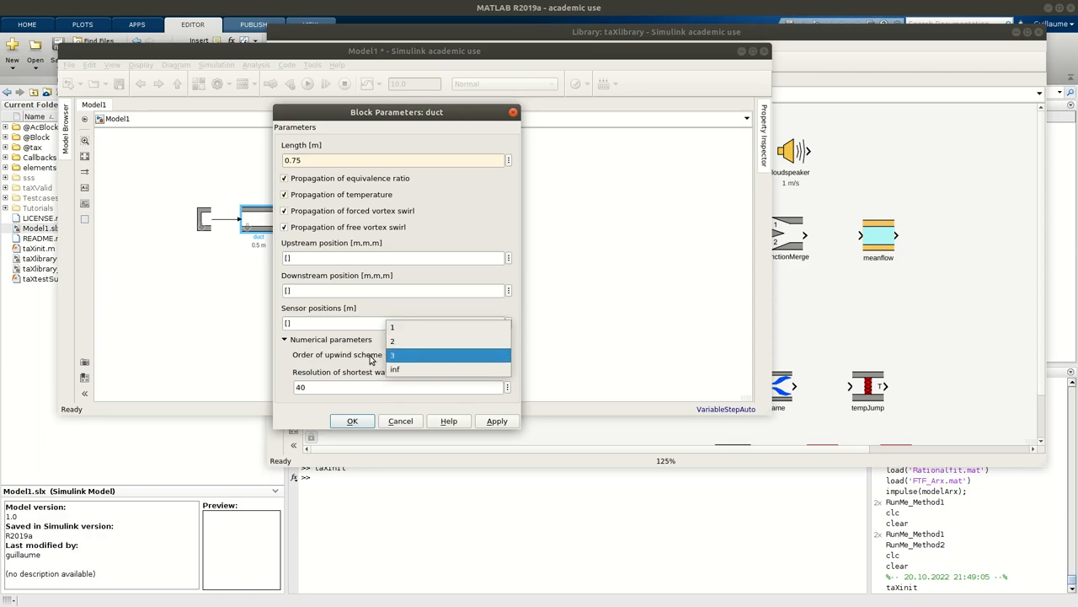
{"action": "left_click", "coordinate": [391, 354]}
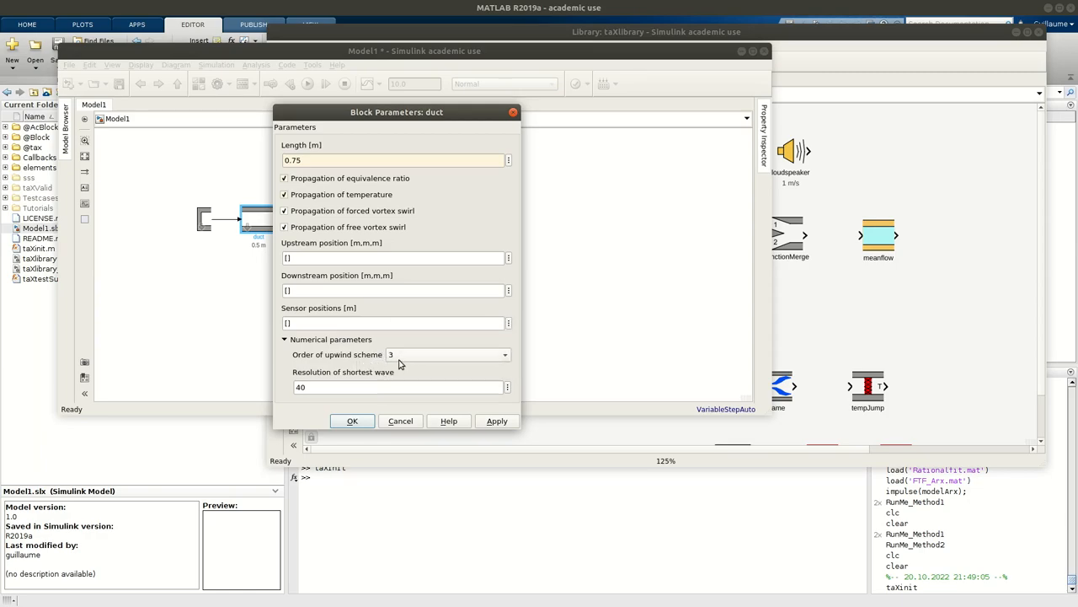
{"action": "mouse_move", "coordinate": [372, 364]}
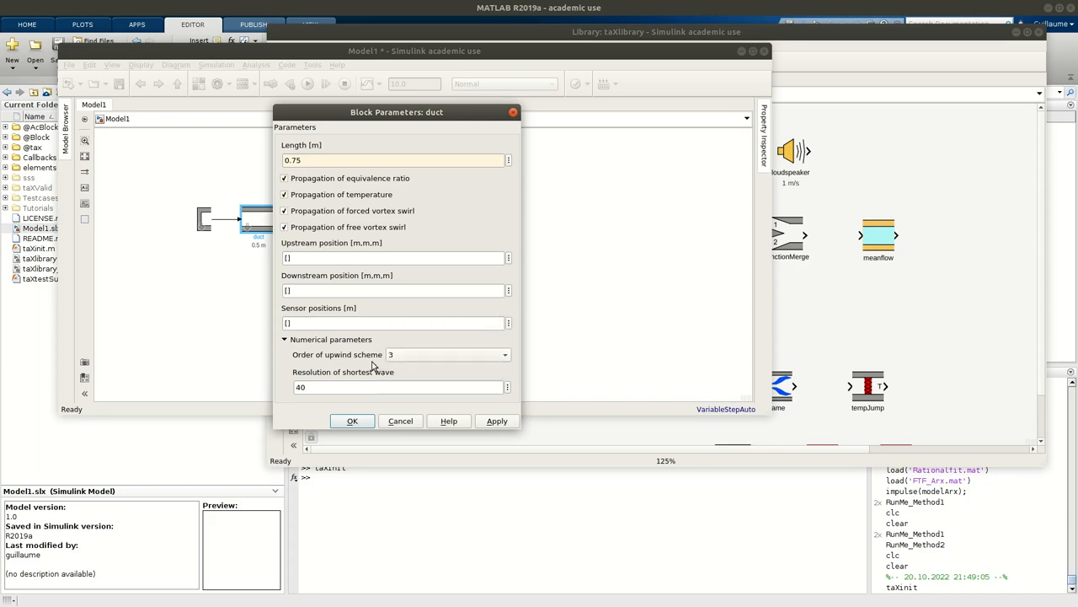
{"action": "left_click", "coordinate": [396, 386]}
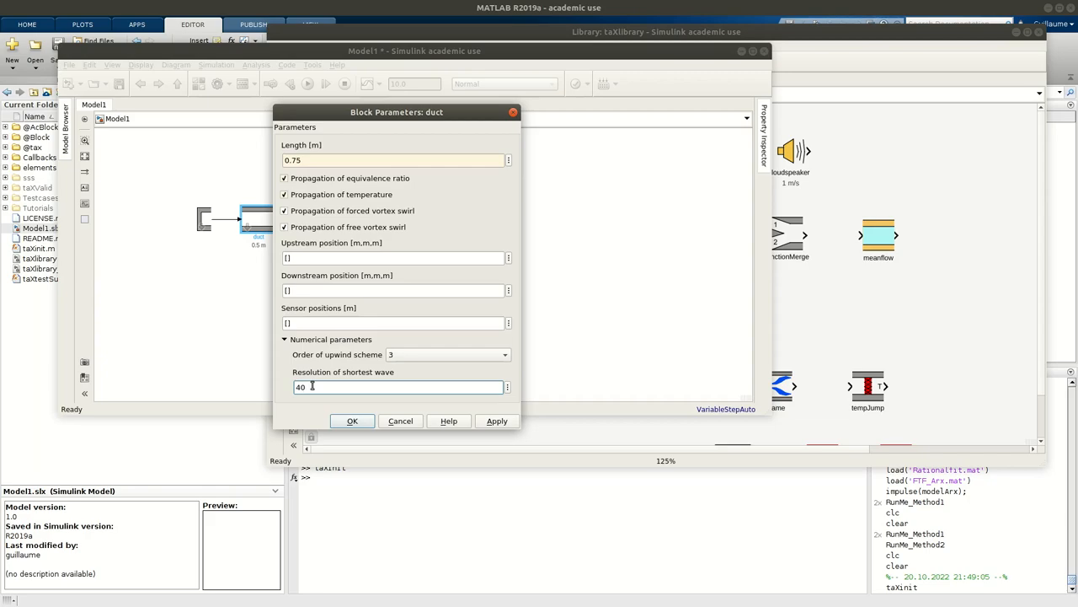
{"action": "mouse_move", "coordinate": [310, 380]}
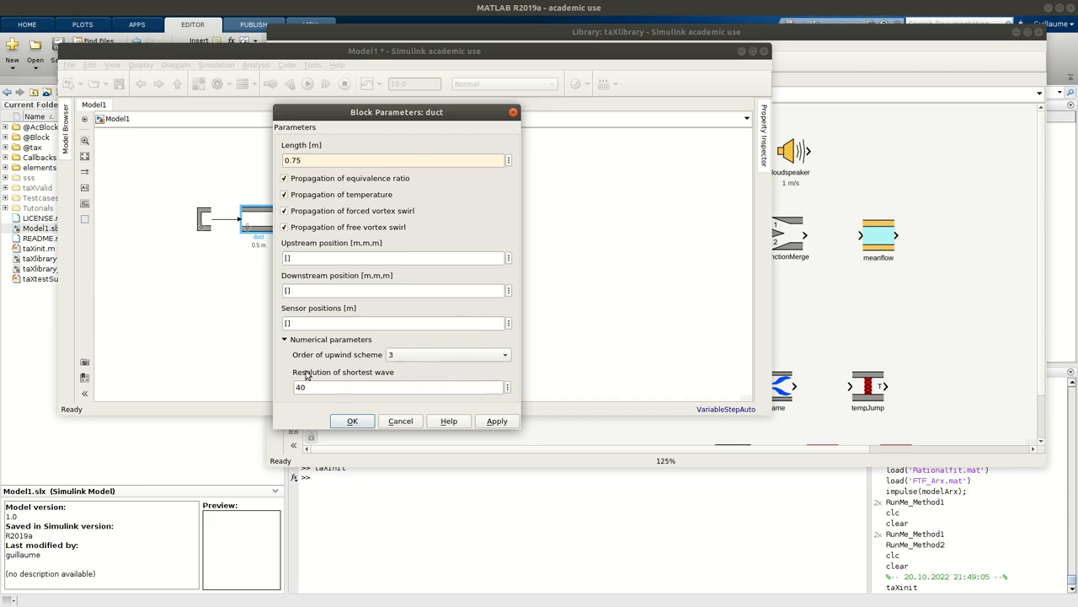
{"action": "mouse_move", "coordinate": [340, 361]}
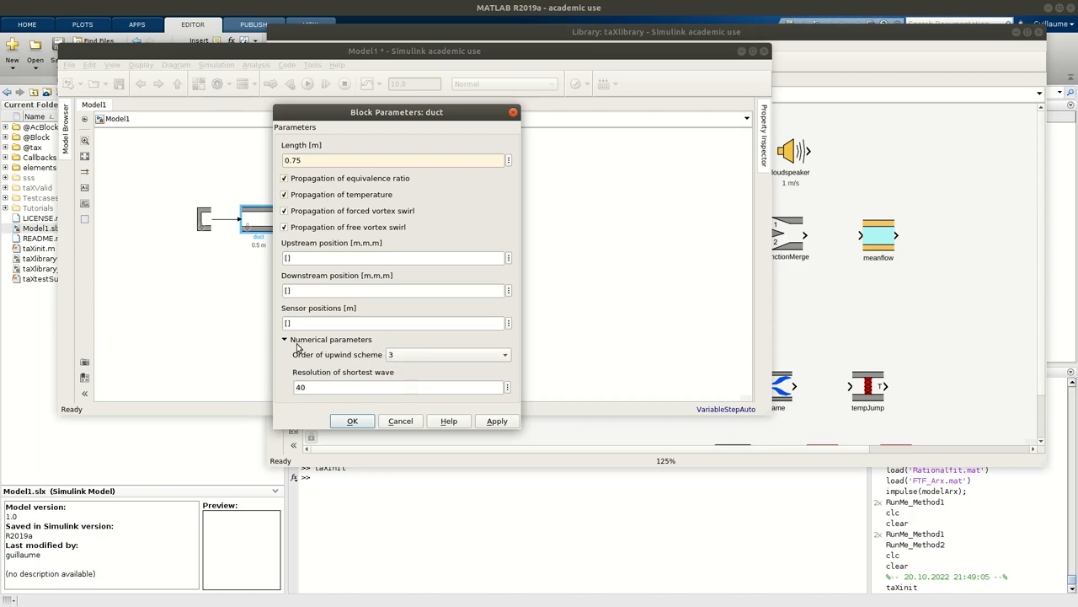
{"action": "mouse_move", "coordinate": [287, 343]}
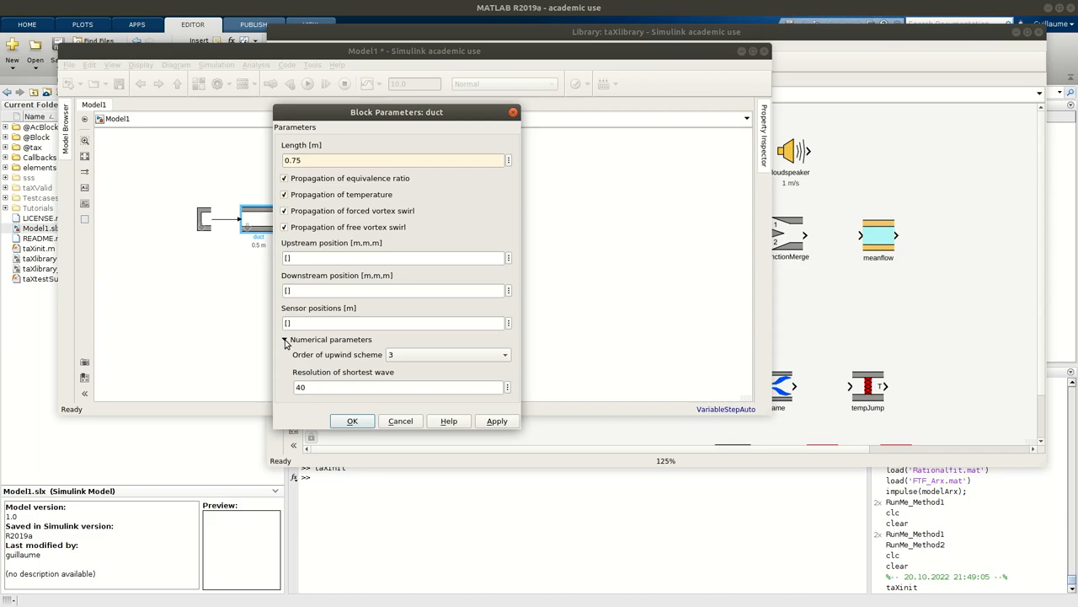
Collapse the numerical parameters and accept the 0.75 m duct settings
{"action": "left_click", "coordinate": [285, 339]}
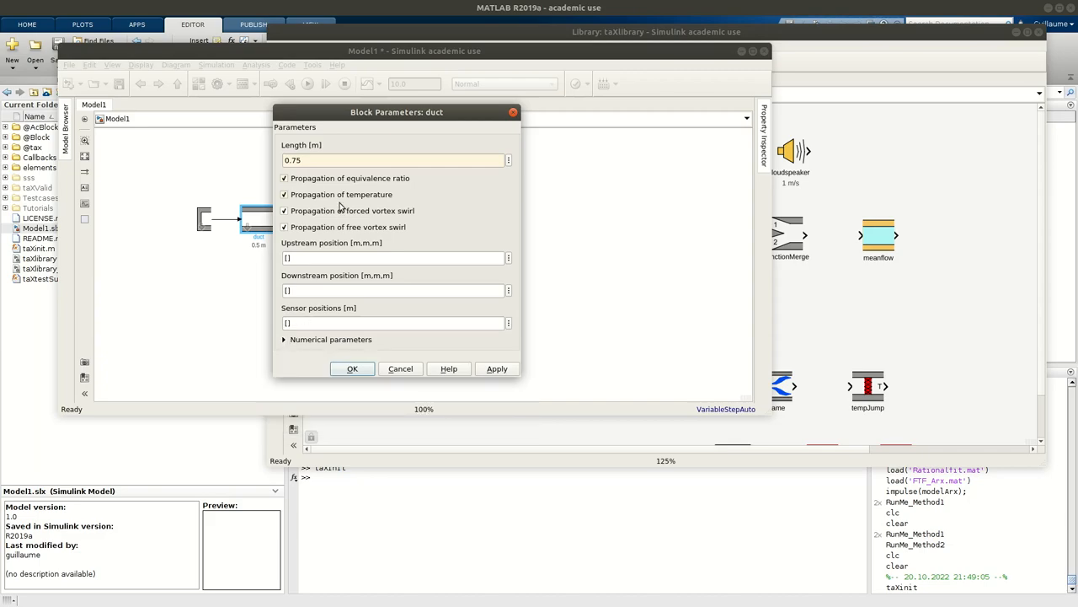
{"action": "left_click", "coordinate": [353, 367]}
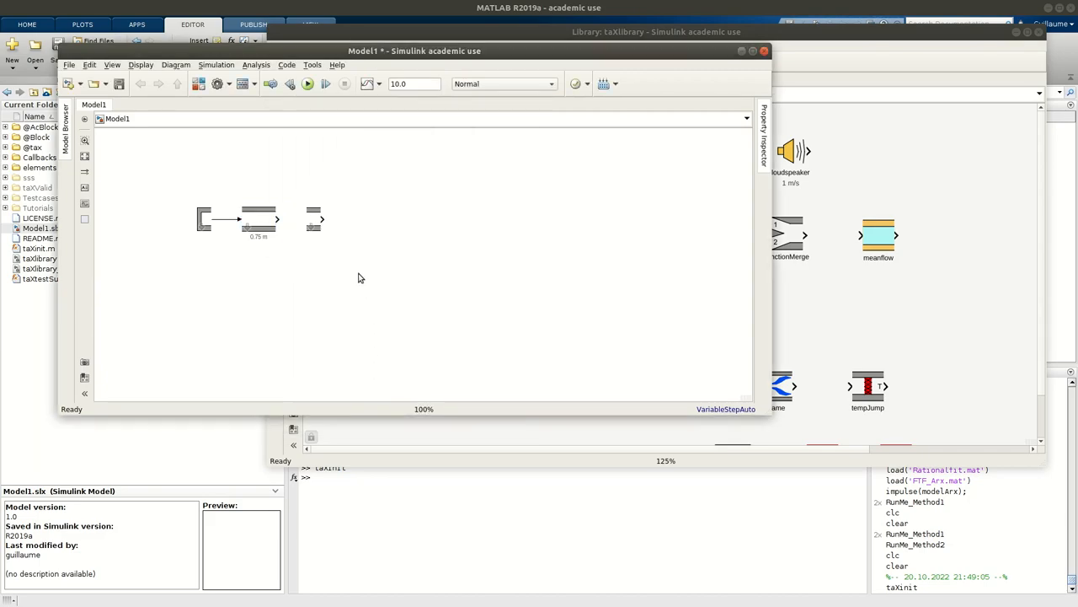
{"action": "mouse_move", "coordinate": [318, 267]}
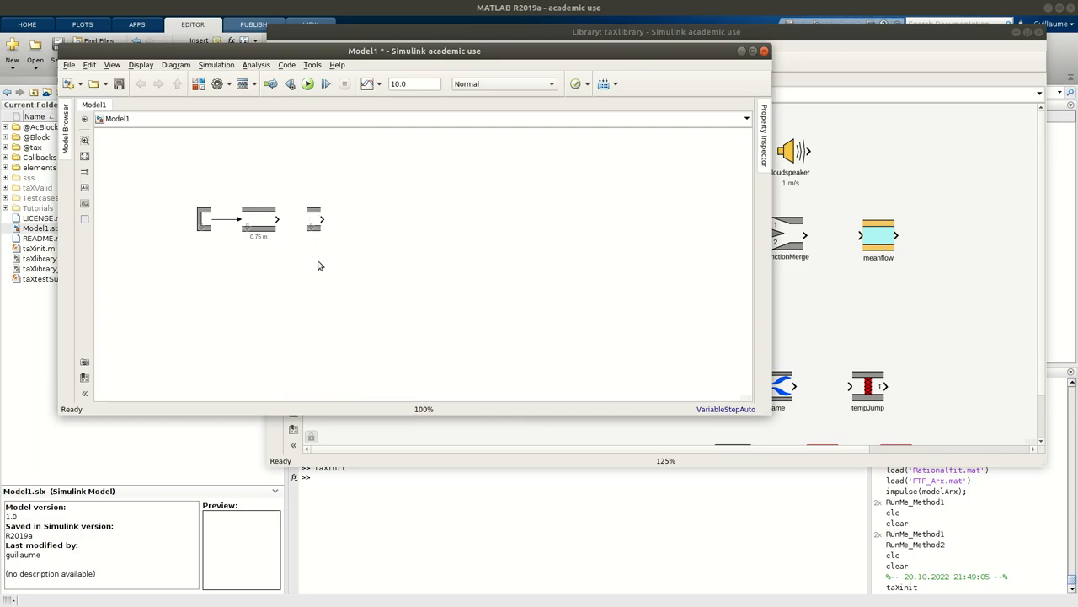
Set the outlet open-end block's location to Downstream and apply it
{"action": "left_click", "coordinate": [313, 223]}
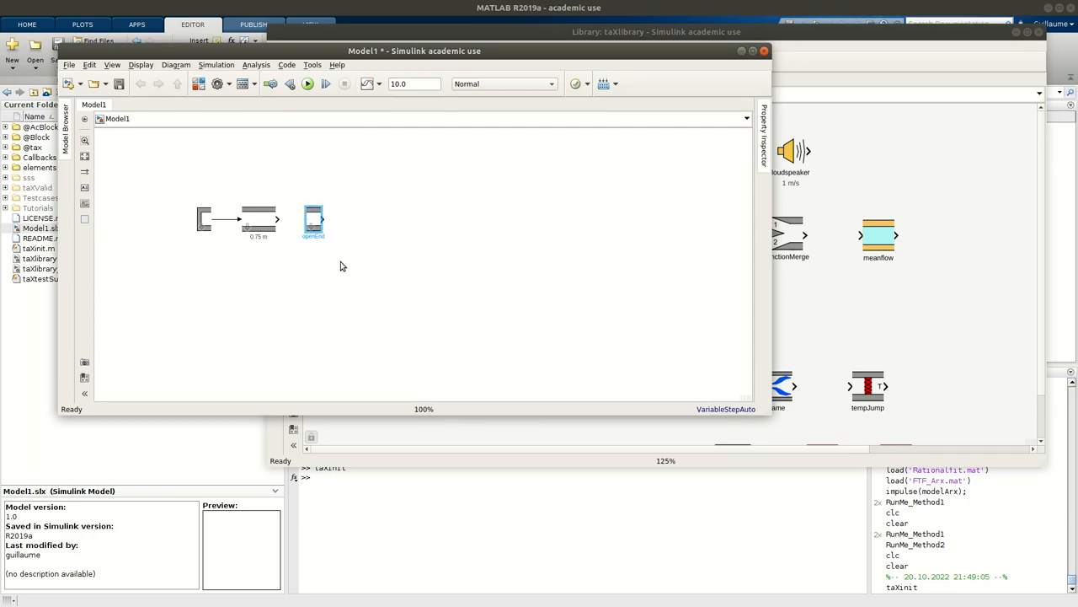
{"action": "double_click", "coordinate": [313, 221]}
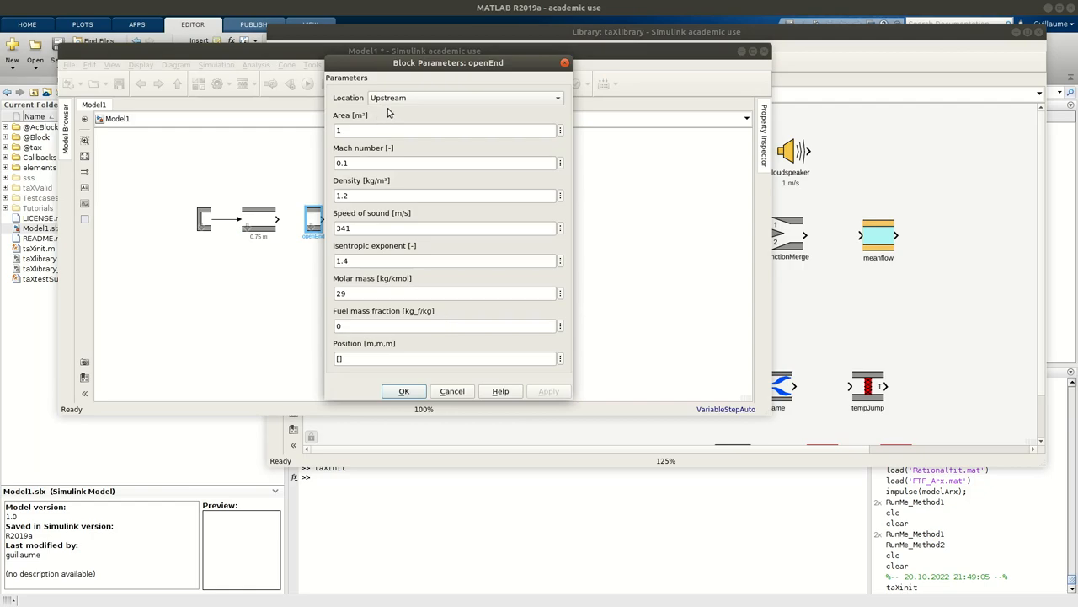
{"action": "left_click", "coordinate": [464, 97]}
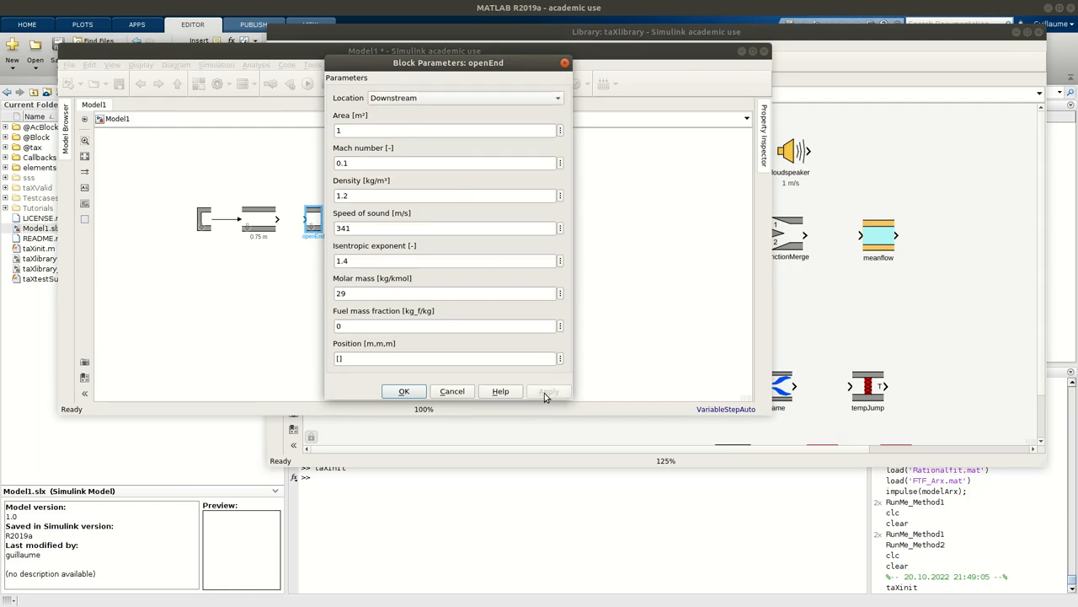
{"action": "left_click", "coordinate": [405, 391]}
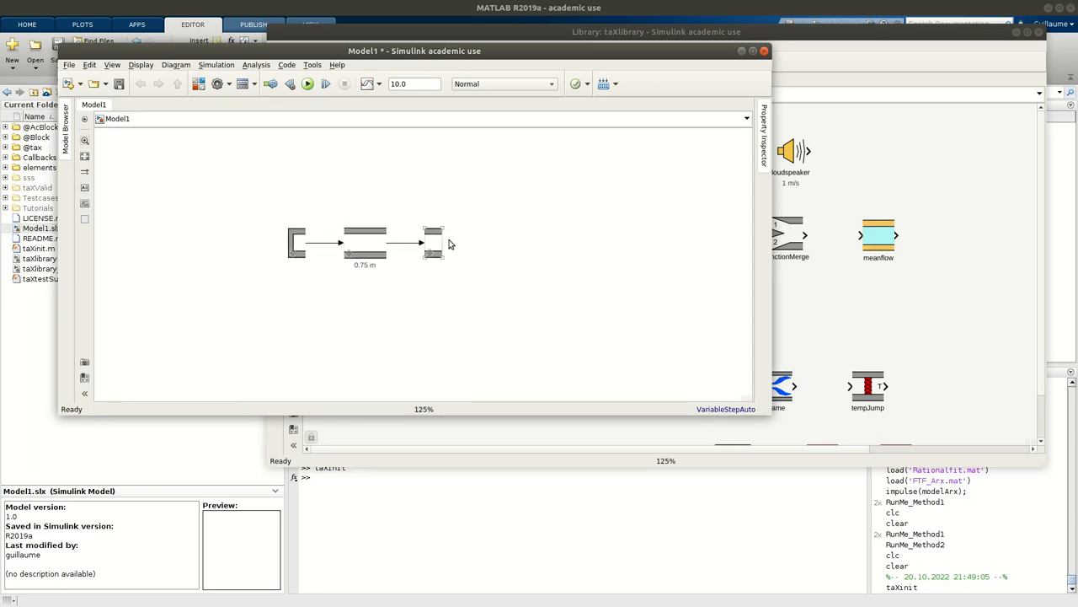
Rename the blocks to MyInlet, Resonator and MyOutlet
{"action": "left_click", "coordinate": [297, 242]}
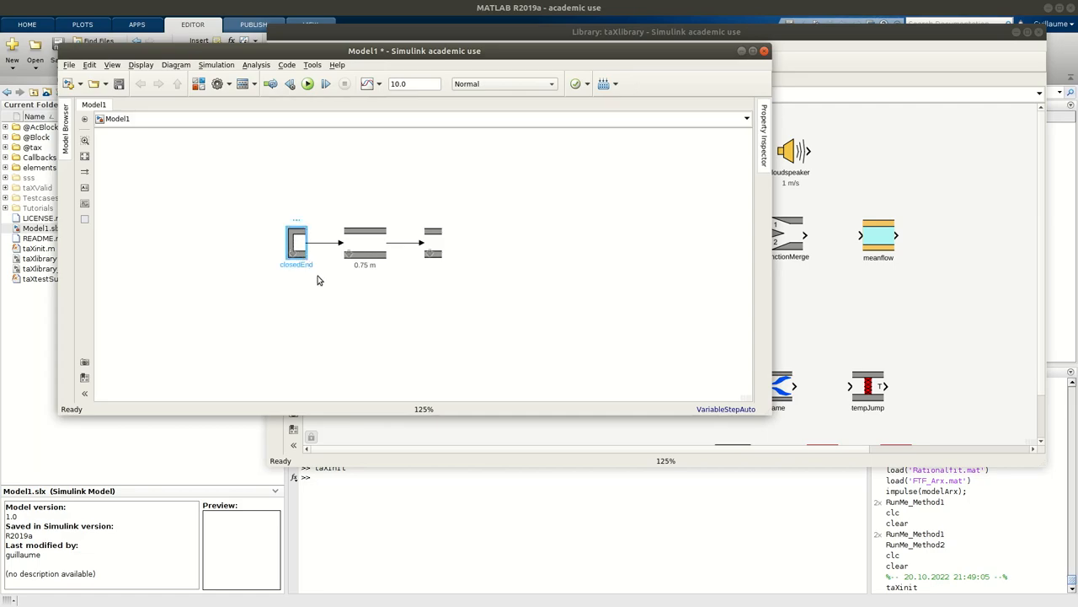
{"action": "left_click", "coordinate": [364, 244]}
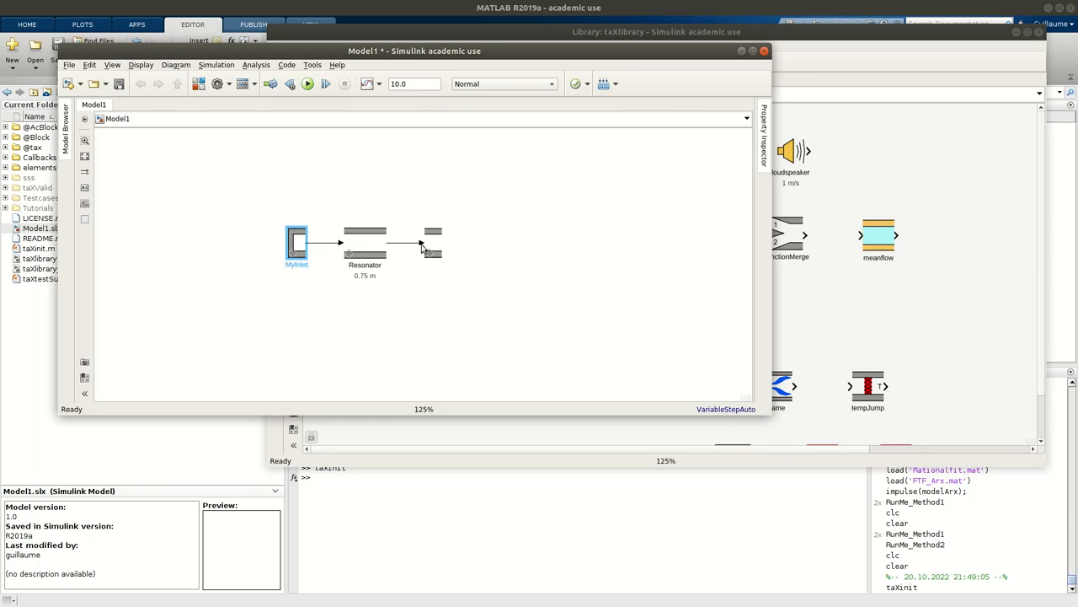
{"action": "left_click", "coordinate": [433, 243]}
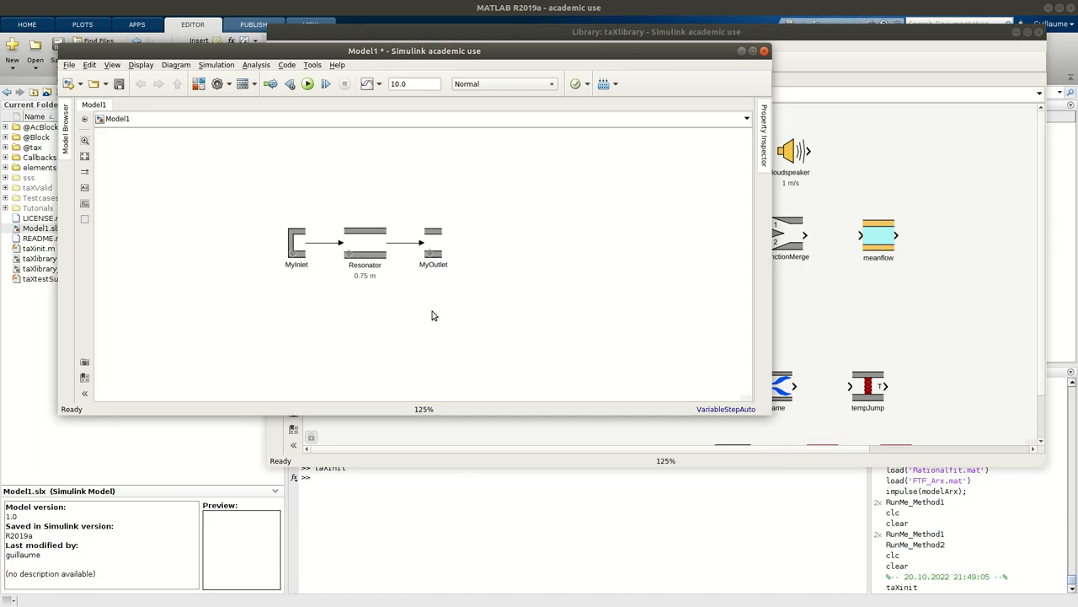
{"action": "mouse_move", "coordinate": [391, 332]}
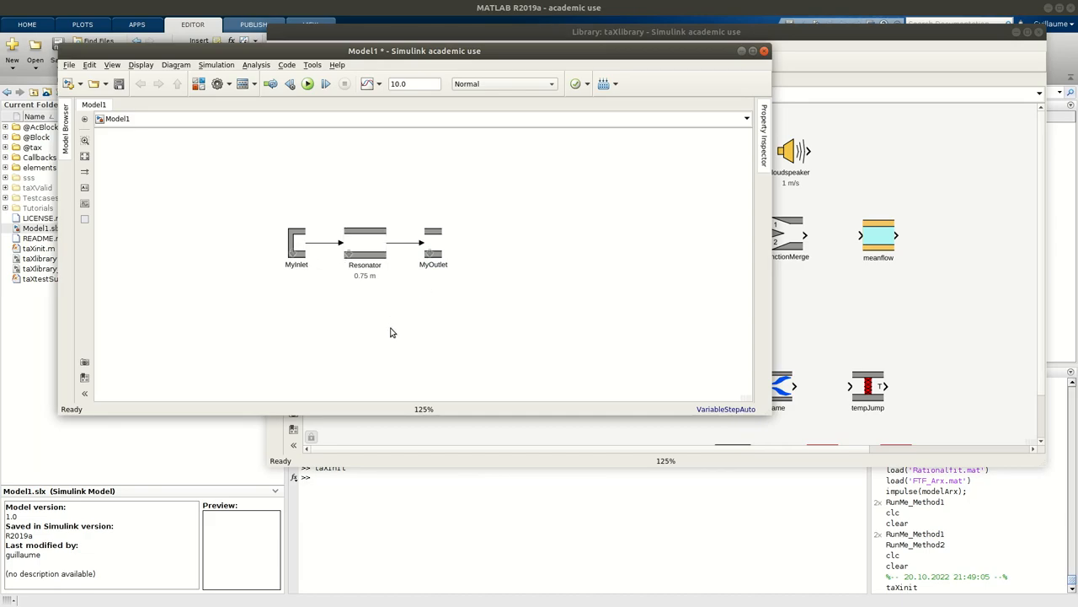
Save Model1, advancing its model version to 1.1
{"action": "left_click", "coordinate": [307, 84]}
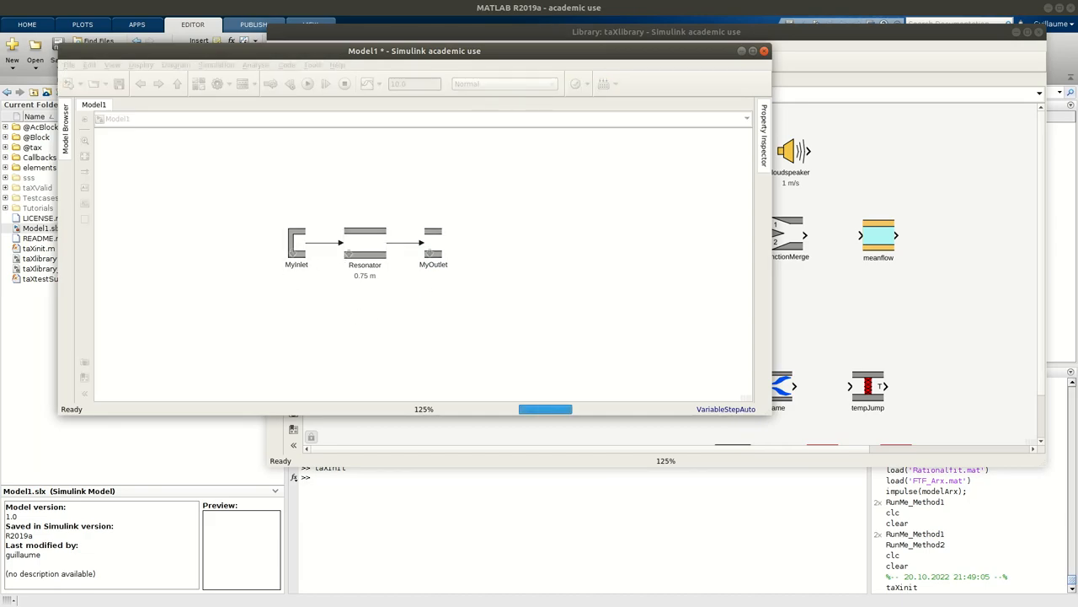
{"action": "left_click", "coordinate": [117, 84]}
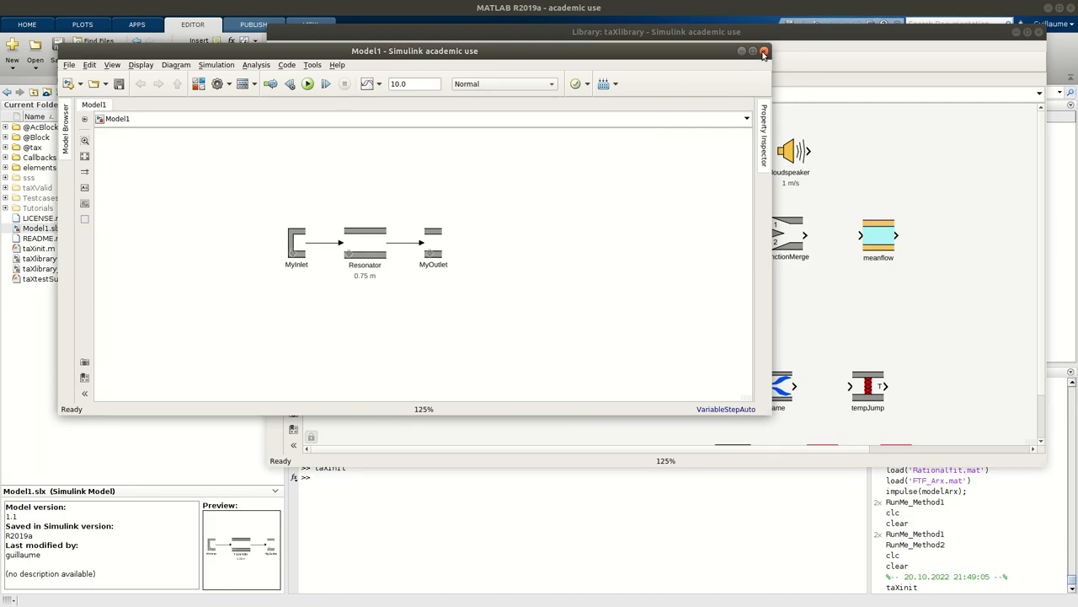
Close Simulink and build the state-space model with sys = tax('Model1.slx',500)
{"action": "left_click", "coordinate": [764, 51]}
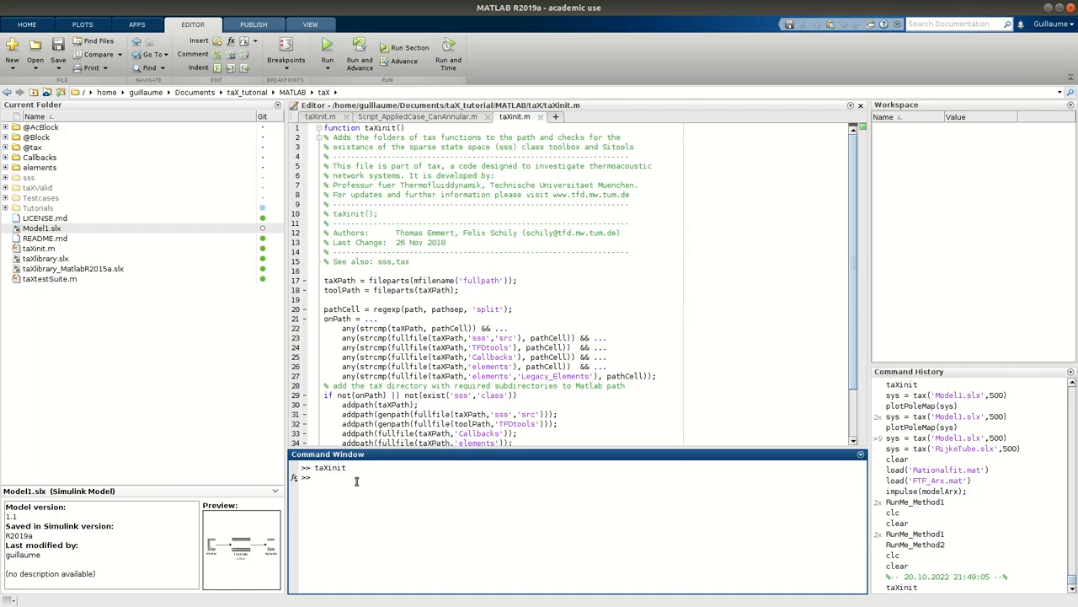
{"action": "type", "text": "sys ="}
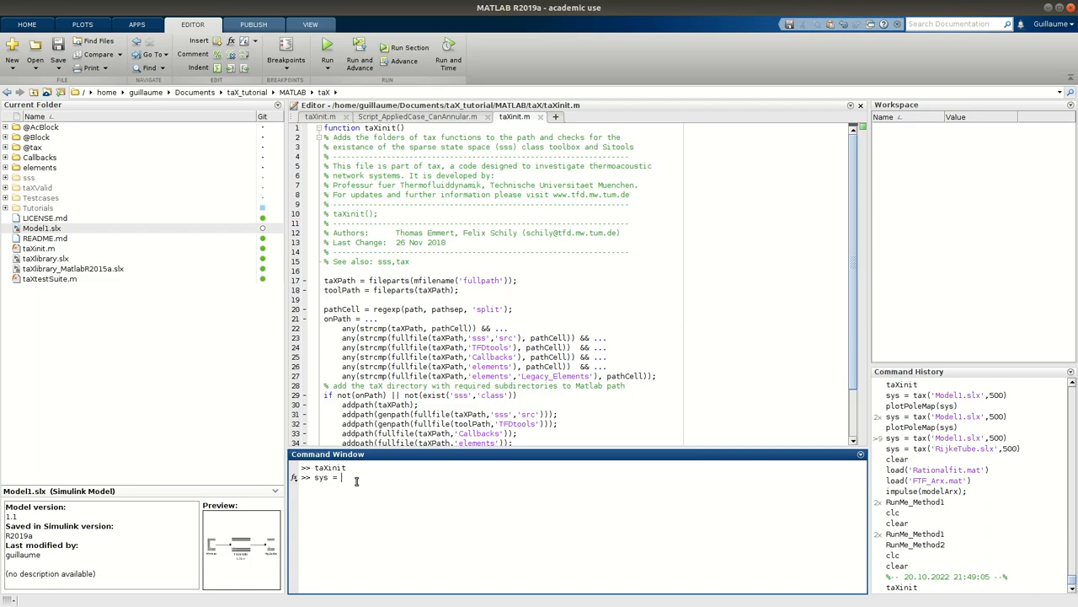
{"action": "type", "text": "ta"}
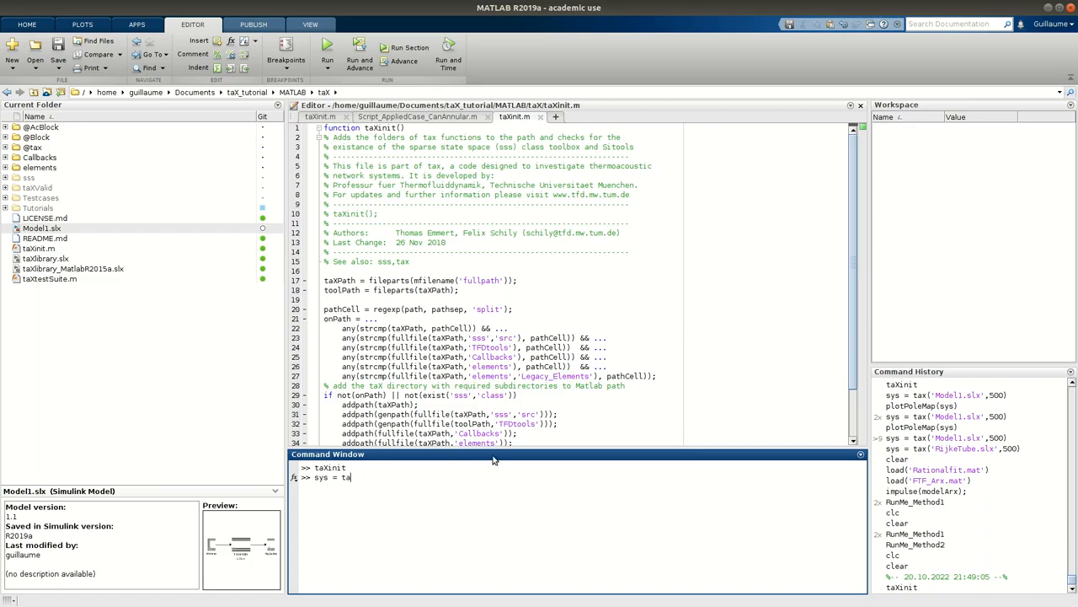
{"action": "type", "text": "xu"}
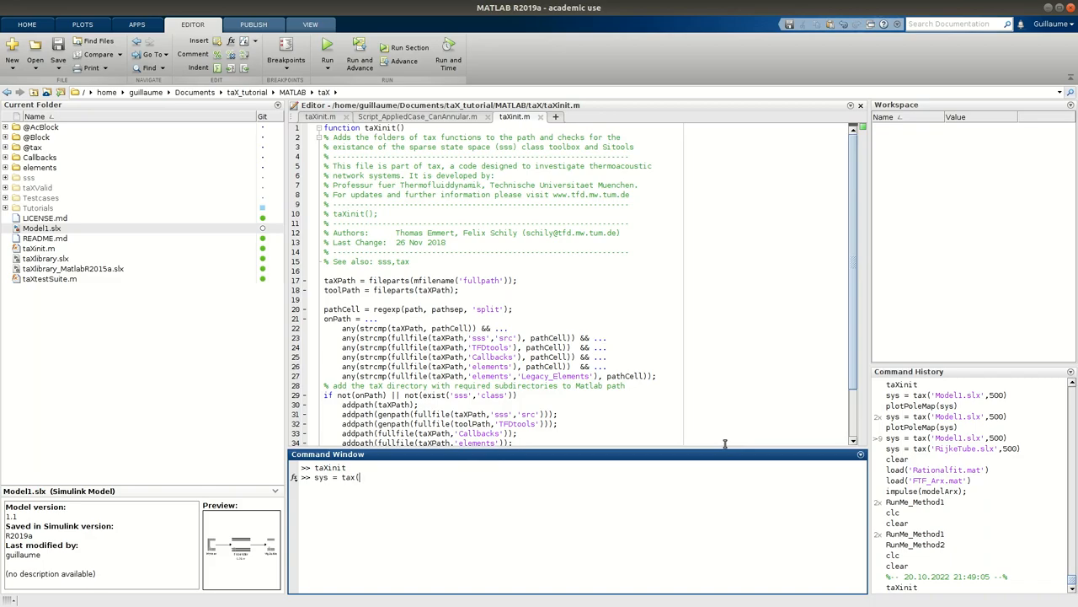
{"action": "type", "text": "'"}
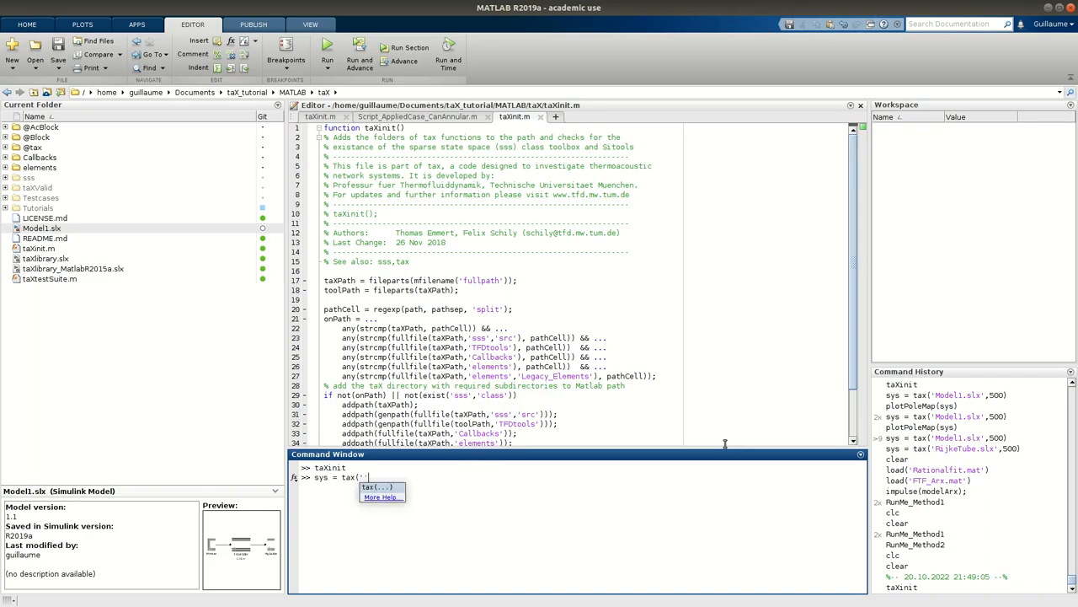
{"action": "type", "text": "Model"}
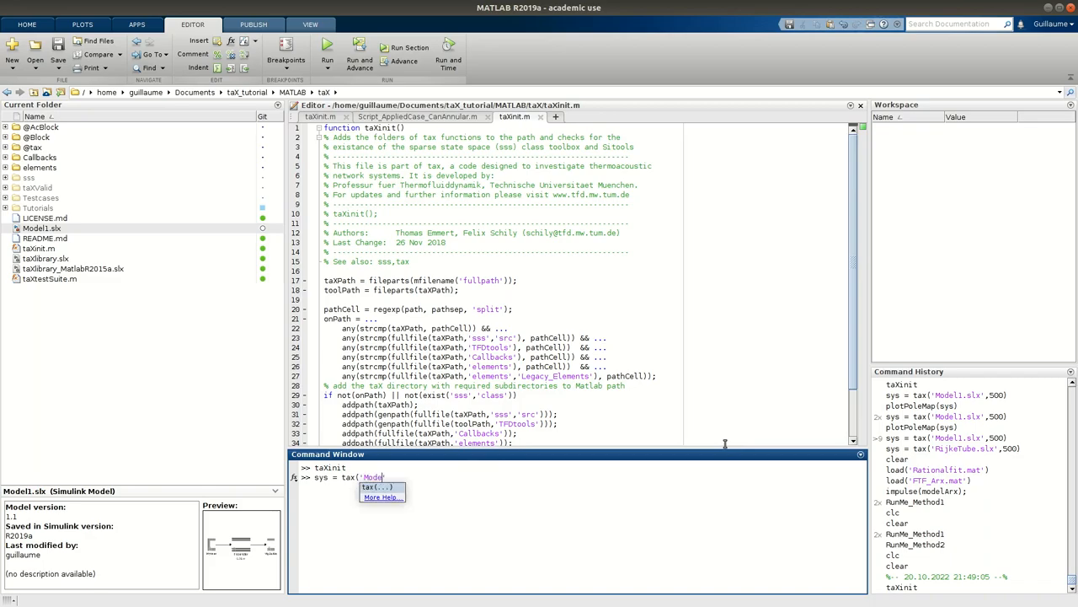
{"action": "type", "text": "1.slx'"}
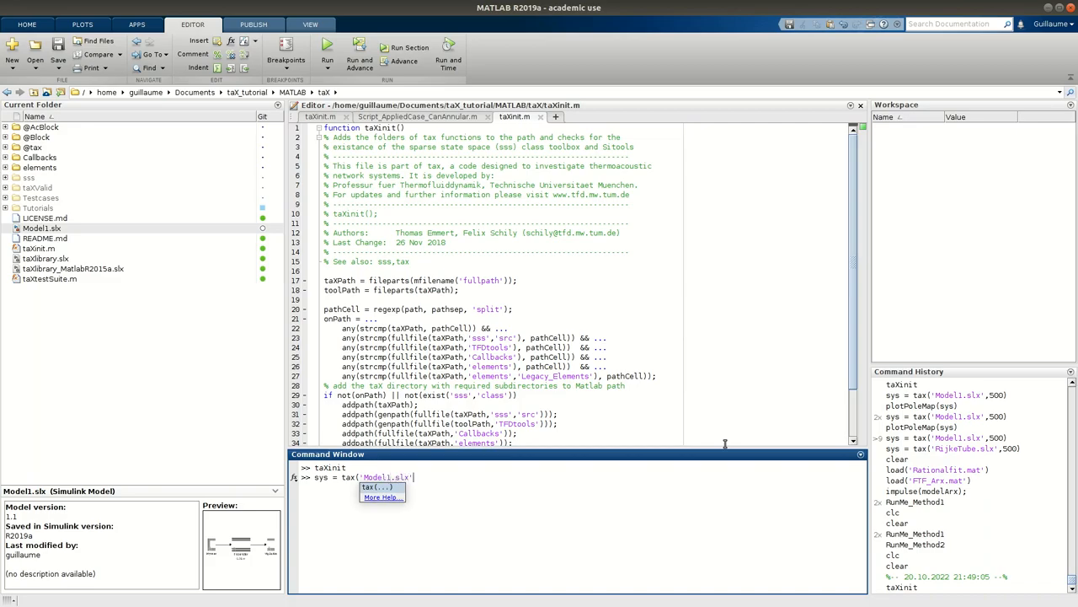
{"action": "type", "text": ",500)"}
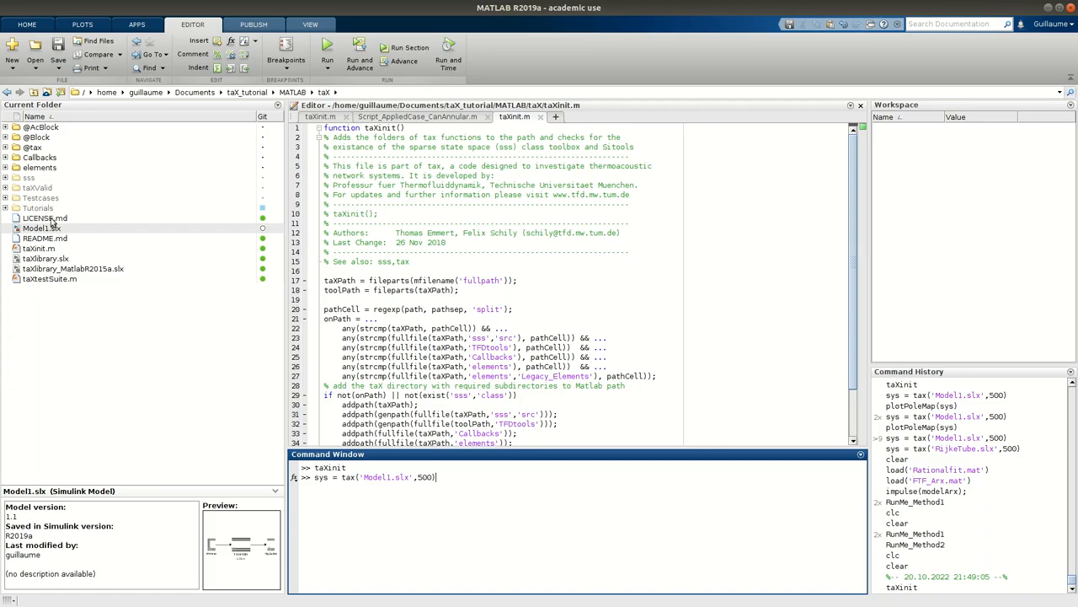
{"action": "mouse_move", "coordinate": [39, 209]}
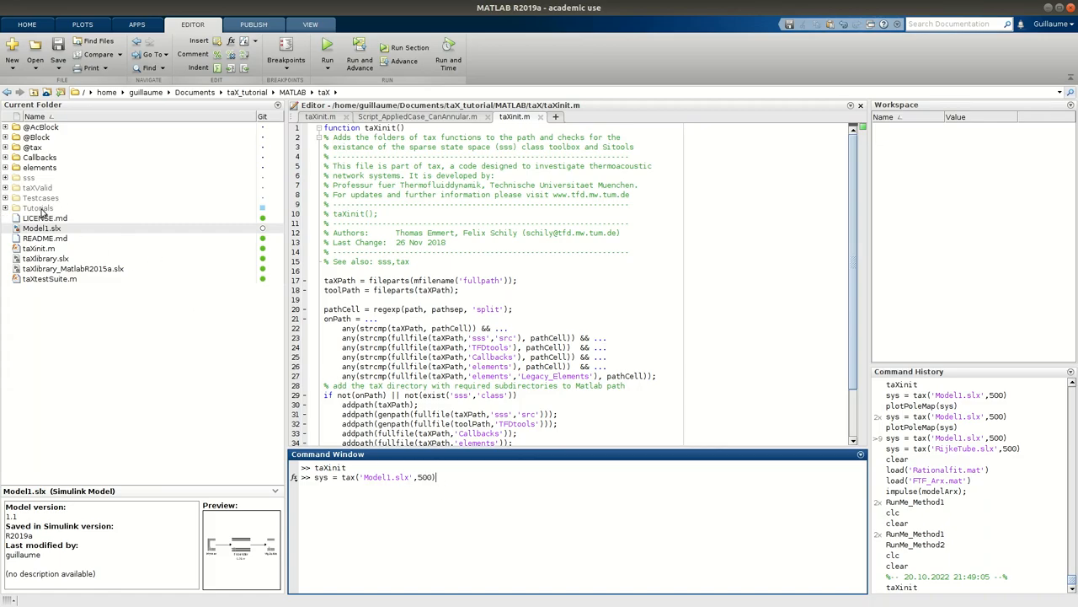
{"action": "double_click", "coordinate": [425, 477]}
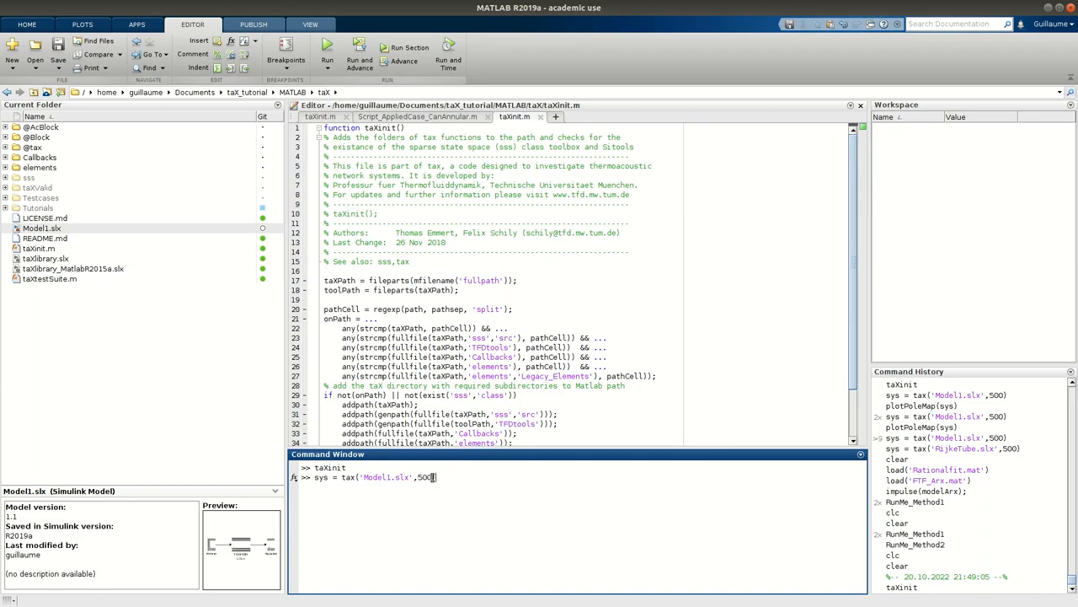
{"action": "double_click", "coordinate": [425, 477]}
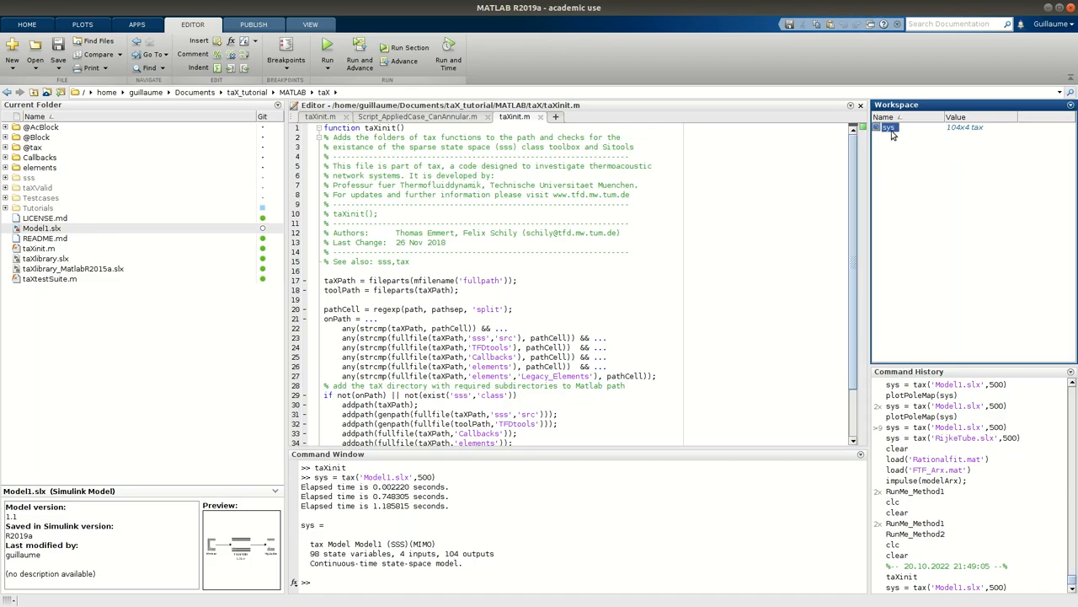
{"action": "mouse_move", "coordinate": [890, 128]}
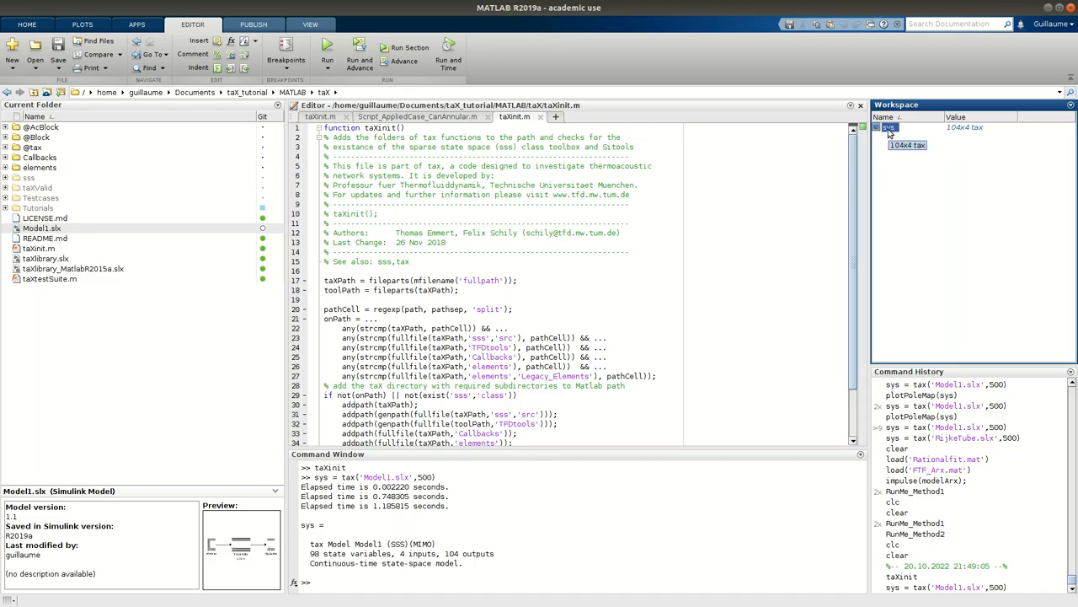
Inspect the sys taX object in the Variables editor and open its fMax field (f and g = 500)
{"action": "double_click", "coordinate": [890, 128]}
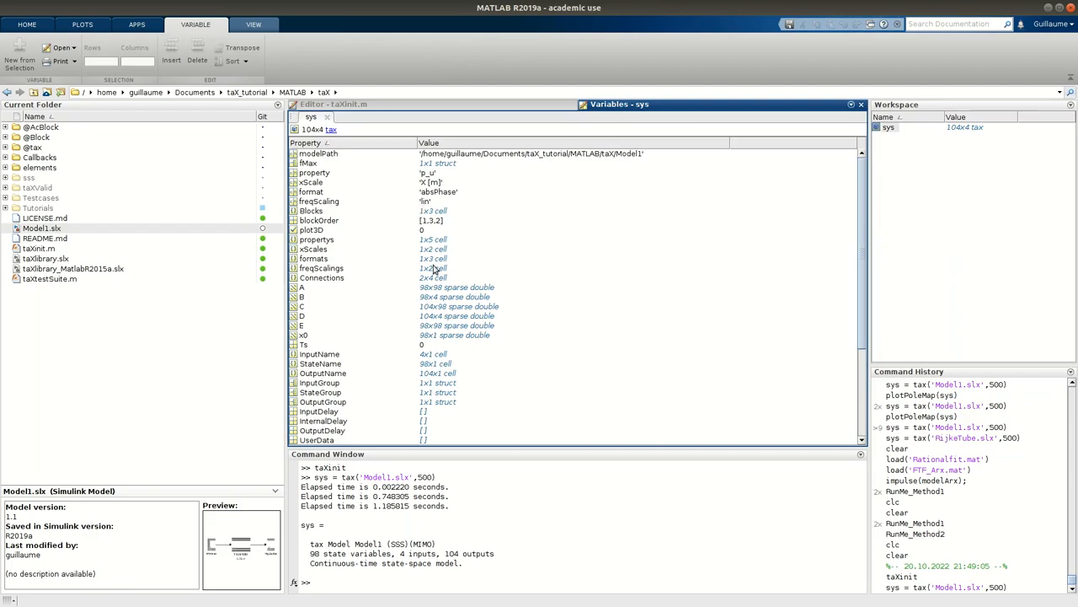
{"action": "scroll", "scroll_direction": "down", "scroll_amount": 3}
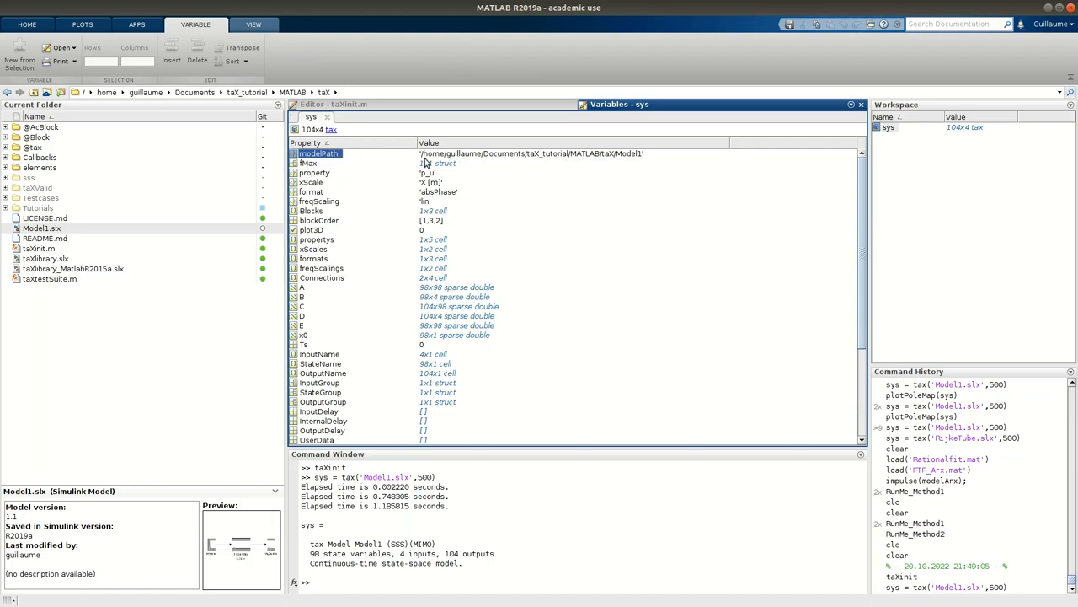
{"action": "mouse_move", "coordinate": [313, 167]}
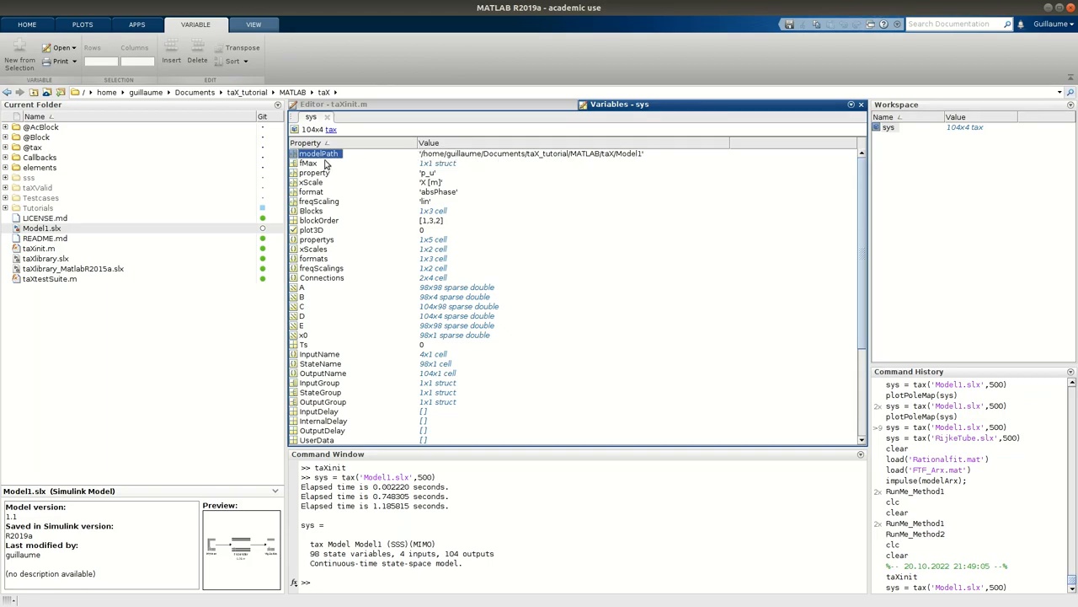
{"action": "mouse_move", "coordinate": [309, 170]}
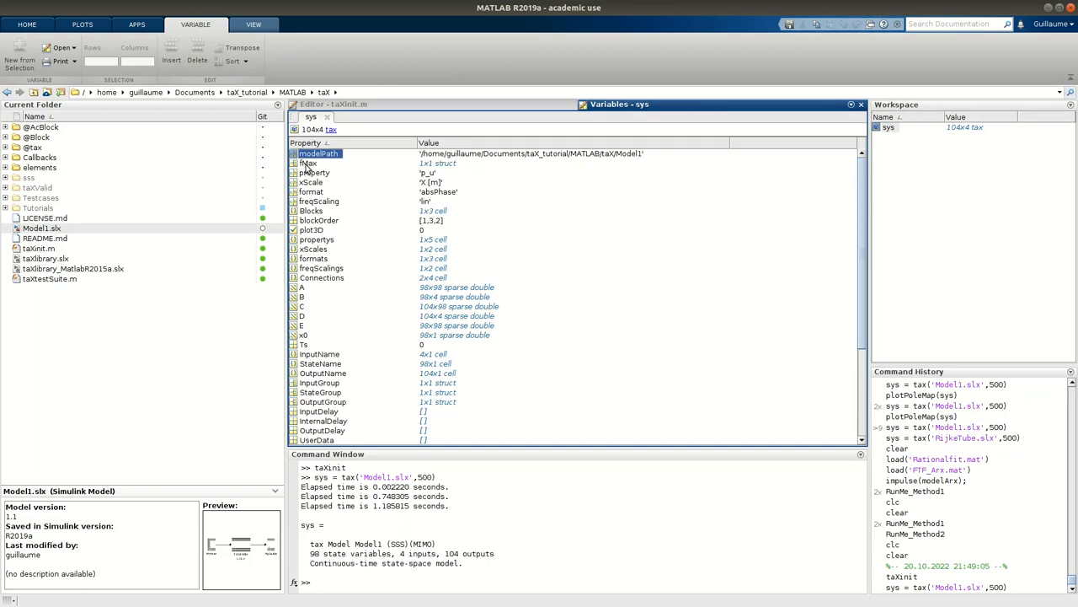
{"action": "double_click", "coordinate": [309, 162]}
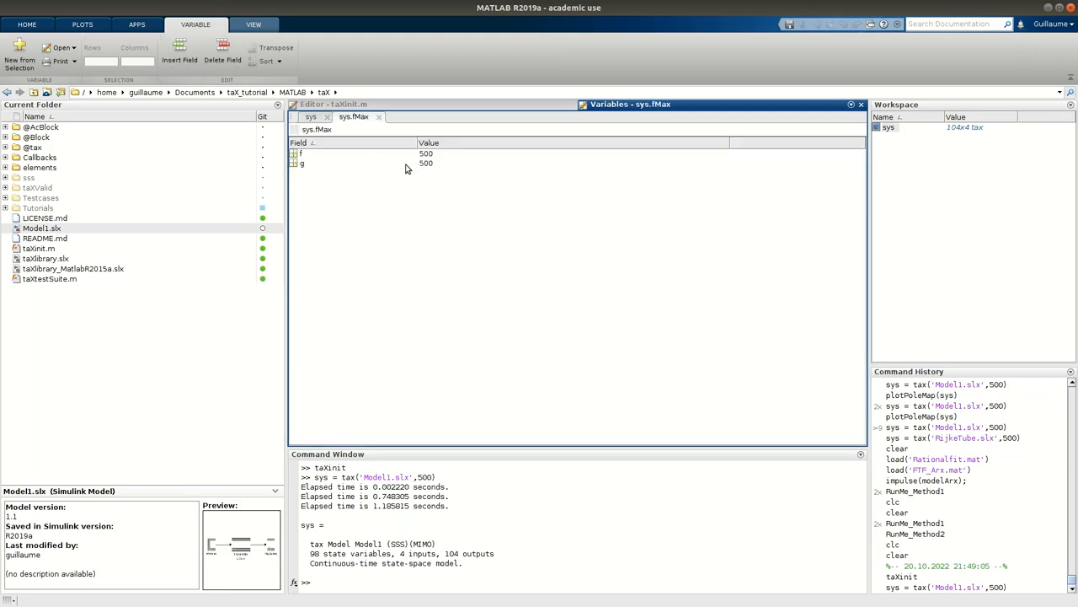
{"action": "mouse_move", "coordinate": [331, 162]}
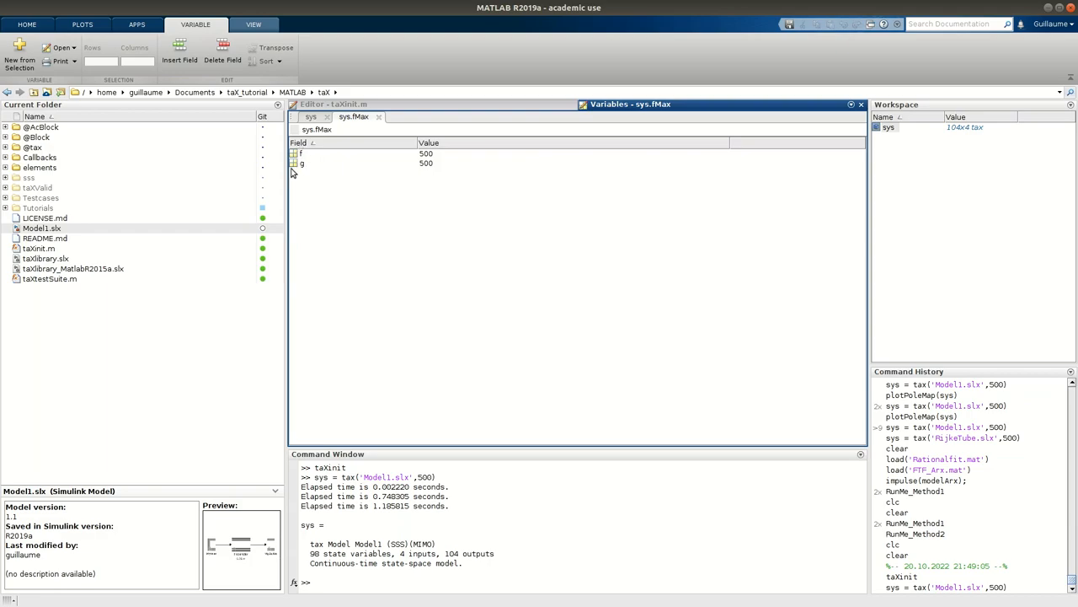
{"action": "mouse_move", "coordinate": [408, 145]}
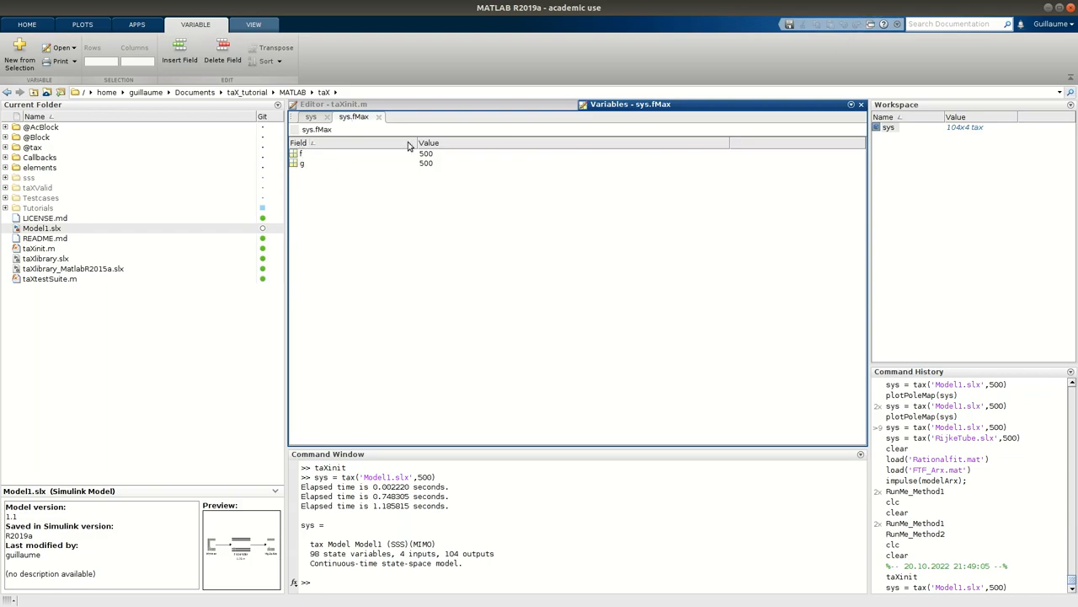
{"action": "mouse_move", "coordinate": [302, 182]}
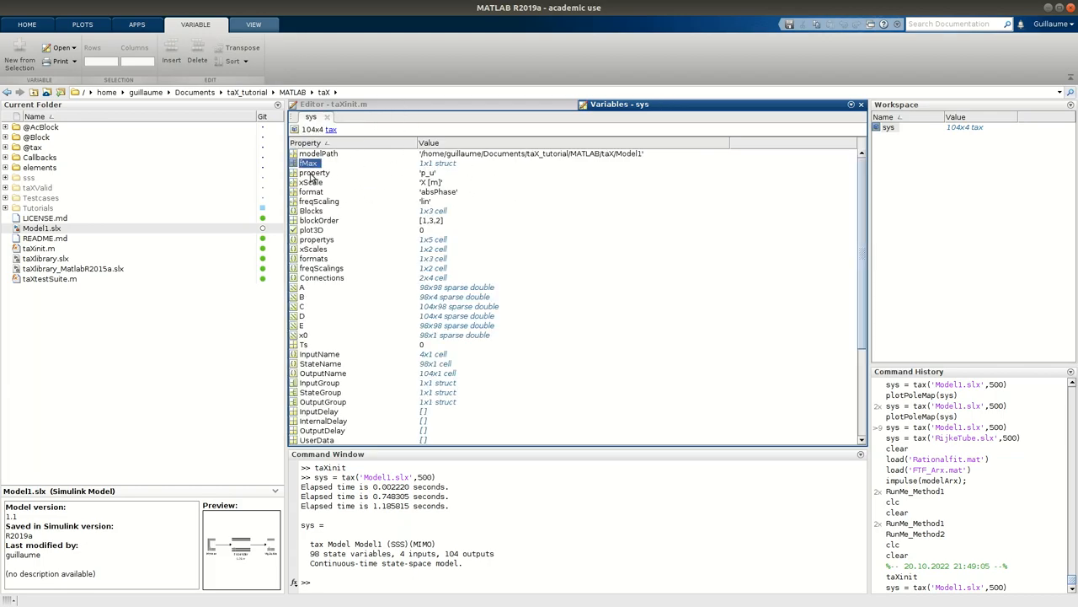
{"action": "left_click", "coordinate": [310, 192]}
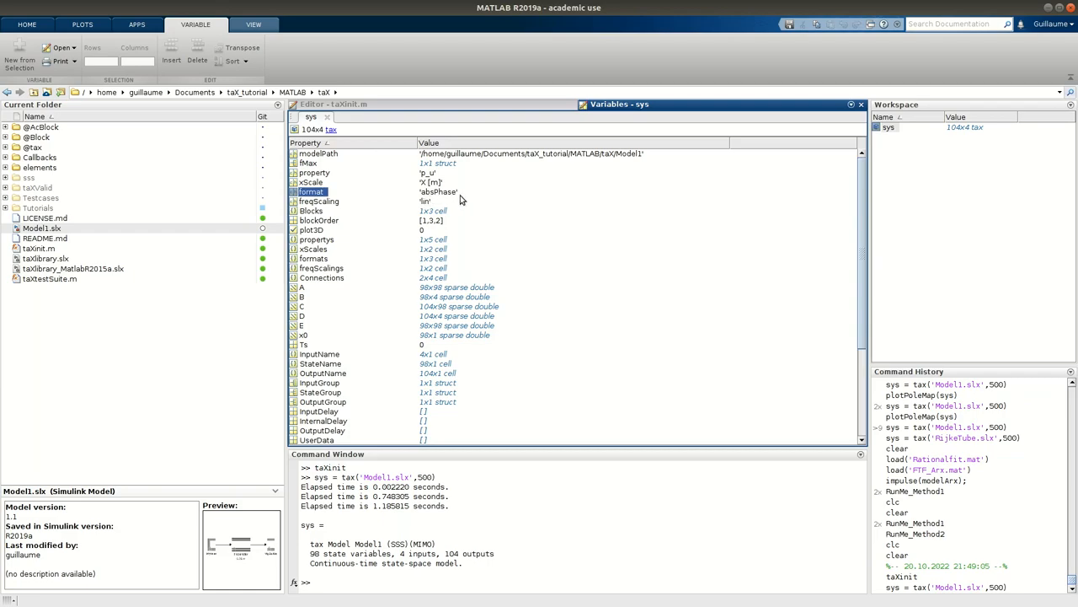
{"action": "mouse_move", "coordinate": [438, 192]}
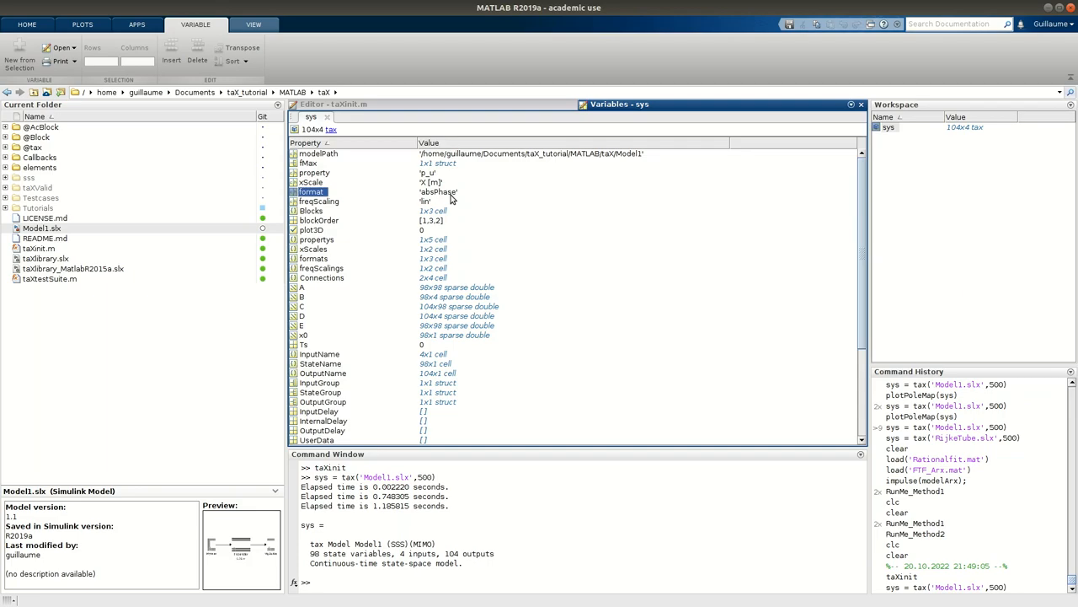
{"action": "mouse_move", "coordinate": [432, 219]}
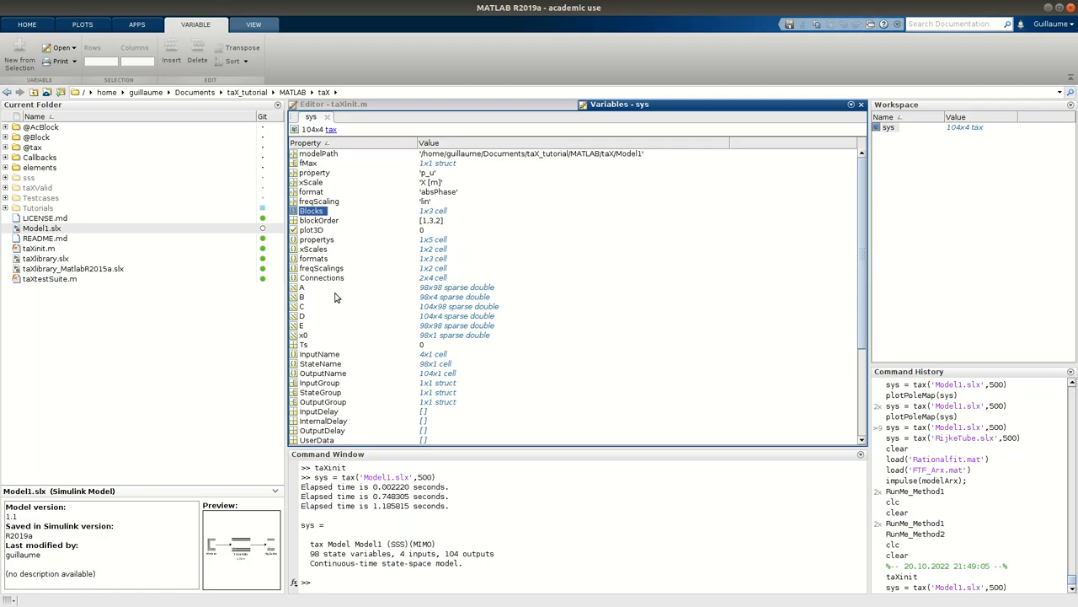
{"action": "left_click", "coordinate": [301, 286]}
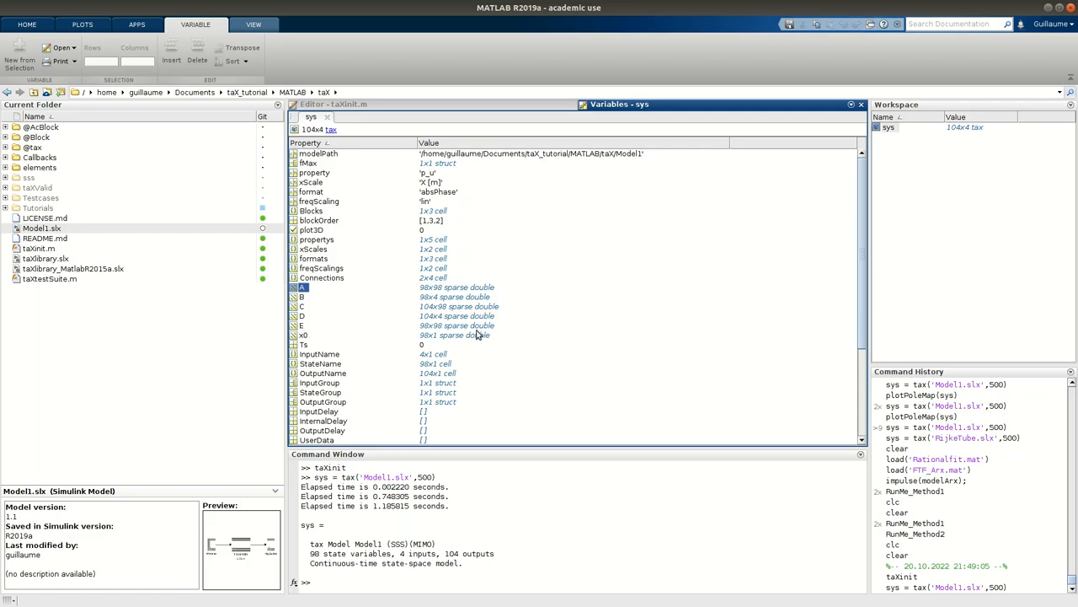
{"action": "mouse_move", "coordinate": [413, 286]}
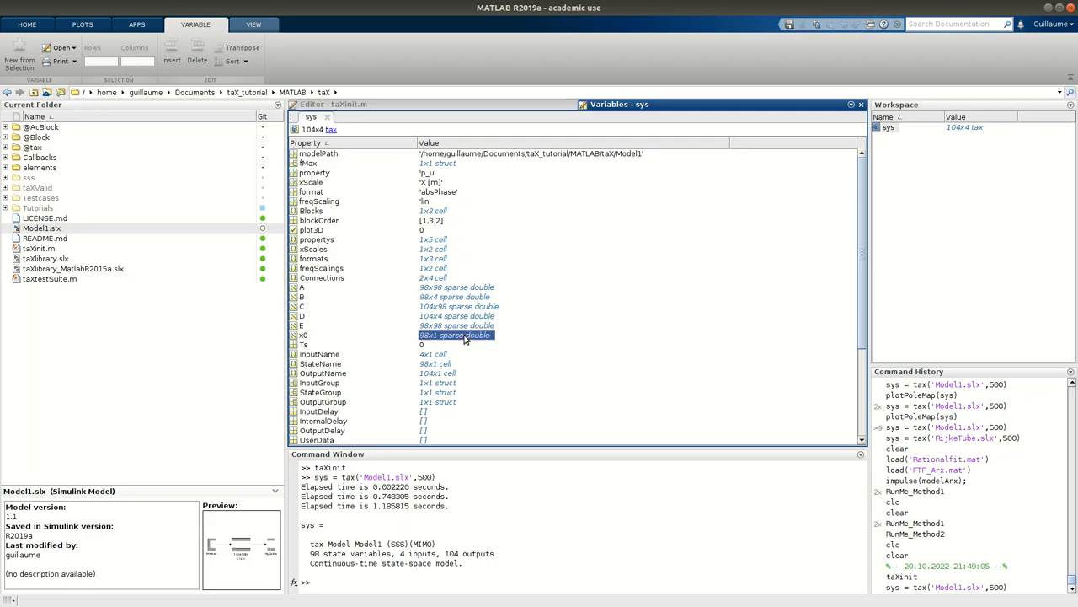
{"action": "left_click", "coordinate": [301, 287]}
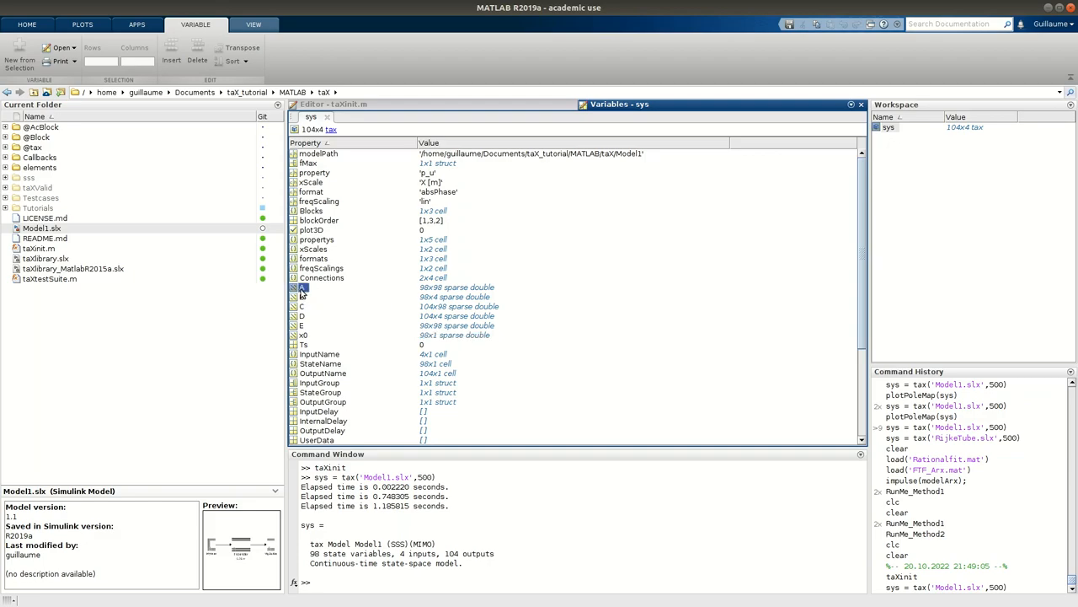
{"action": "mouse_move", "coordinate": [442, 290]}
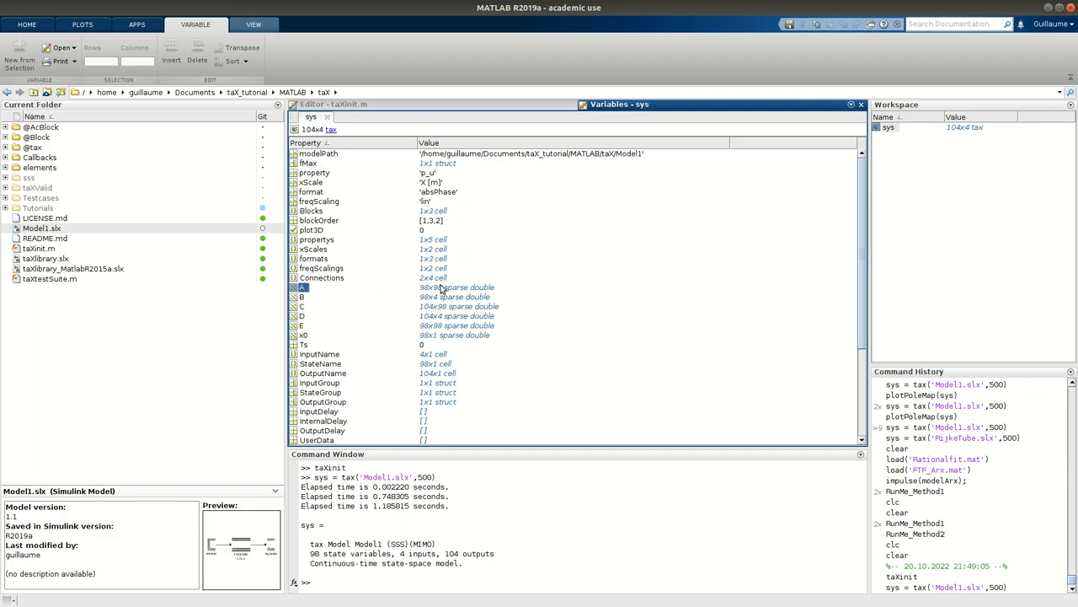
{"action": "left_click", "coordinate": [459, 286]}
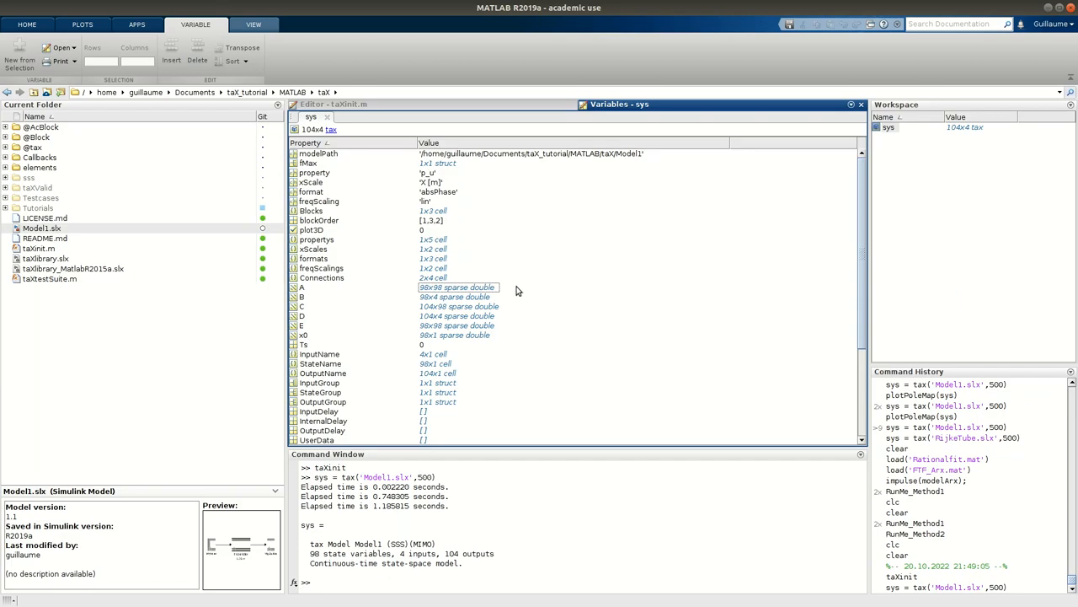
{"action": "mouse_move", "coordinate": [458, 286]}
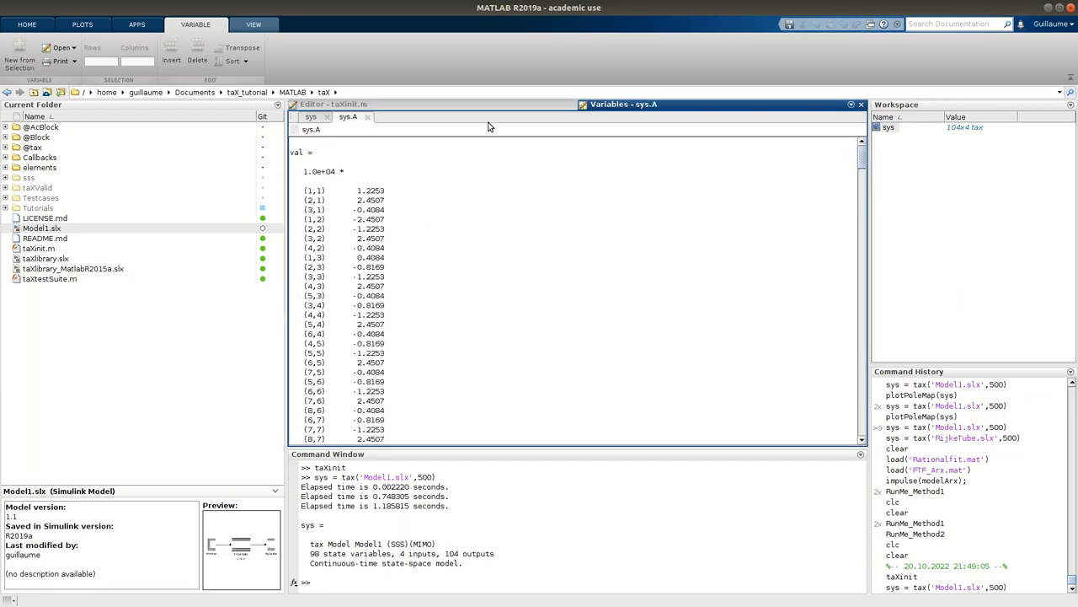
{"action": "left_click", "coordinate": [310, 116]}
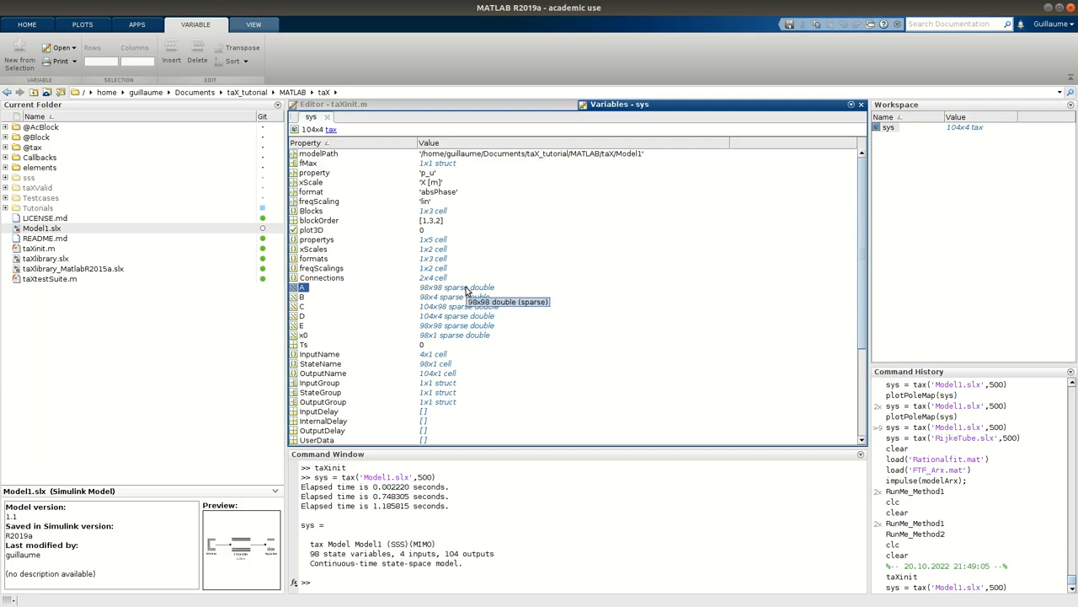
{"action": "mouse_move", "coordinate": [463, 296]}
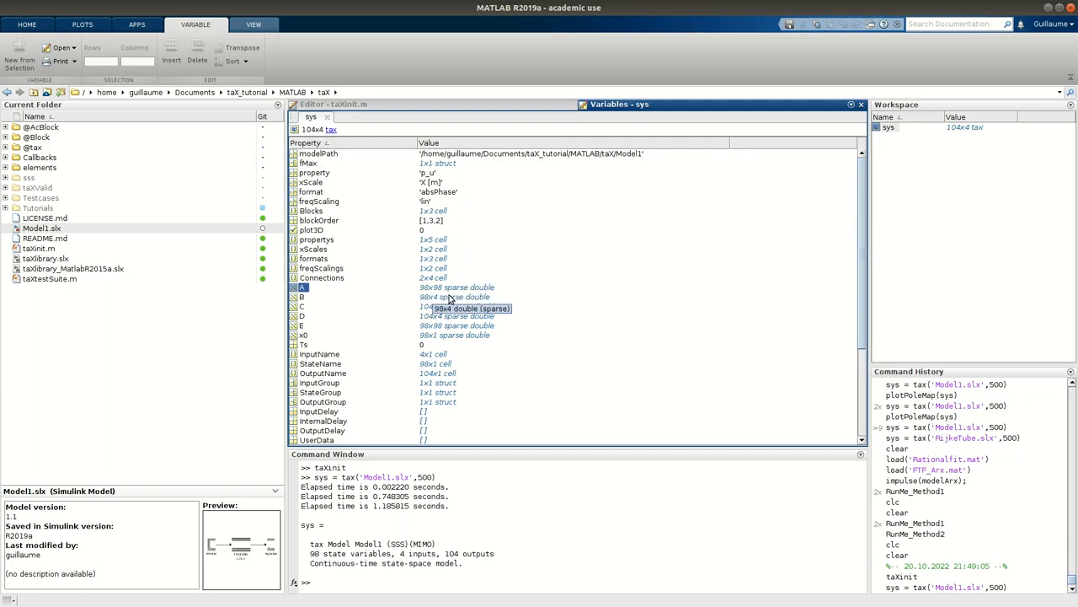
{"action": "scroll", "scroll_direction": "down", "scroll_amount": 3}
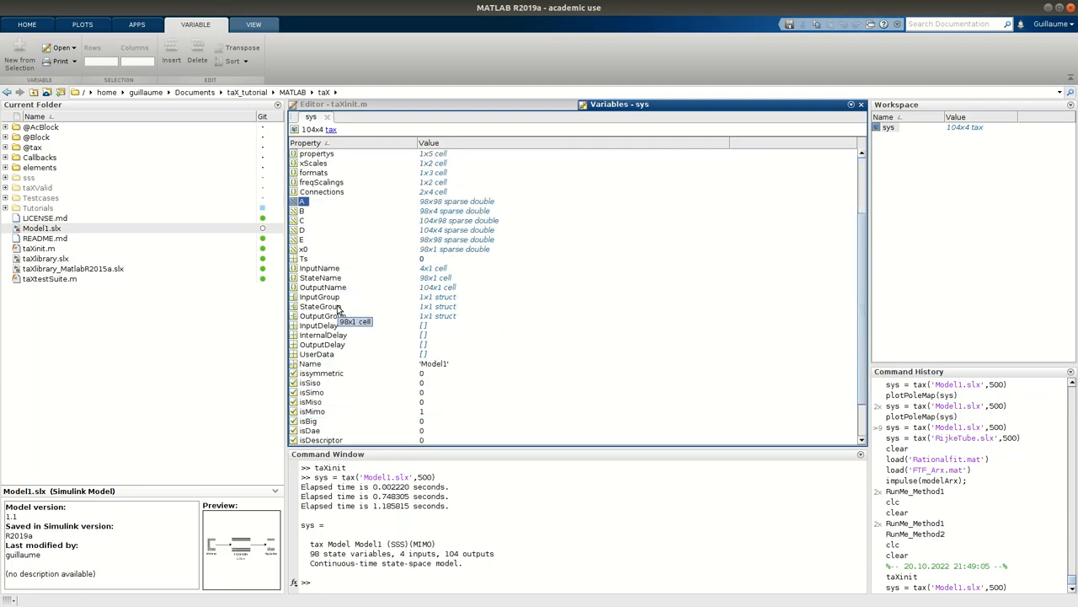
{"action": "scroll", "scroll_direction": "down", "scroll_amount": 3}
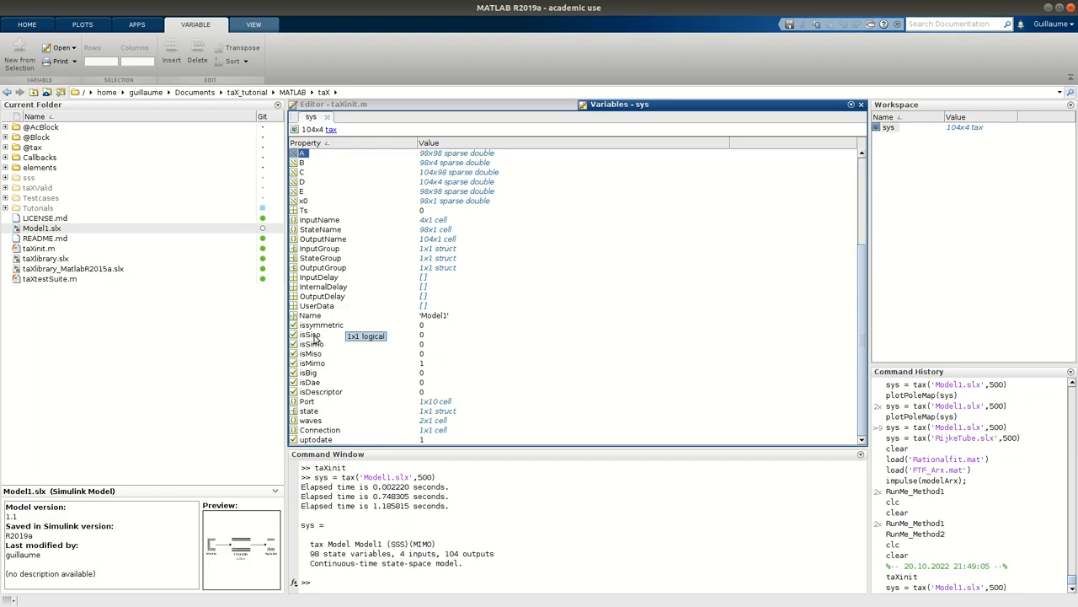
{"action": "mouse_move", "coordinate": [316, 347]}
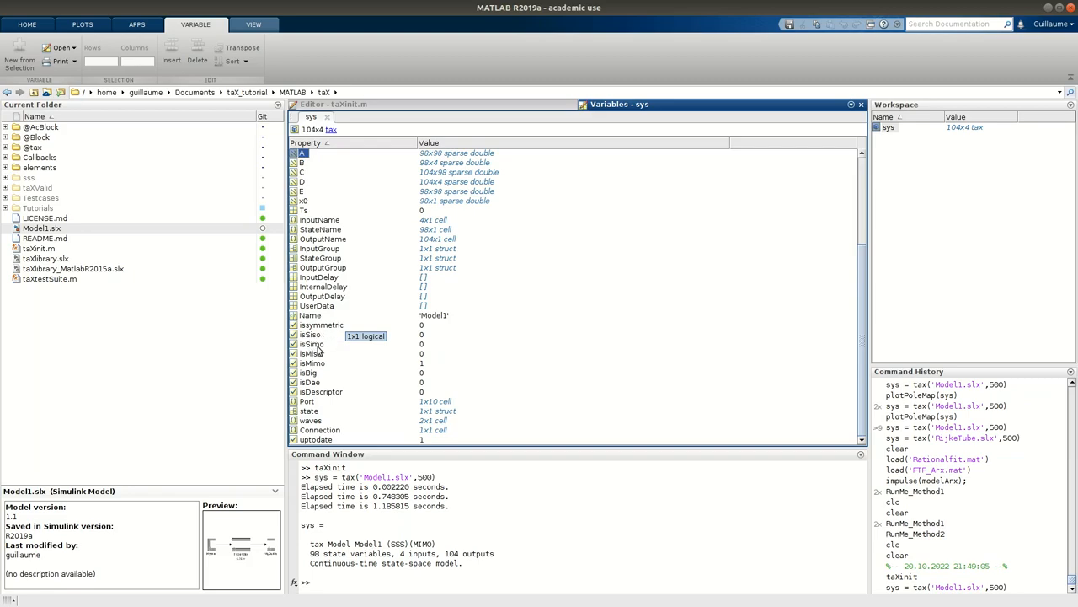
{"action": "mouse_move", "coordinate": [317, 349]}
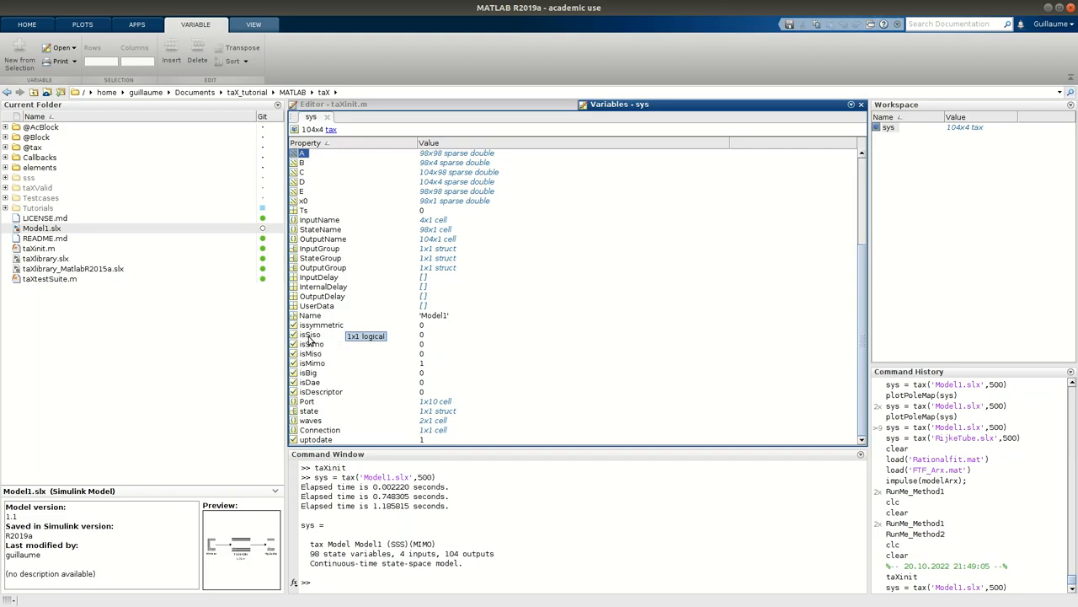
{"action": "mouse_move", "coordinate": [324, 344]}
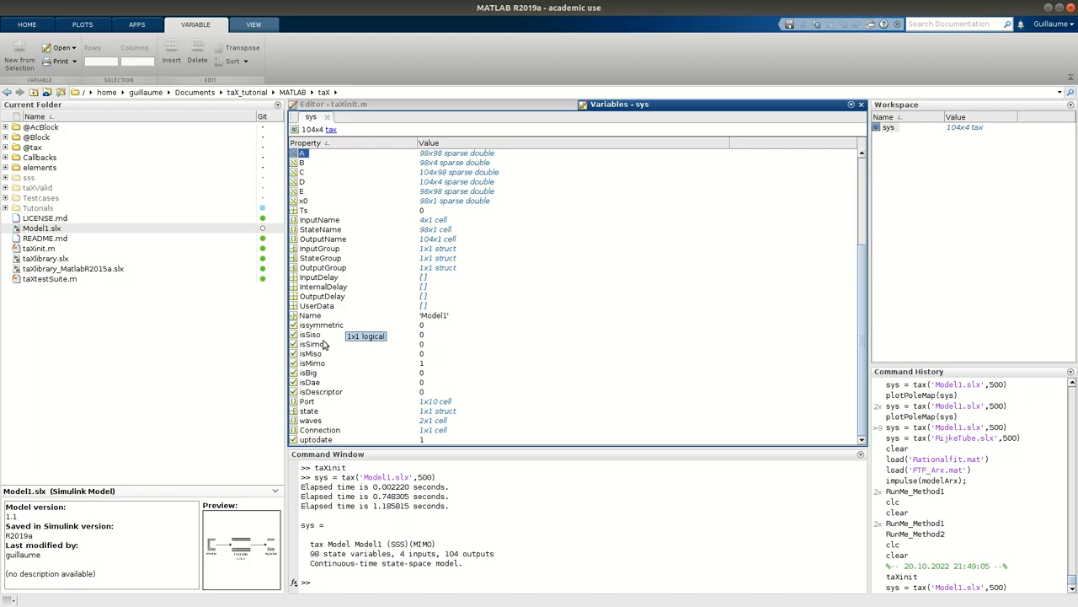
{"action": "mouse_move", "coordinate": [318, 357]}
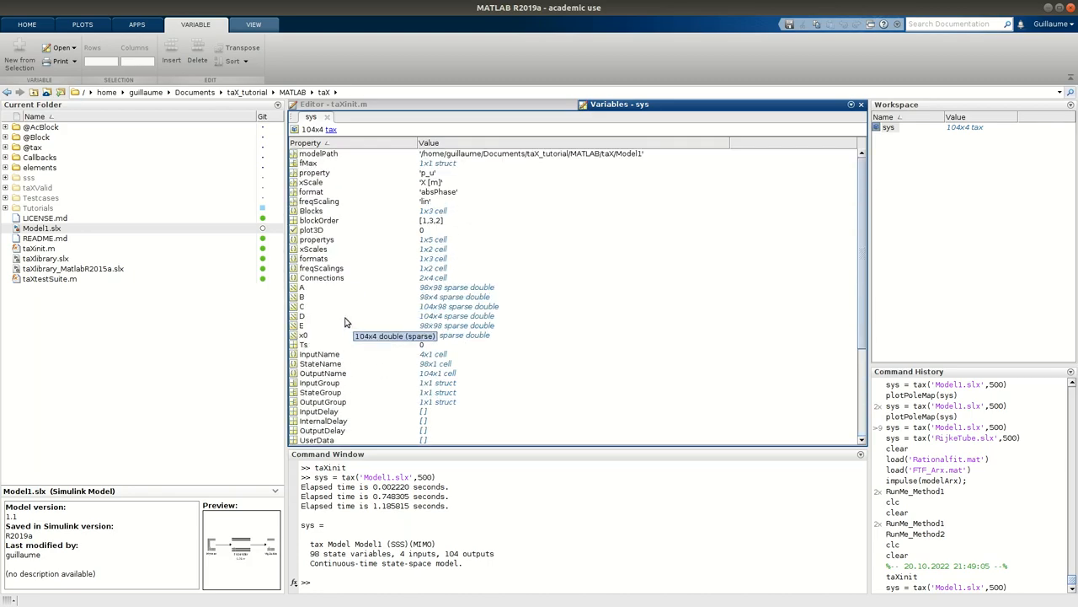
{"action": "mouse_move", "coordinate": [331, 229]}
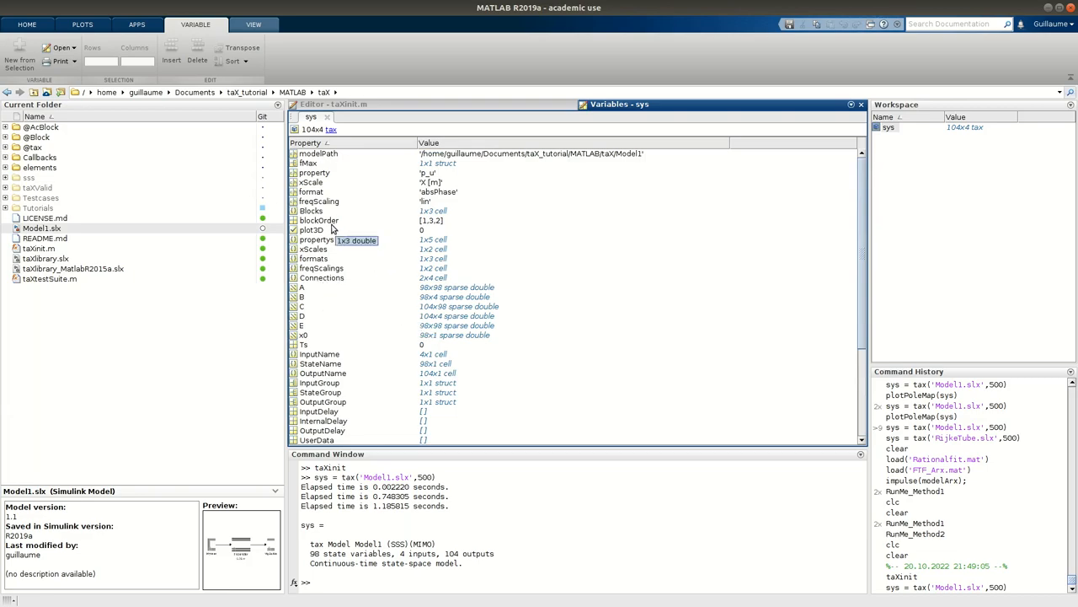
Open sys.Blocks, the 1-by-3 cell array holding closedEnd, openEnd and Duct
{"action": "left_click", "coordinate": [310, 209]}
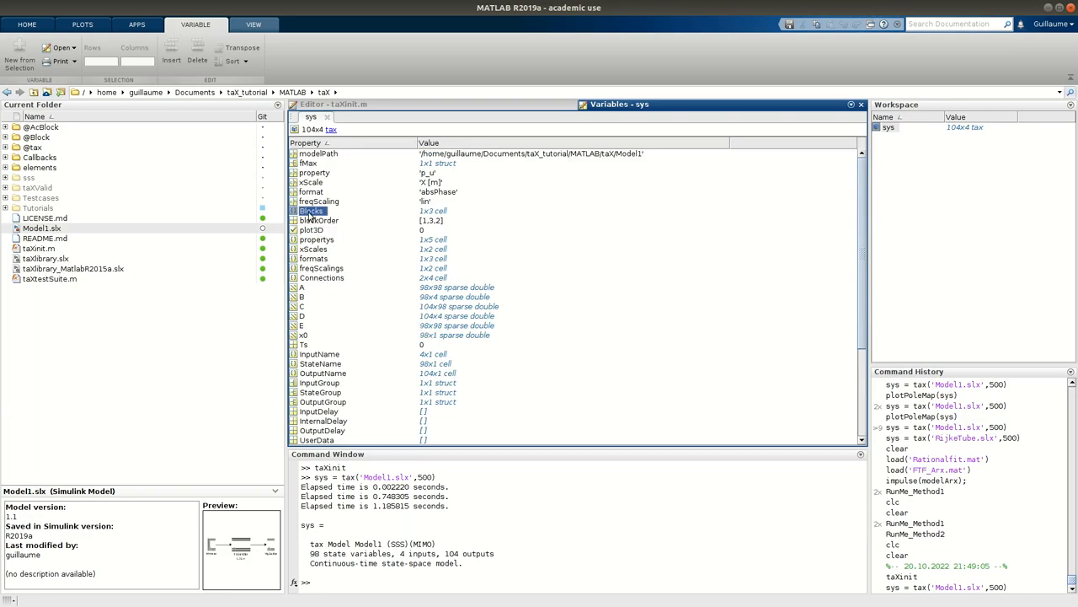
{"action": "double_click", "coordinate": [310, 209]}
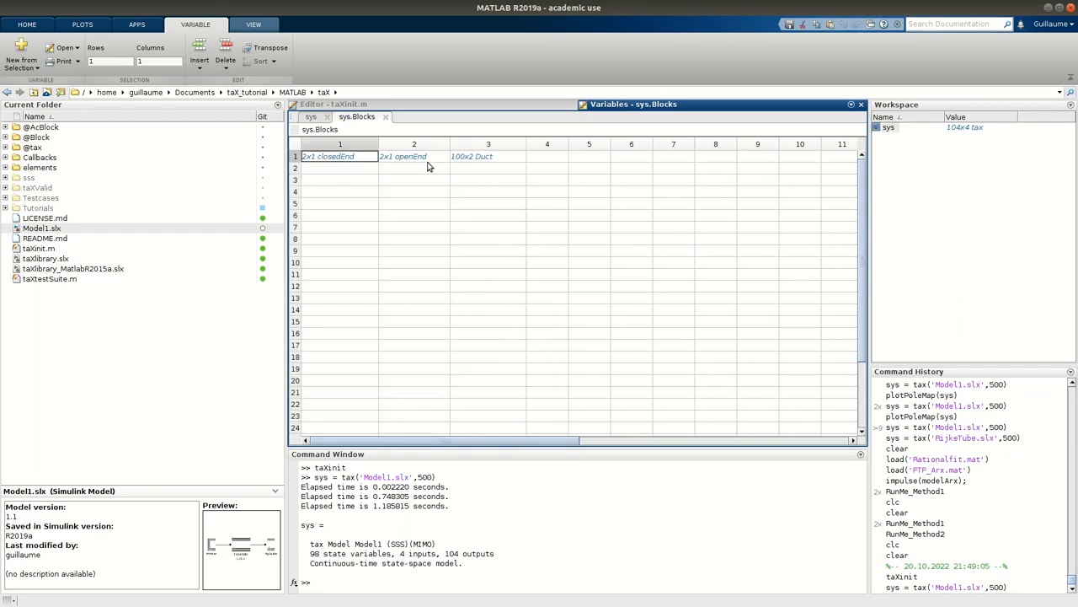
{"action": "left_click", "coordinate": [489, 155]}
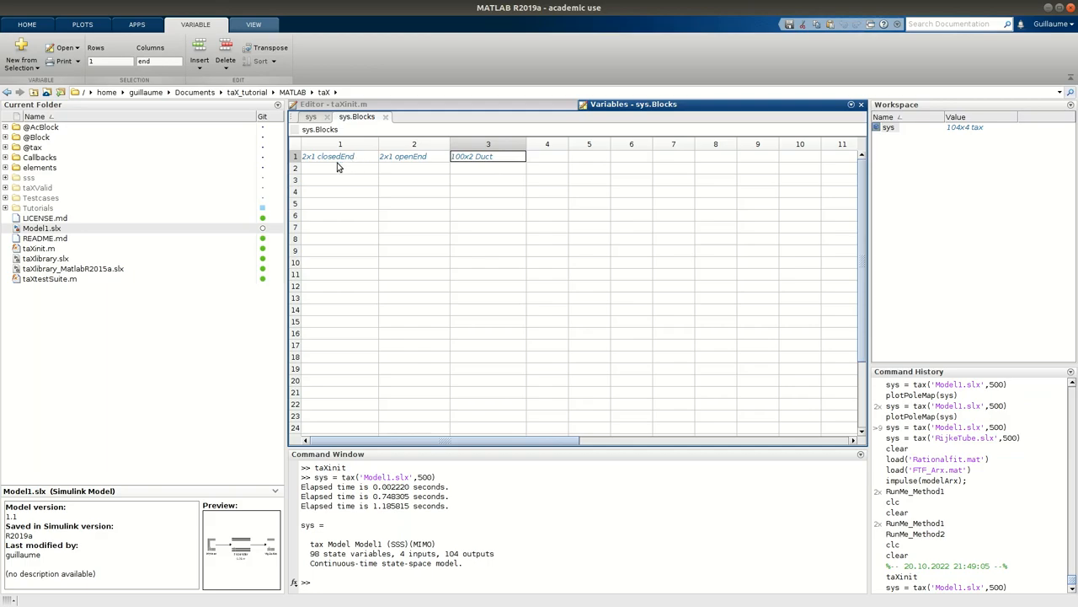
{"action": "mouse_move", "coordinate": [397, 167]}
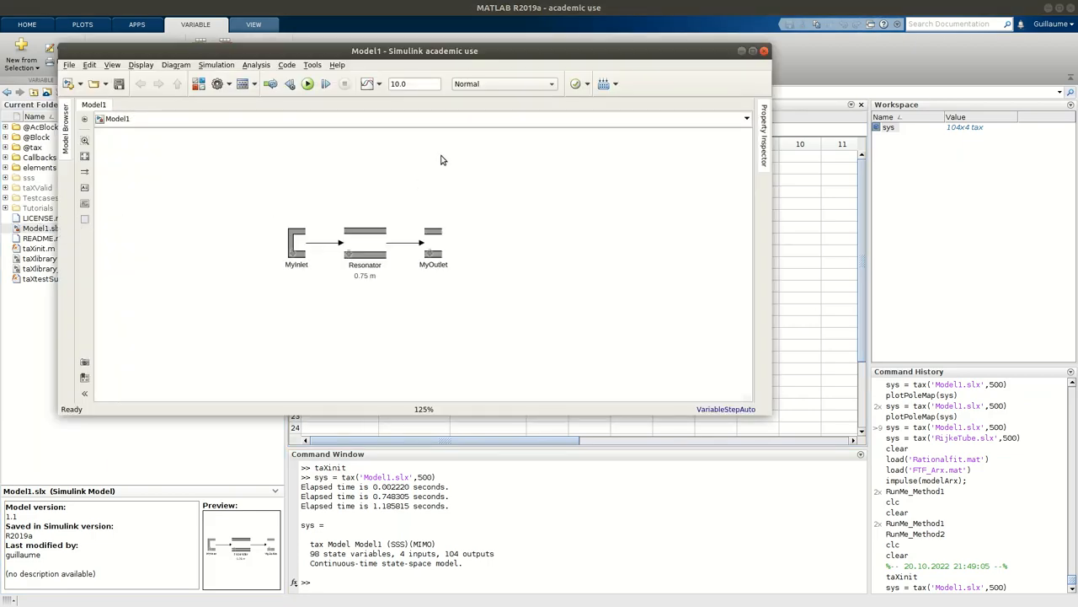
Return from the Simulink model to the sys.Blocks tab in the Variables editor
{"action": "left_click", "coordinate": [364, 242]}
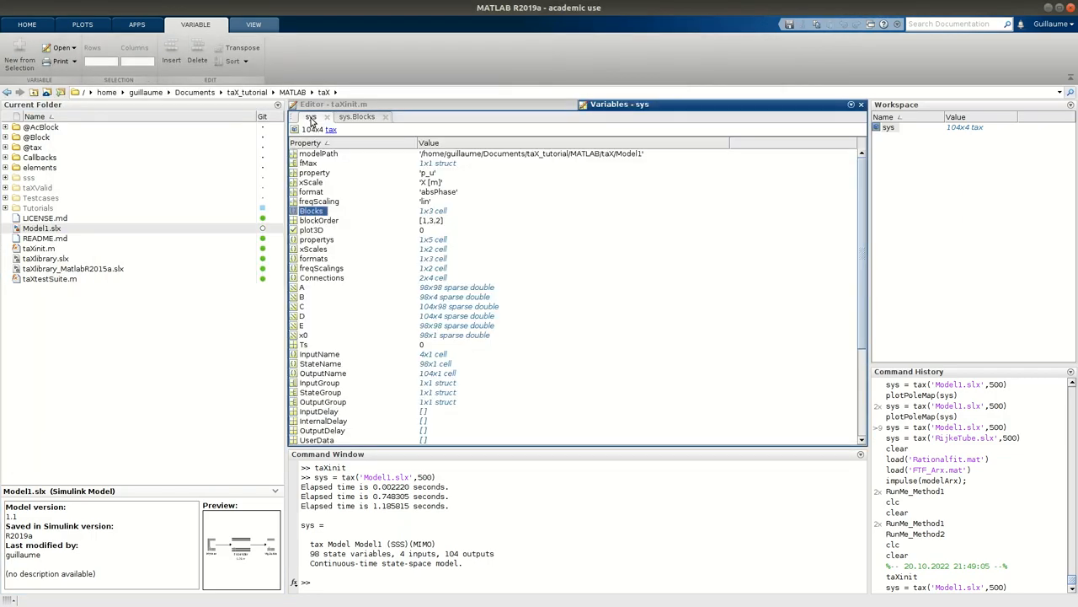
{"action": "left_click", "coordinate": [318, 219]}
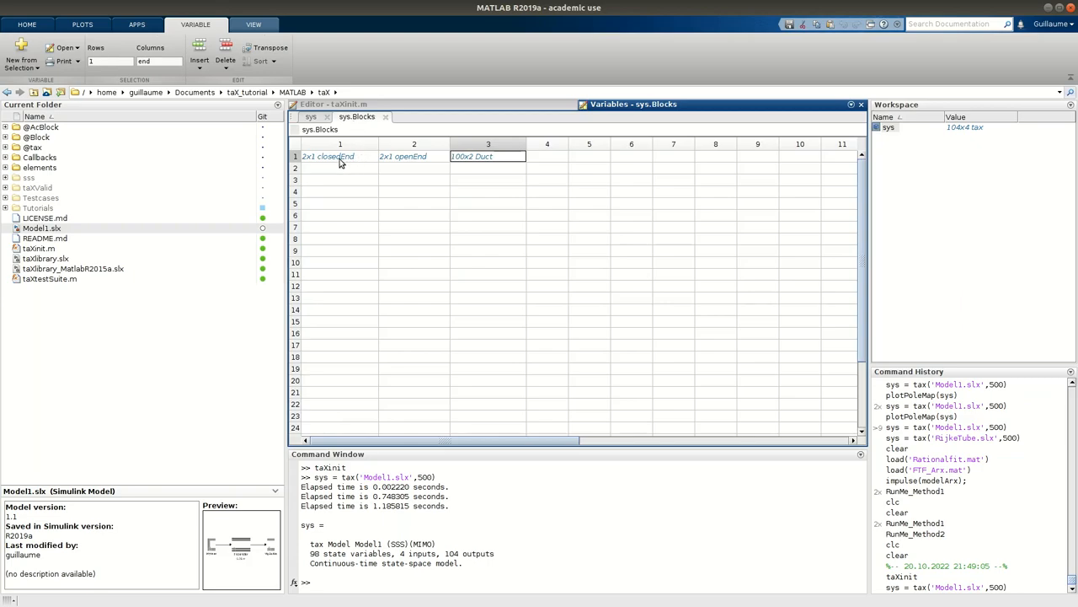
{"action": "left_click", "coordinate": [340, 155]}
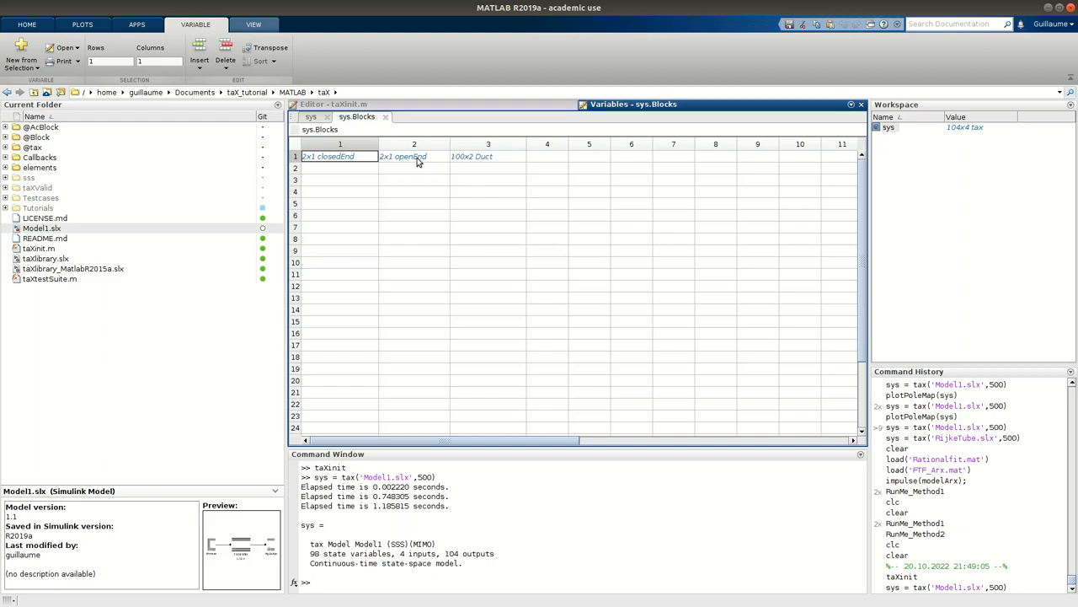
{"action": "mouse_move", "coordinate": [431, 165]}
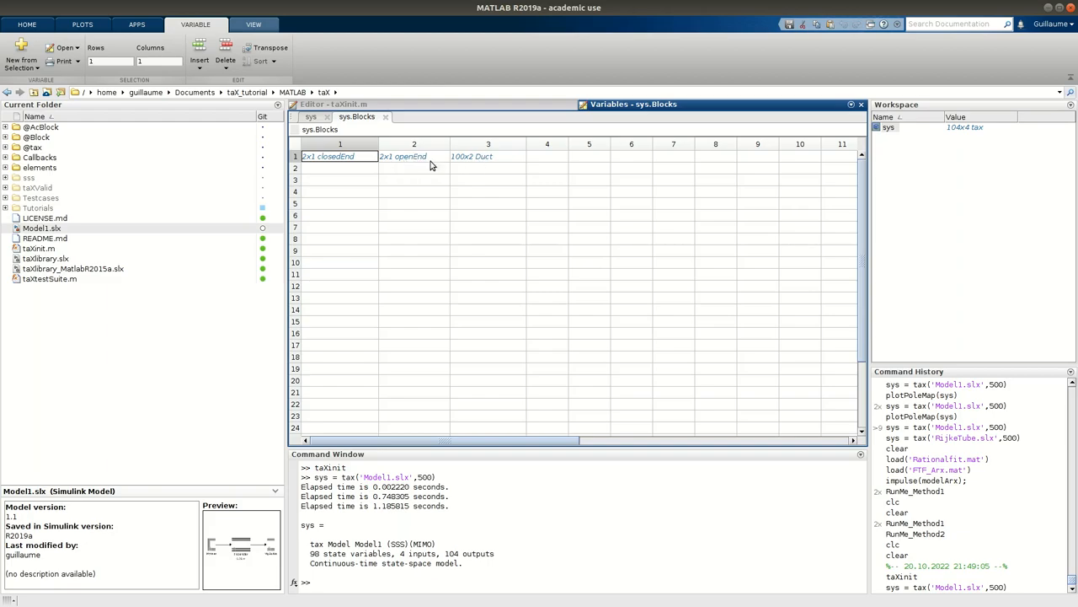
{"action": "mouse_move", "coordinate": [411, 157]}
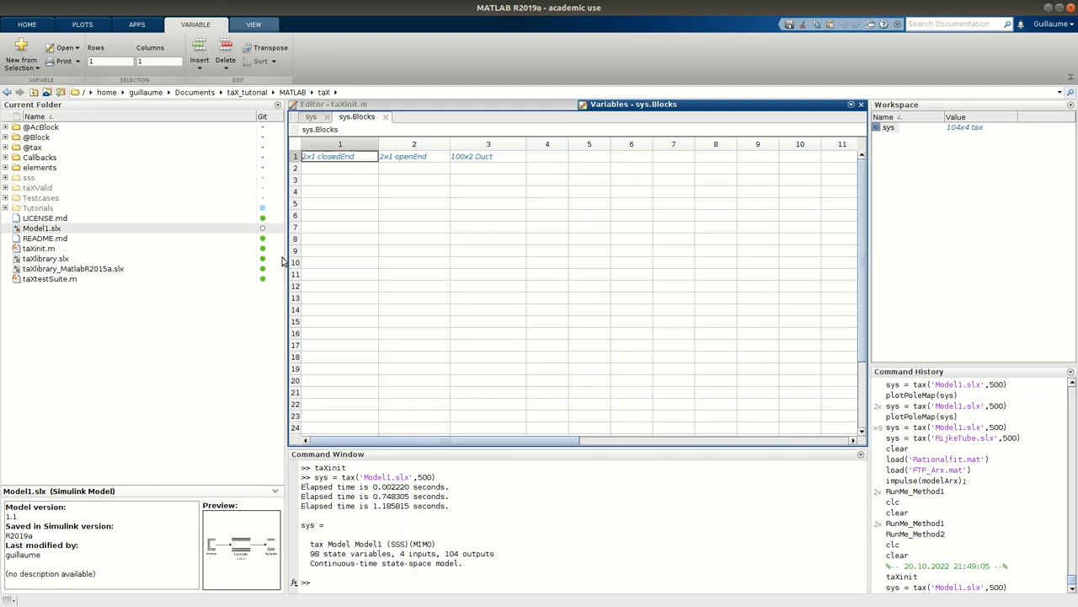
{"action": "mouse_move", "coordinate": [366, 179]}
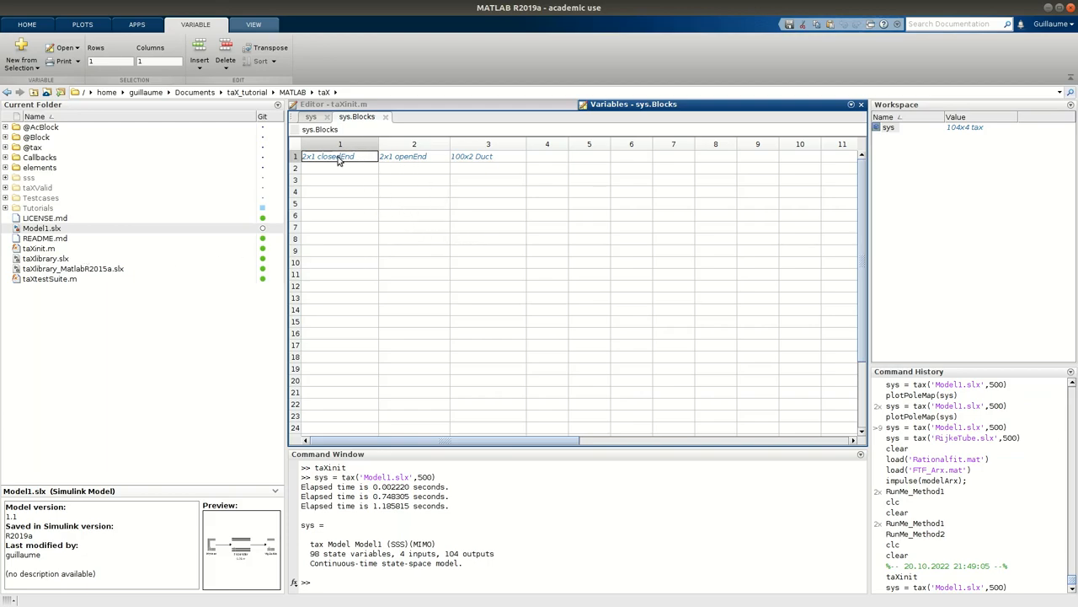
Open sys.Blocks{1,1} (MyInlet, Area 1, Mach 0.1, rho 1.2) and select its state property
{"action": "double_click", "coordinate": [339, 155]}
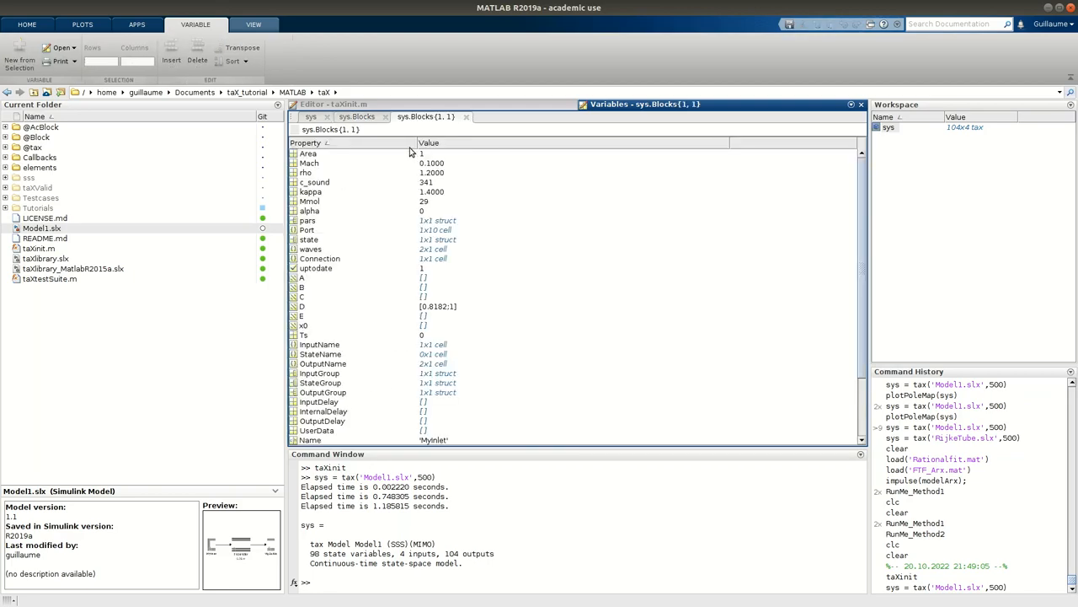
{"action": "left_click", "coordinate": [309, 153]}
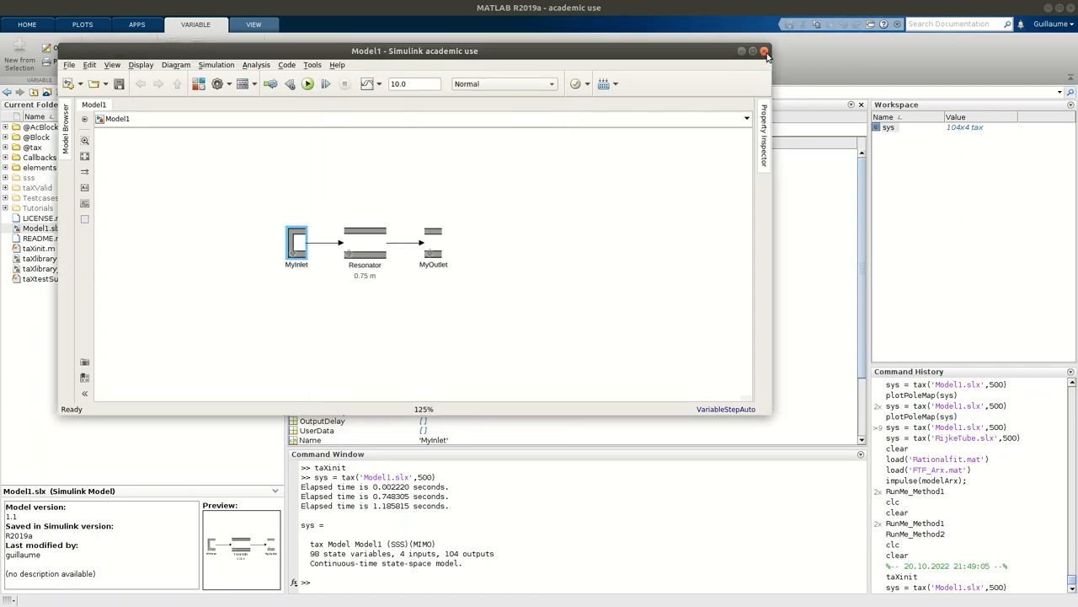
{"action": "left_click", "coordinate": [765, 51]}
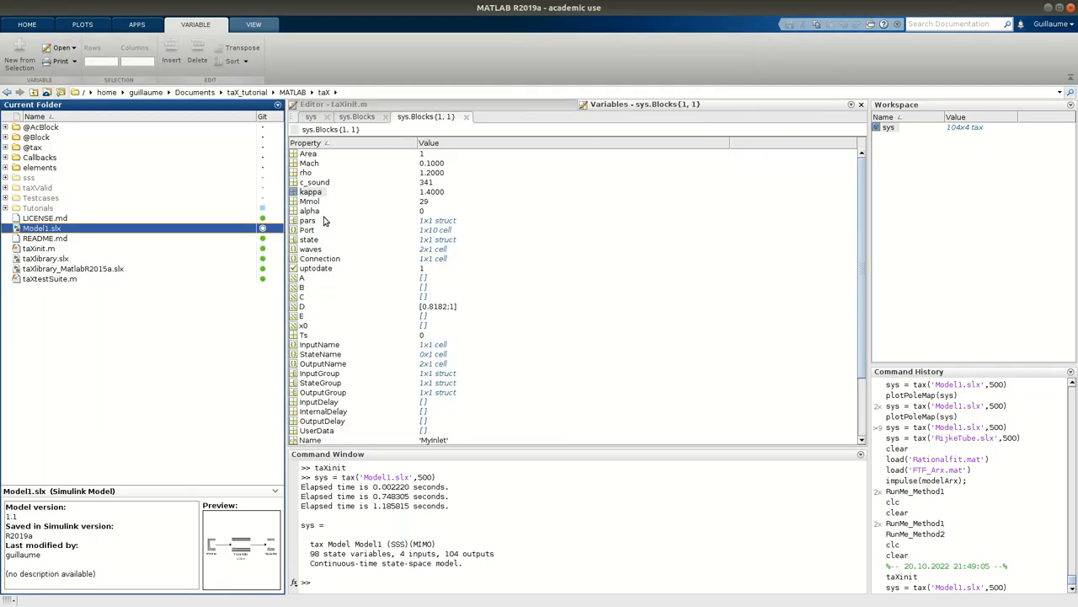
{"action": "left_click", "coordinate": [310, 239]}
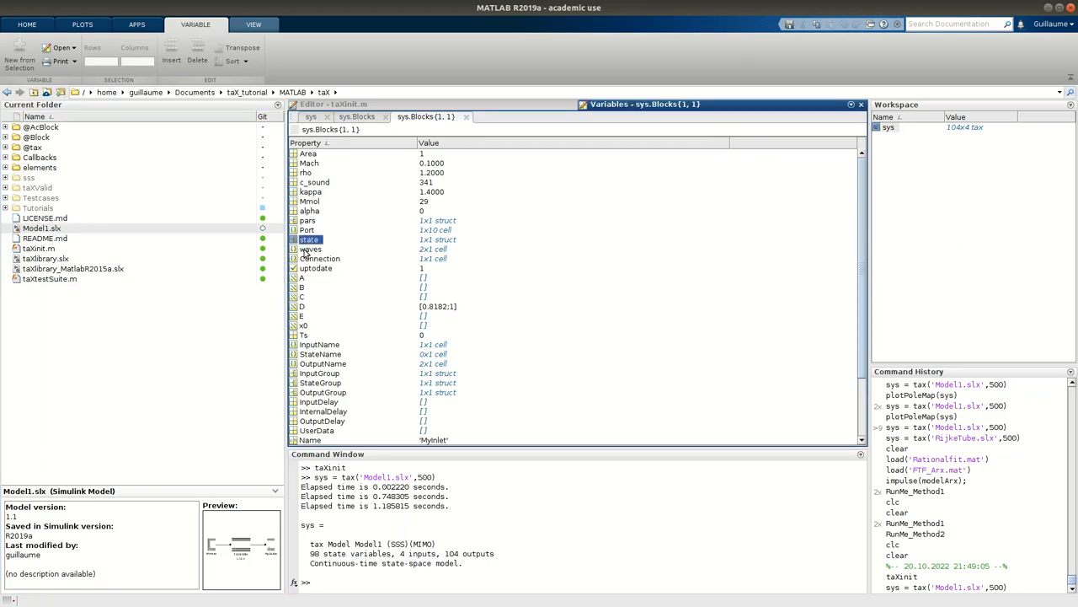
{"action": "double_click", "coordinate": [310, 239]}
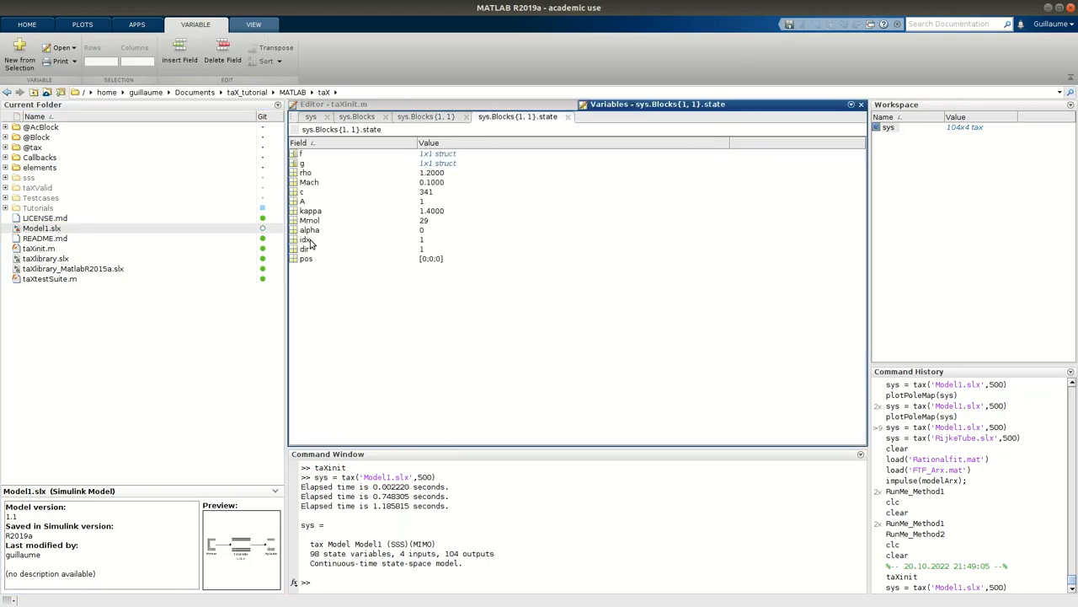
{"action": "mouse_move", "coordinate": [330, 186]}
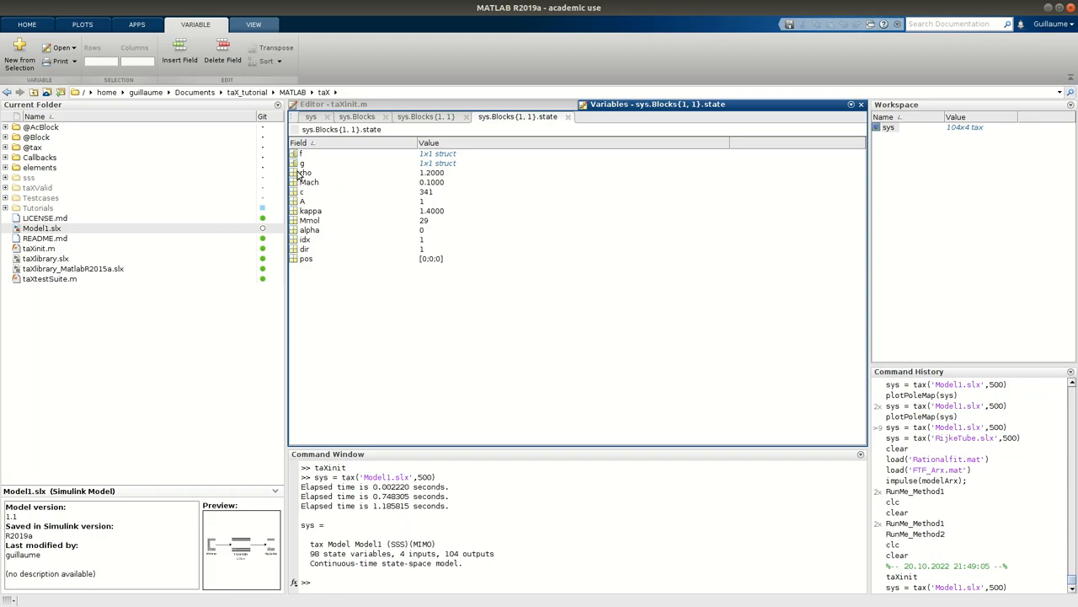
{"action": "mouse_move", "coordinate": [303, 179]}
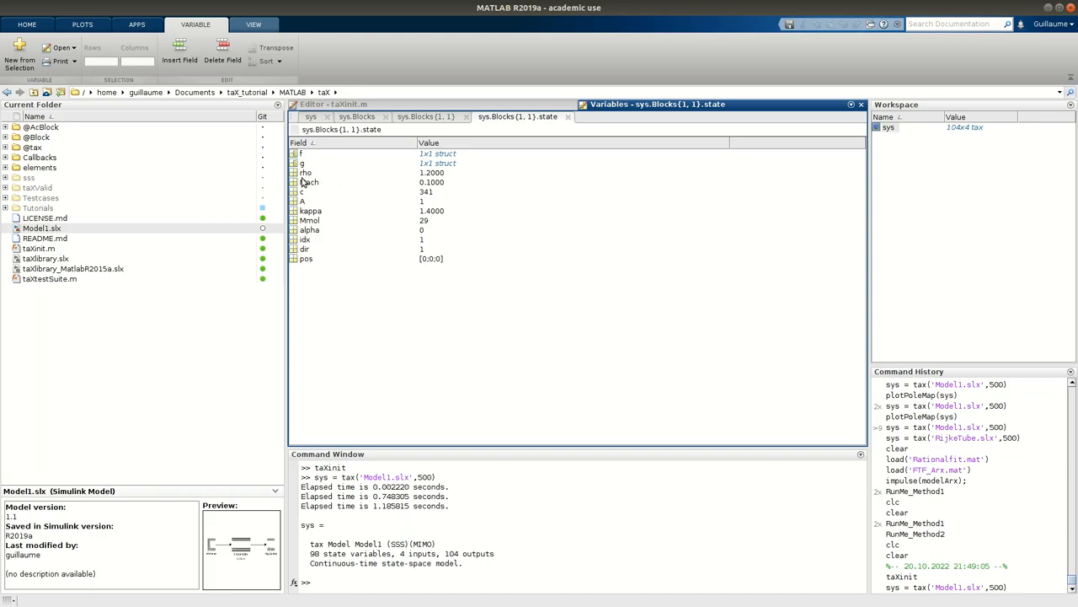
{"action": "left_click", "coordinate": [310, 182]}
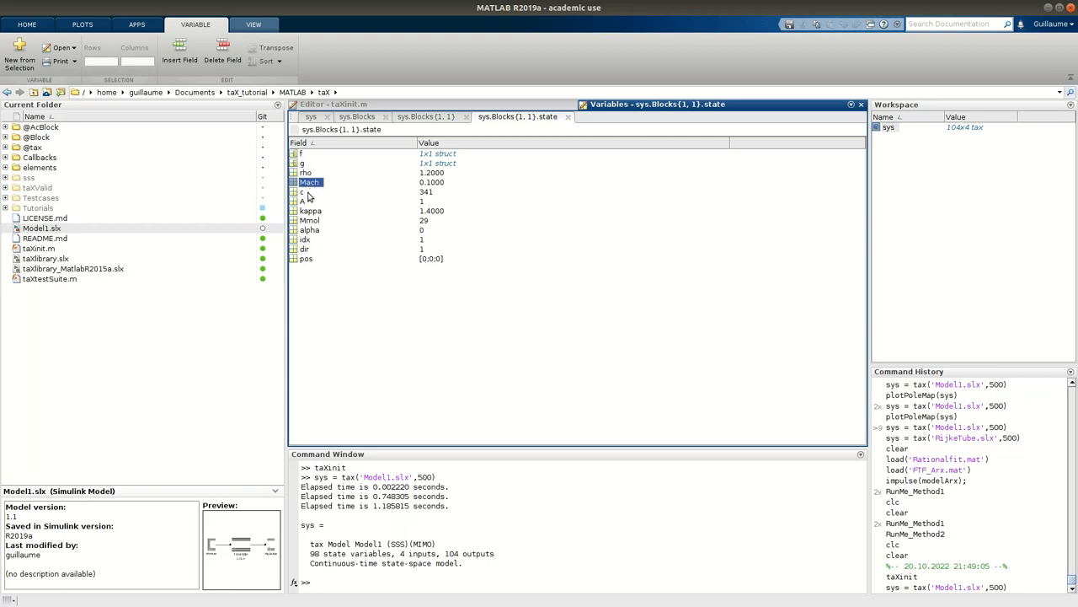
{"action": "left_click", "coordinate": [302, 201]}
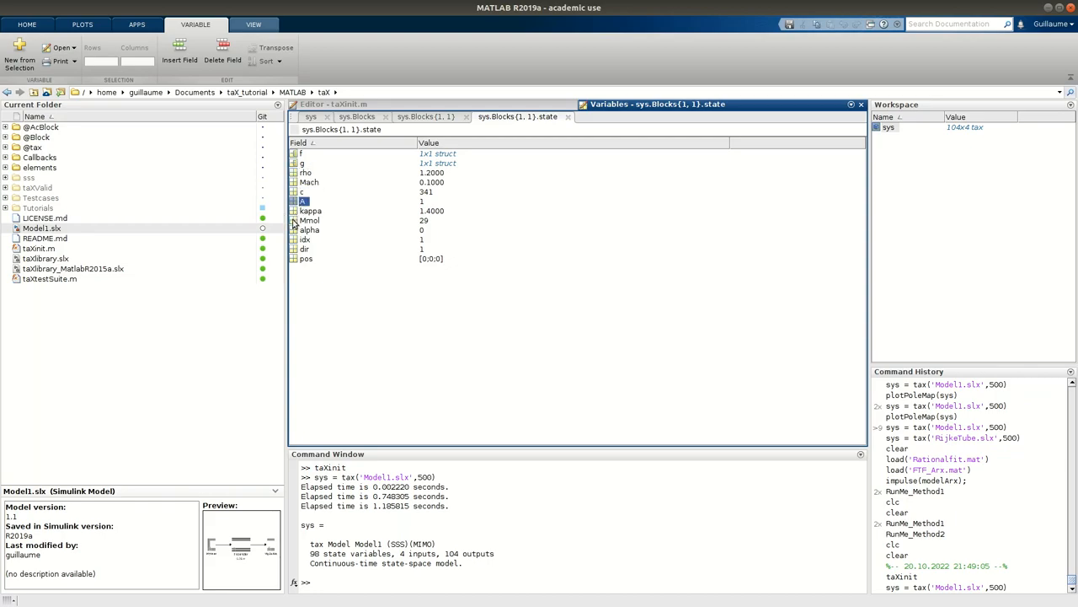
{"action": "left_click", "coordinate": [310, 211]}
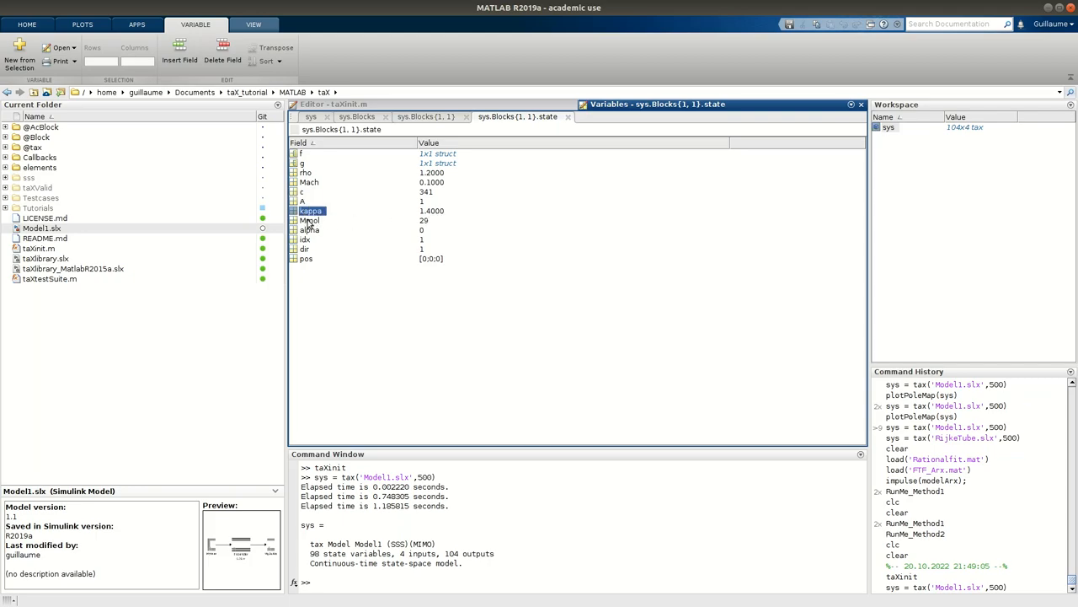
{"action": "mouse_move", "coordinate": [381, 172]}
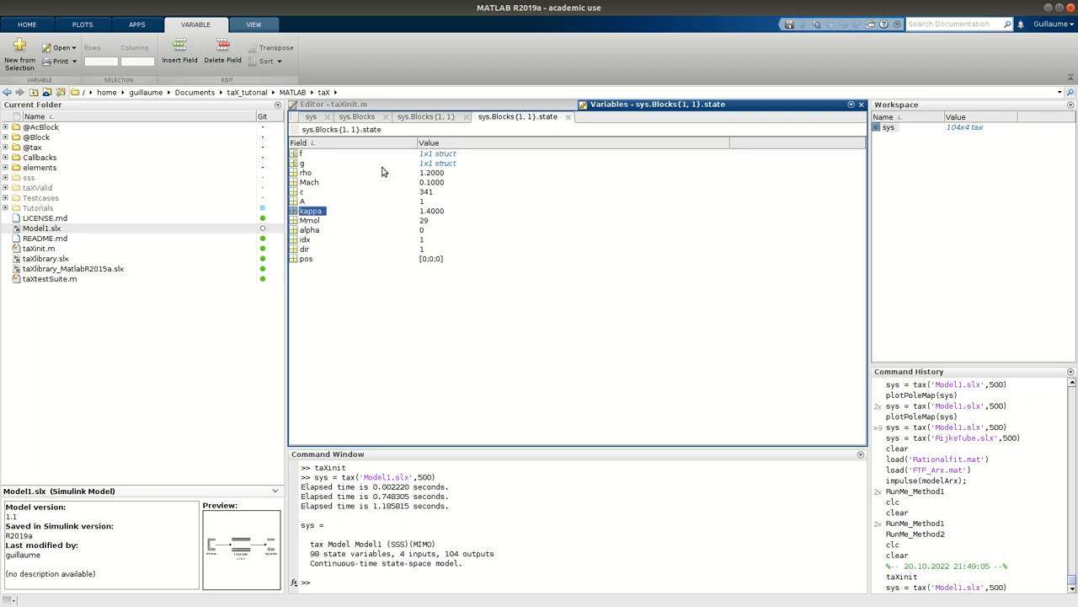
{"action": "left_click", "coordinate": [425, 116]}
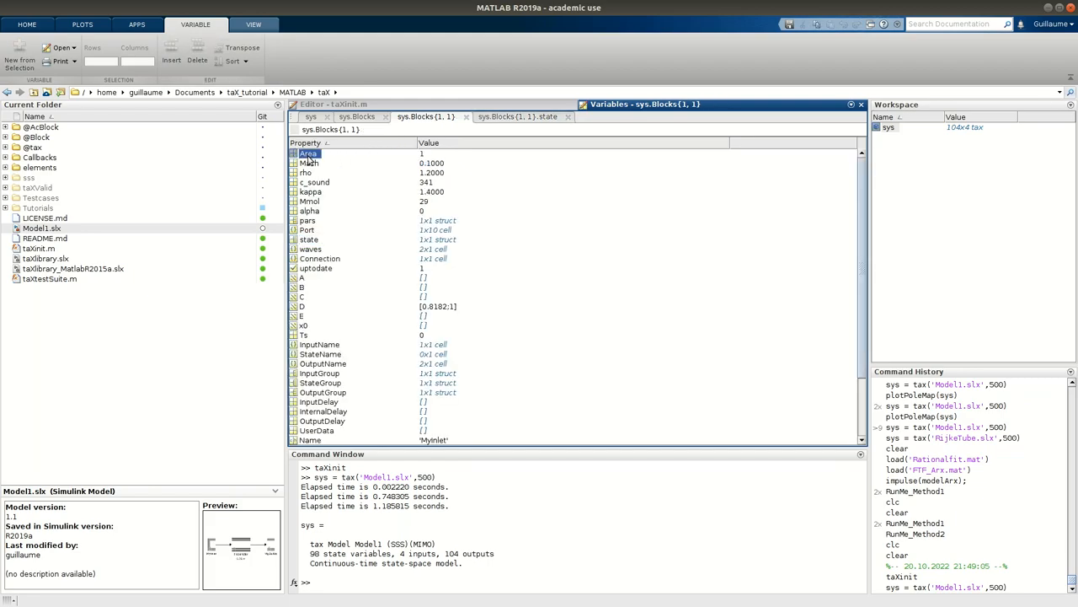
{"action": "left_click", "coordinate": [310, 200]}
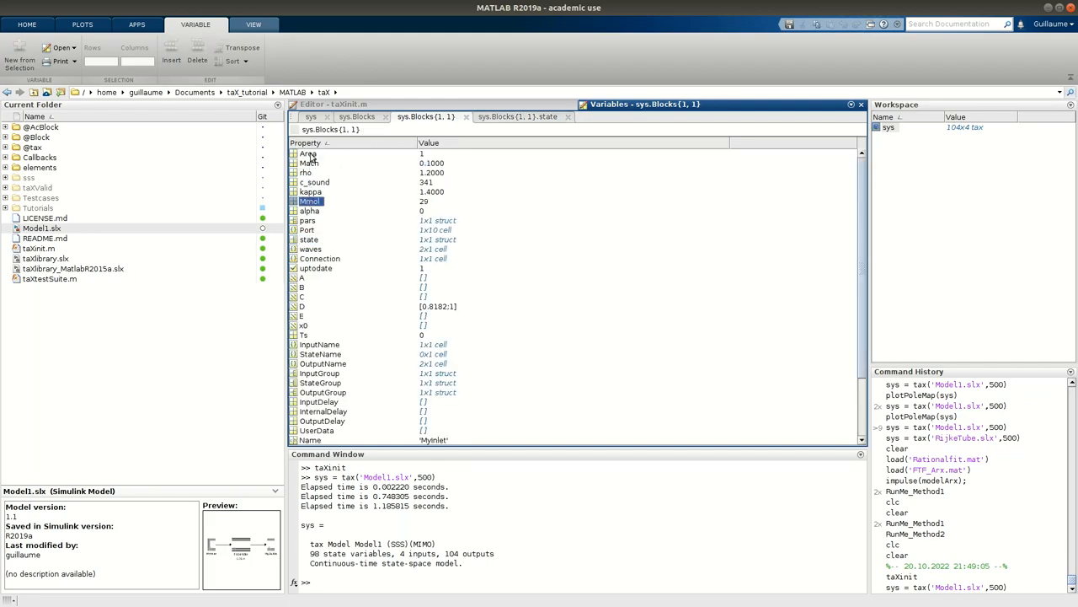
{"action": "mouse_move", "coordinate": [309, 232]}
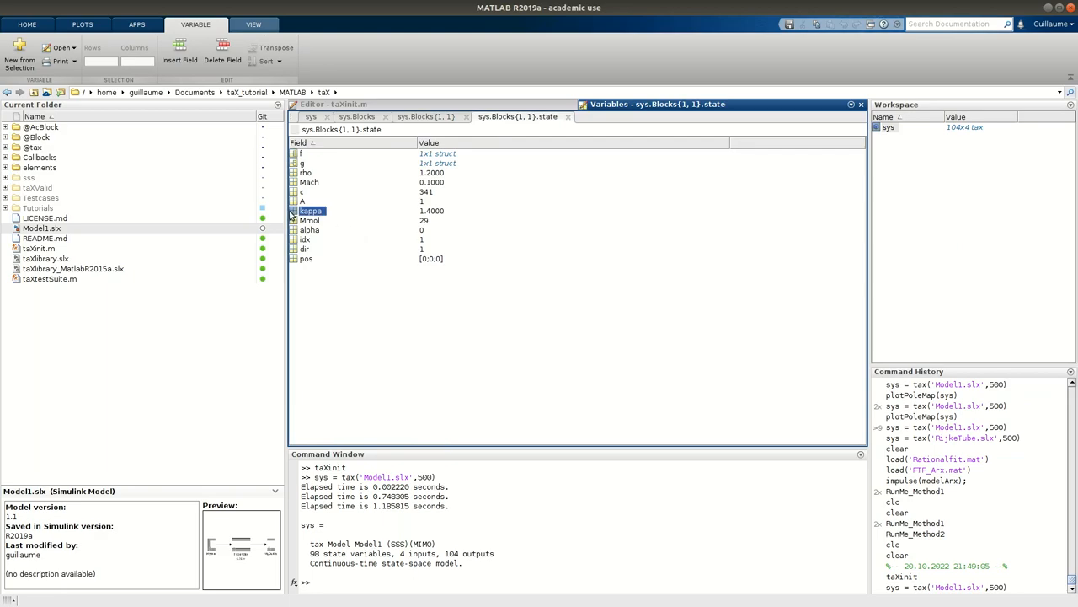
{"action": "mouse_move", "coordinate": [322, 185]}
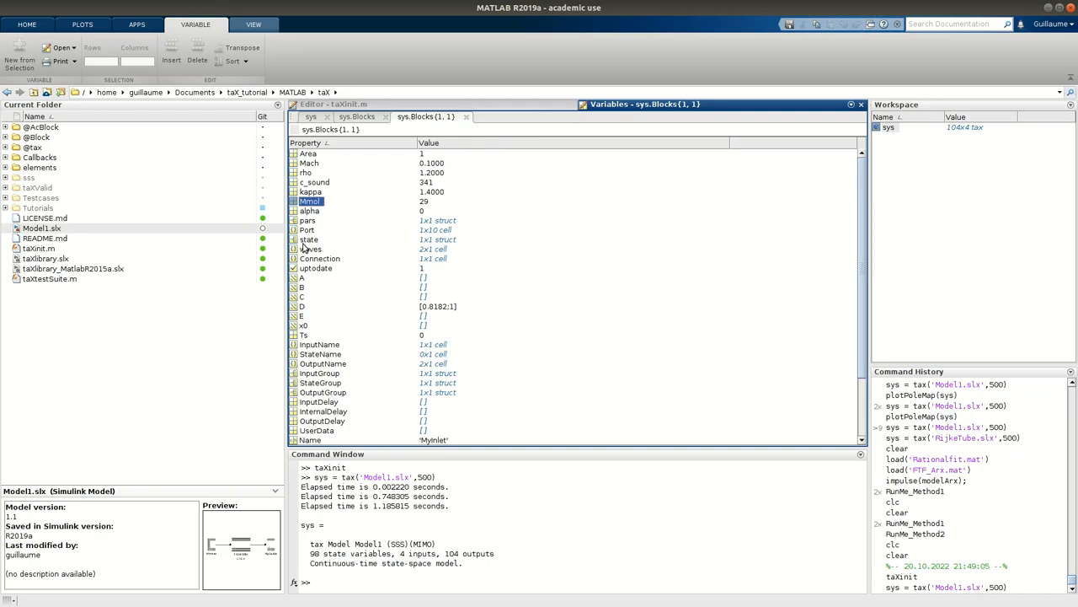
{"action": "left_click", "coordinate": [310, 239]}
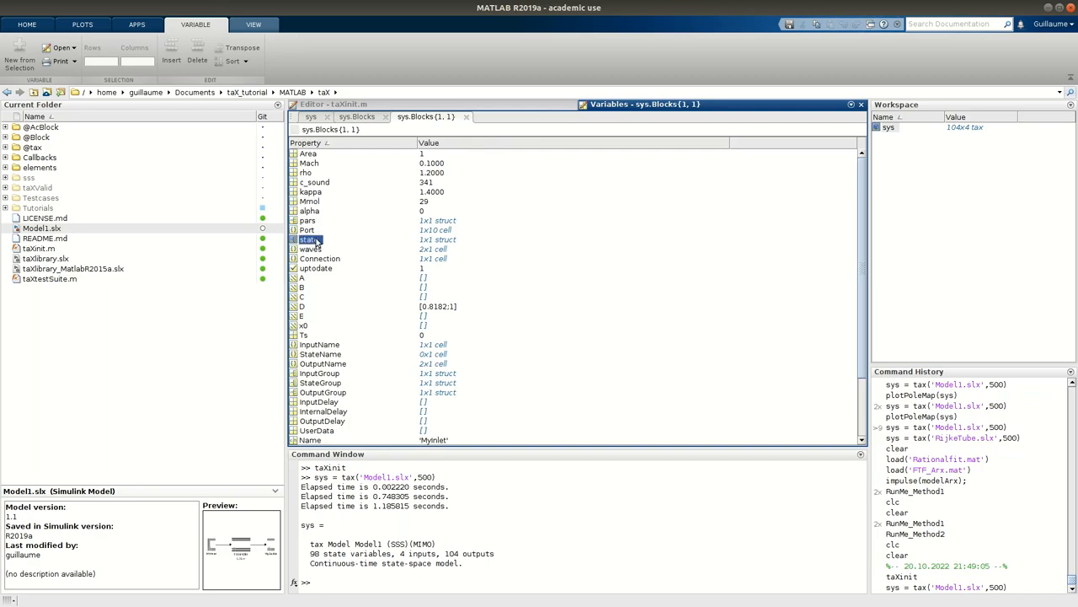
{"action": "mouse_move", "coordinate": [304, 290]}
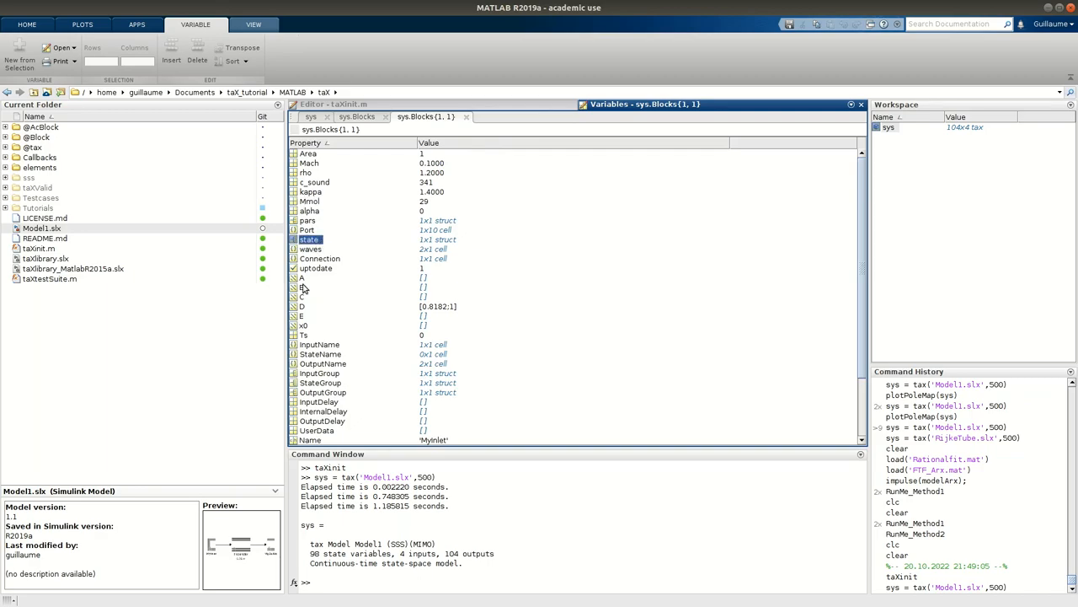
{"action": "left_click", "coordinate": [300, 277]}
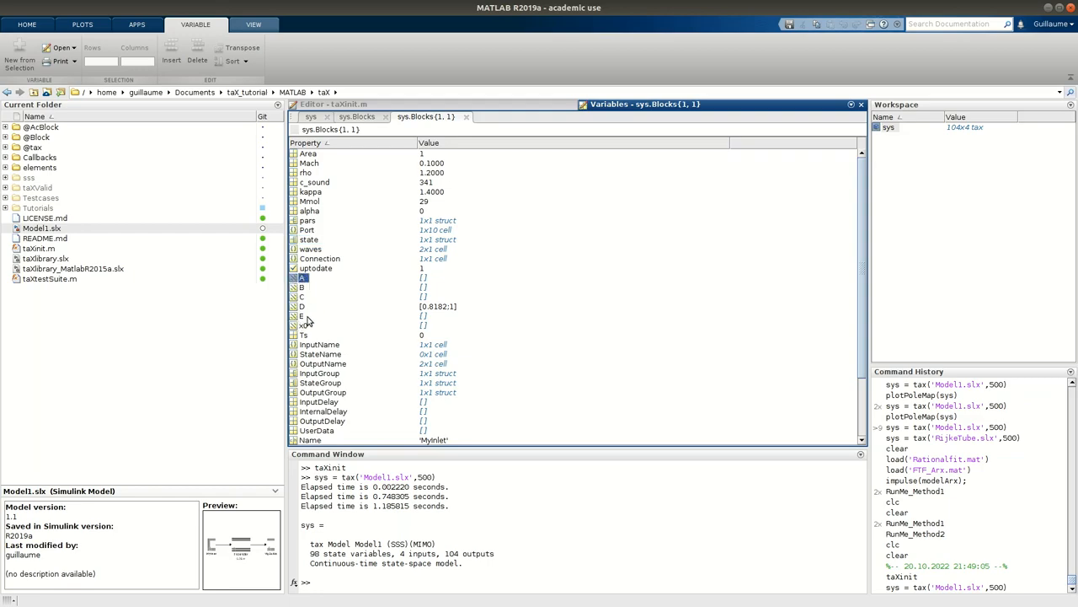
{"action": "mouse_move", "coordinate": [390, 212]}
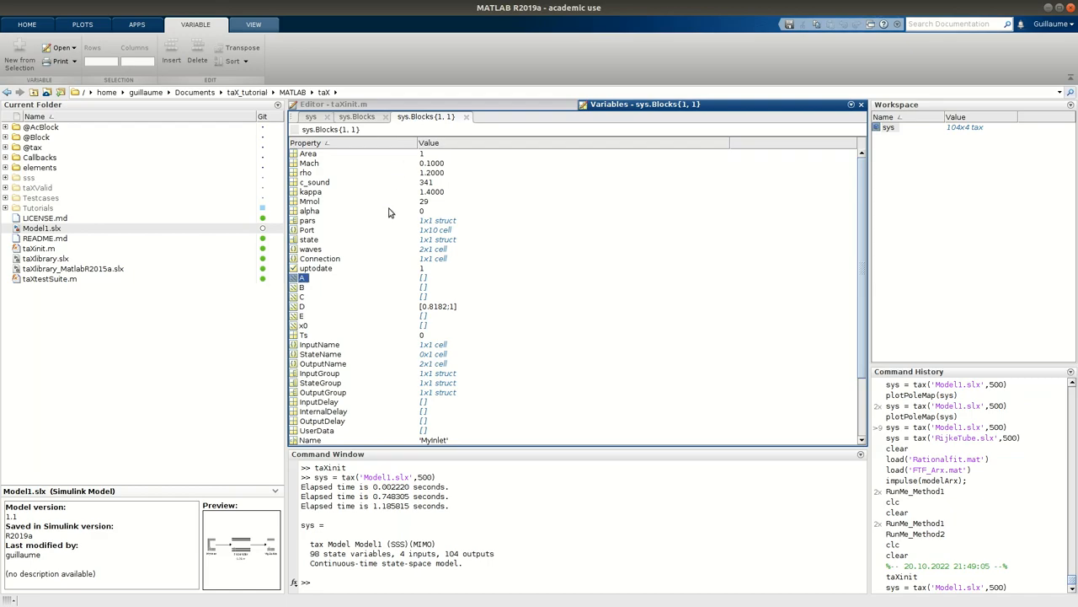
{"action": "scroll", "scroll_direction": "down", "scroll_amount": 3}
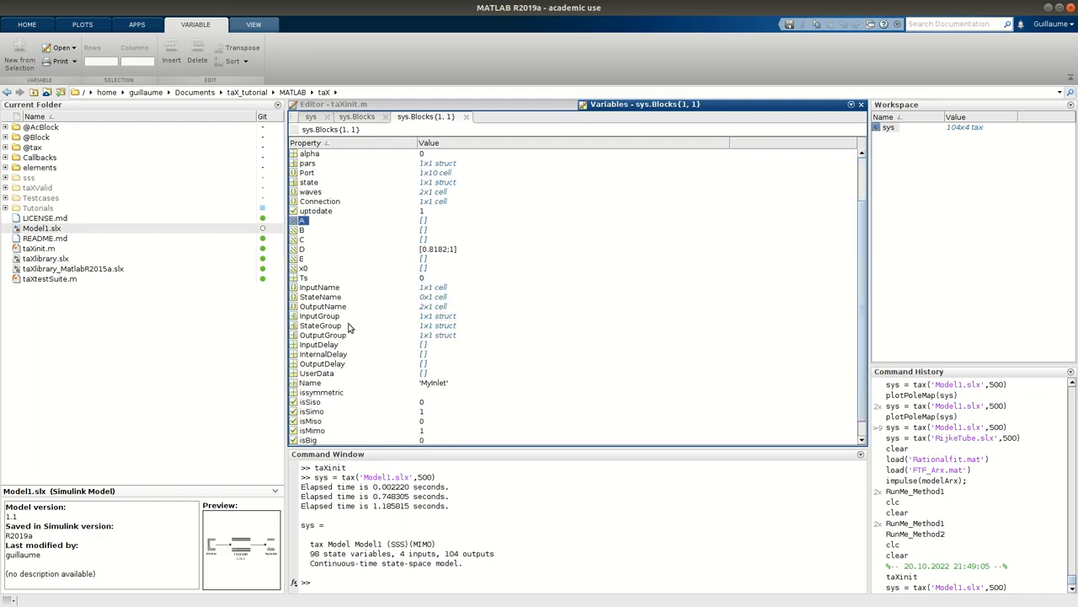
{"action": "scroll", "scroll_direction": "down", "scroll_amount": 3}
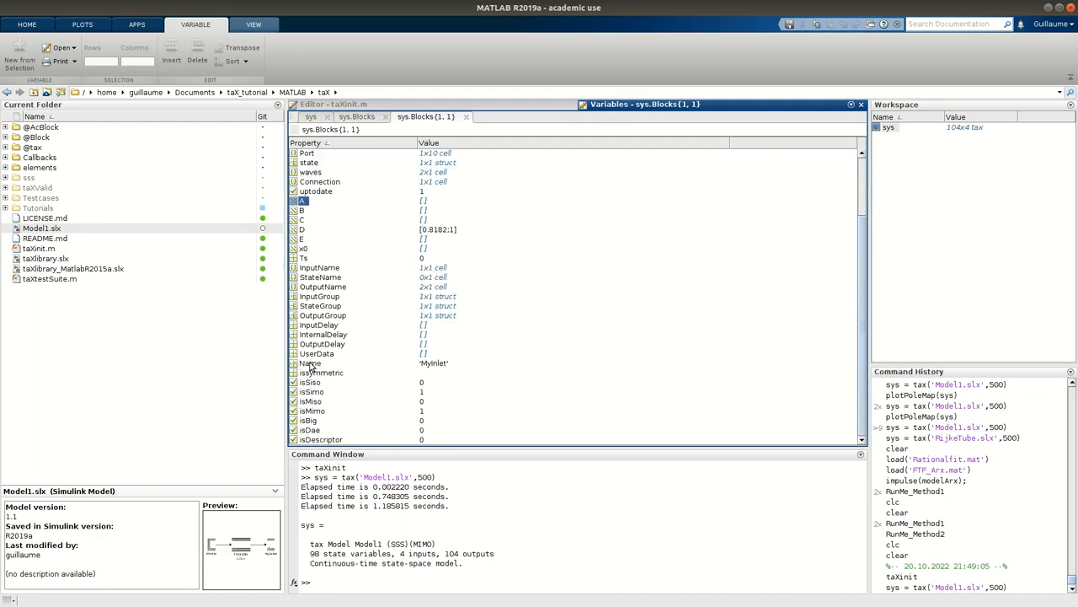
{"action": "left_click", "coordinate": [310, 363]}
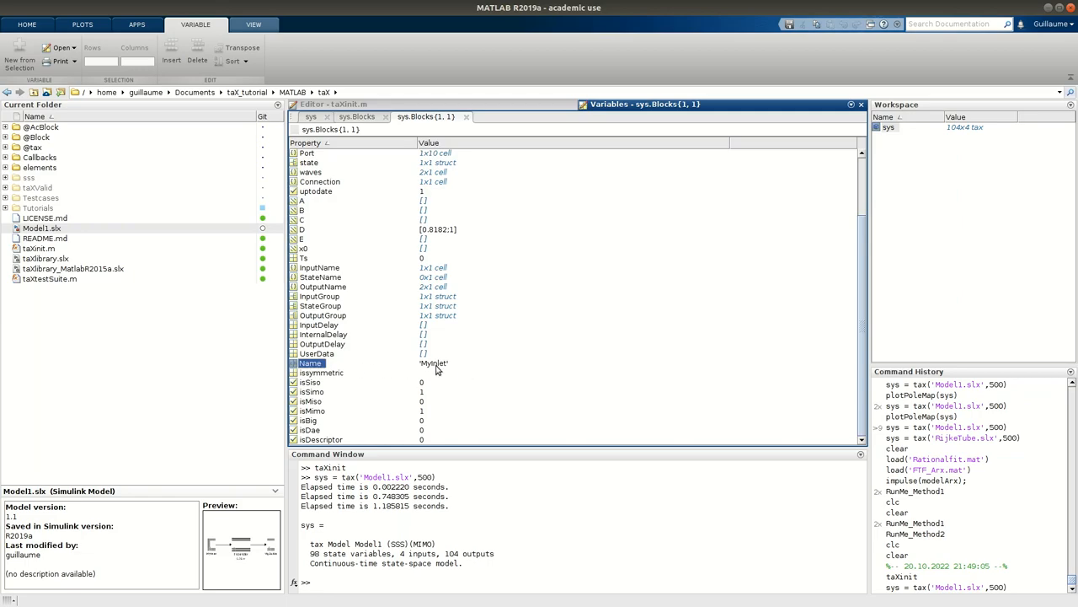
{"action": "left_click", "coordinate": [40, 230]}
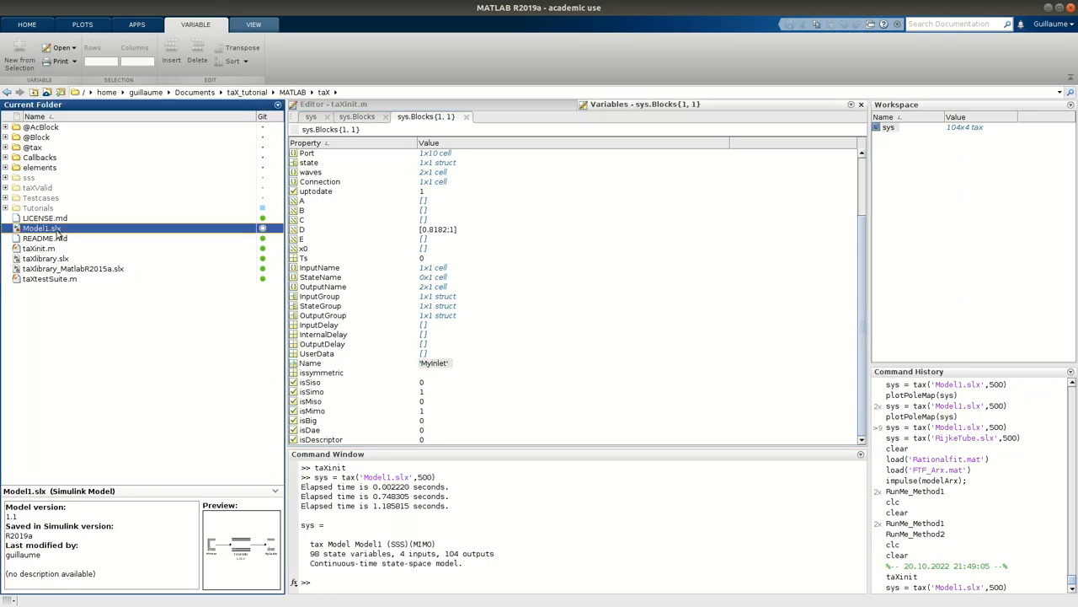
{"action": "double_click", "coordinate": [40, 228]}
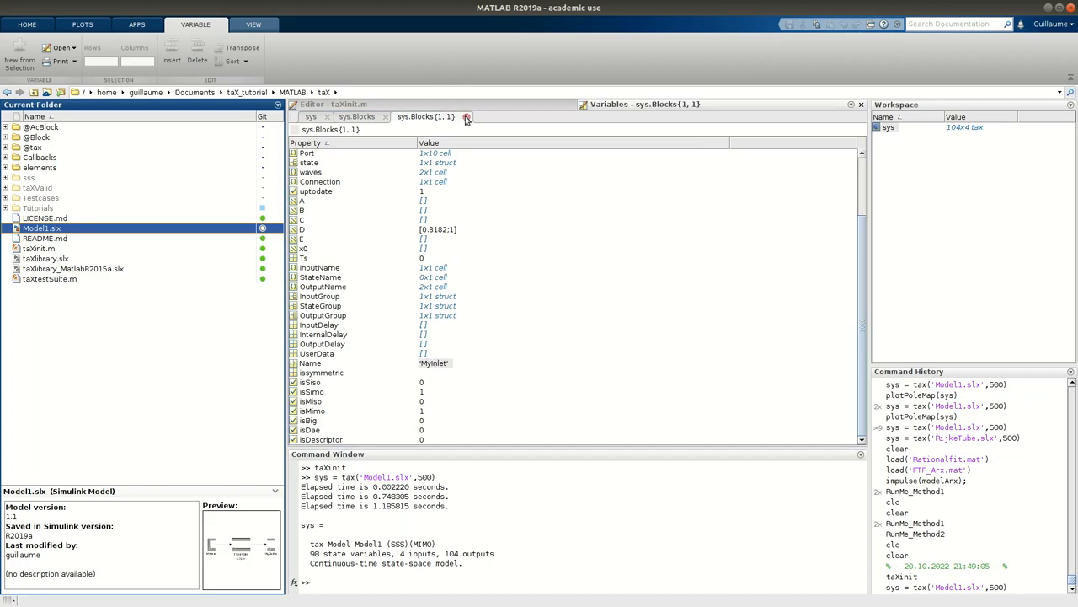
Close the inlet block view and open the Duct block sys.Blocks{1,3} showing l 0.7500, order 3
{"action": "left_click", "coordinate": [465, 117]}
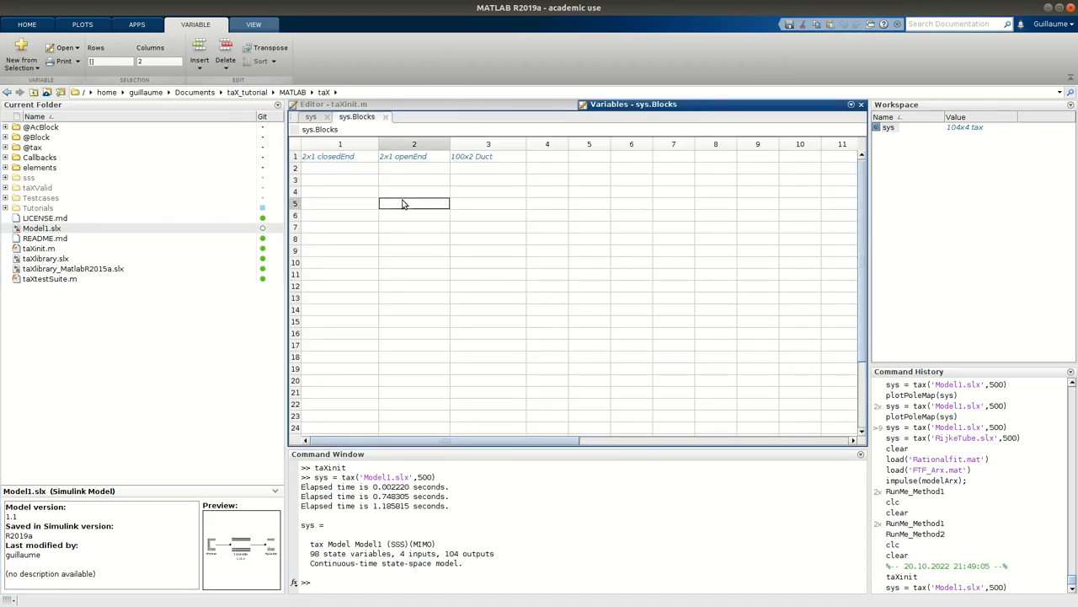
{"action": "left_click", "coordinate": [487, 155]}
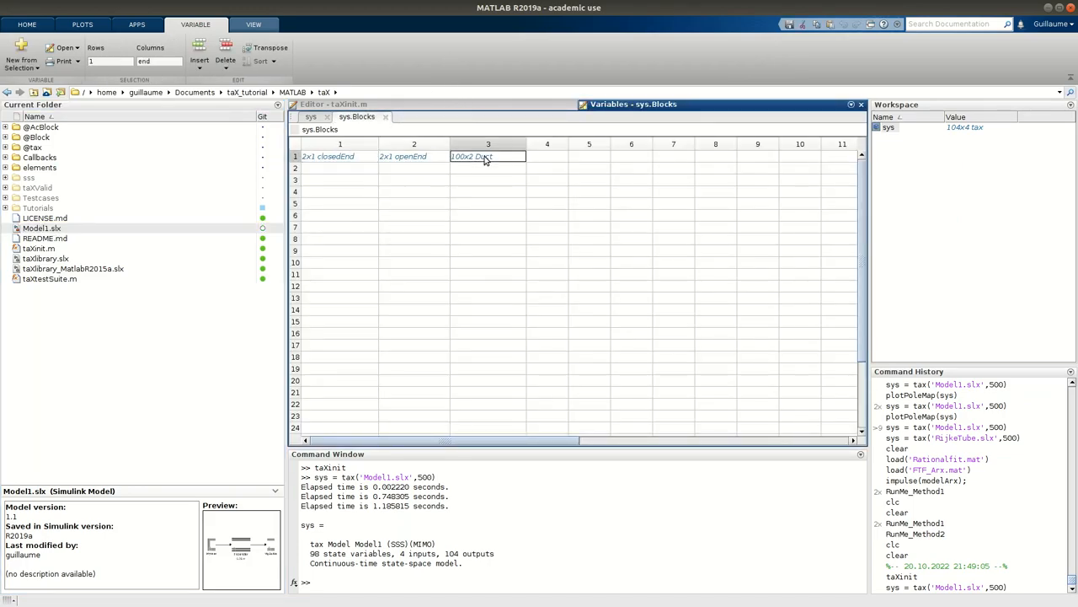
{"action": "double_click", "coordinate": [487, 155]}
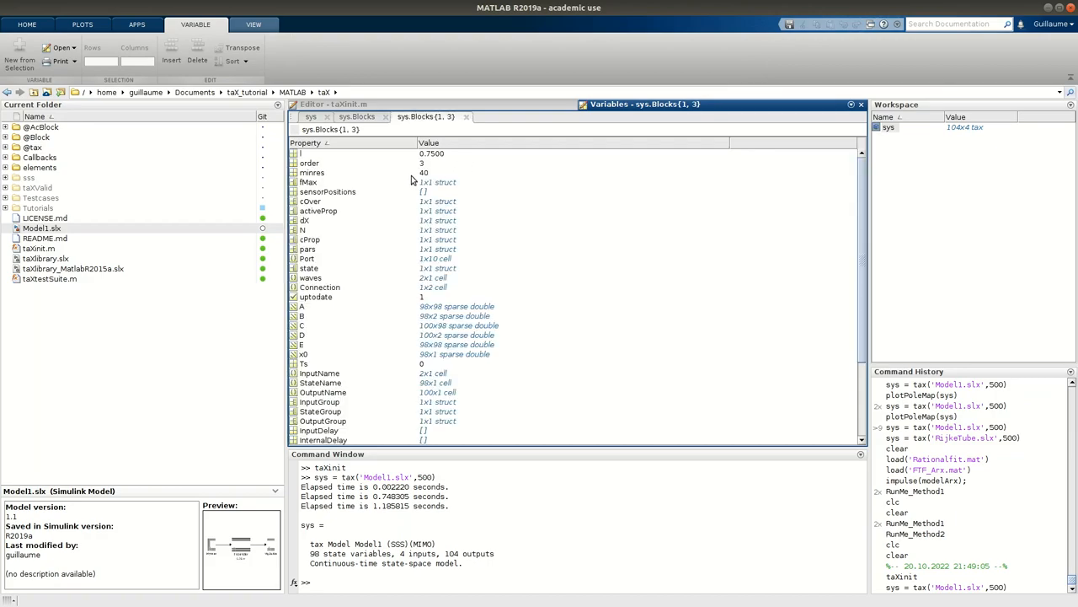
{"action": "left_click", "coordinate": [431, 153]}
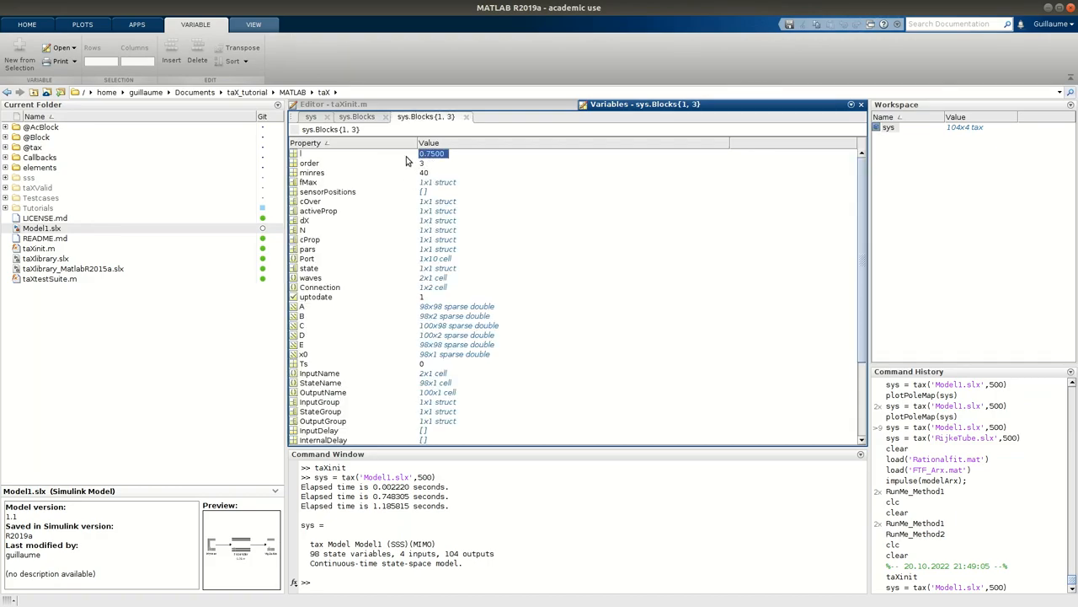
{"action": "mouse_move", "coordinate": [310, 168]}
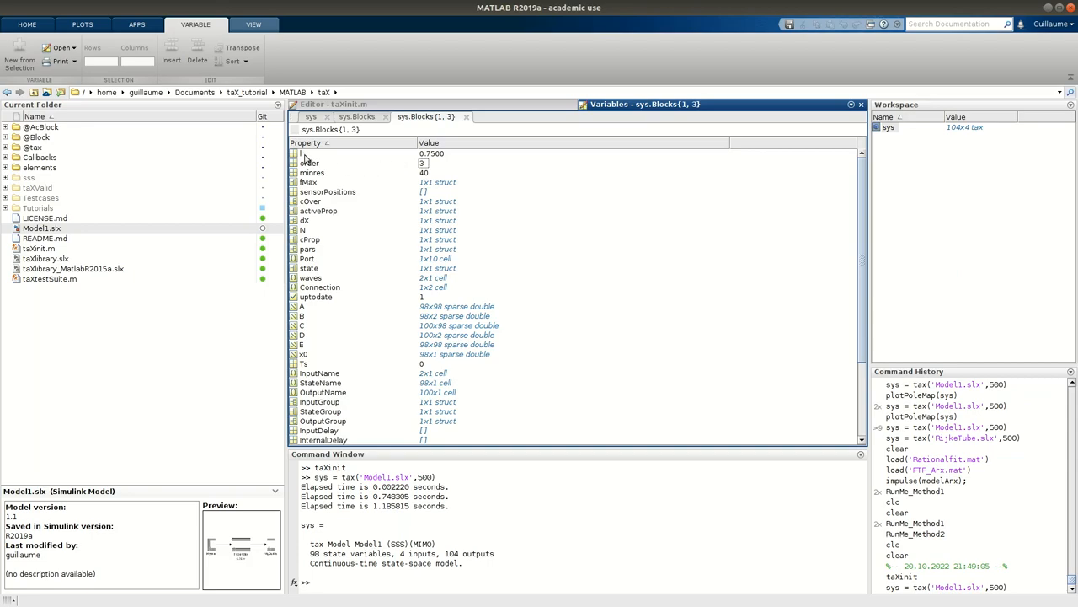
{"action": "mouse_move", "coordinate": [331, 170]}
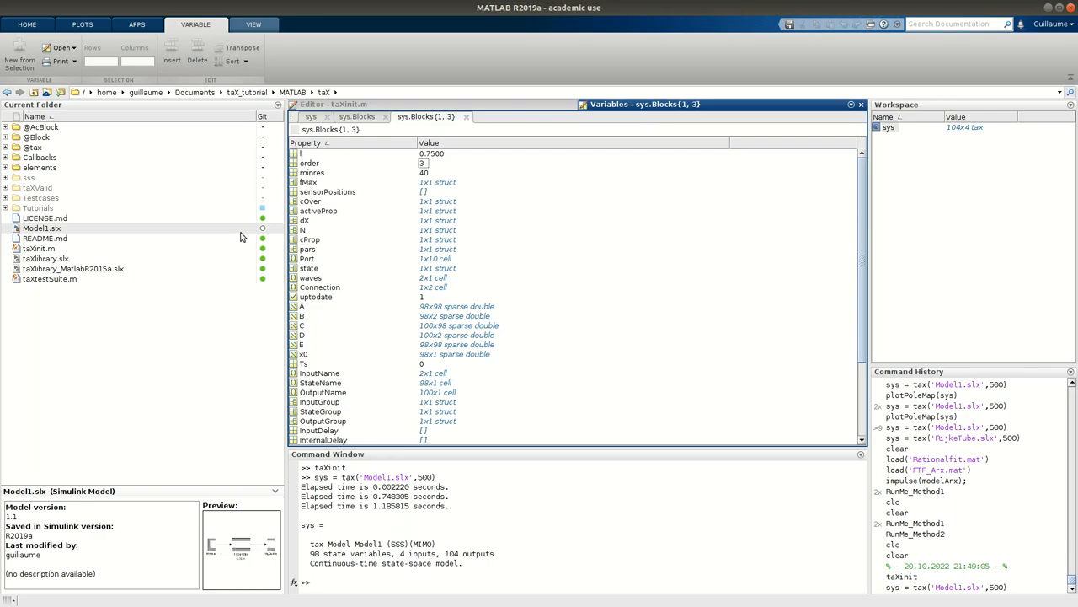
Check the Resonator's 0.75 m parameters in Model1, then return to the duct properties
{"action": "double_click", "coordinate": [41, 227]}
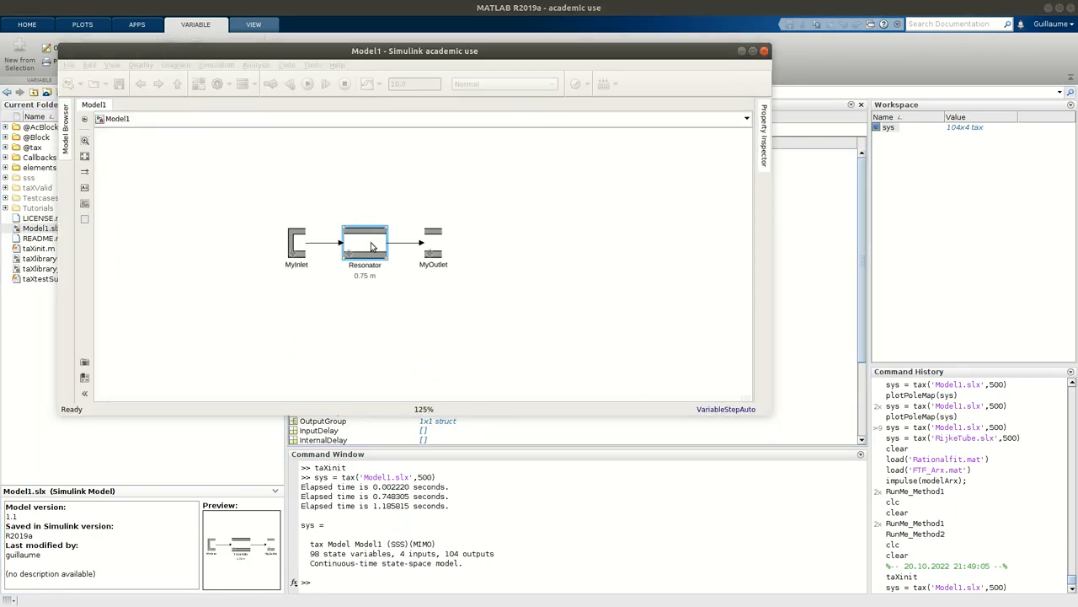
{"action": "double_click", "coordinate": [364, 242]}
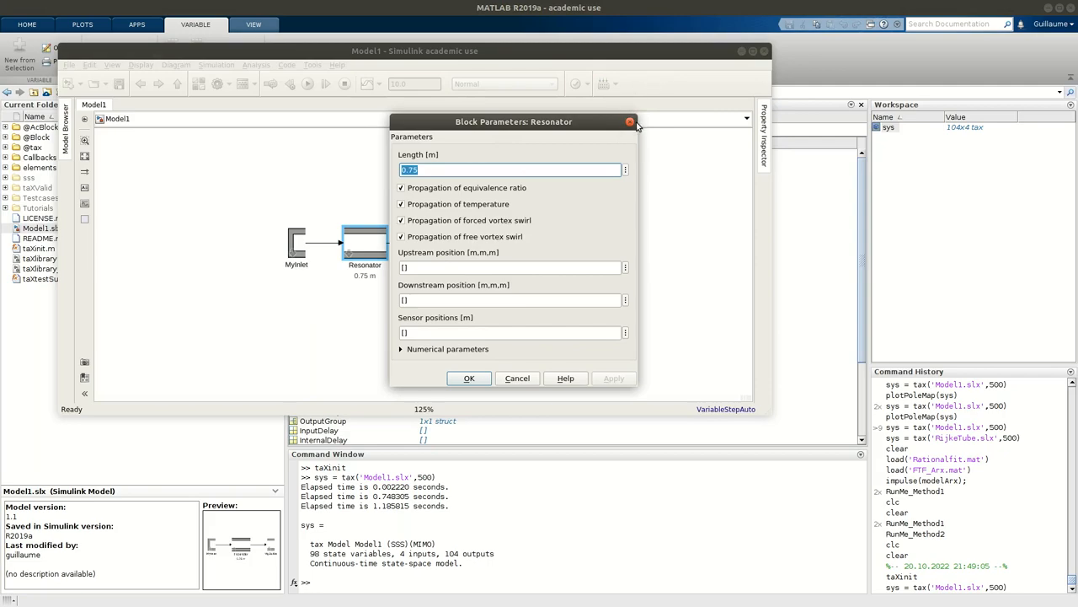
{"action": "left_click", "coordinate": [630, 122]}
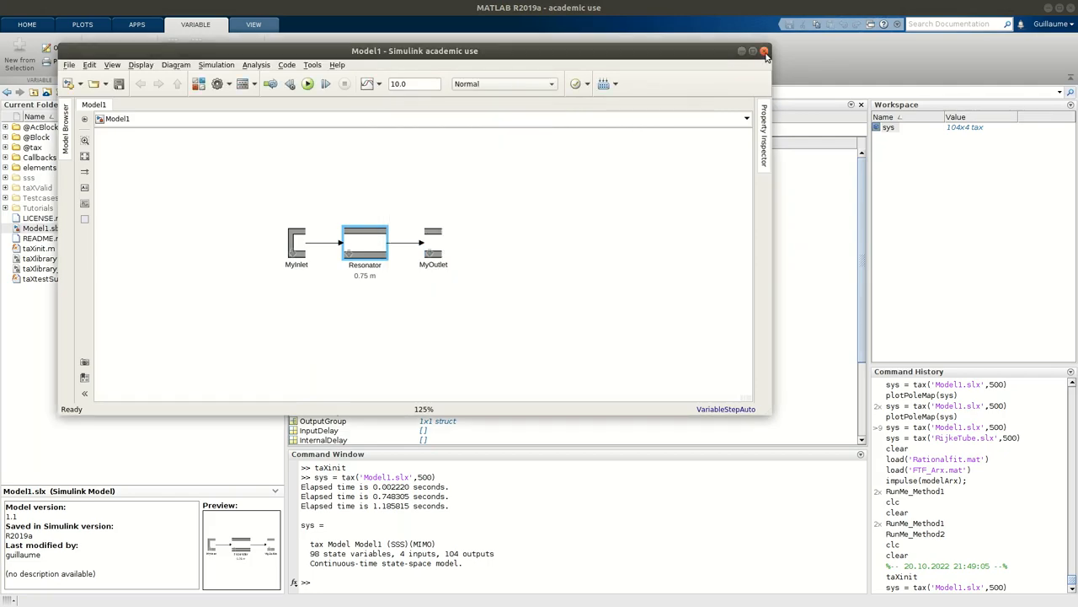
{"action": "left_click", "coordinate": [765, 50]}
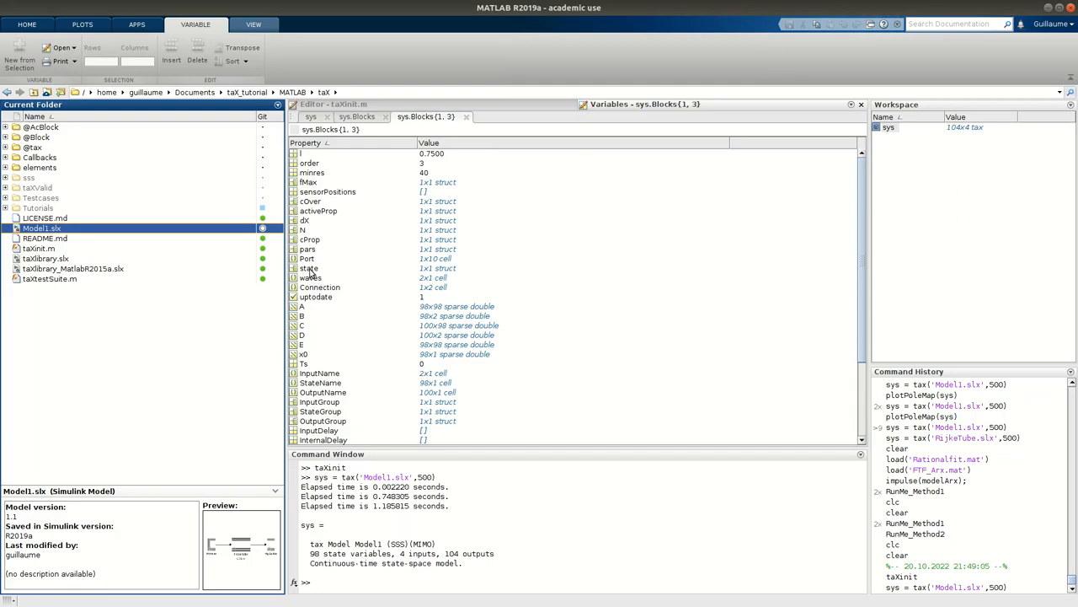
{"action": "double_click", "coordinate": [309, 268]}
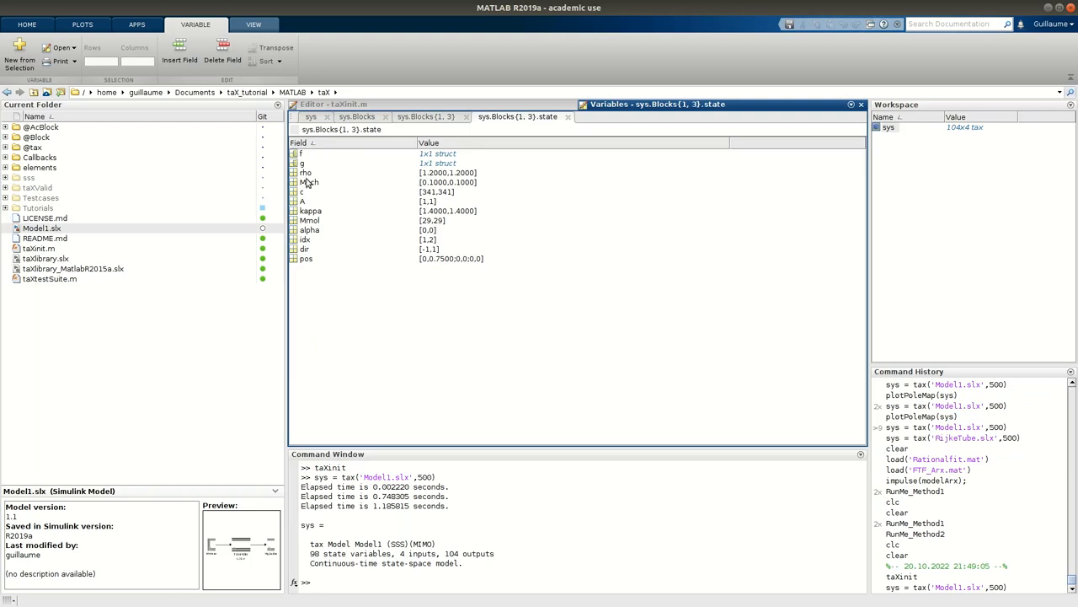
{"action": "left_click", "coordinate": [307, 172]}
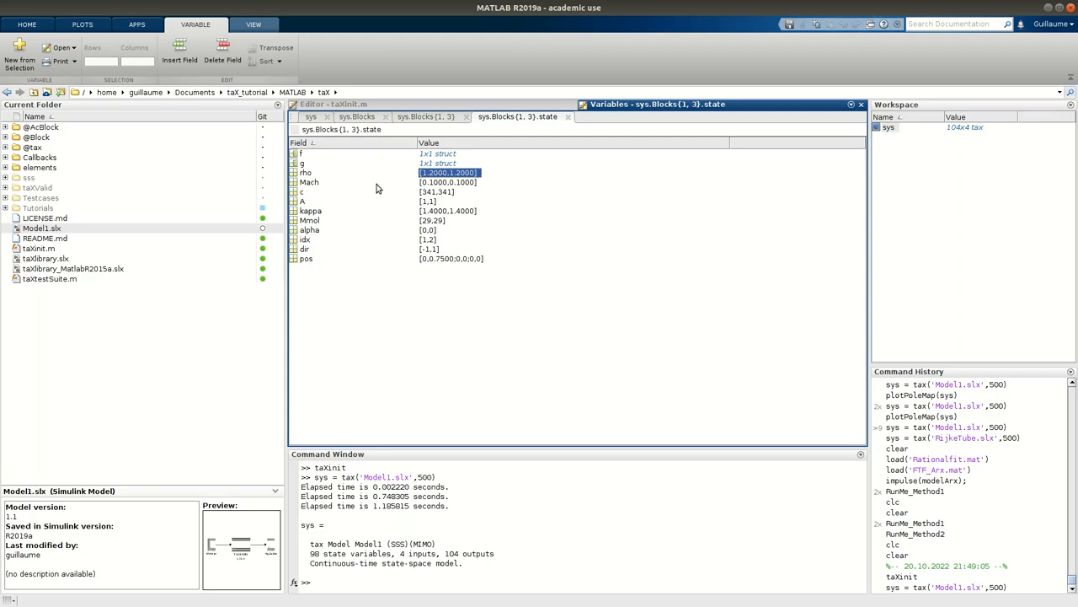
{"action": "mouse_move", "coordinate": [579, 212]}
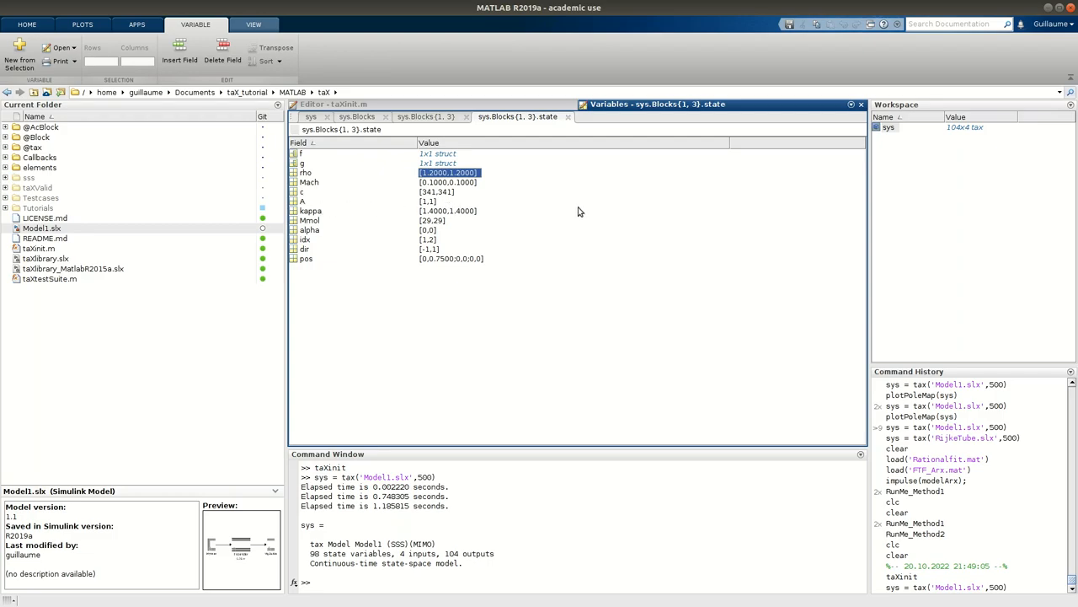
{"action": "left_click", "coordinate": [448, 209]}
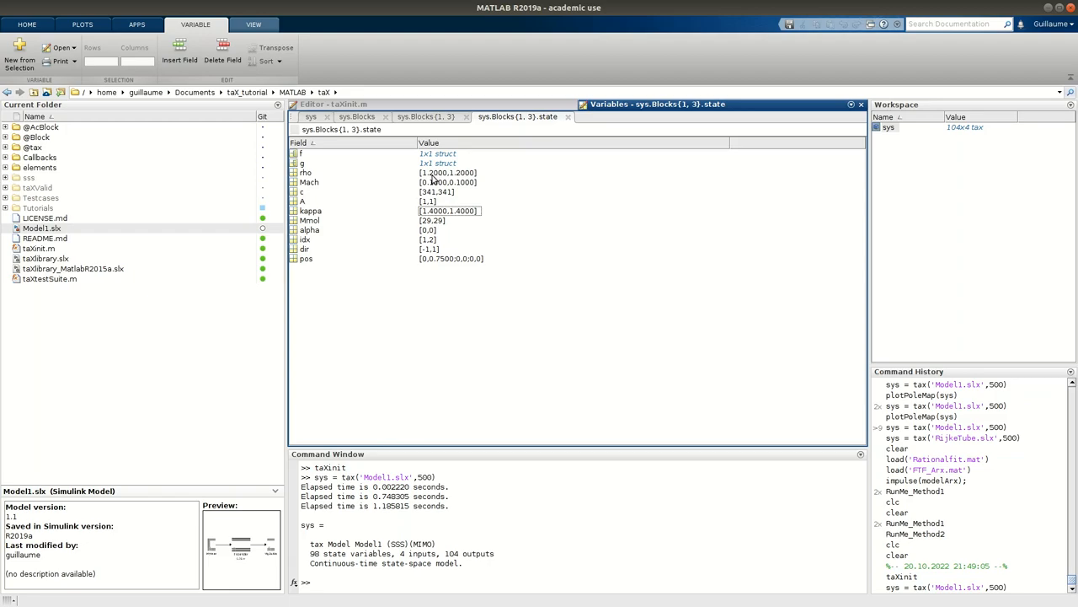
{"action": "mouse_move", "coordinate": [431, 179]}
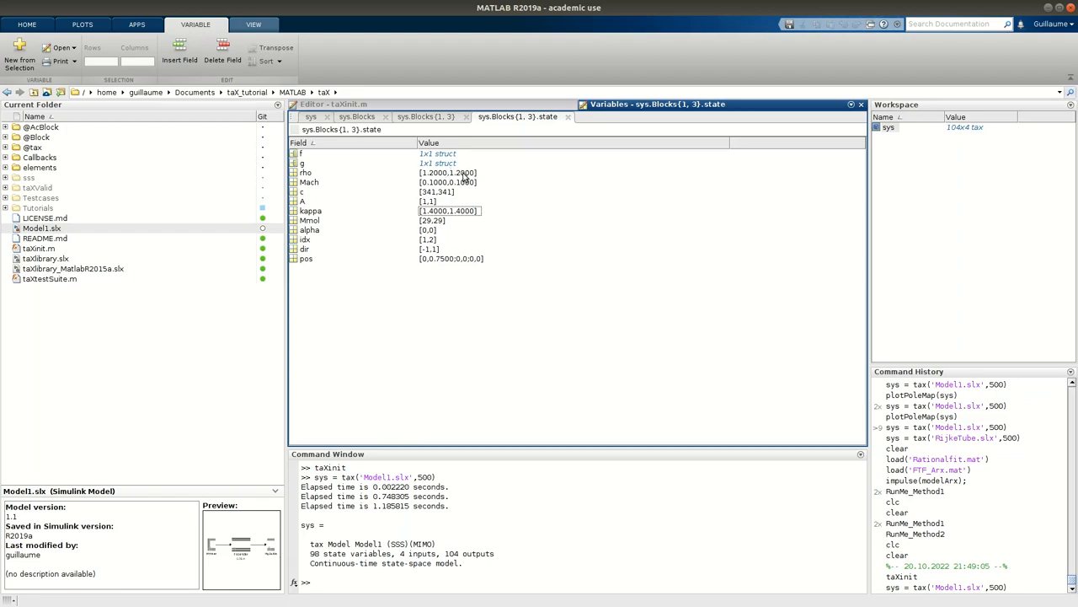
{"action": "mouse_move", "coordinate": [447, 190]}
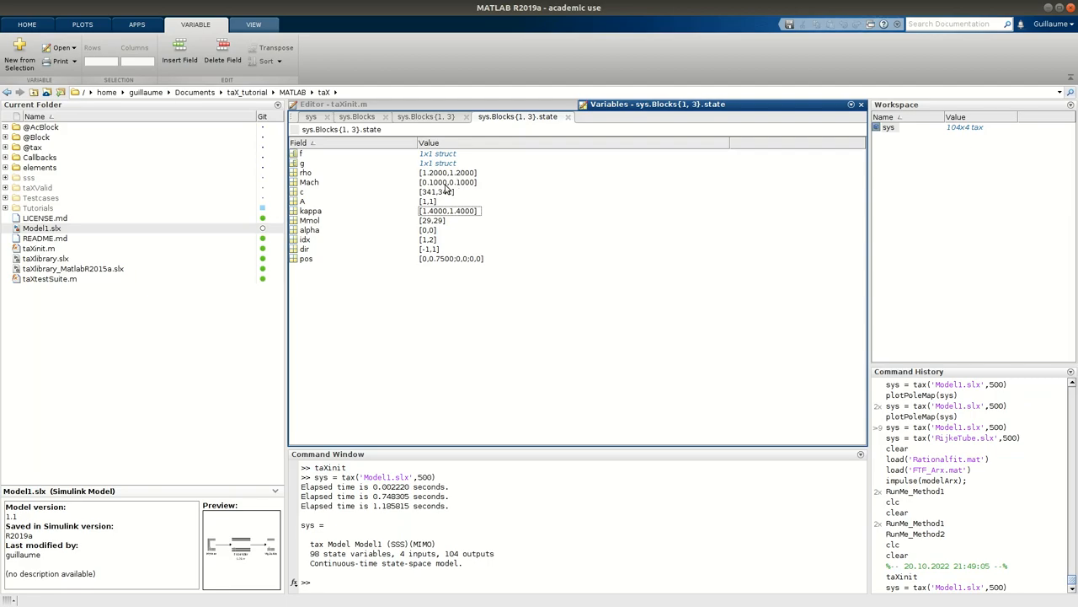
{"action": "mouse_move", "coordinate": [440, 189]}
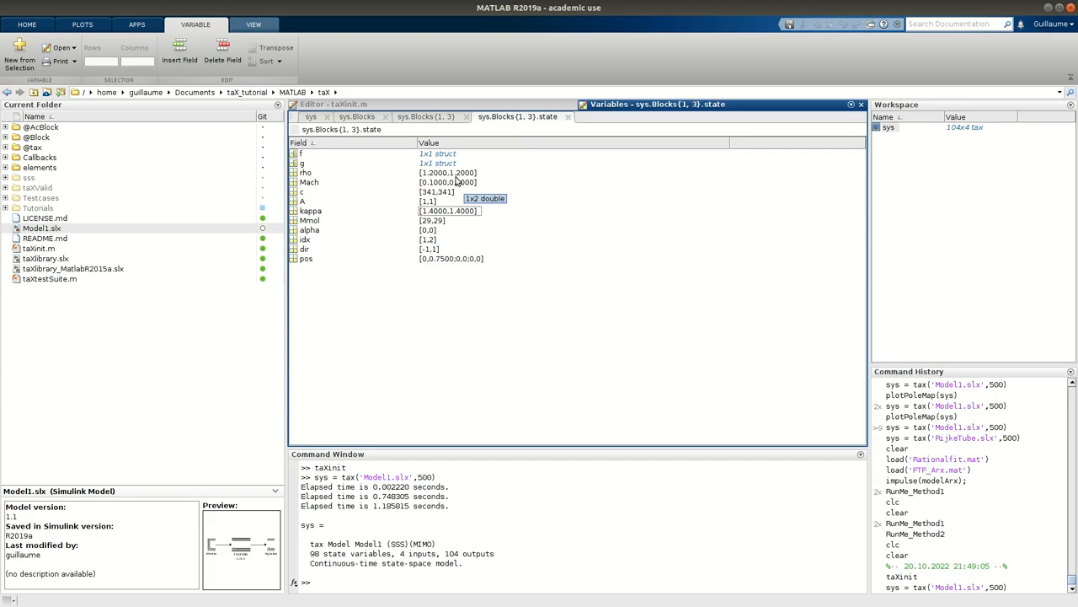
{"action": "mouse_move", "coordinate": [445, 197]}
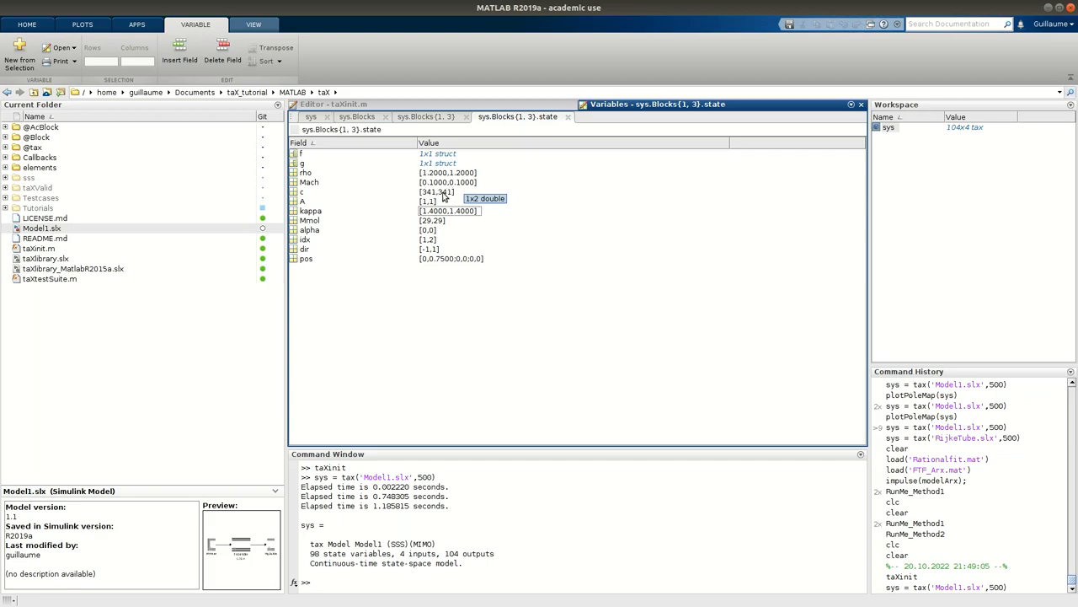
{"action": "mouse_move", "coordinate": [432, 195]}
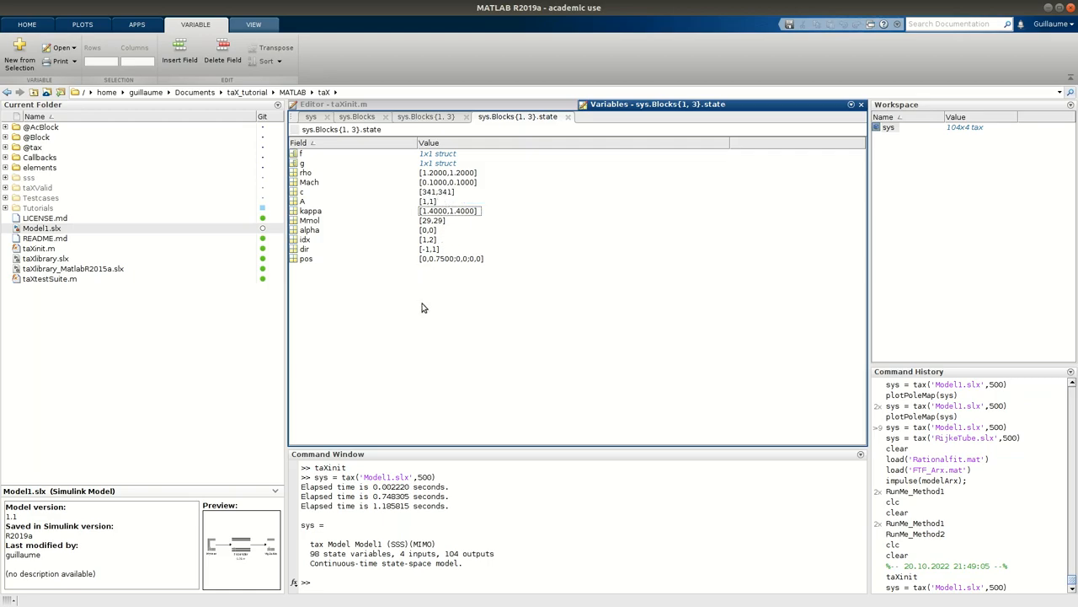
{"action": "mouse_move", "coordinate": [442, 219]}
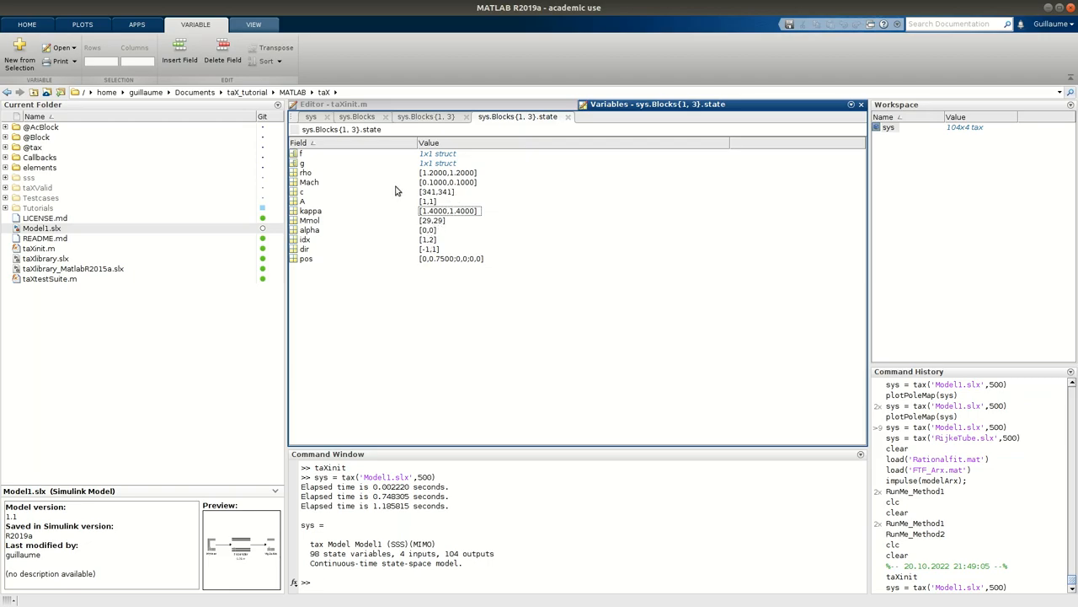
{"action": "mouse_move", "coordinate": [289, 172]}
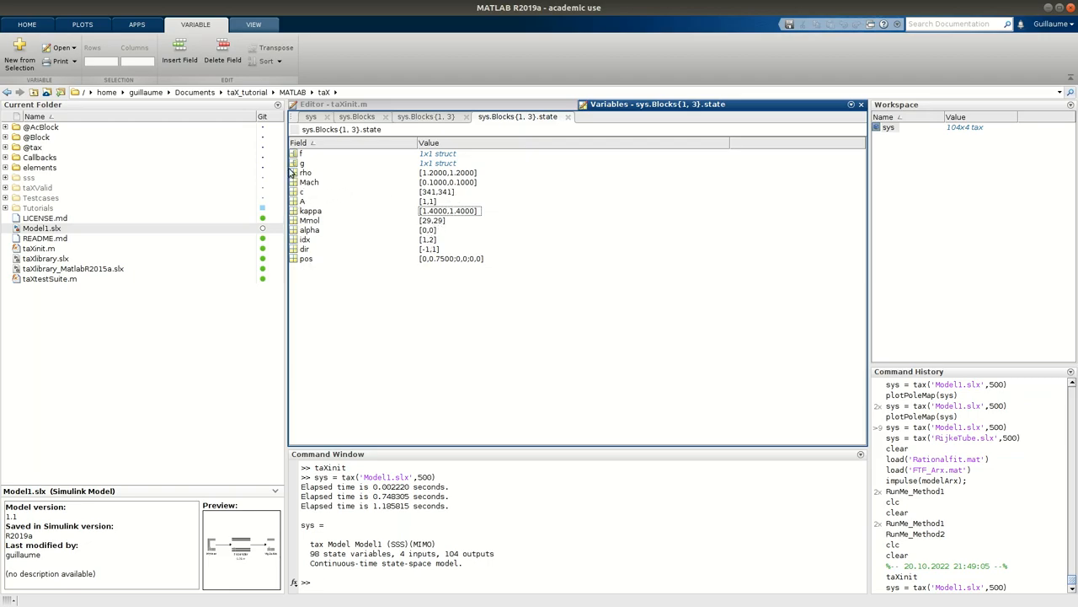
{"action": "mouse_move", "coordinate": [310, 182]}
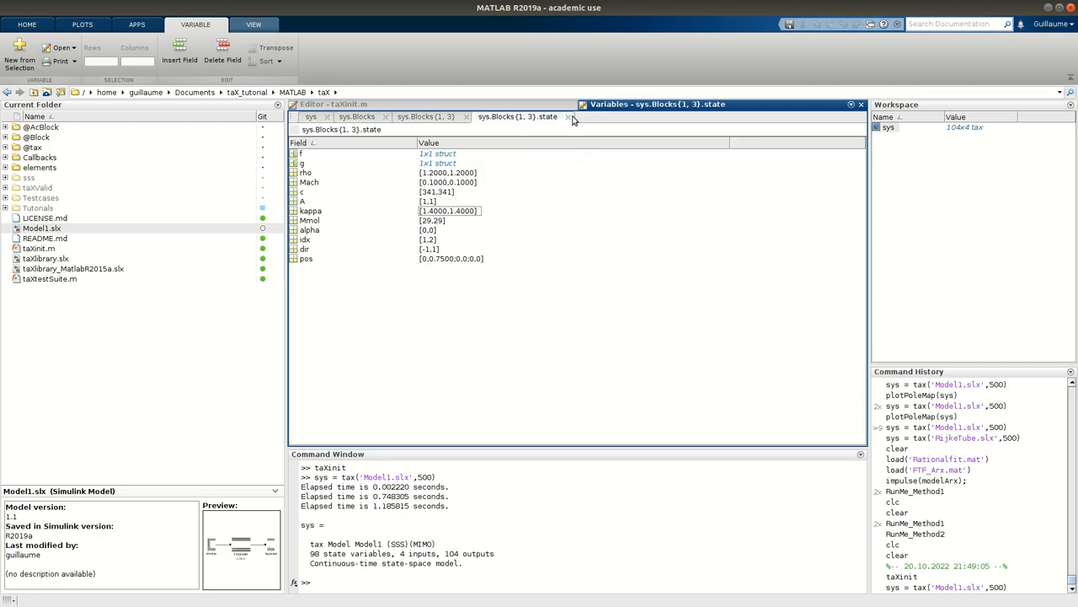
{"action": "left_click", "coordinate": [569, 116]}
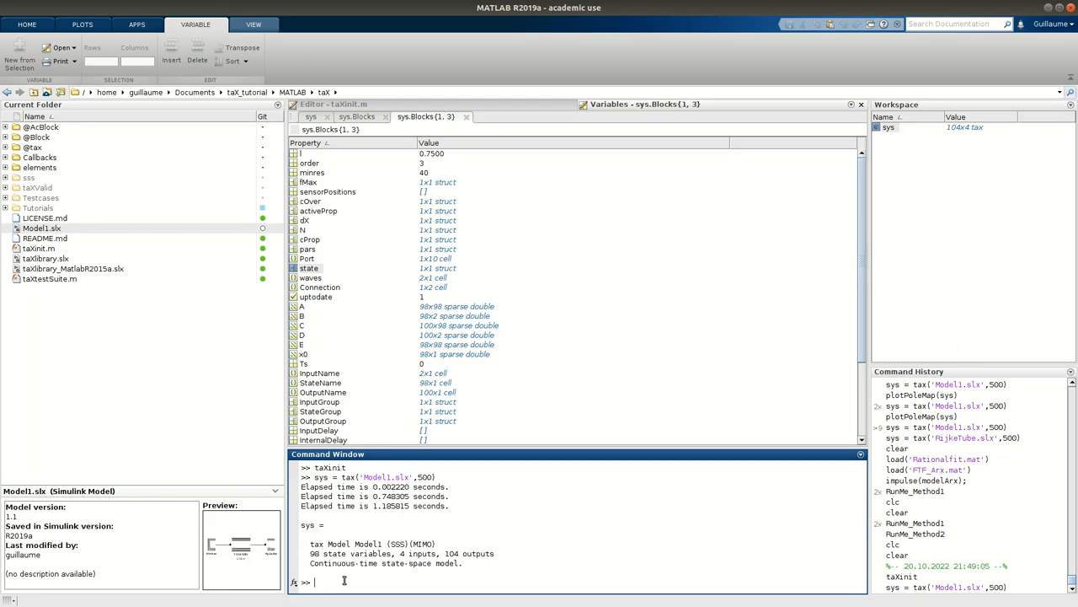
Run sys.getBlock('Resonator'), checking the block name in Model1, to get logical 0 0 1
{"action": "type", "text": "getBlock"}
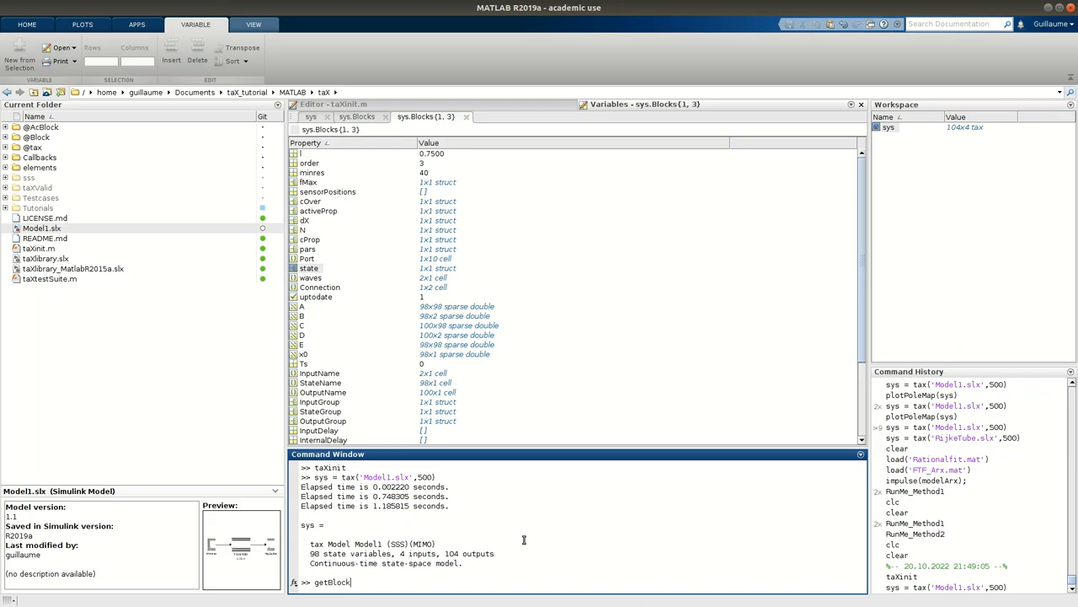
{"action": "type", "text": "{'"}
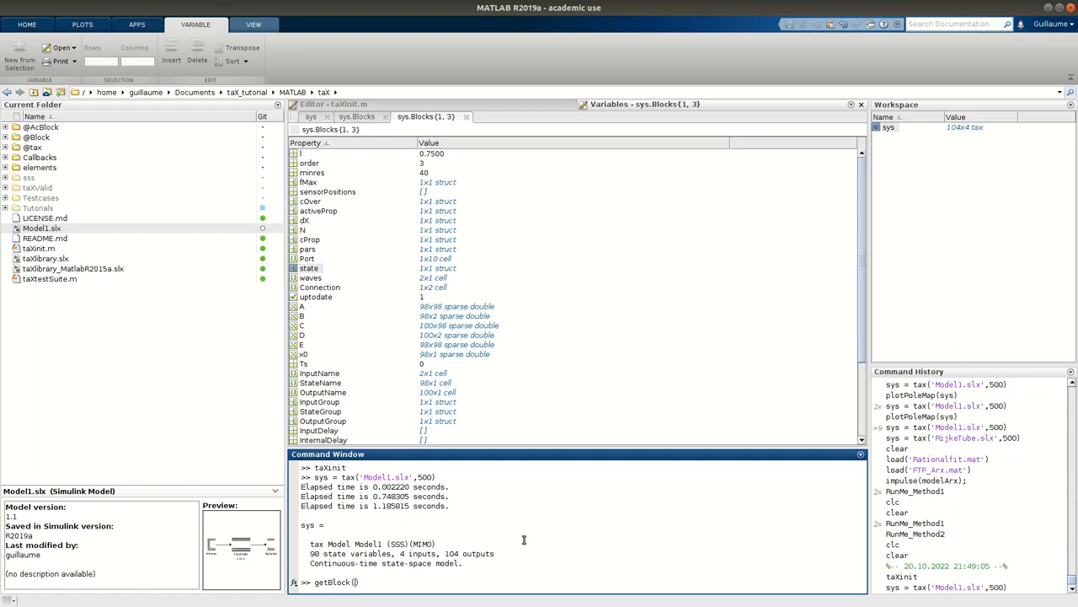
{"action": "type", "text": "''"}
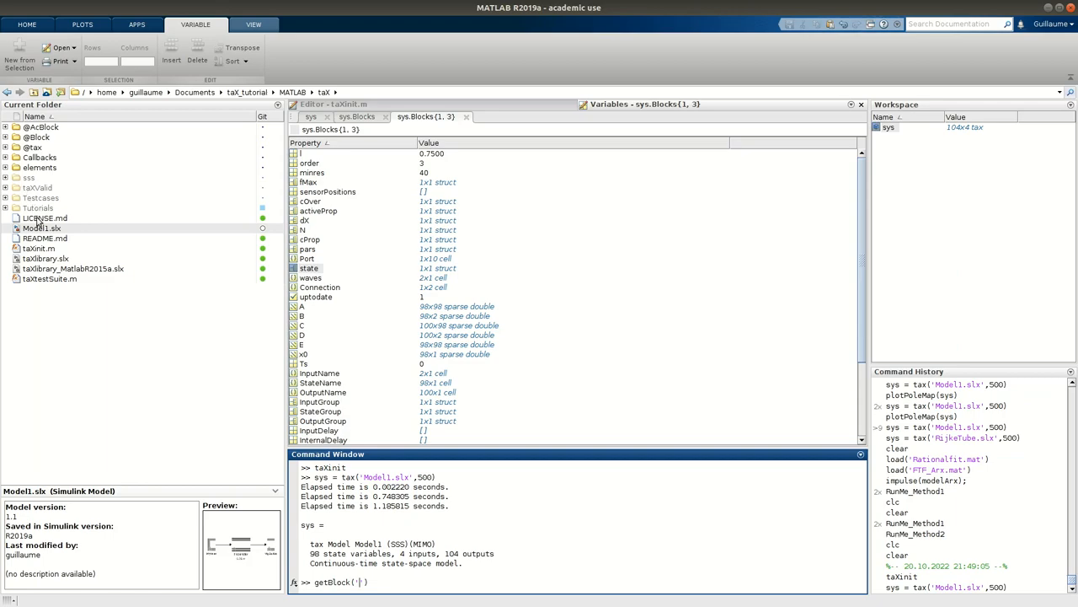
{"action": "double_click", "coordinate": [40, 228]}
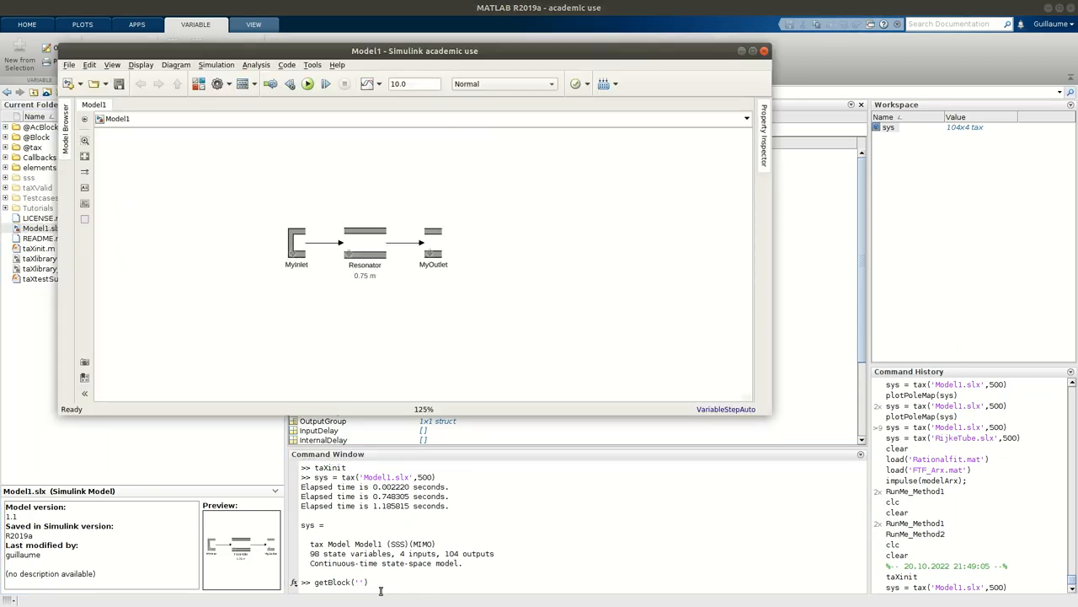
{"action": "type", "text": "Resonator"}
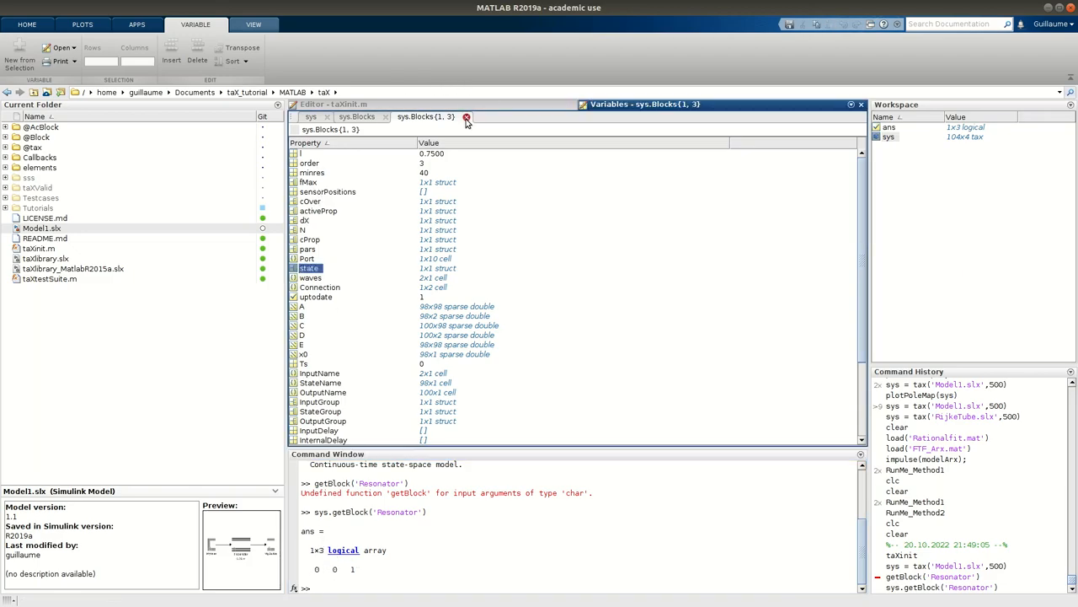
Assign ductInfo = sys.Blocks{sys.getBlock('Resonator')} to extract the Resonator duct model
{"action": "left_click", "coordinate": [467, 116]}
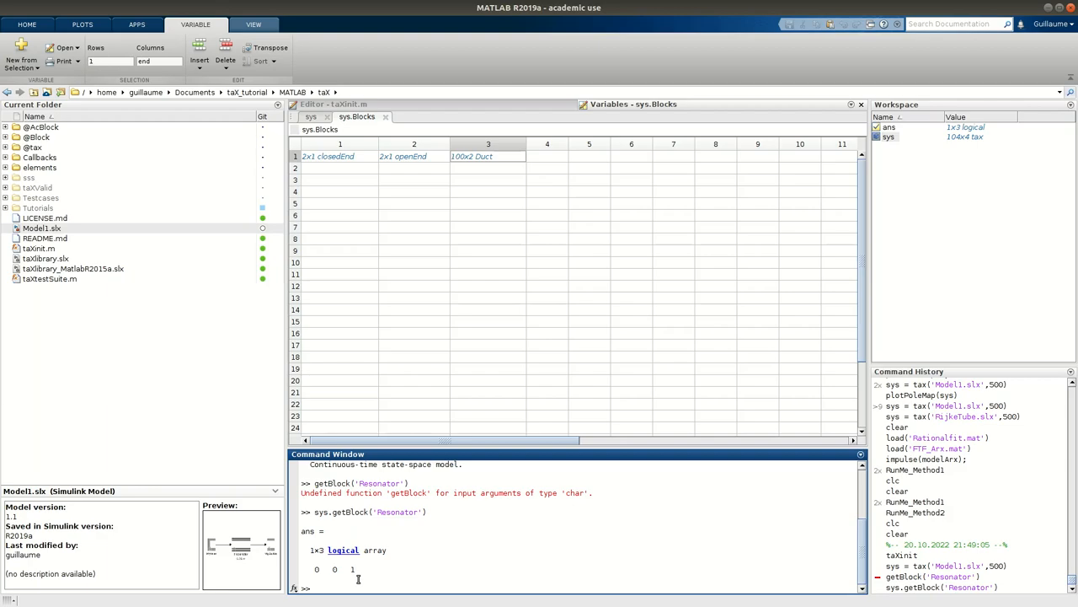
{"action": "type", "text": "ductInfo ="}
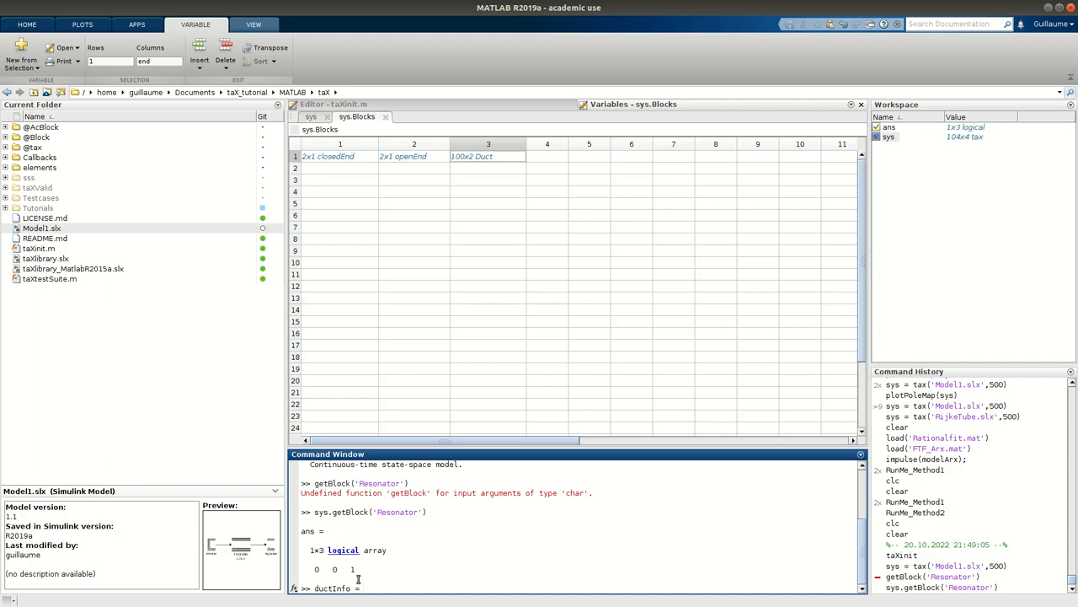
{"action": "type", "text": "sys.B"}
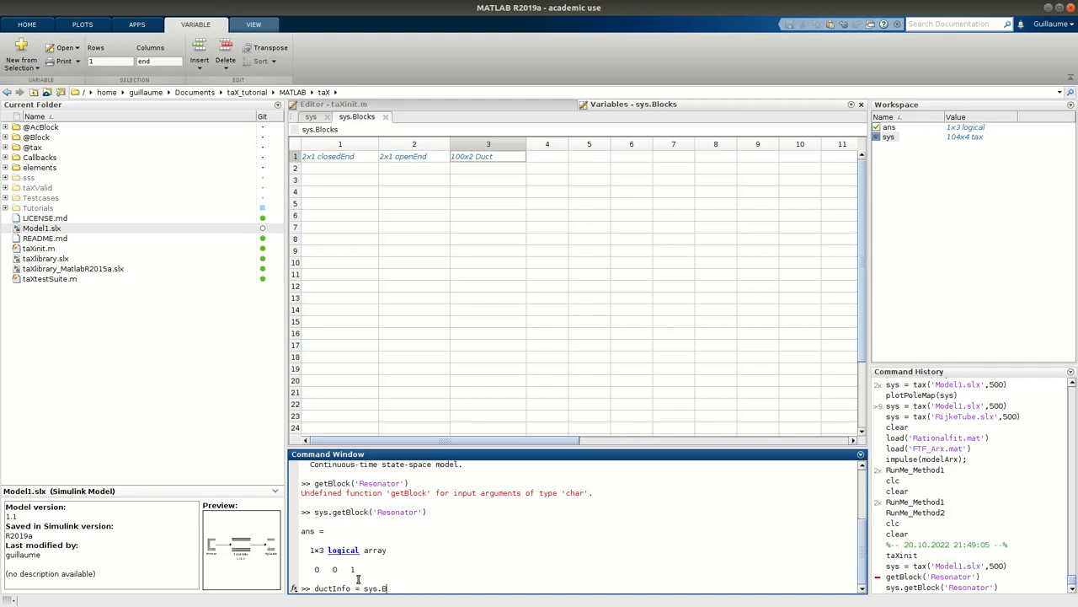
{"action": "type", "text": "lock("}
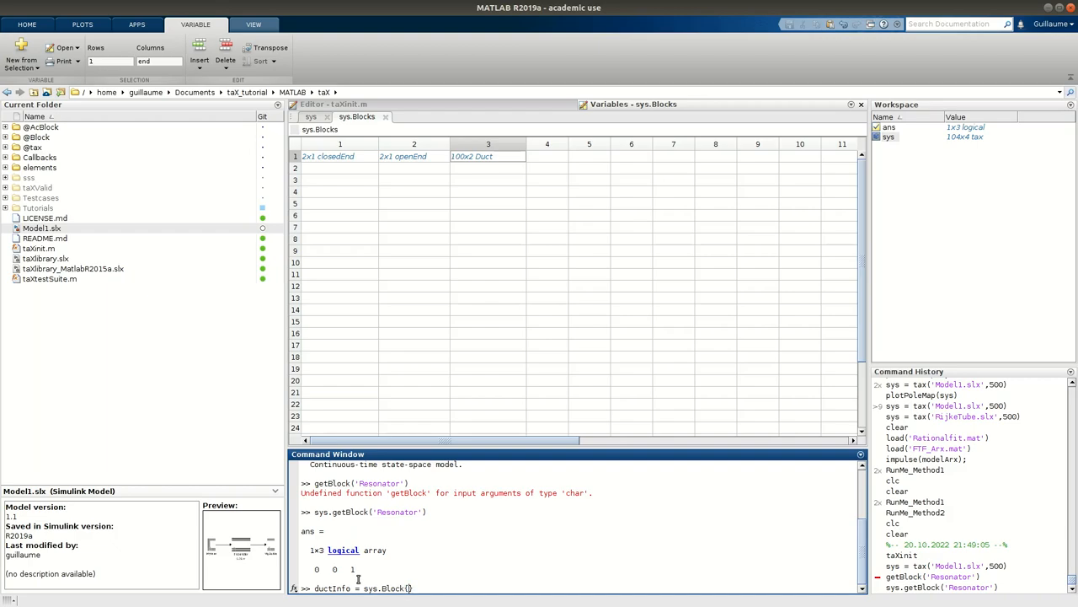
{"action": "type", "text": "3"}
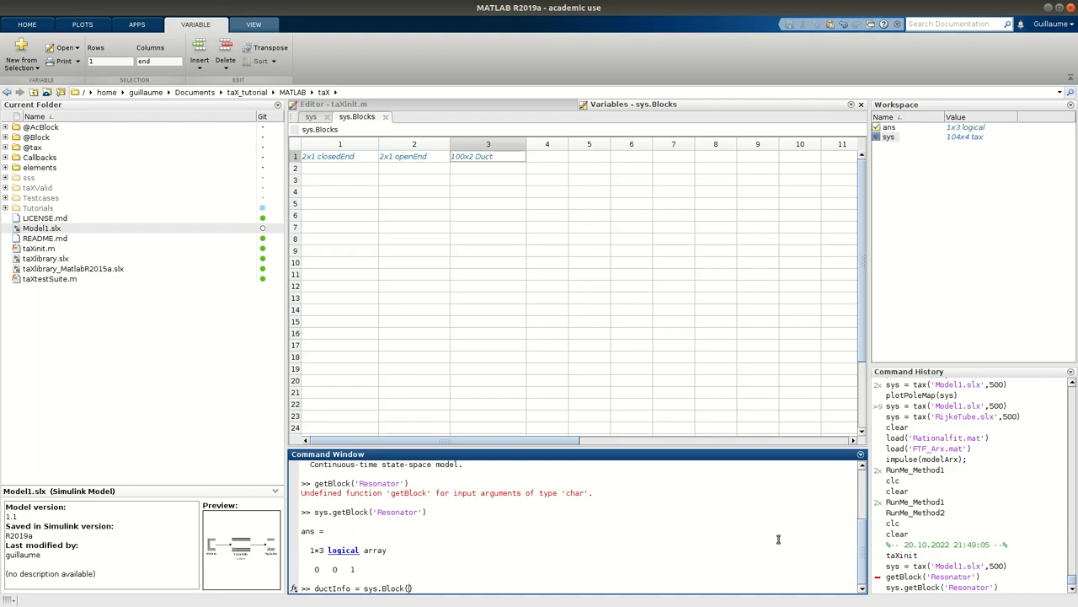
{"action": "type", "text": "sys.getBl"}
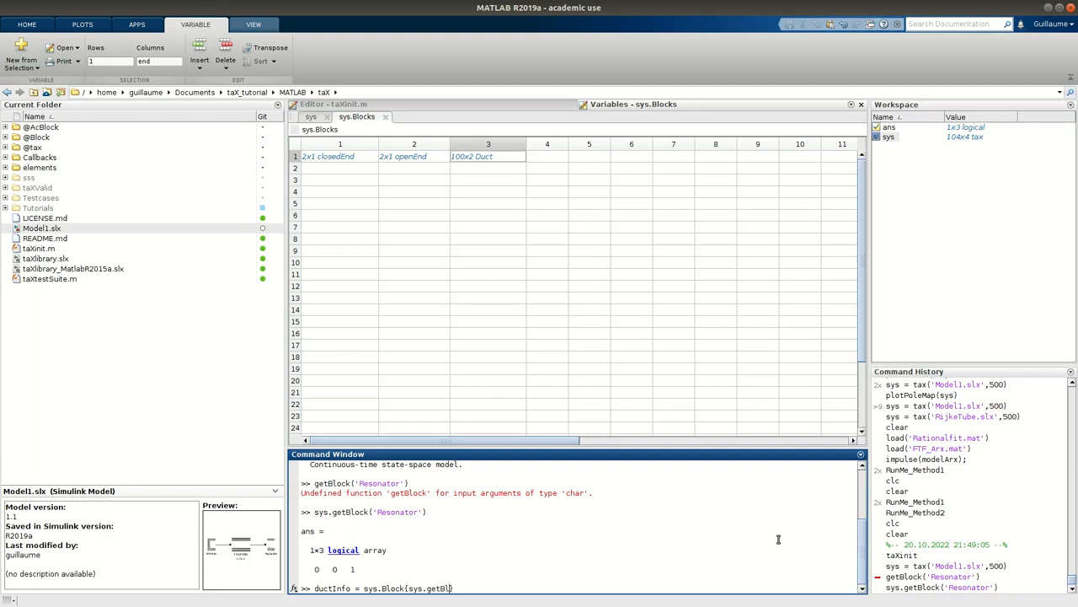
{"action": "type", "text": "()"}
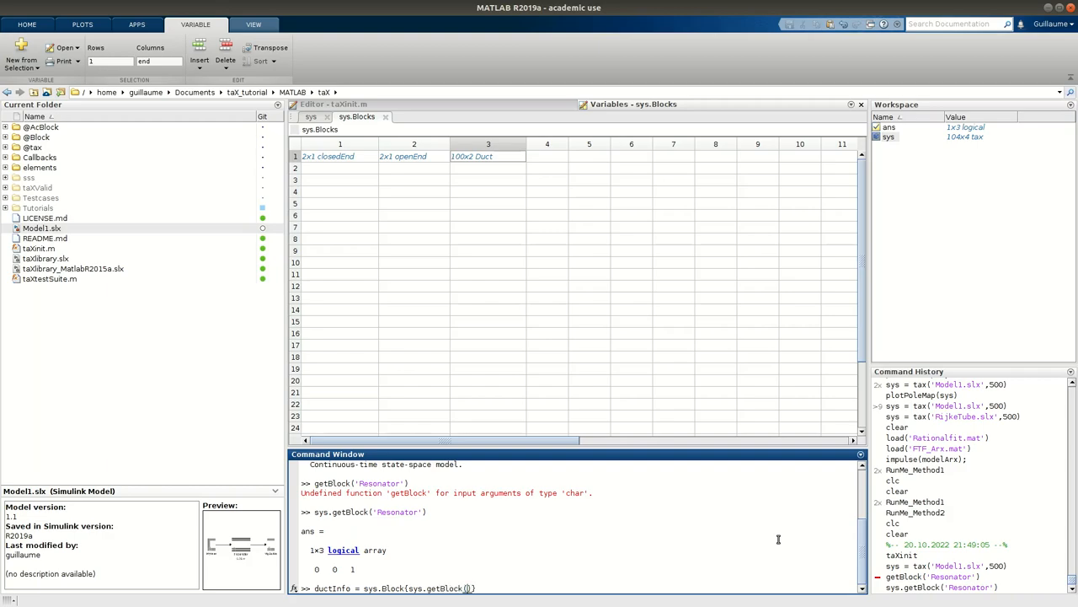
{"action": "type", "text": "Reson"}
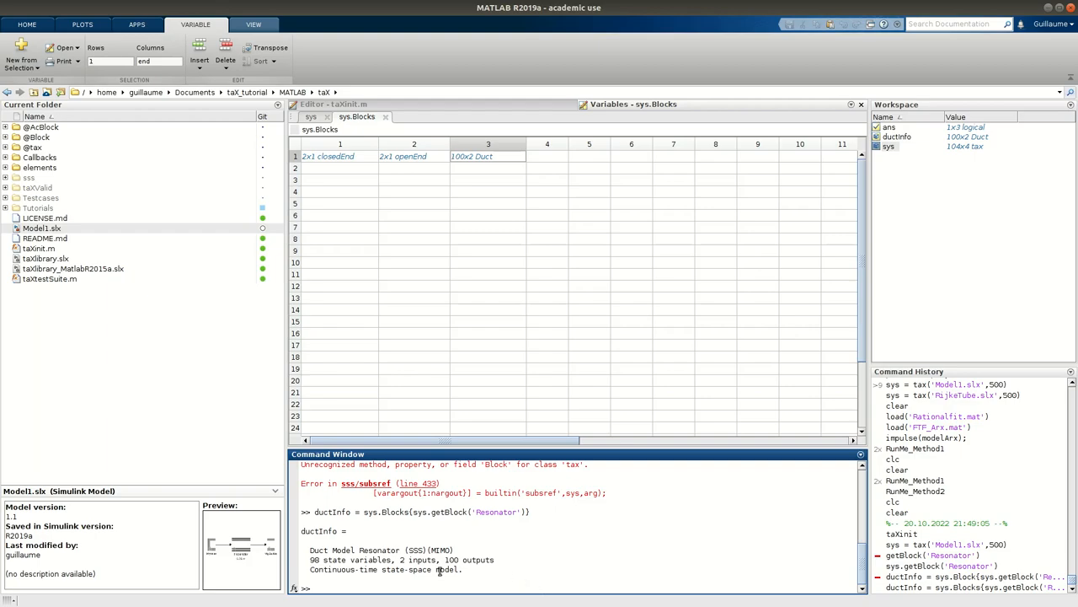
{"action": "mouse_move", "coordinate": [330, 555]}
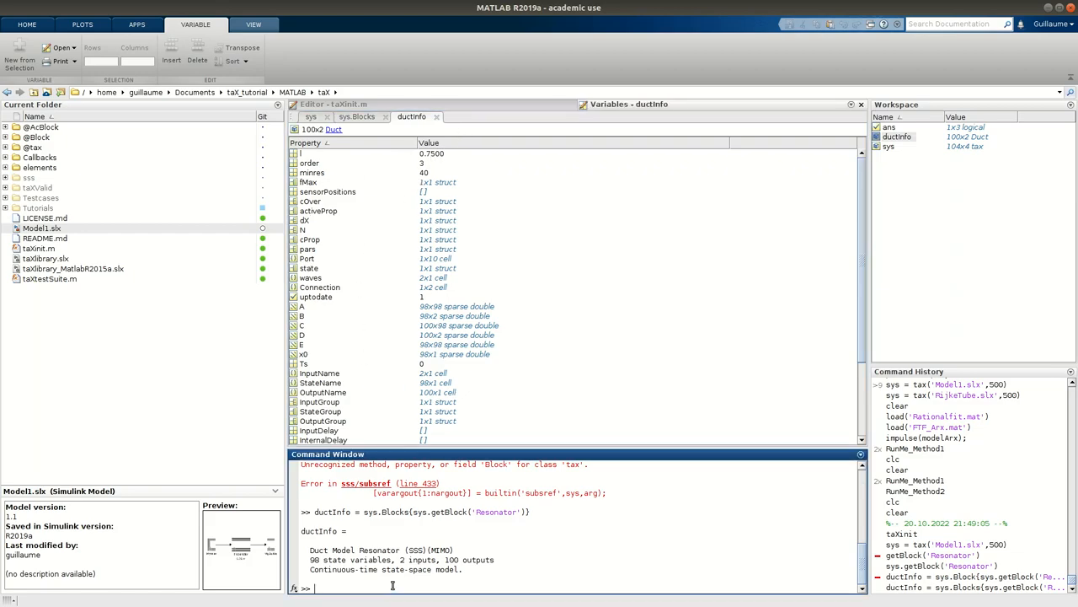
Inspect ductInfo's properties and print its state struct (rho, Mach, kappa, positions)
{"action": "type", "text": "ductI"}
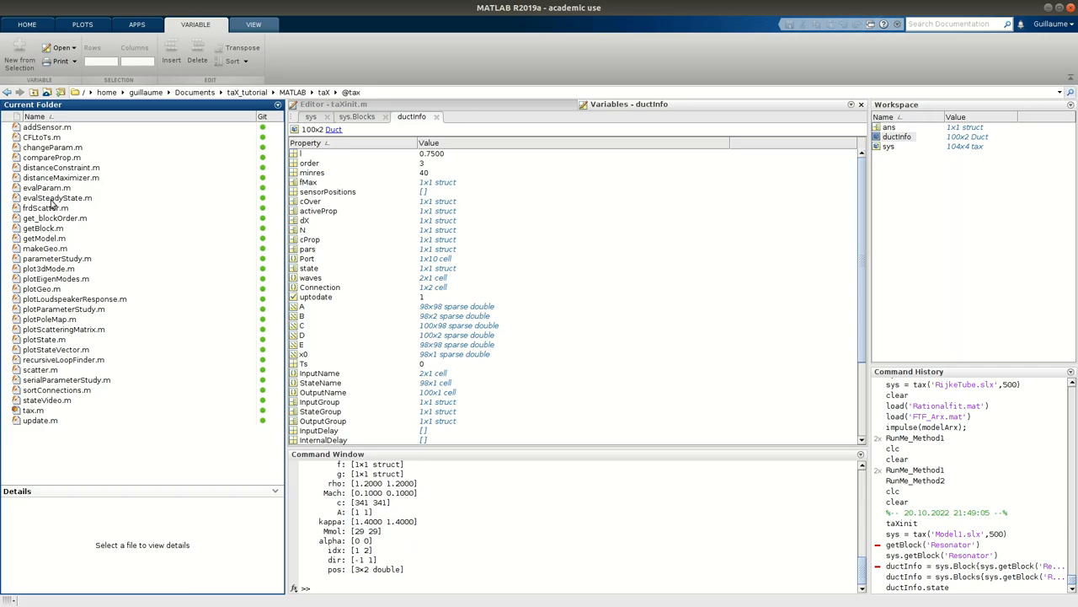
{"action": "mouse_move", "coordinate": [117, 435]}
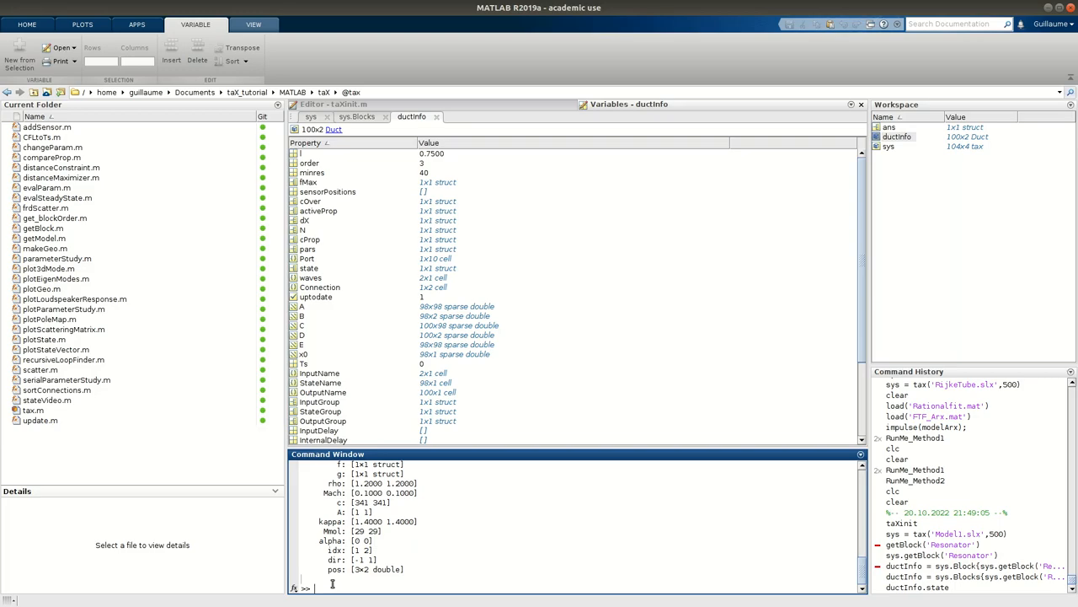
Run plotPoleMap(sys) to plot eigenvalues as frequency versus growth rate
{"action": "type", "text": "plotPoleMap"}
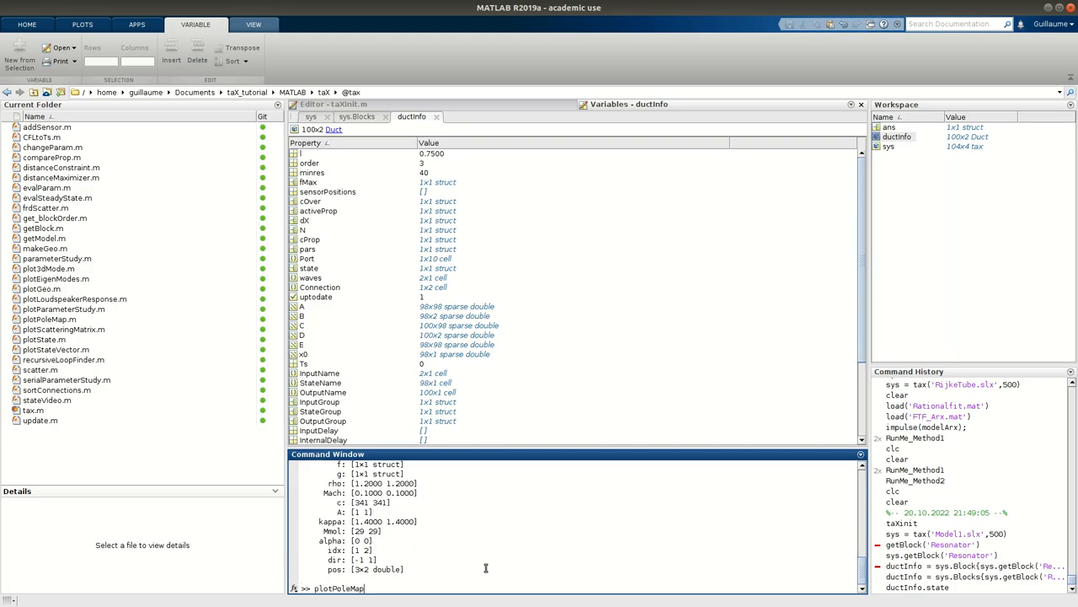
{"action": "type", "text": "(sys)"}
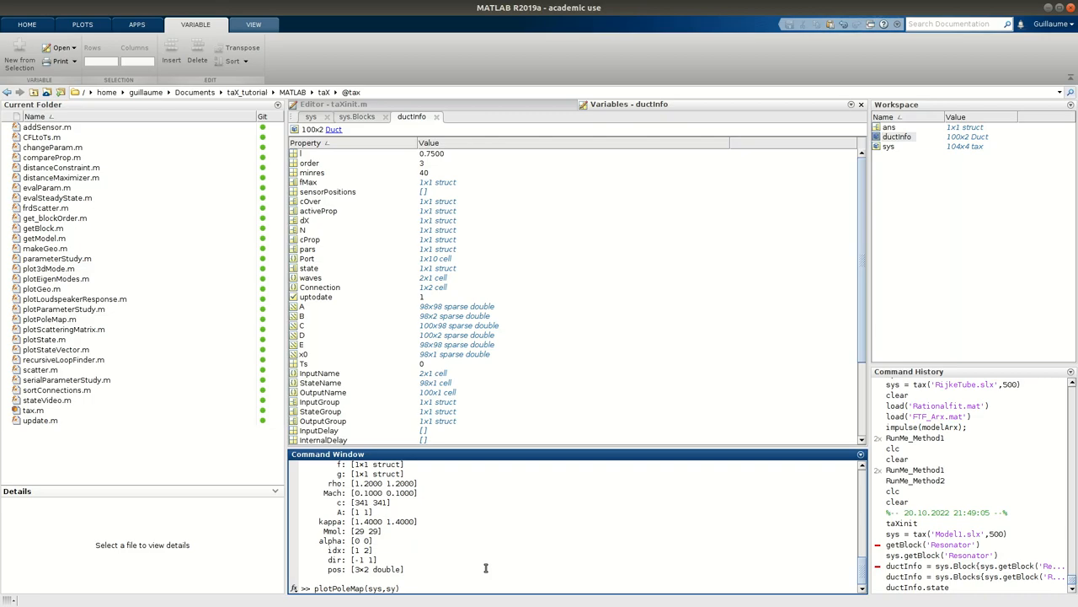
{"action": "type", "text": "sys2,s"}
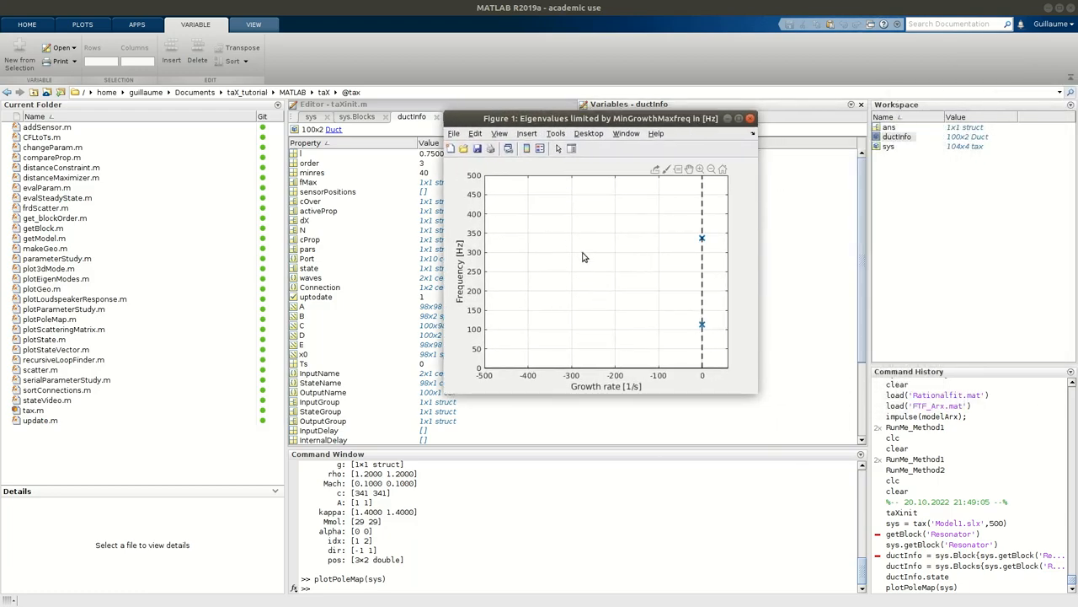
{"action": "mouse_move", "coordinate": [615, 257]}
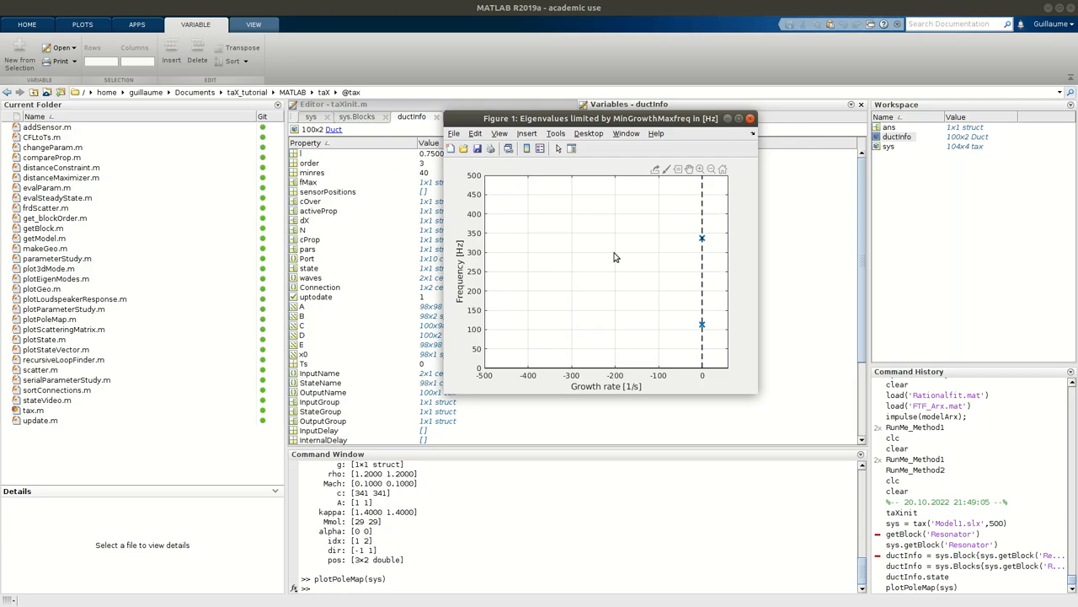
{"action": "mouse_move", "coordinate": [572, 391]}
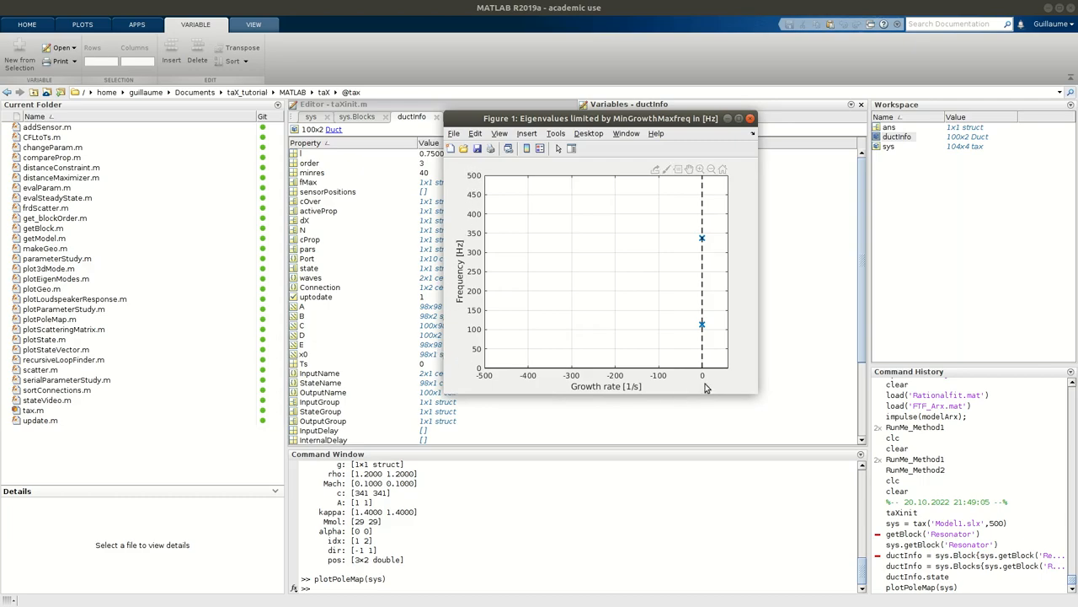
{"action": "mouse_move", "coordinate": [658, 175]}
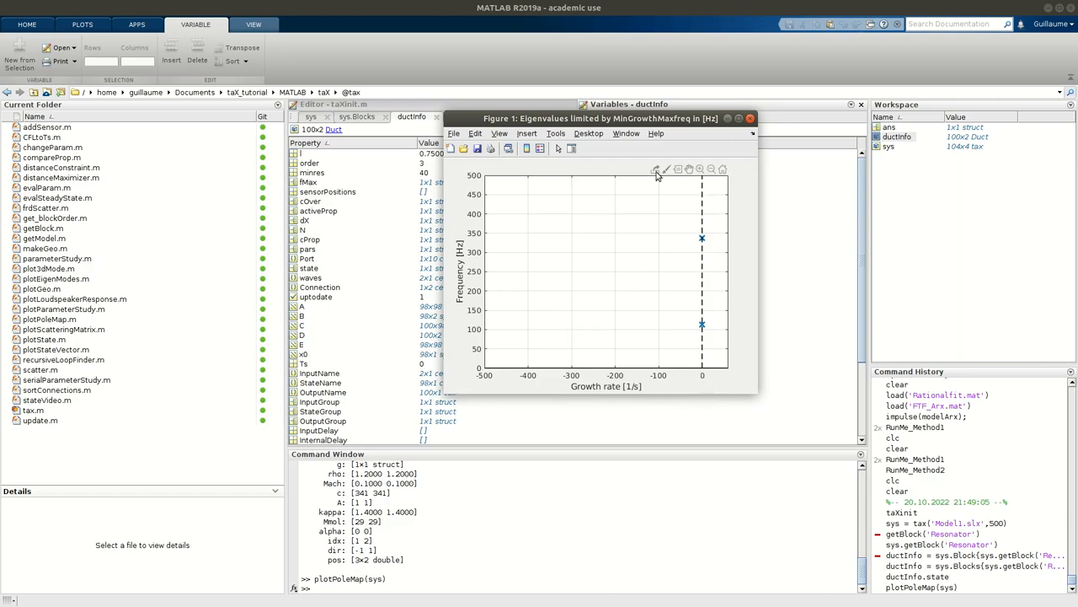
{"action": "mouse_move", "coordinate": [728, 178]}
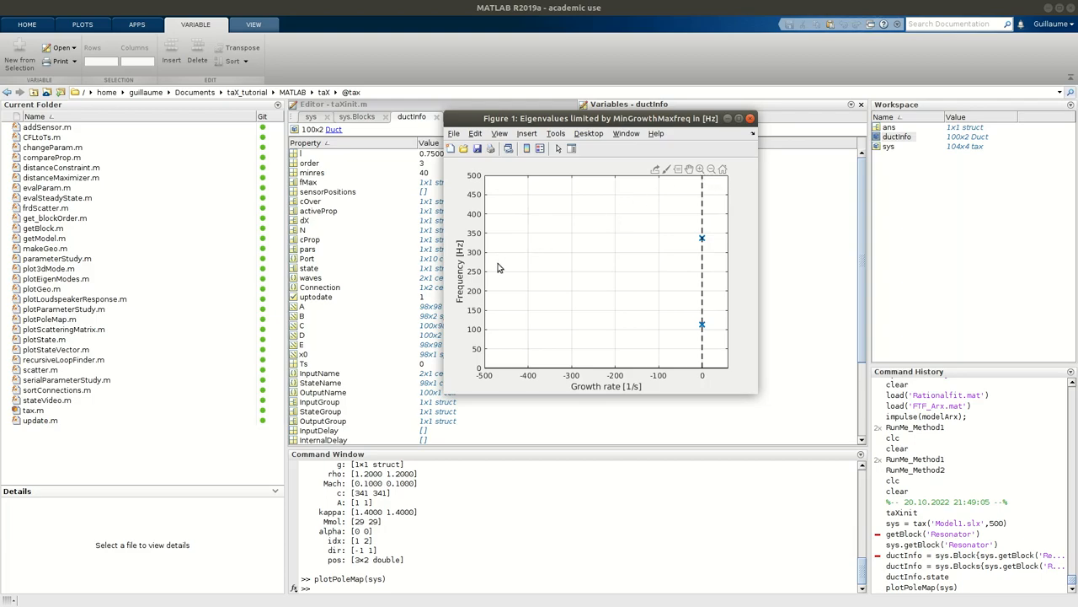
{"action": "mouse_move", "coordinate": [665, 381]}
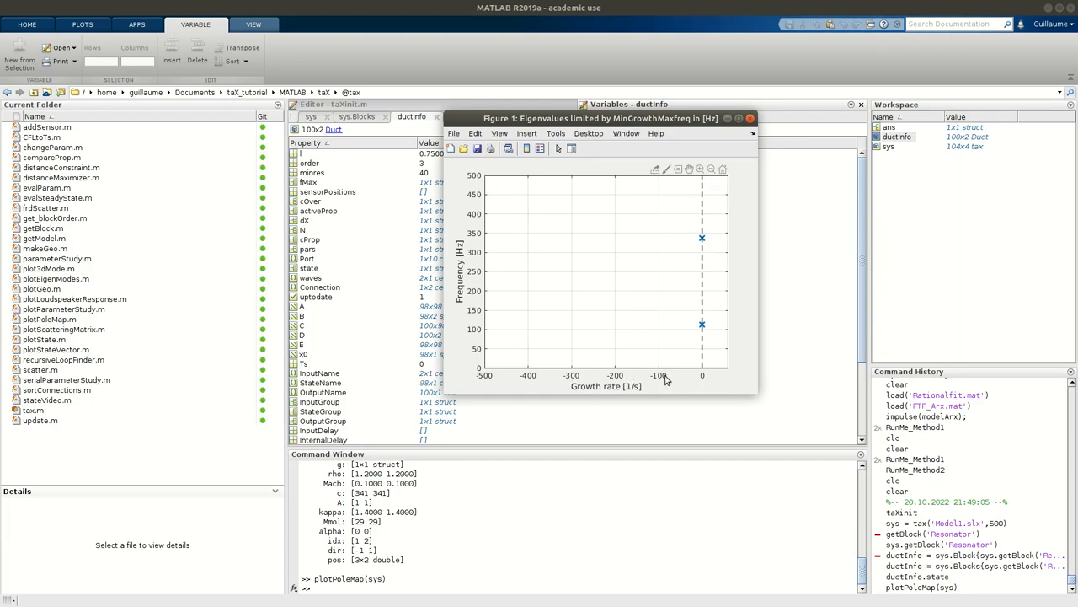
{"action": "mouse_move", "coordinate": [558, 198]}
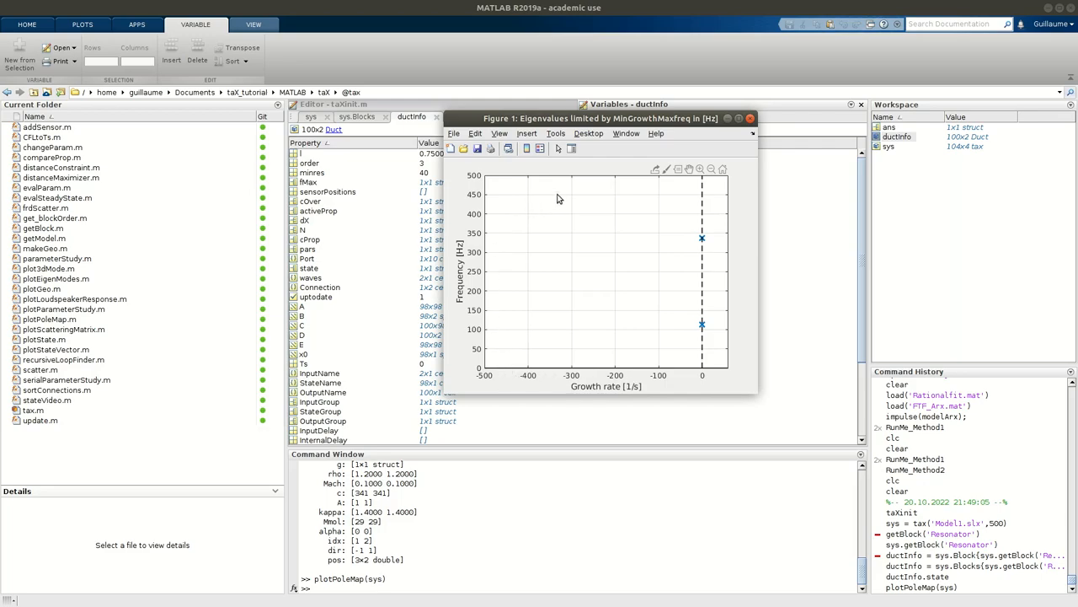
{"action": "mouse_move", "coordinate": [679, 295]}
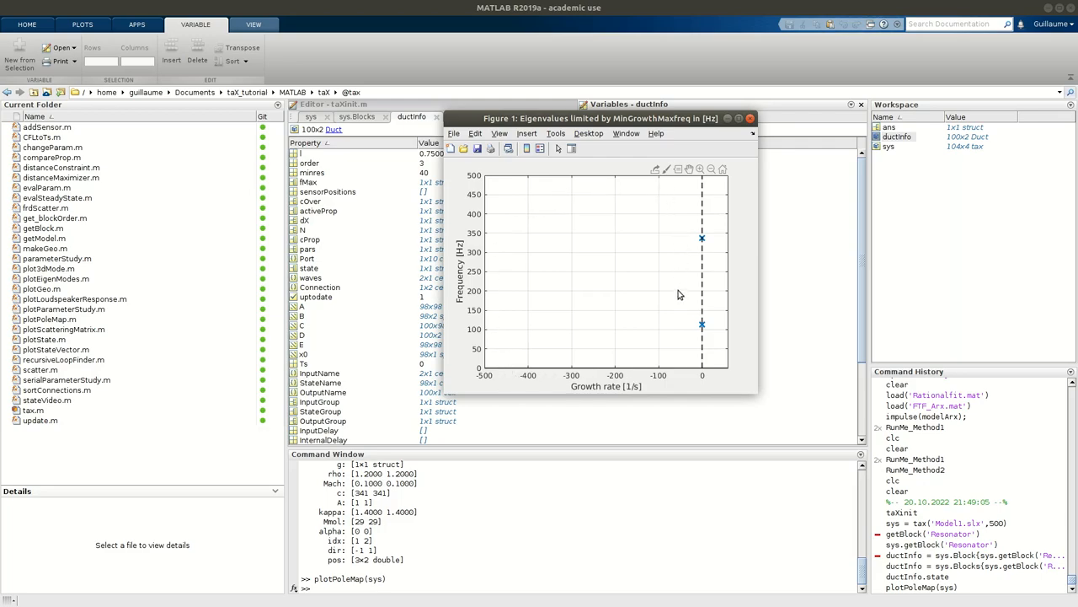
{"action": "mouse_move", "coordinate": [610, 286]}
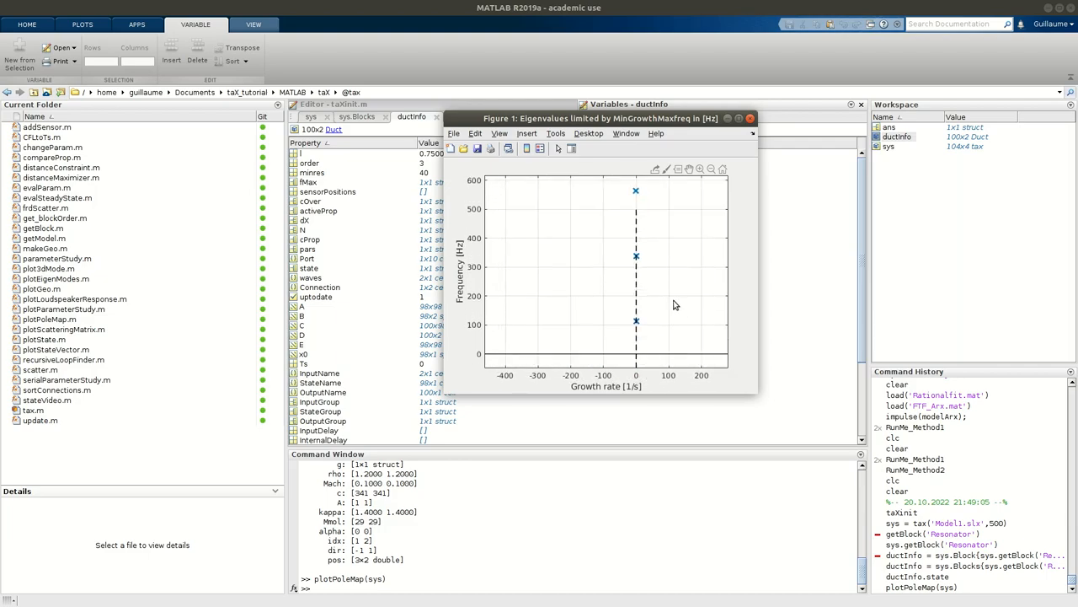
{"action": "mouse_move", "coordinate": [691, 283]}
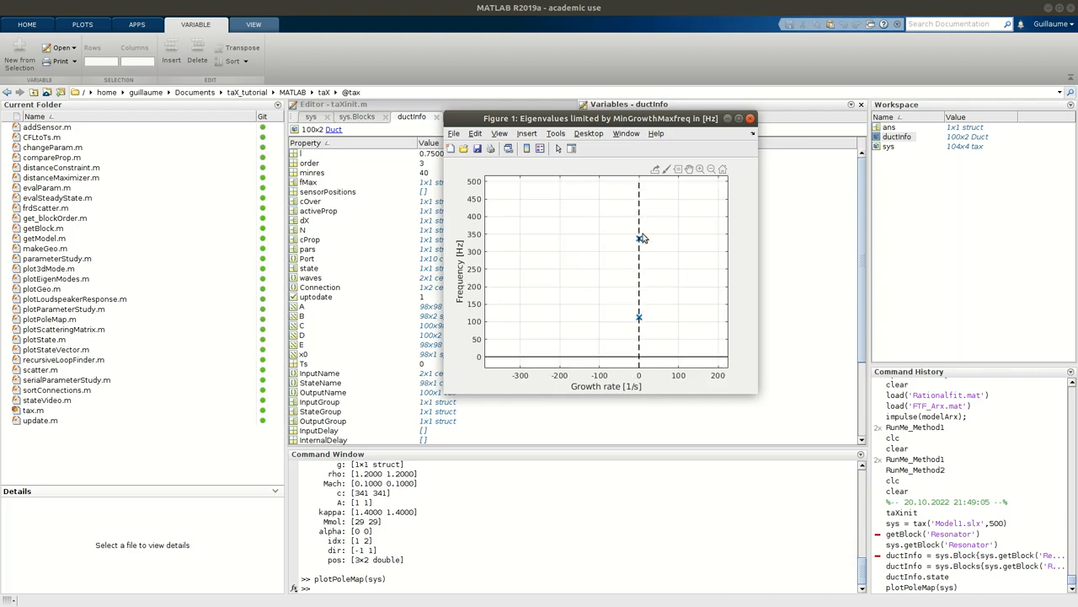
{"action": "mouse_move", "coordinate": [606, 265]}
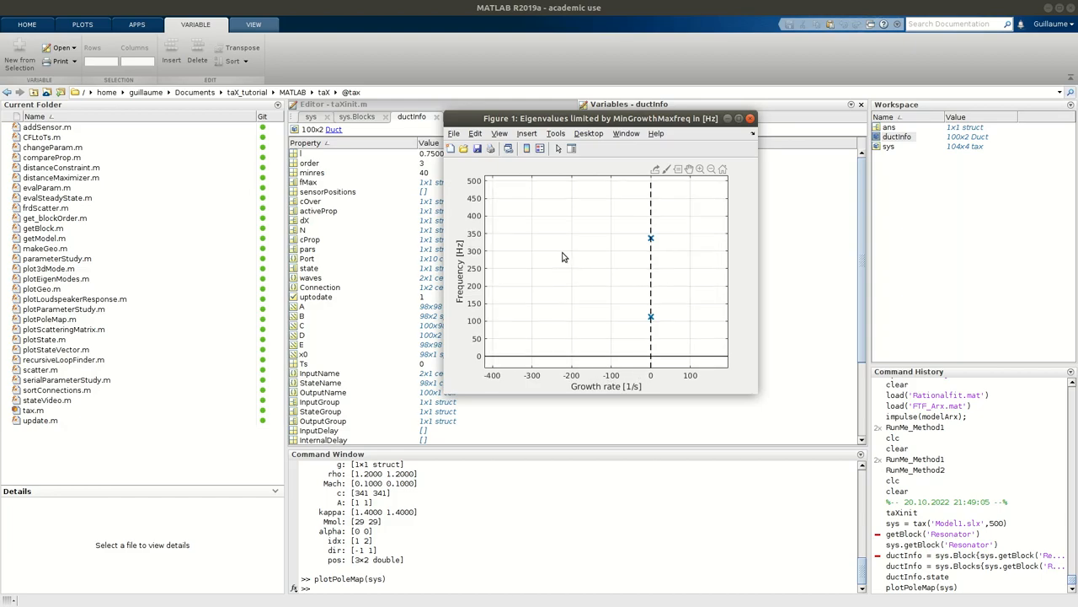
{"action": "mouse_move", "coordinate": [620, 216]}
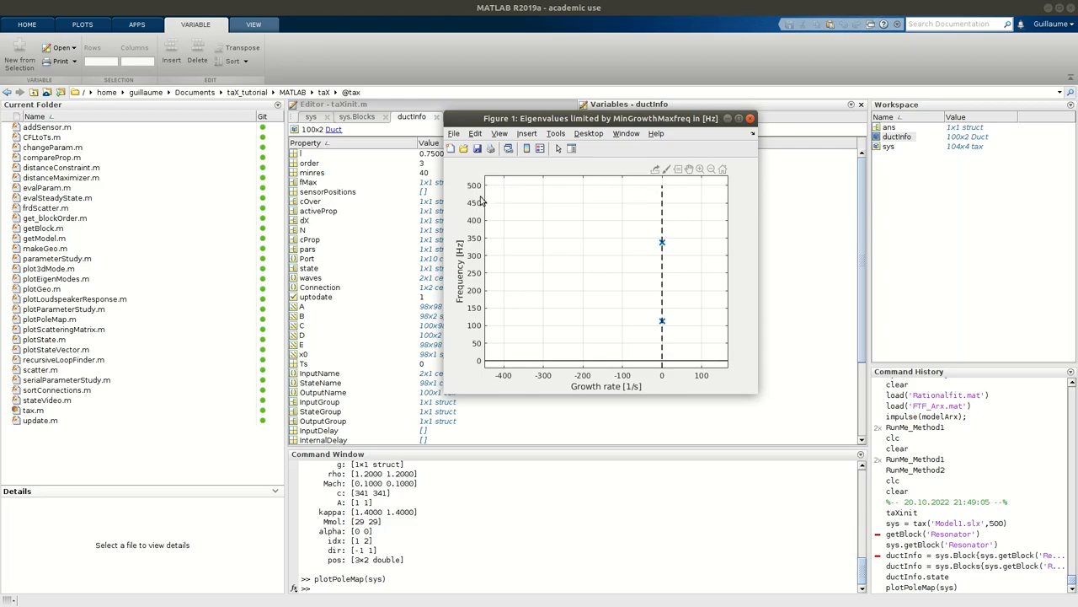
{"action": "mouse_move", "coordinate": [542, 206]}
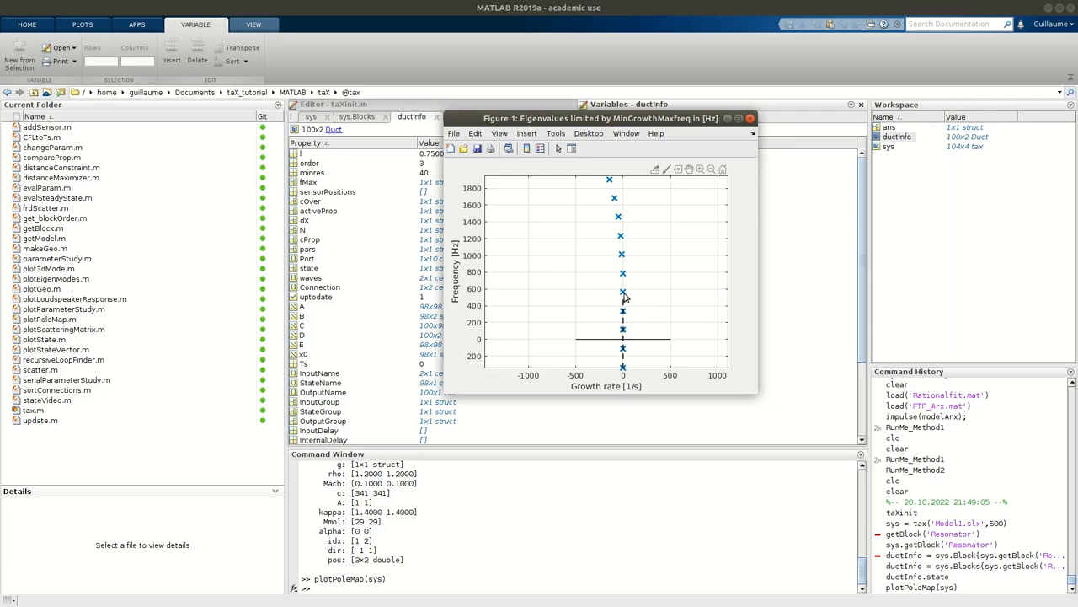
{"action": "mouse_move", "coordinate": [472, 312]}
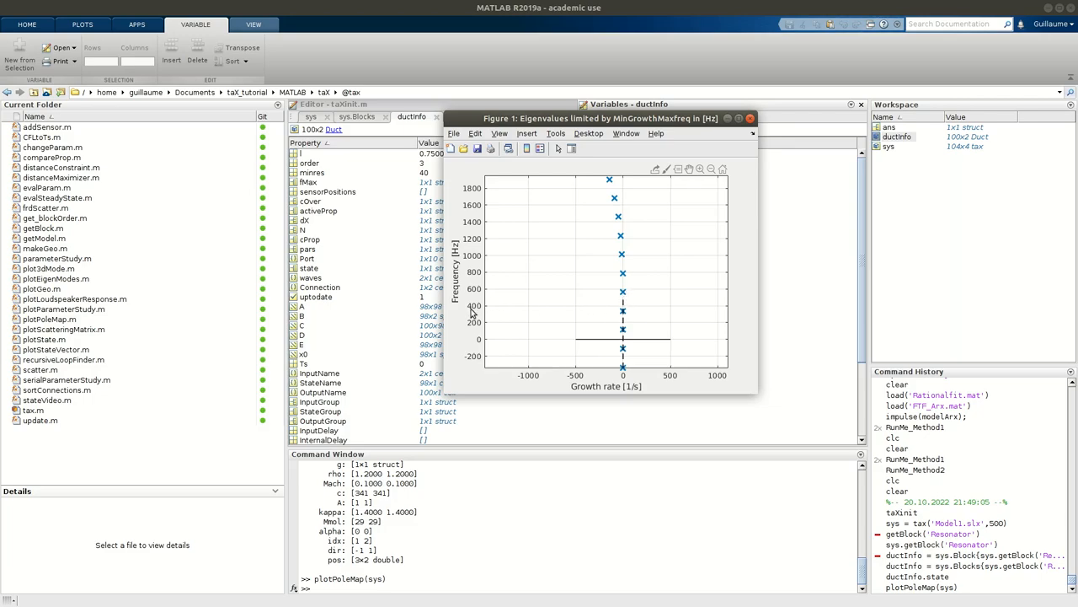
{"action": "mouse_move", "coordinate": [627, 203]}
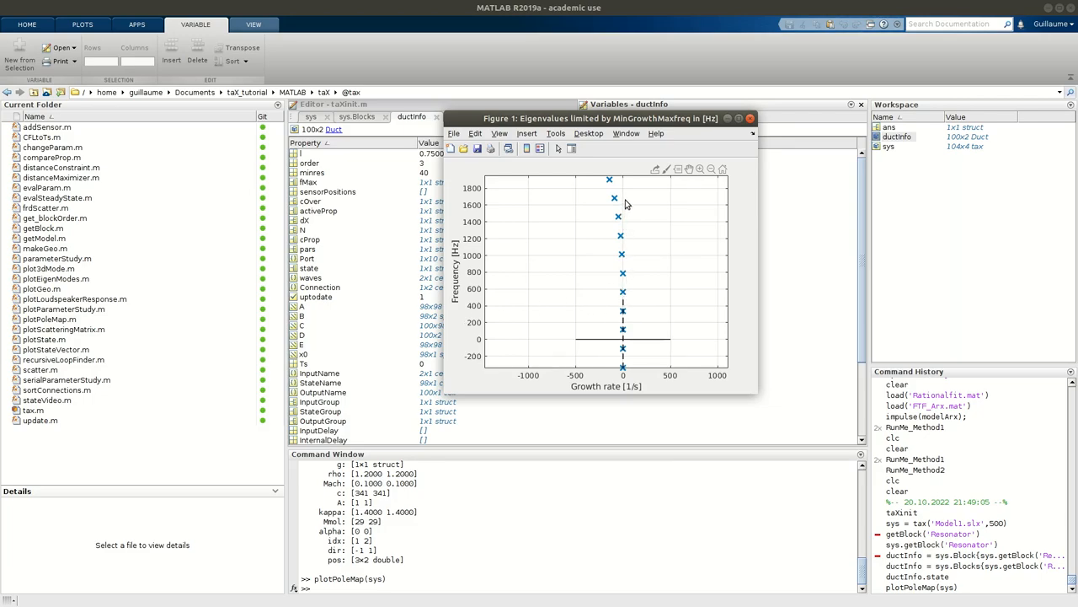
{"action": "mouse_move", "coordinate": [627, 182]}
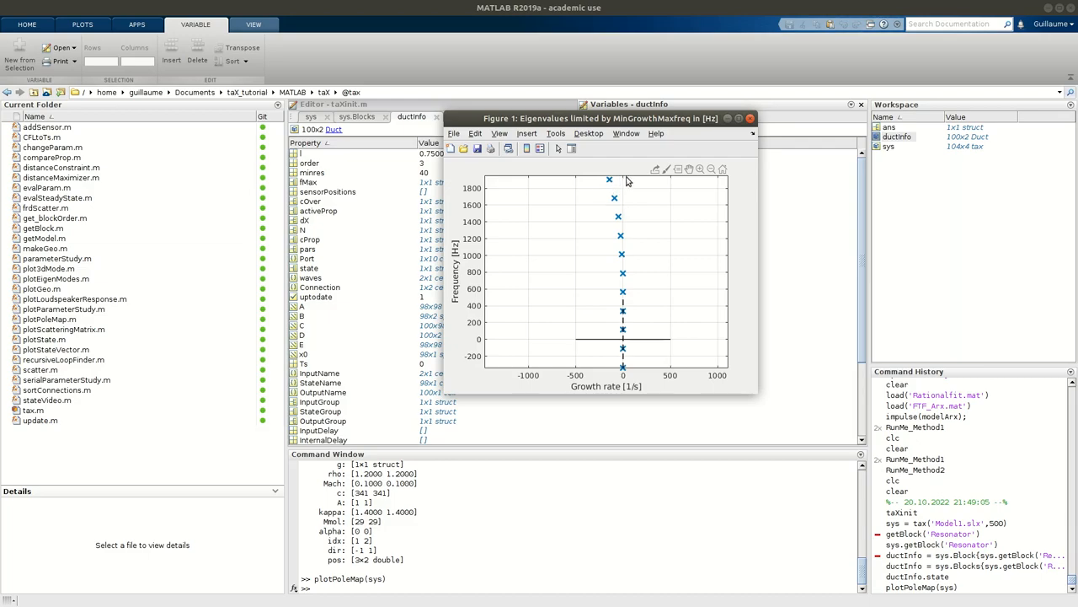
{"action": "mouse_move", "coordinate": [627, 182]}
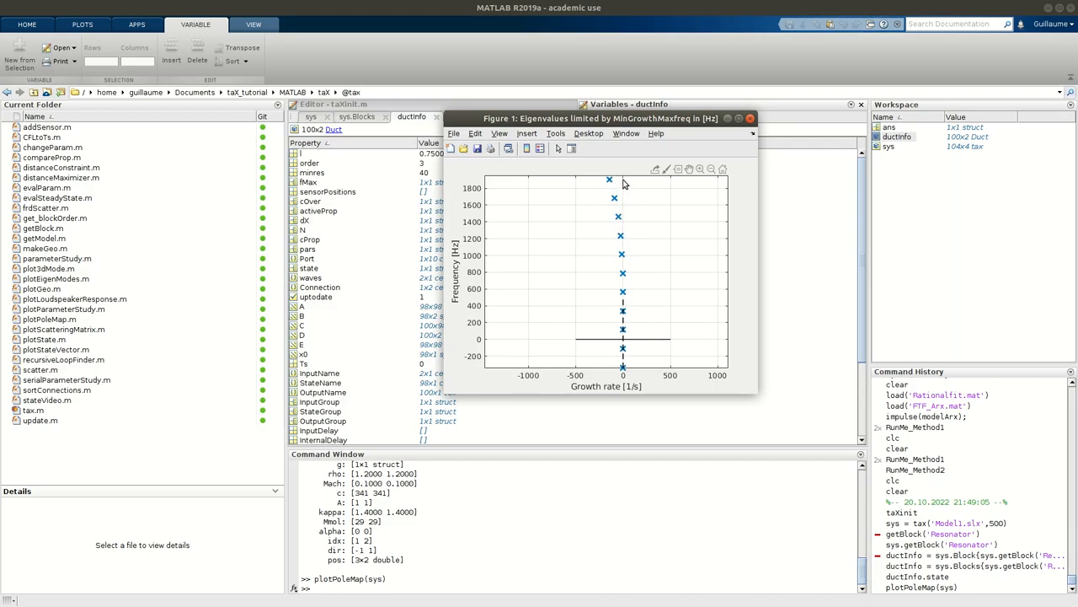
{"action": "mouse_move", "coordinate": [627, 244]}
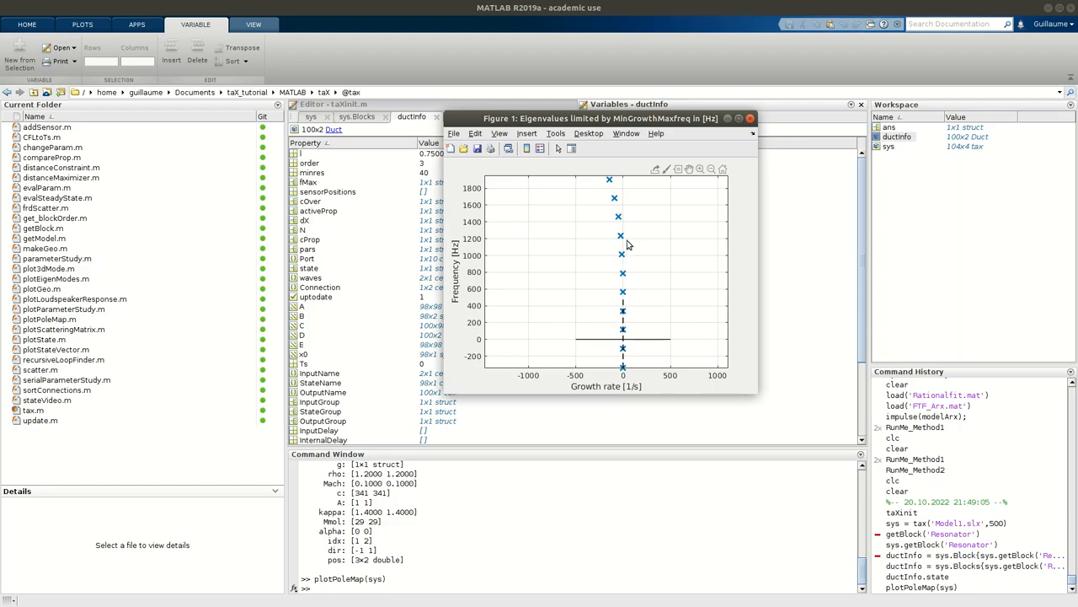
{"action": "mouse_move", "coordinate": [616, 182]}
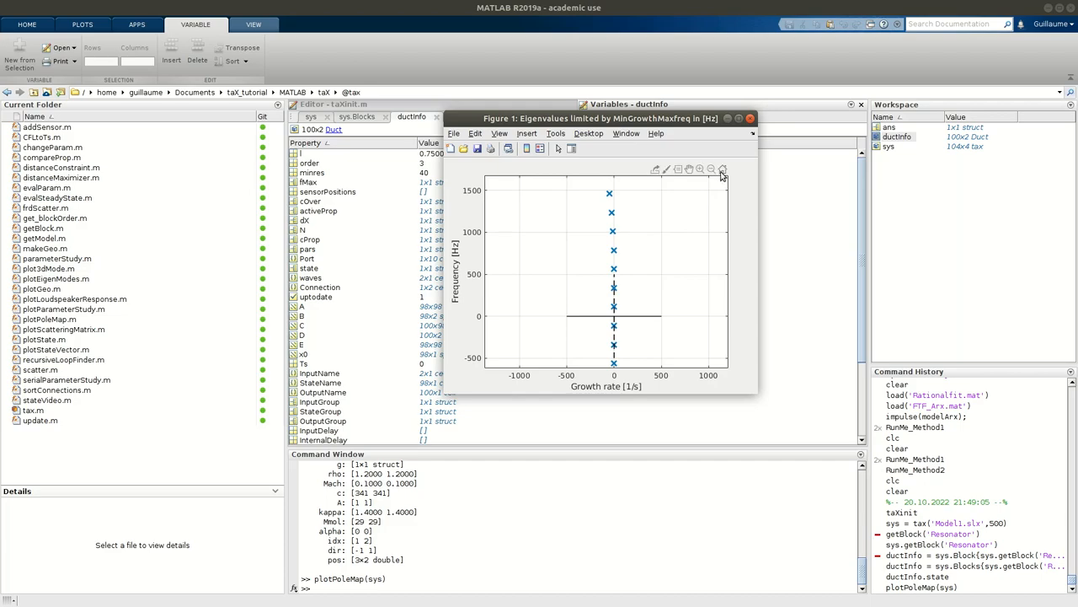
{"action": "mouse_move", "coordinate": [722, 169]}
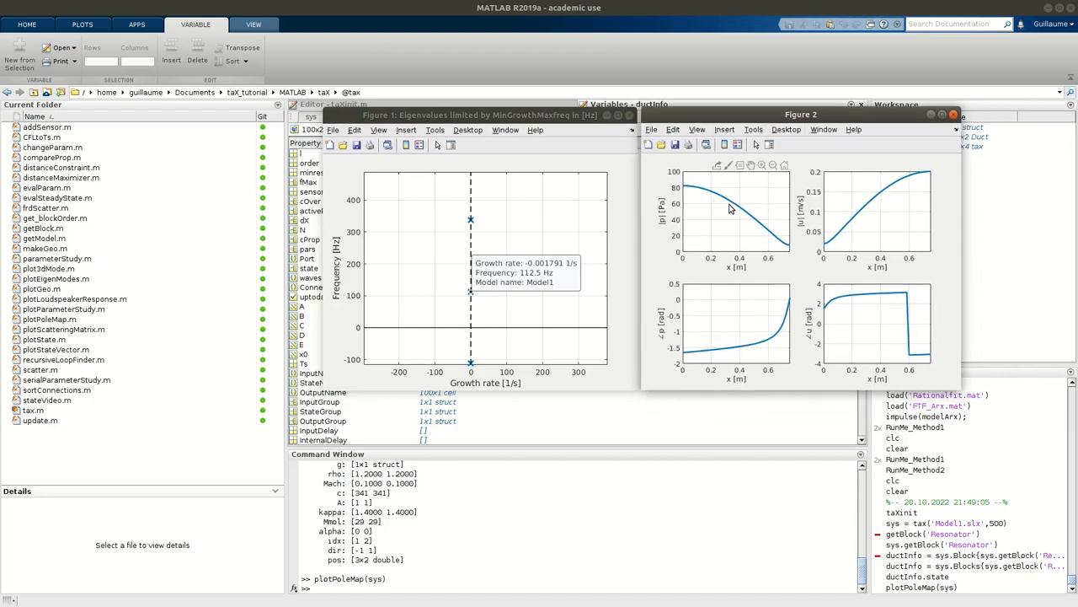
{"action": "mouse_move", "coordinate": [680, 201]}
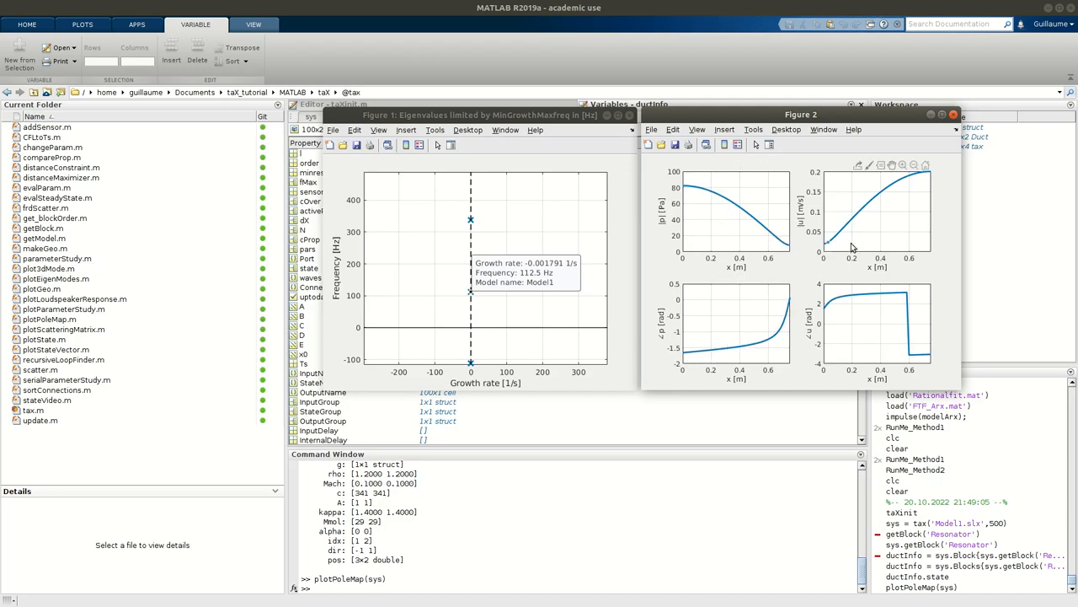
{"action": "mouse_move", "coordinate": [816, 337]}
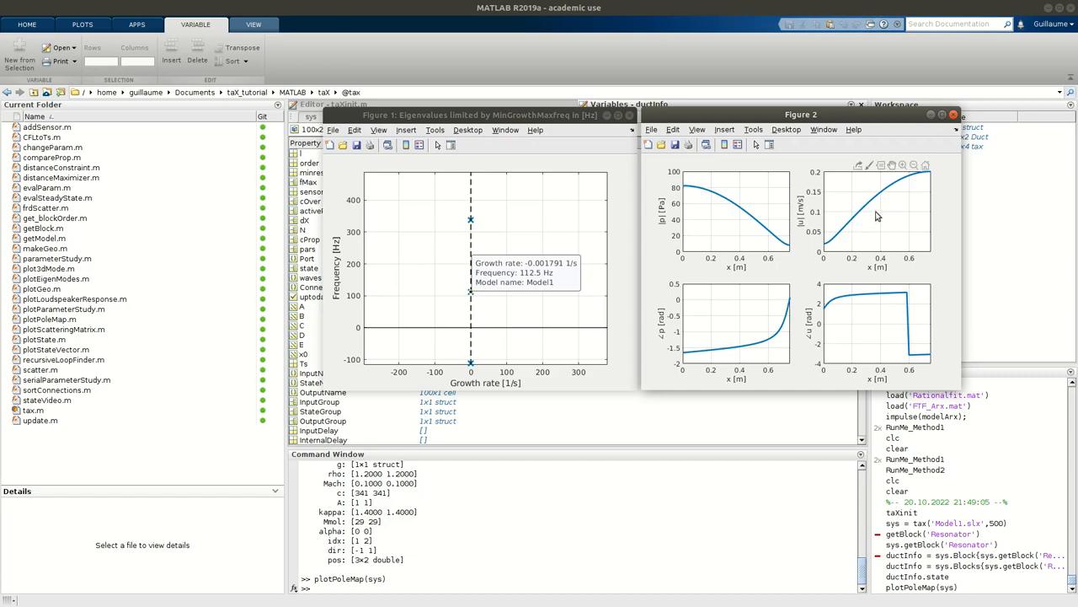
{"action": "mouse_move", "coordinate": [826, 248]}
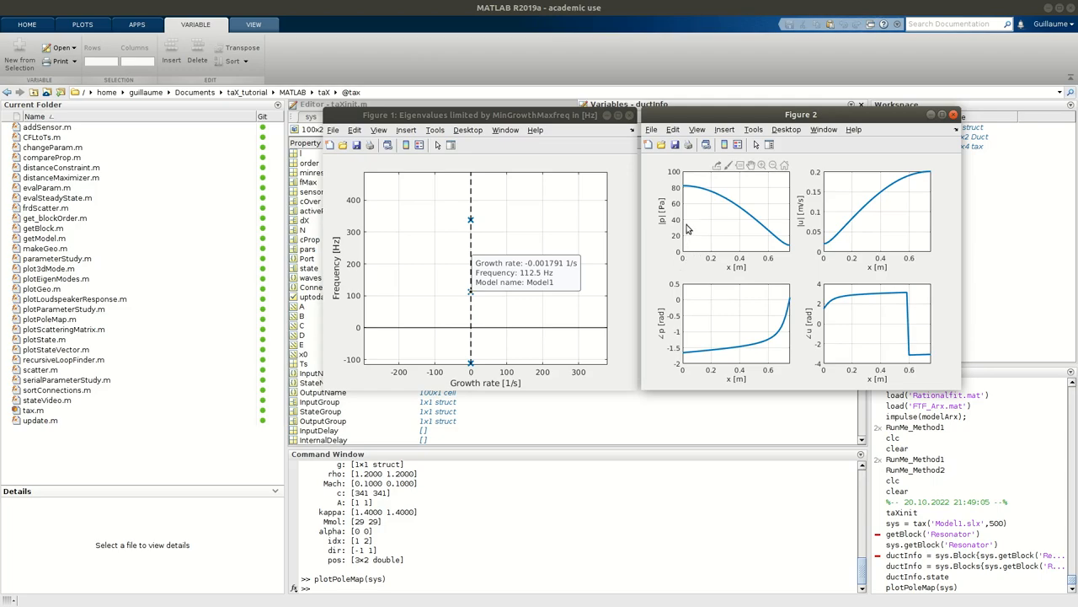
{"action": "mouse_move", "coordinate": [701, 201]}
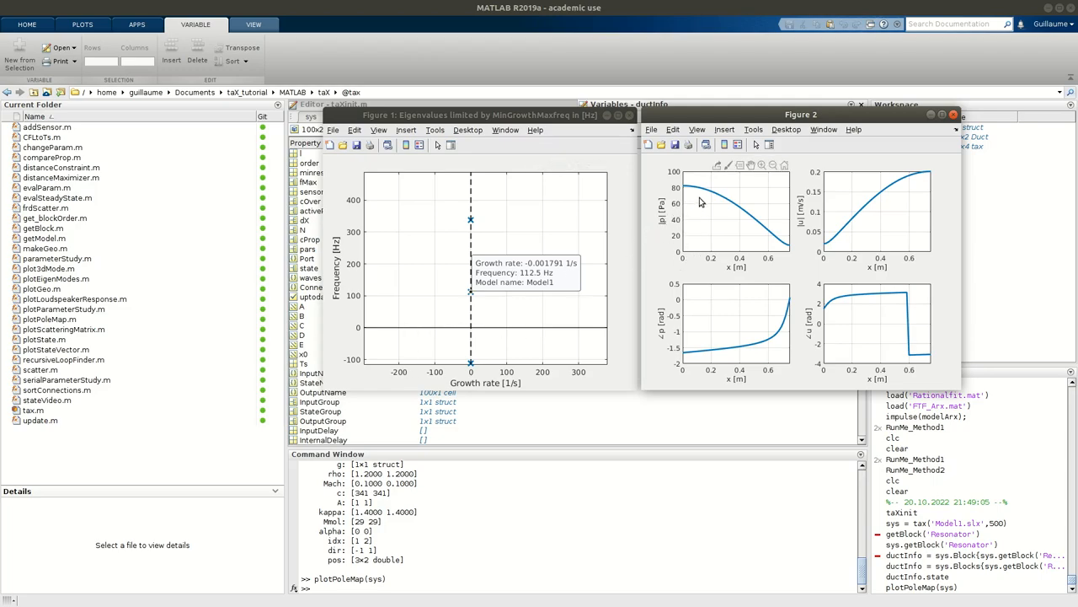
{"action": "mouse_move", "coordinate": [690, 192]}
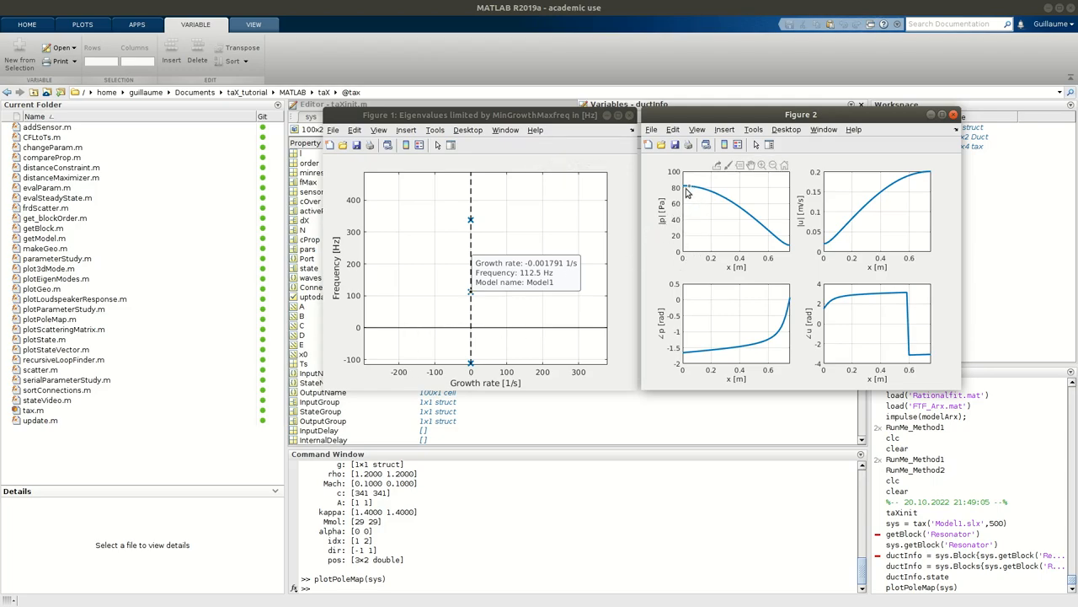
{"action": "mouse_move", "coordinate": [789, 250]}
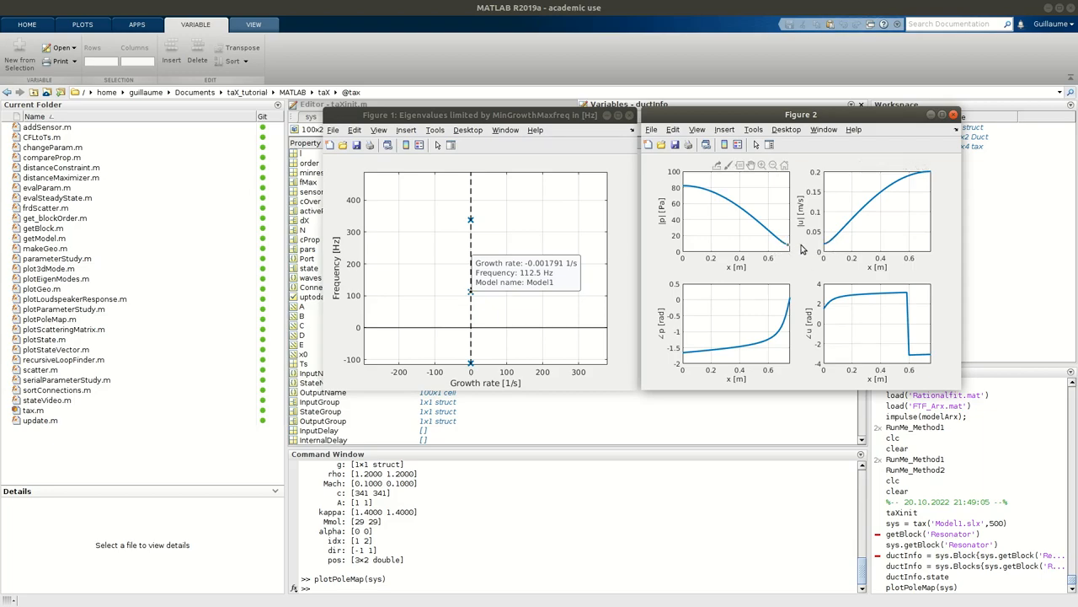
{"action": "mouse_move", "coordinate": [792, 249]}
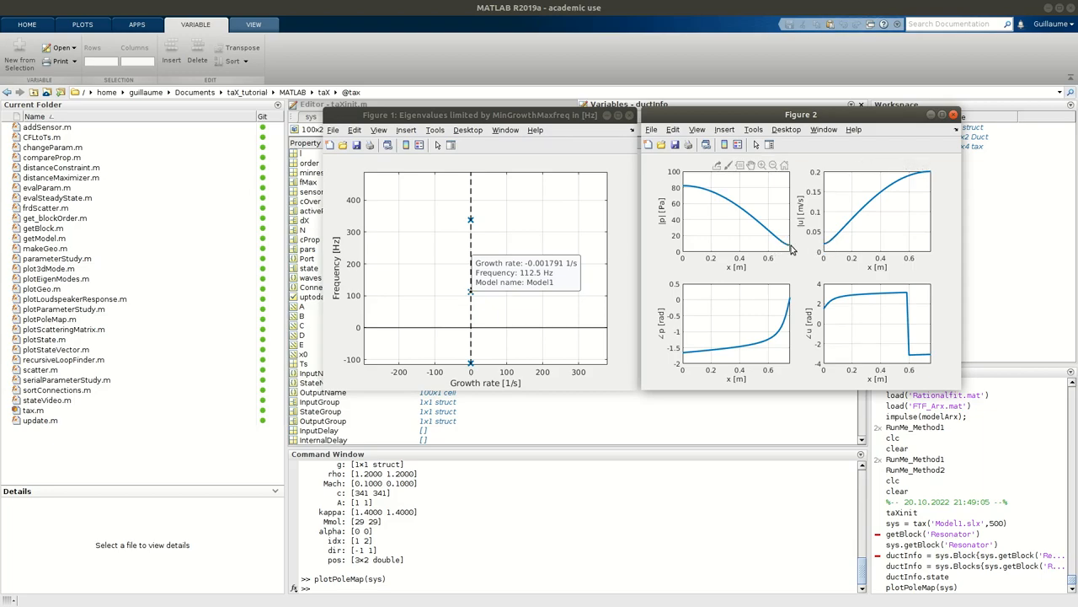
{"action": "mouse_move", "coordinate": [825, 253]}
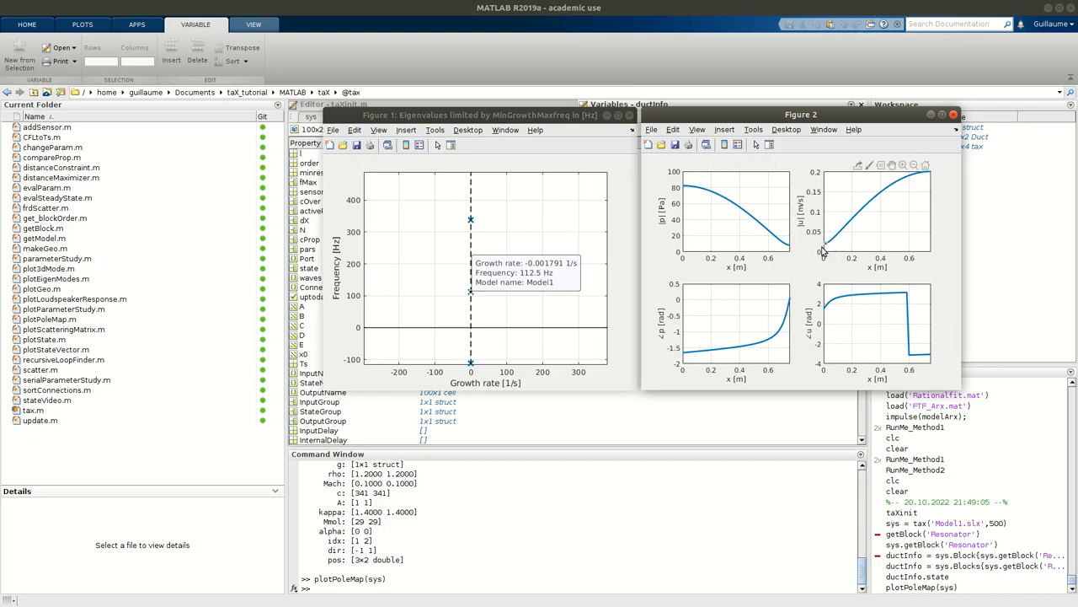
Pick the 112.5 Hz pole with the data cursor to show its pressure and velocity mode shapes
{"action": "left_click", "coordinate": [824, 253]}
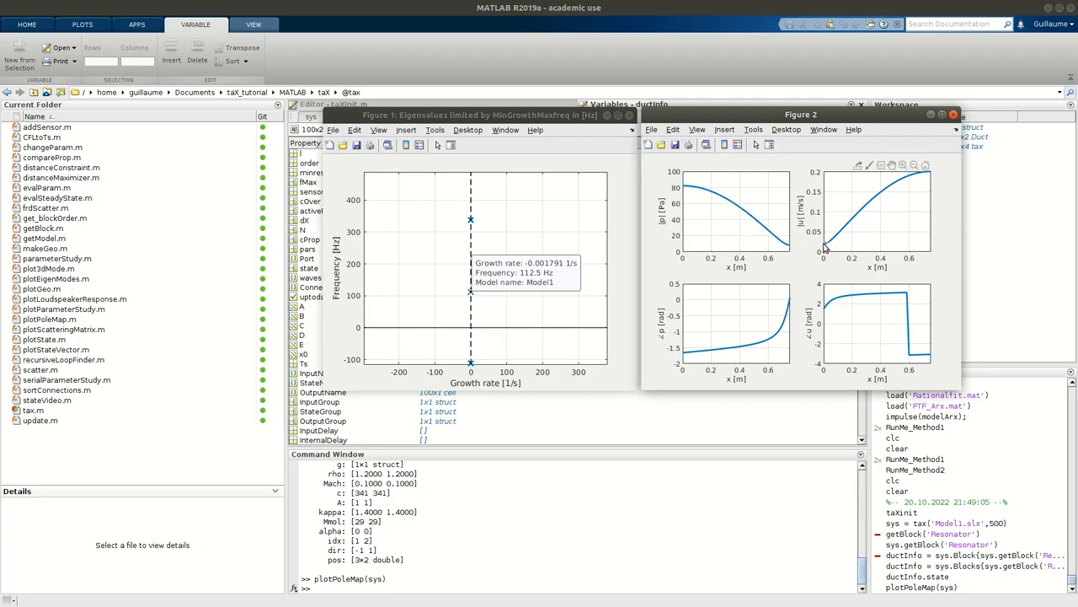
{"action": "mouse_move", "coordinate": [775, 244]}
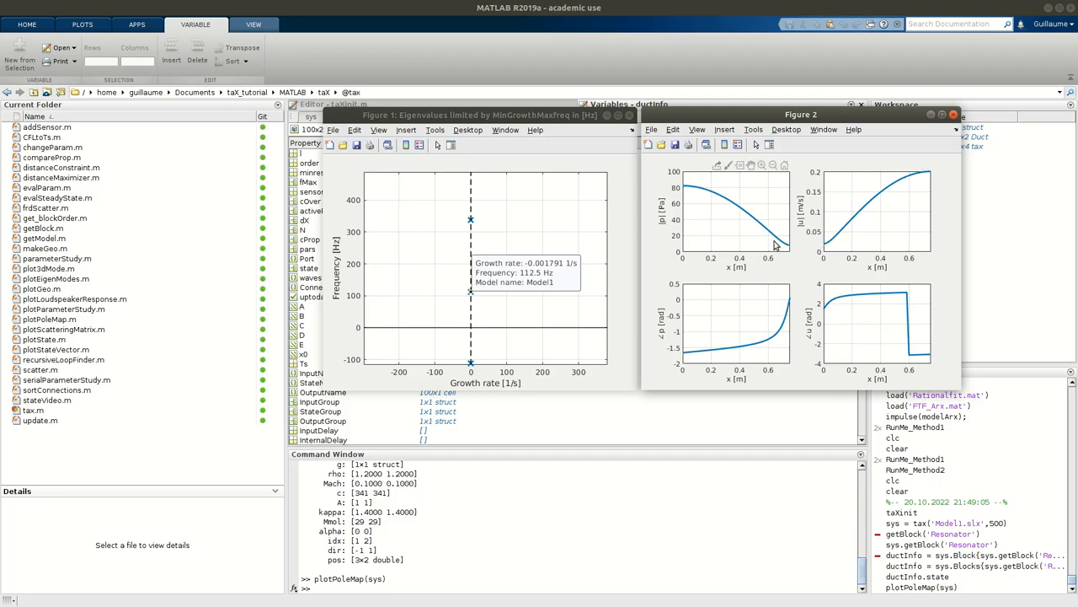
{"action": "mouse_move", "coordinate": [789, 254]}
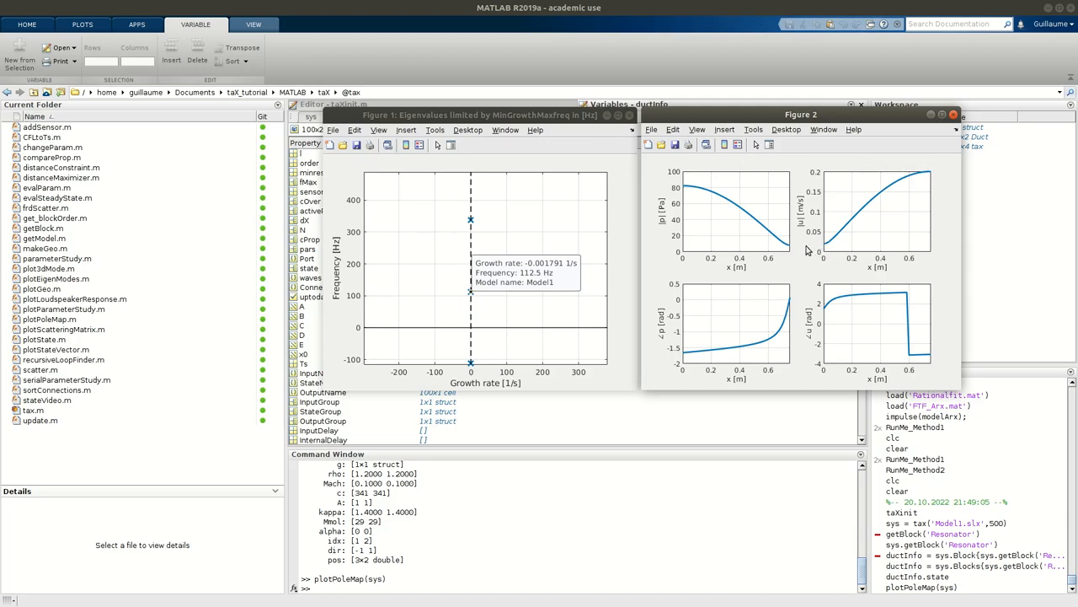
{"action": "mouse_move", "coordinate": [787, 263]}
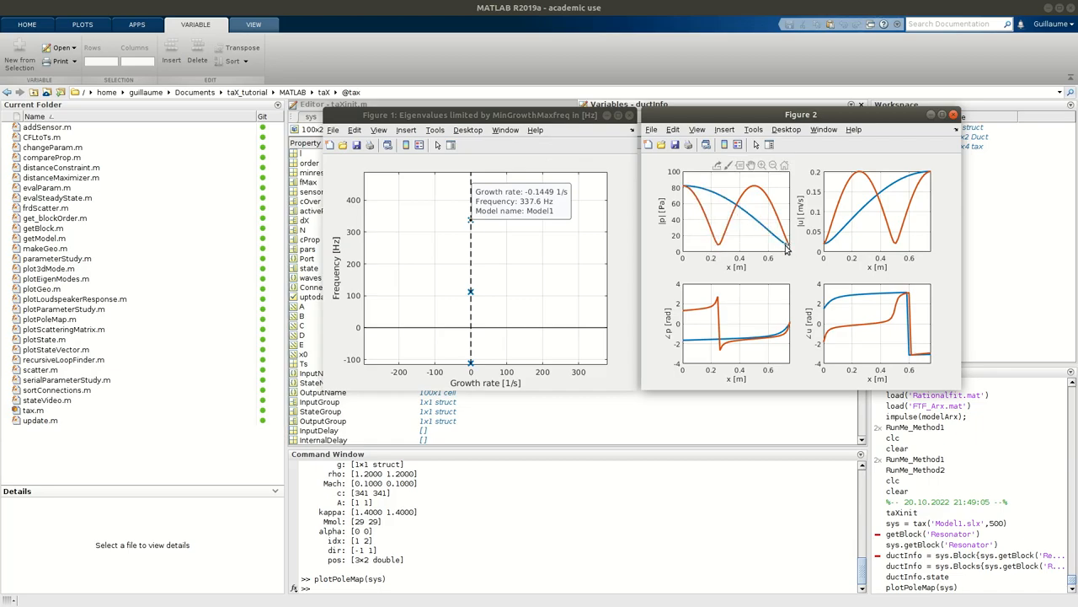
{"action": "mouse_move", "coordinate": [733, 223]}
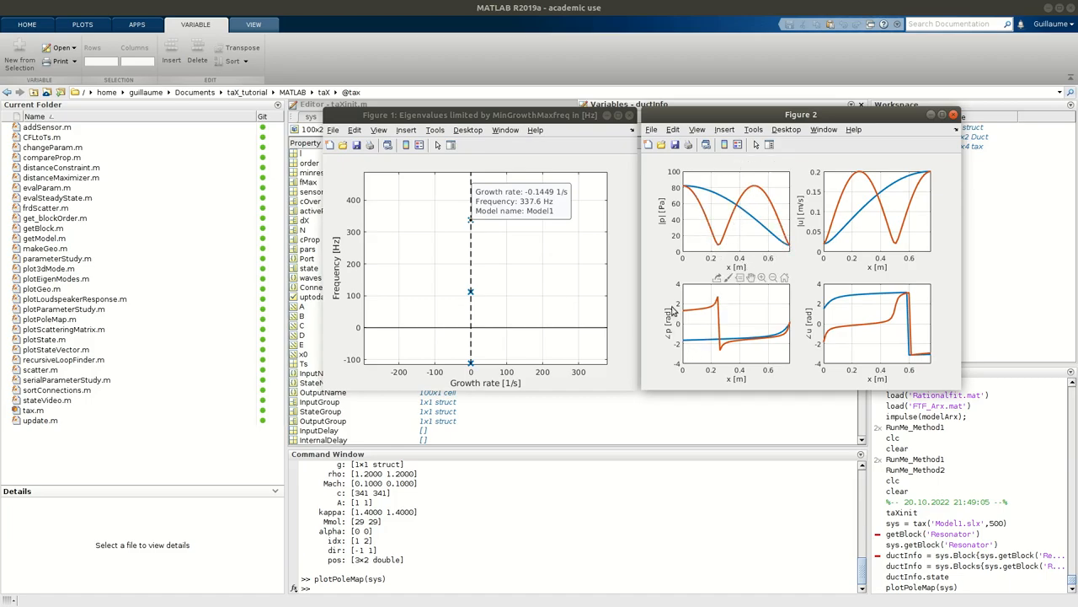
{"action": "mouse_move", "coordinate": [691, 194]}
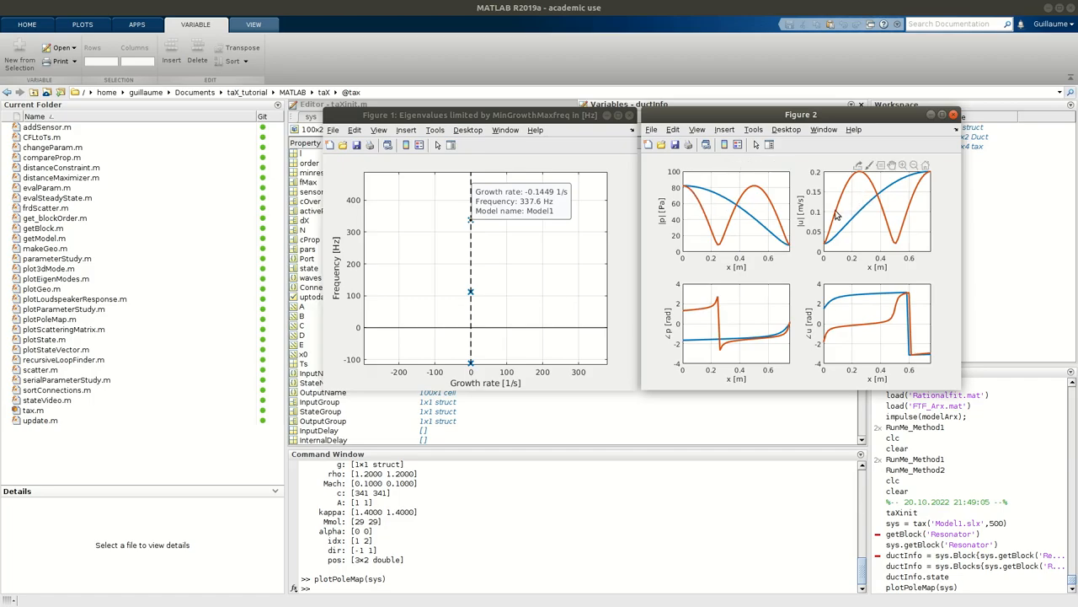
{"action": "mouse_move", "coordinate": [728, 353]}
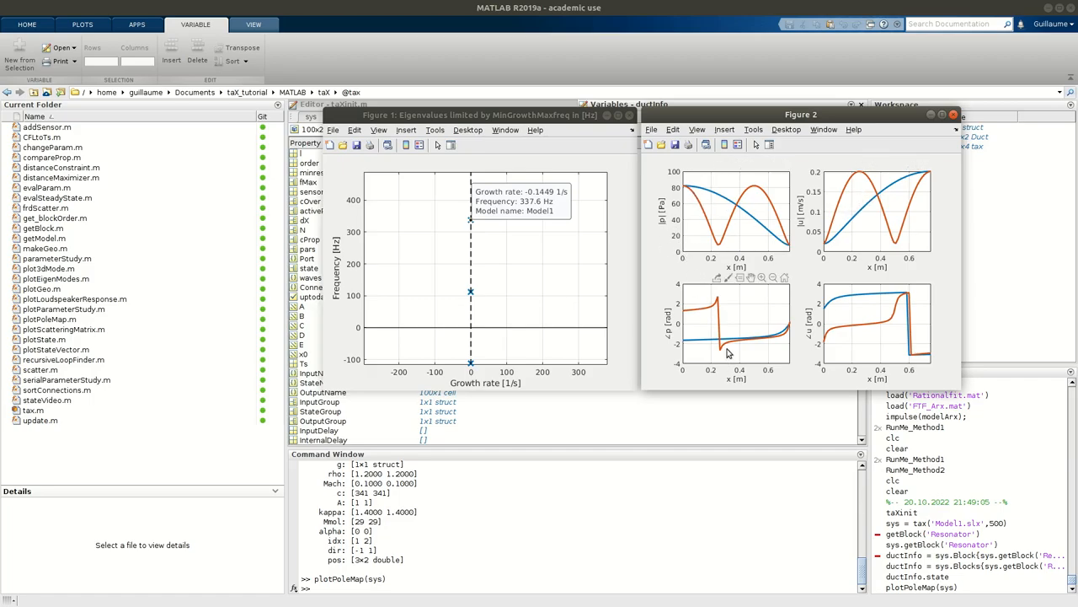
{"action": "mouse_move", "coordinate": [740, 316]}
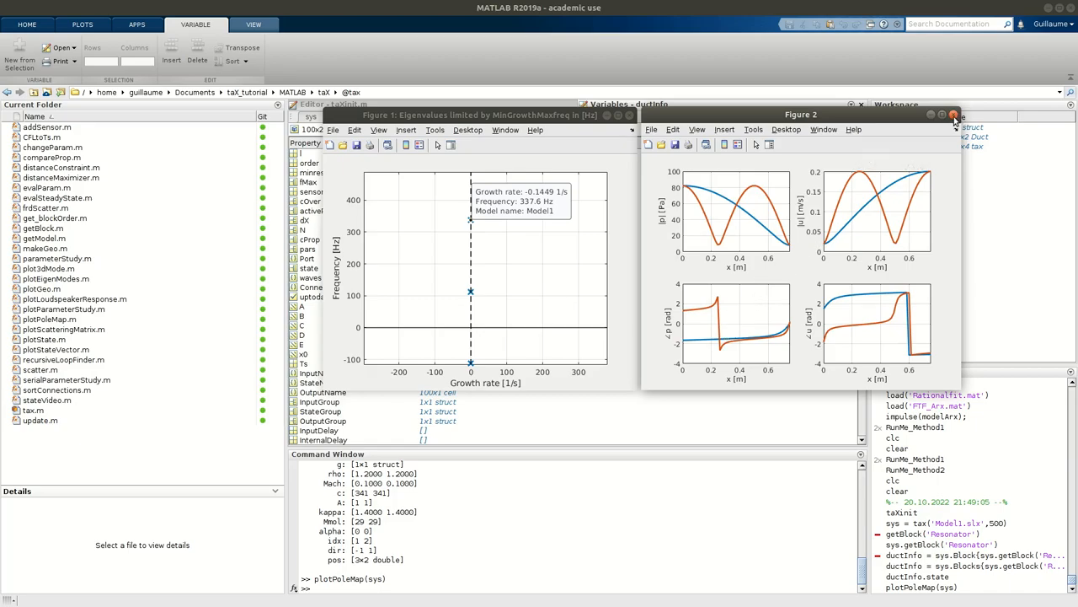
Close both figures and run makeGeo(sys), returning Model1's state-space model
{"action": "left_click", "coordinate": [954, 115]}
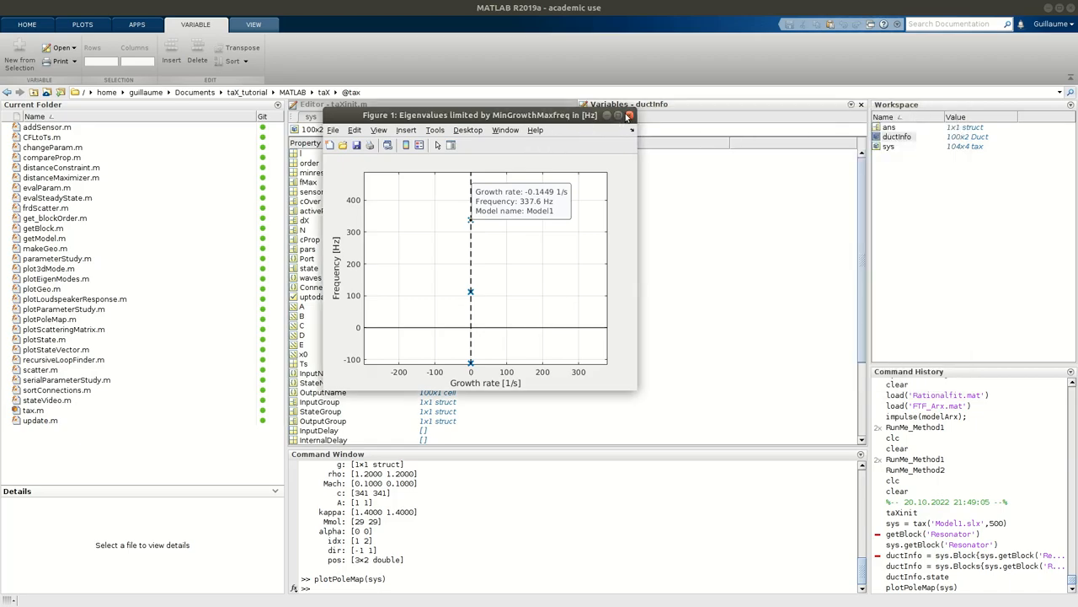
{"action": "left_click", "coordinate": [628, 114]}
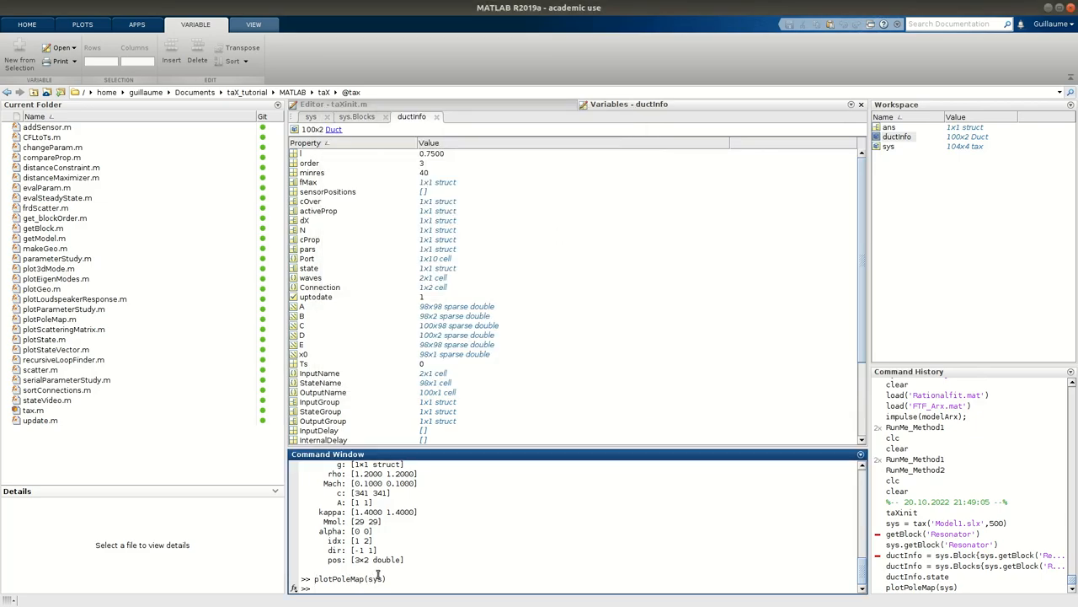
{"action": "type", "text": "mak"}
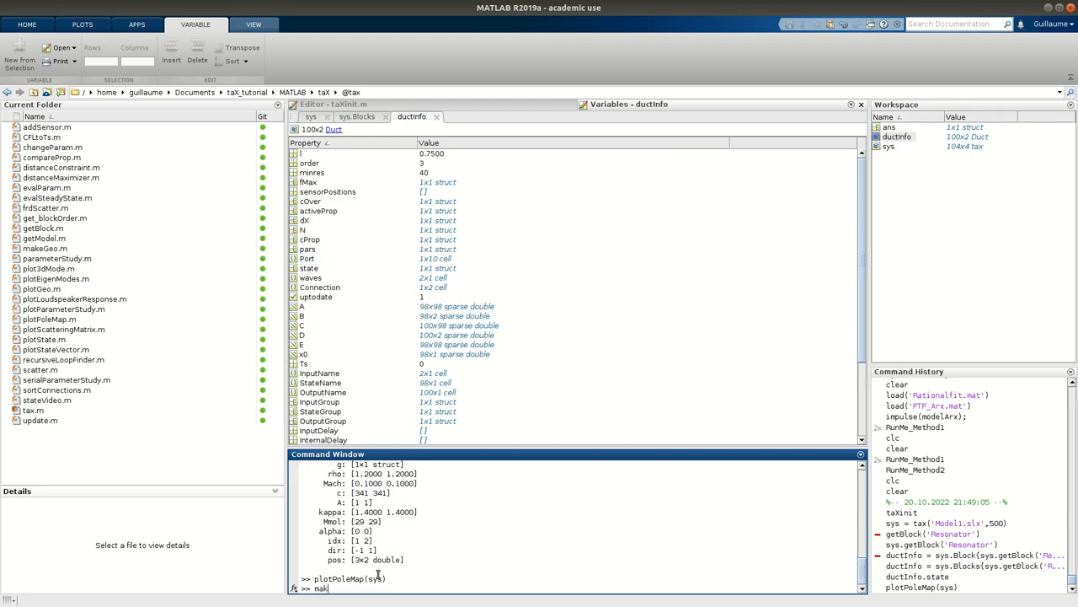
{"action": "type", "text": "eGeo(sys"}
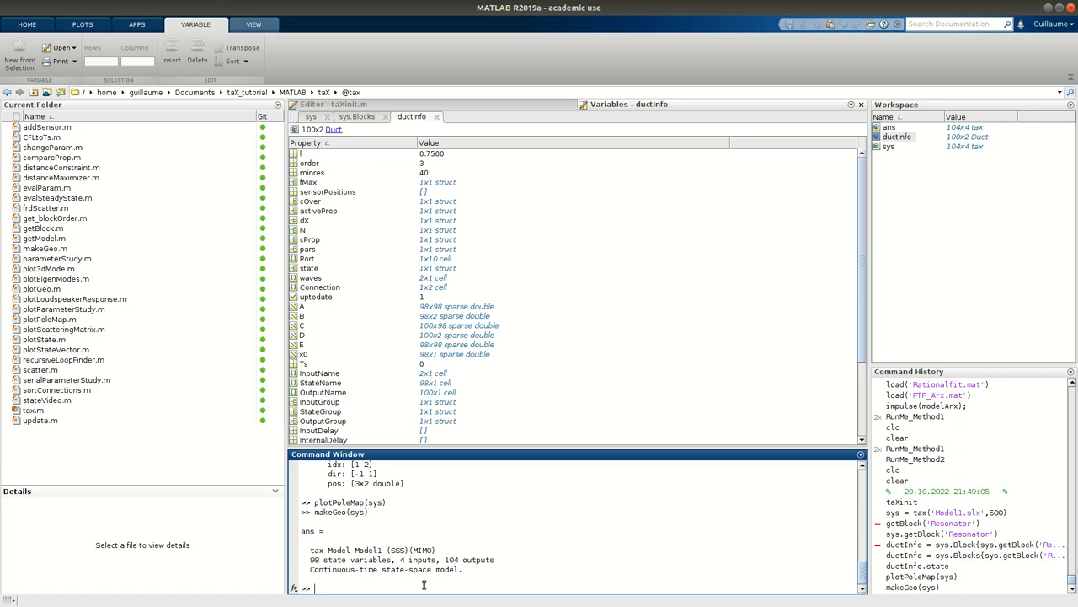
Plot the Model1 geometry with plotGeo(sys) and rotate it to view the Resonator duct in 3D
{"action": "type", "text": "plotGeo(sys"}
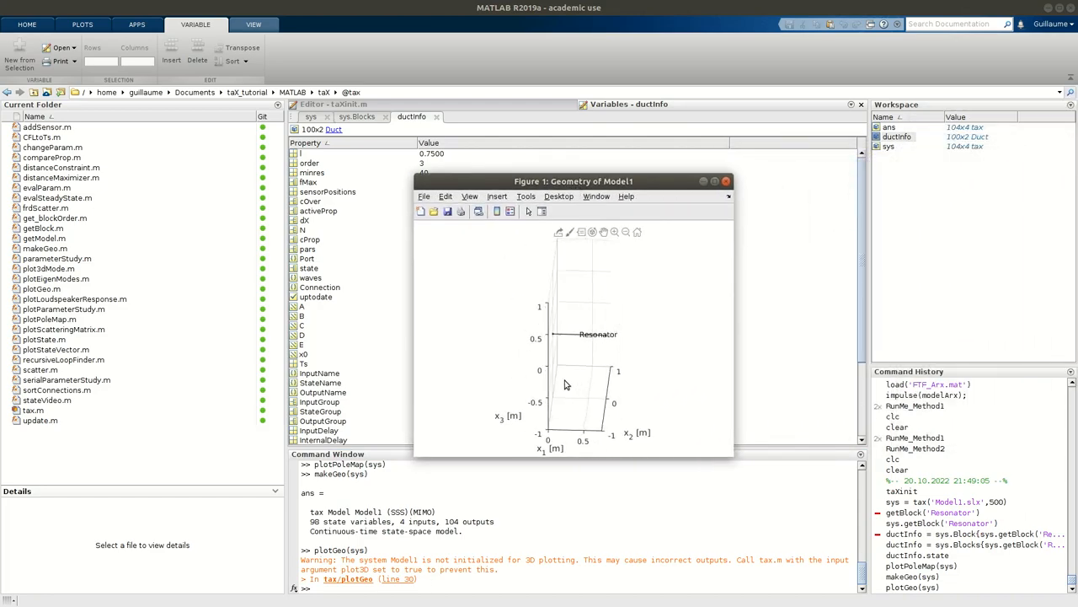
{"action": "left_click_drag", "start_coordinate": [590, 388], "coordinate": [564, 385]}
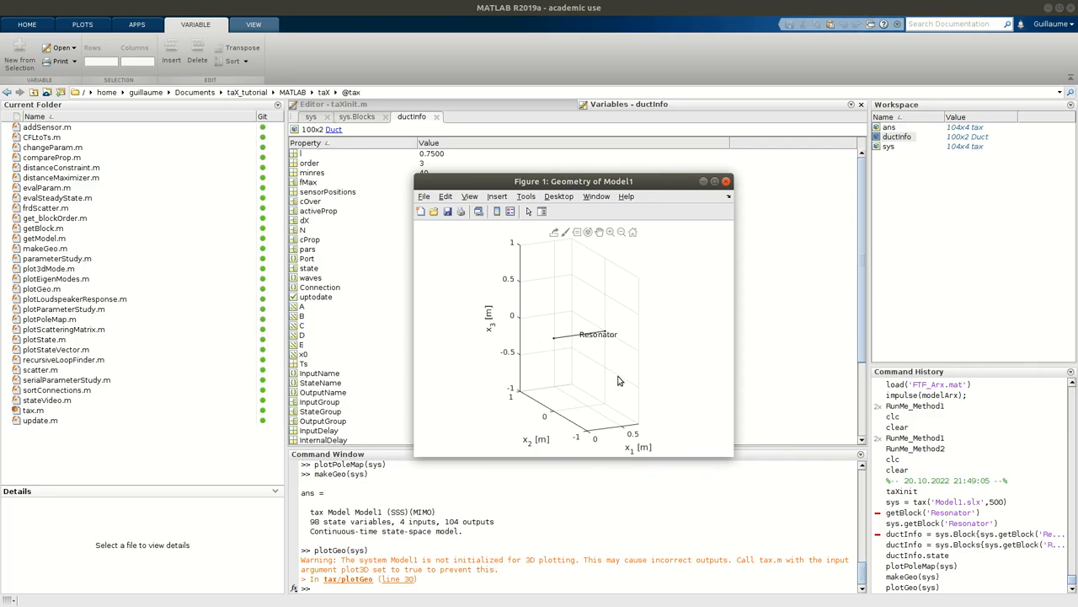
{"action": "left_click_drag", "start_coordinate": [620, 379], "coordinate": [637, 394]}
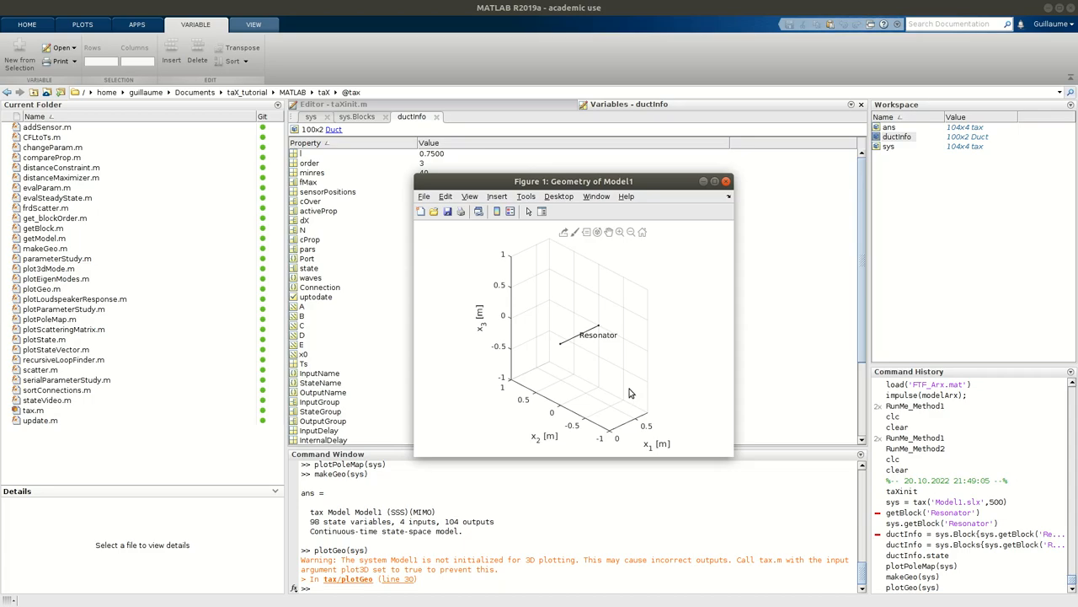
{"action": "mouse_move", "coordinate": [637, 376]}
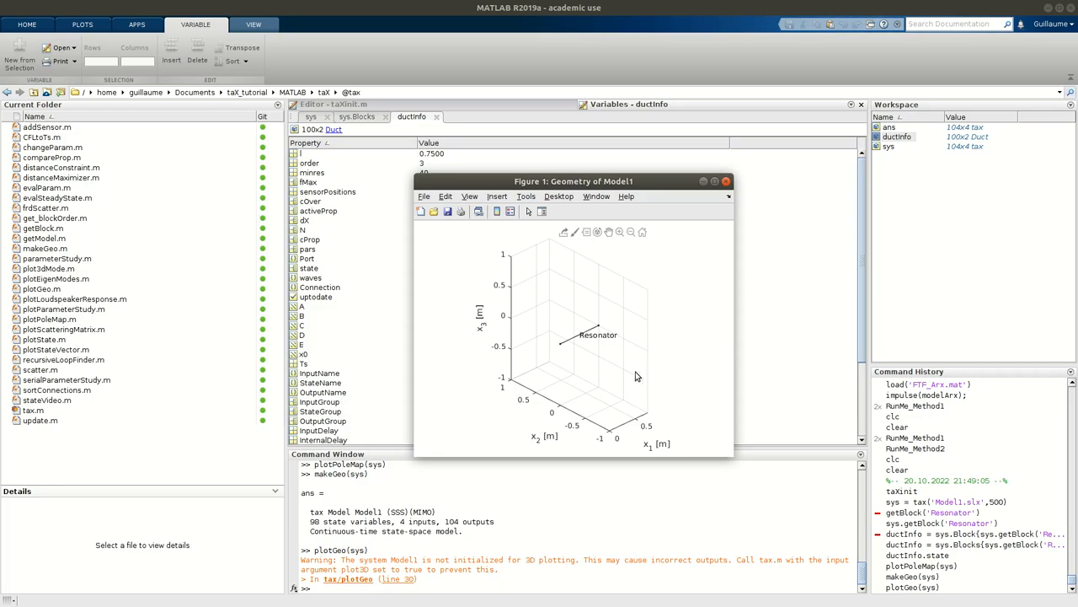
{"action": "mouse_move", "coordinate": [588, 411]}
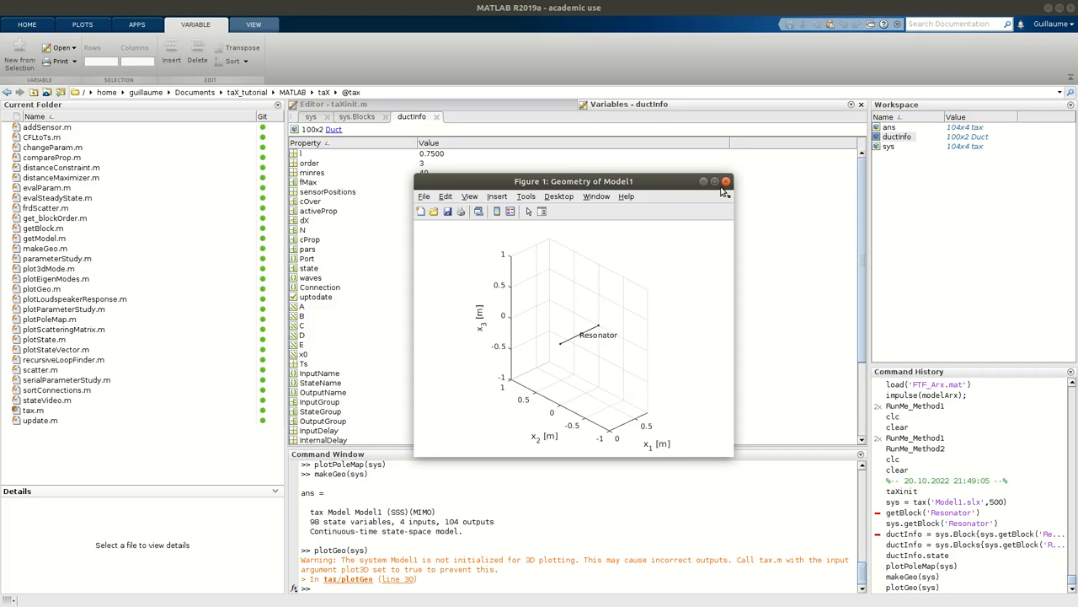
Close the geometry figure and run plotEigenModes(sys) to get the frequency-versus-growth-rate map
{"action": "left_click", "coordinate": [725, 182]}
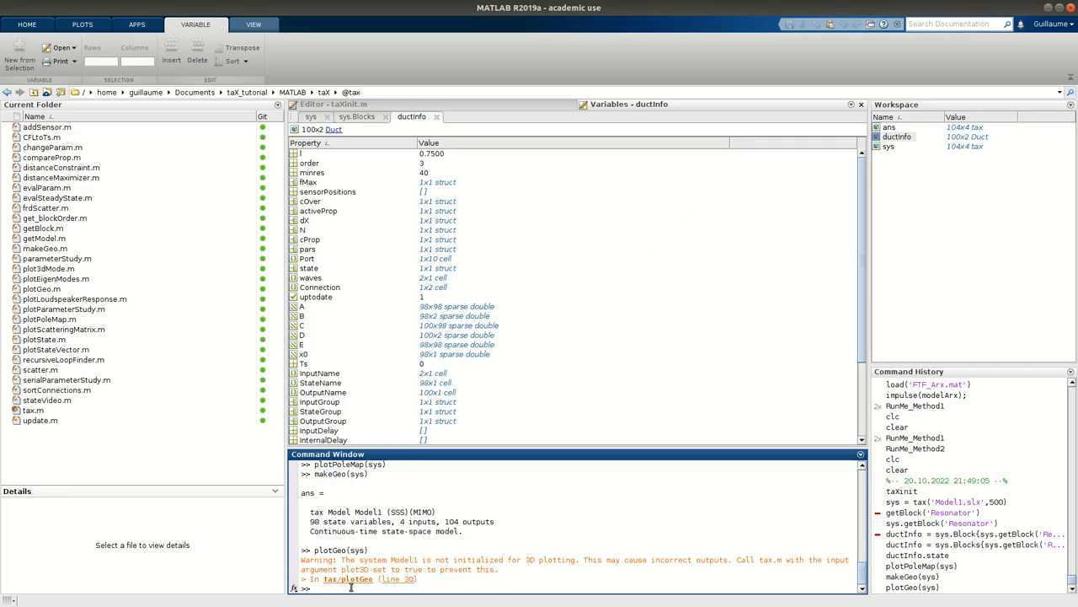
{"action": "type", "text": "p"}
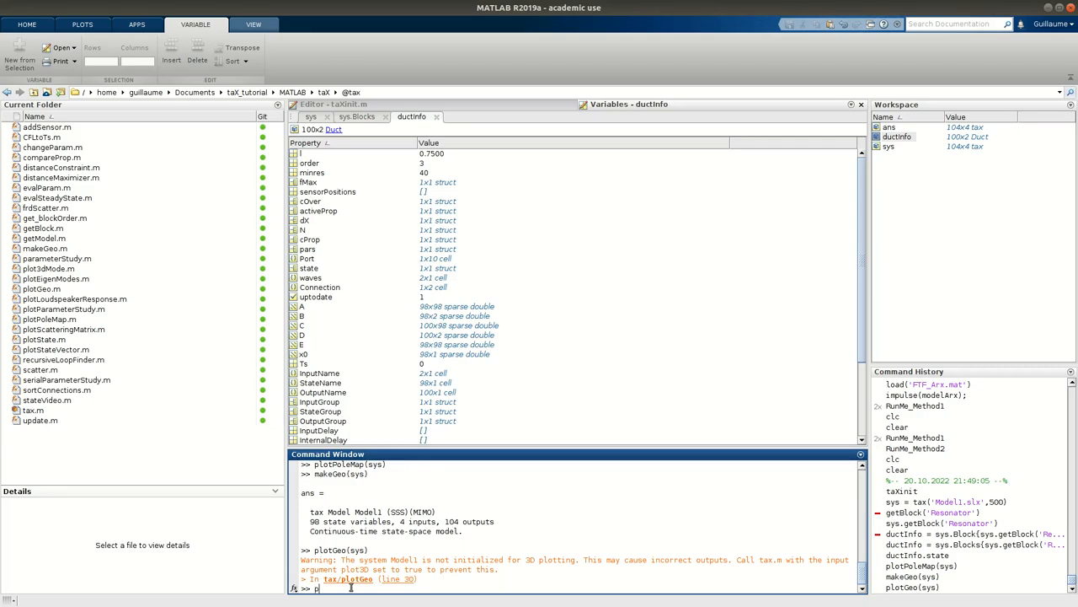
{"action": "type", "text": "lotEign"}
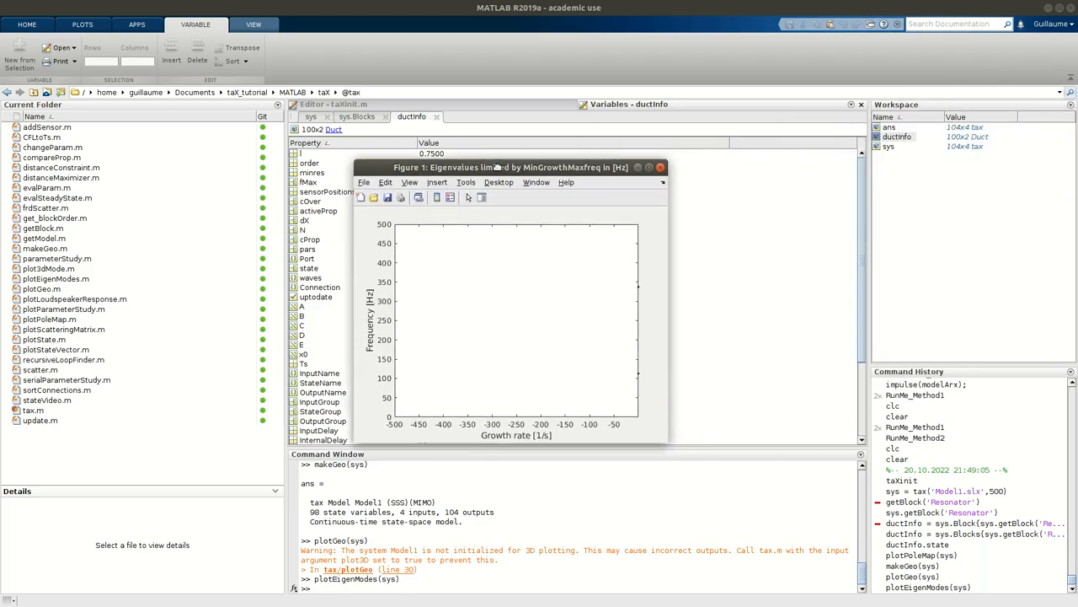
Box-select a range of poles to plot their 3D mode shapes, then close a mode-shape figure
{"action": "left_click_drag", "start_coordinate": [505, 167], "coordinate": [469, 139]}
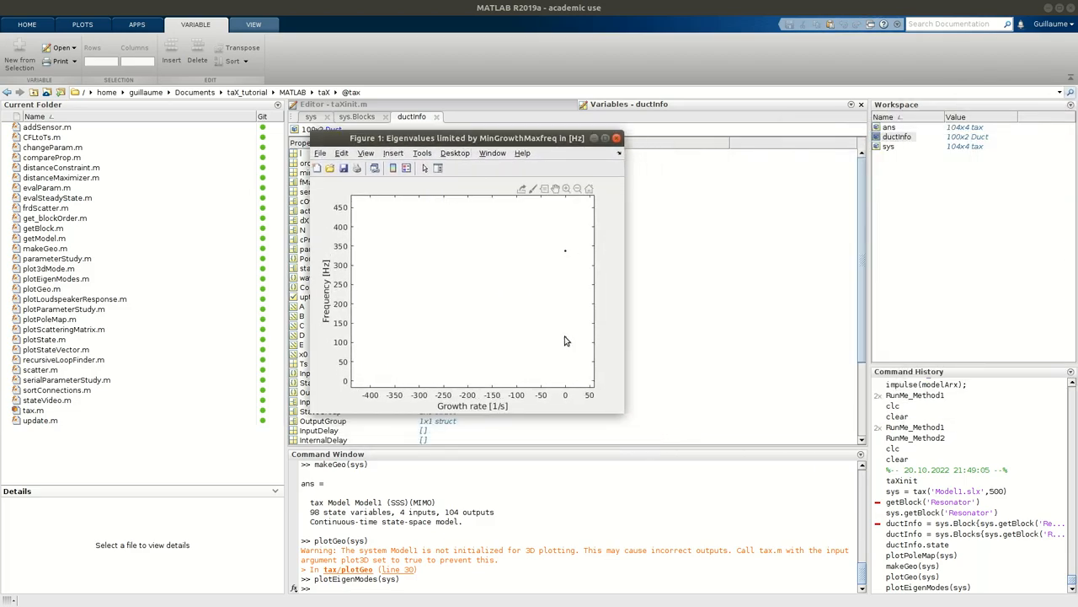
{"action": "mouse_move", "coordinate": [560, 340]}
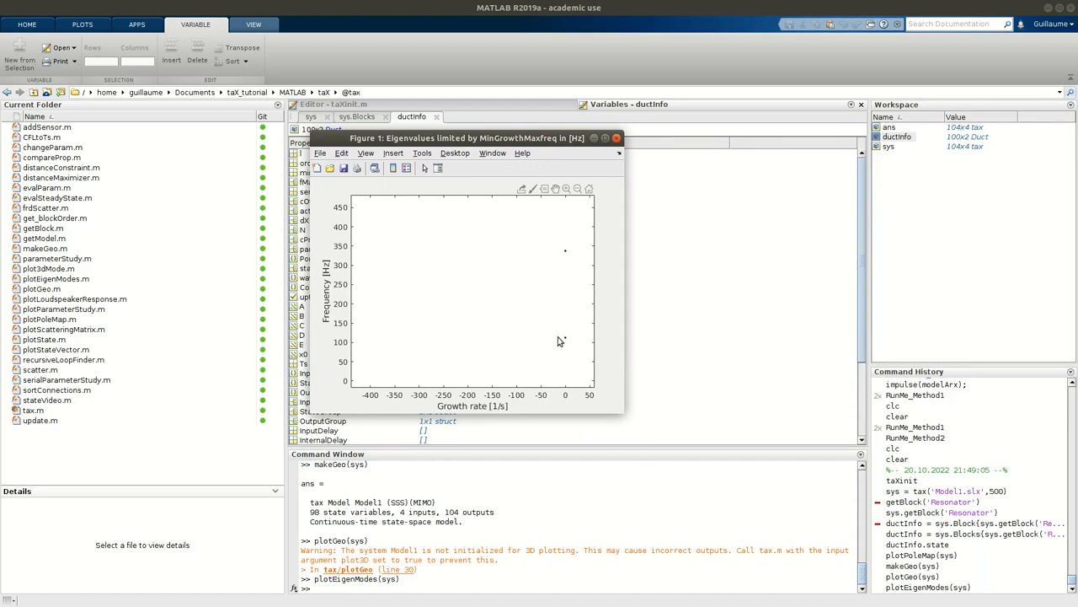
{"action": "mouse_move", "coordinate": [570, 254]}
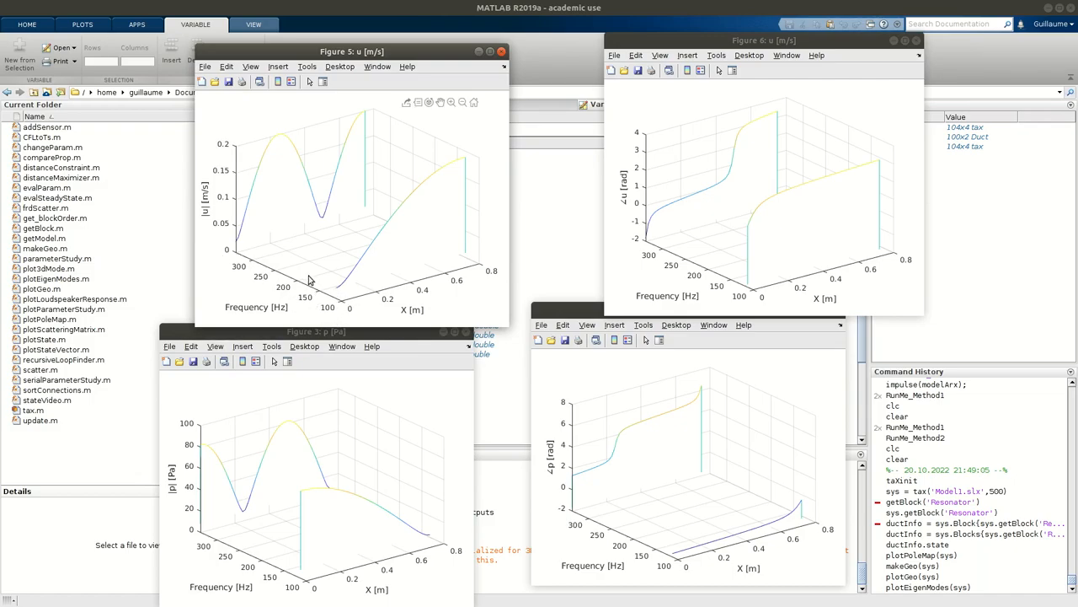
{"action": "mouse_move", "coordinate": [381, 257]}
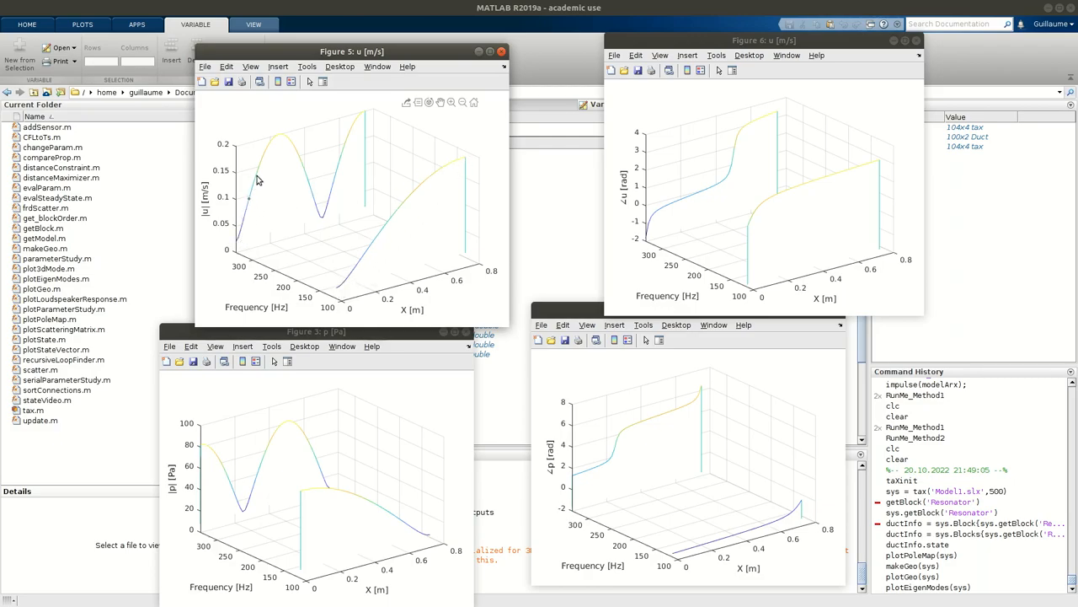
{"action": "mouse_move", "coordinate": [357, 121]}
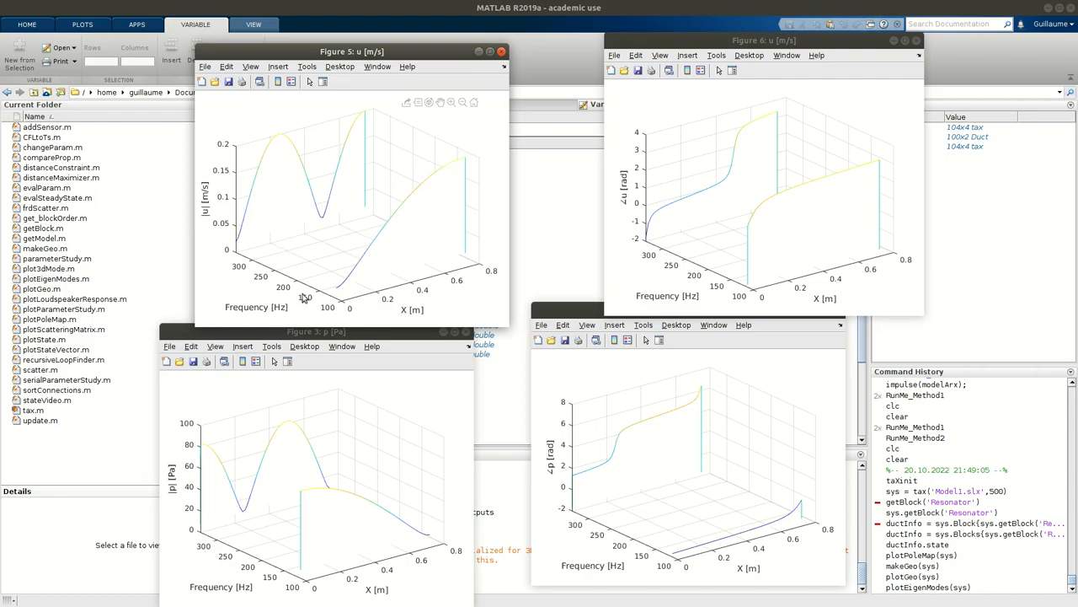
{"action": "mouse_move", "coordinate": [341, 162]}
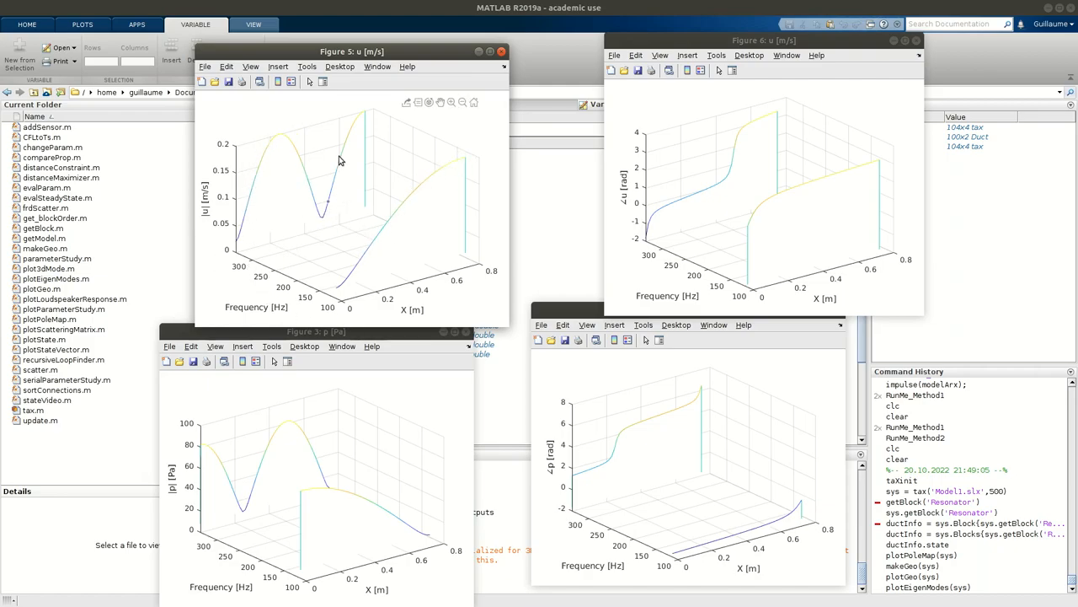
{"action": "mouse_move", "coordinate": [458, 277]}
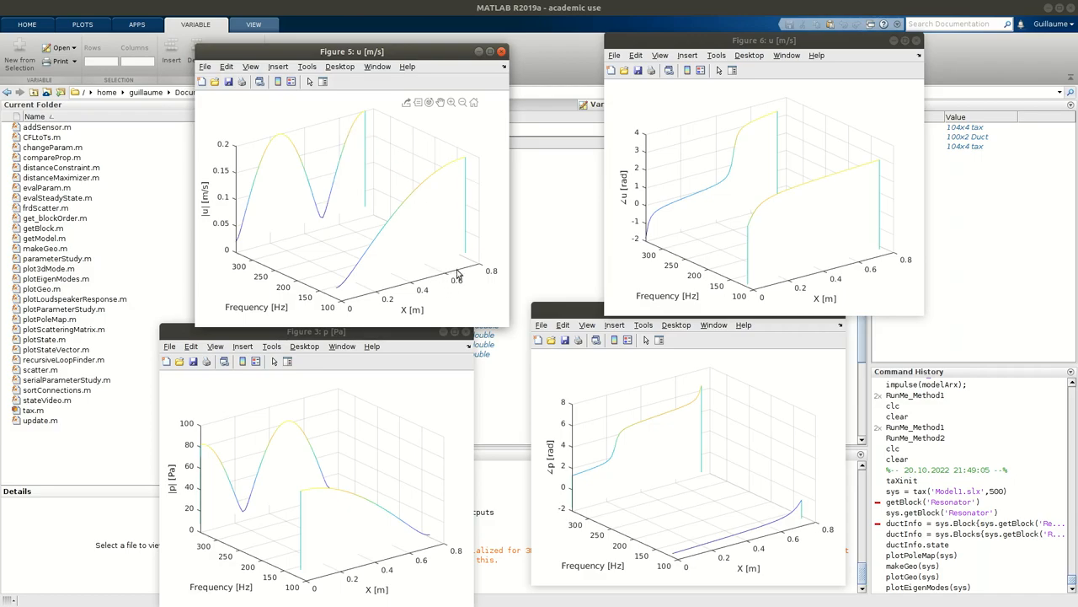
{"action": "mouse_move", "coordinate": [394, 230]}
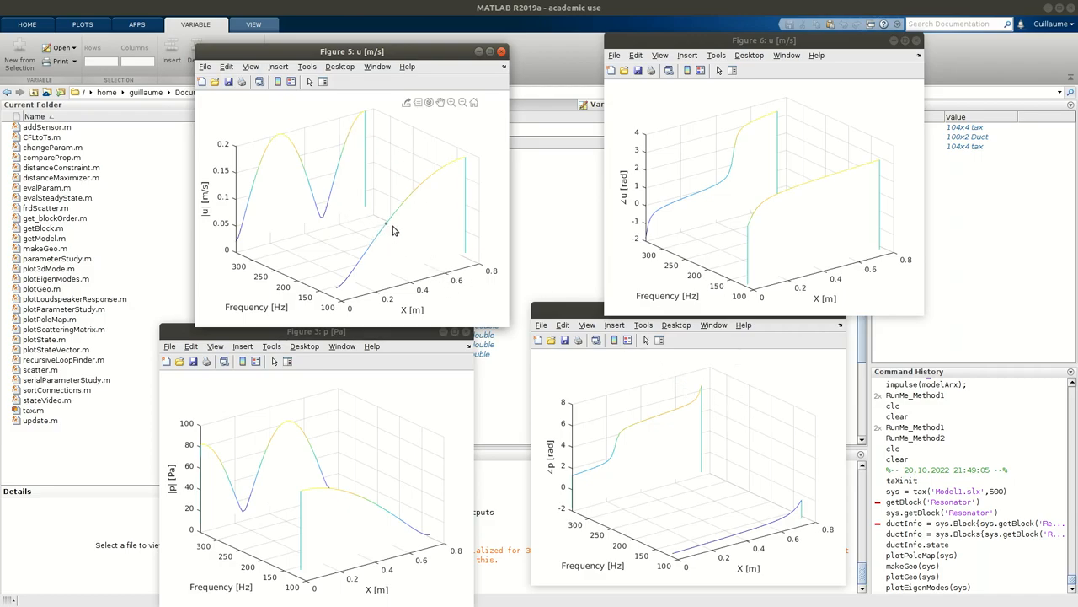
{"action": "mouse_move", "coordinate": [414, 196]}
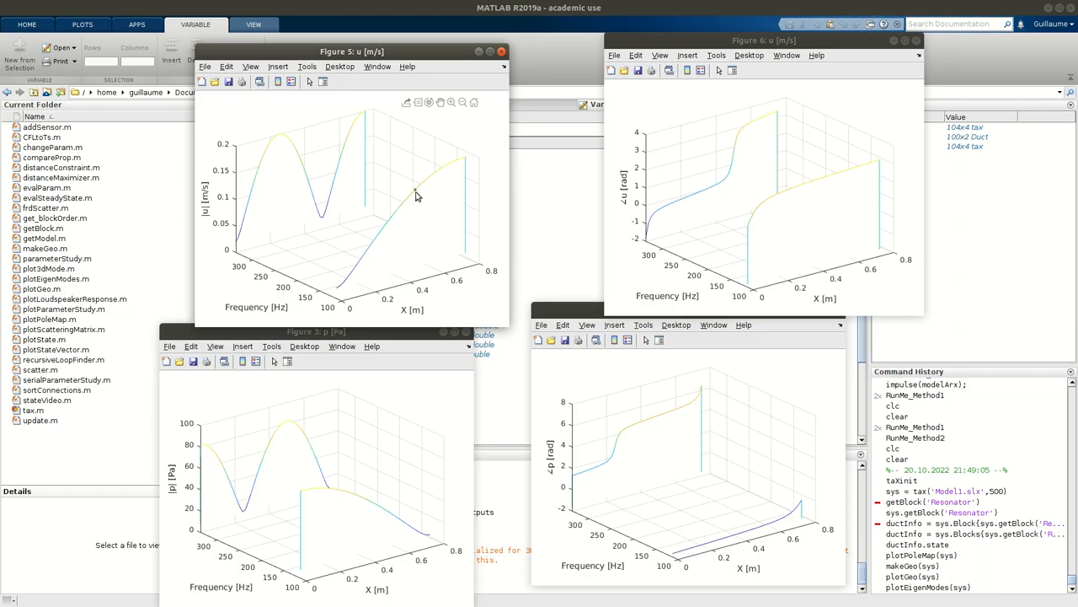
{"action": "left_click", "coordinate": [416, 195]}
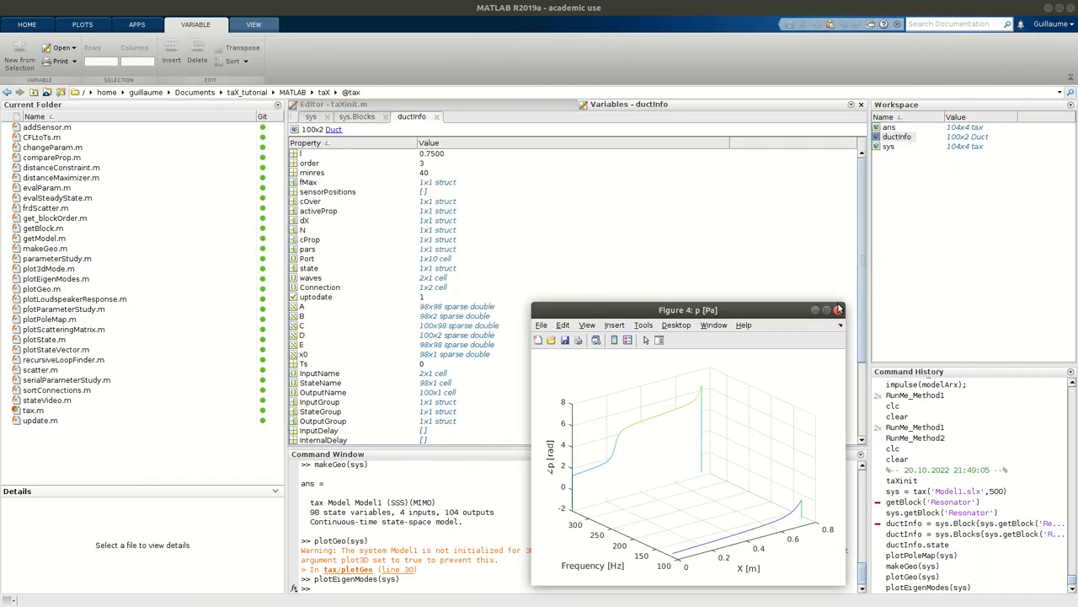
Close the last mode-shape figure, select the Tutorials folder under tax, and return to the command line
{"action": "left_click", "coordinate": [837, 310]}
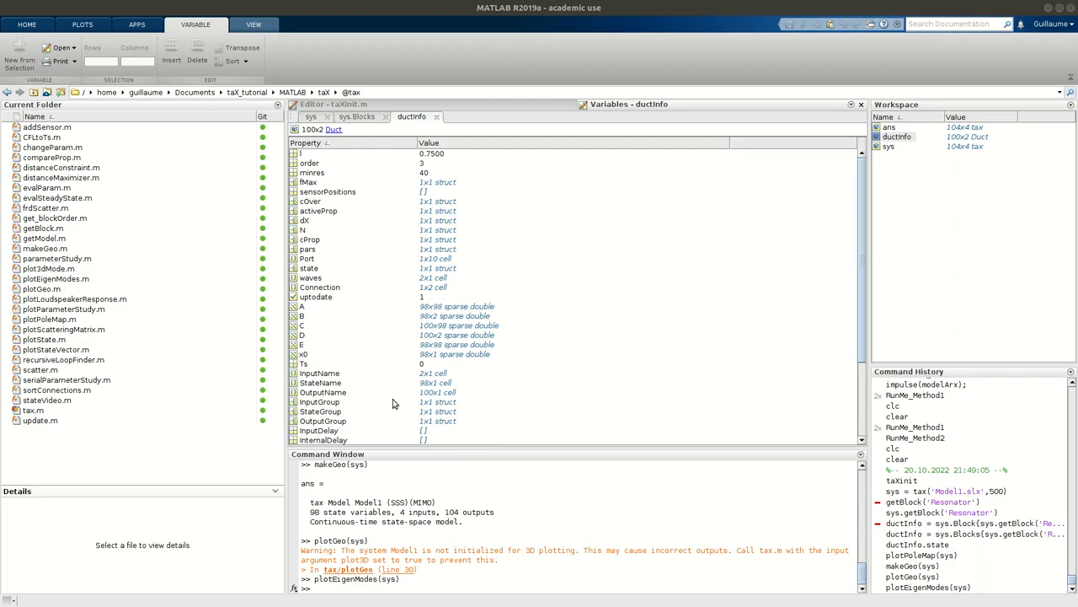
{"action": "mouse_move", "coordinate": [3, 223]}
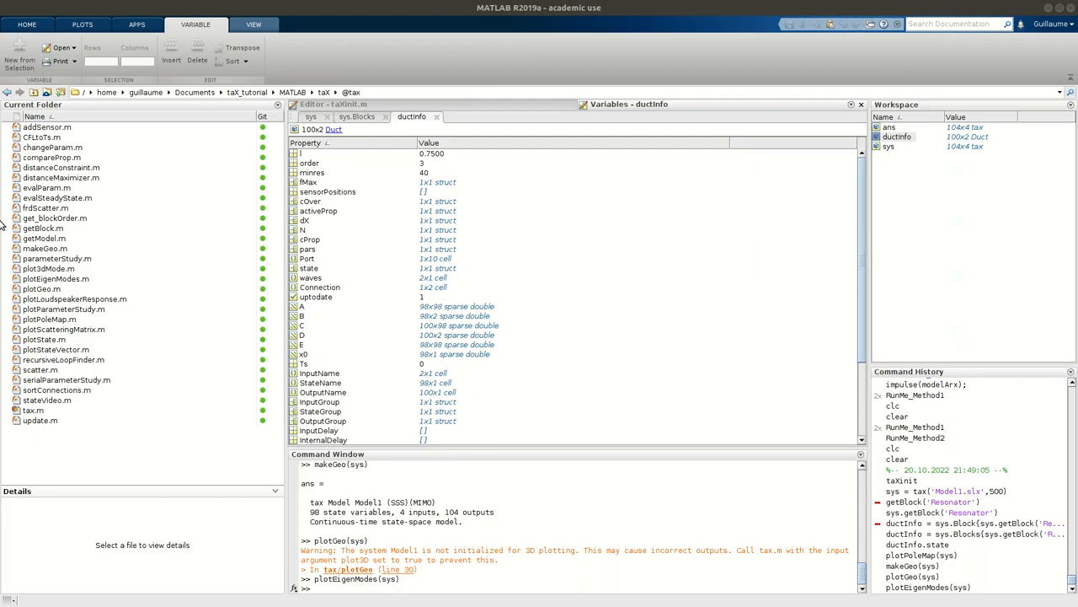
{"action": "mouse_move", "coordinate": [59, 263]}
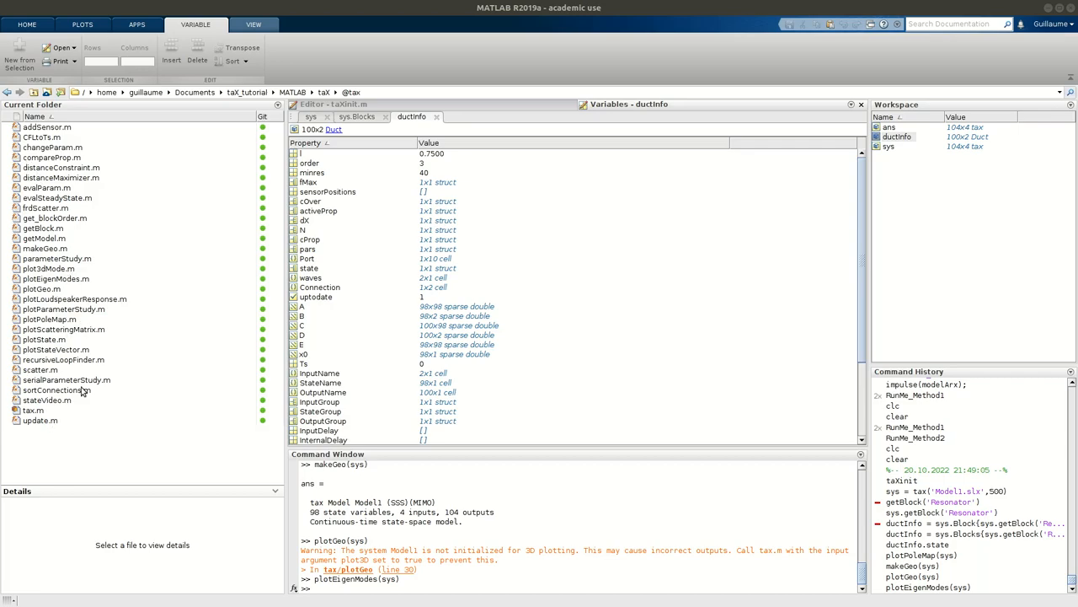
{"action": "mouse_move", "coordinate": [104, 377]}
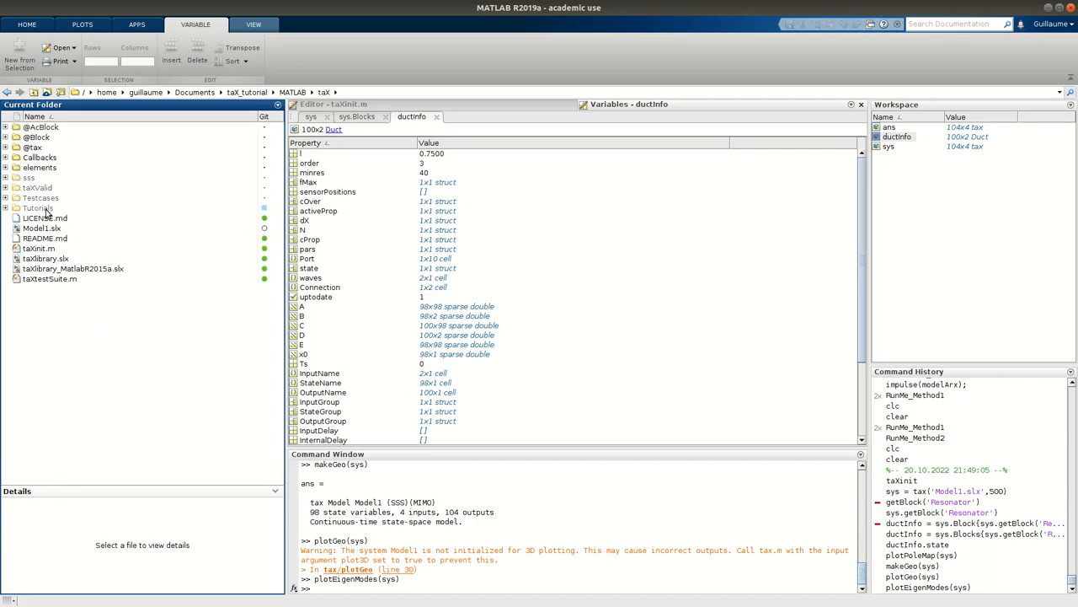
{"action": "left_click", "coordinate": [37, 209]}
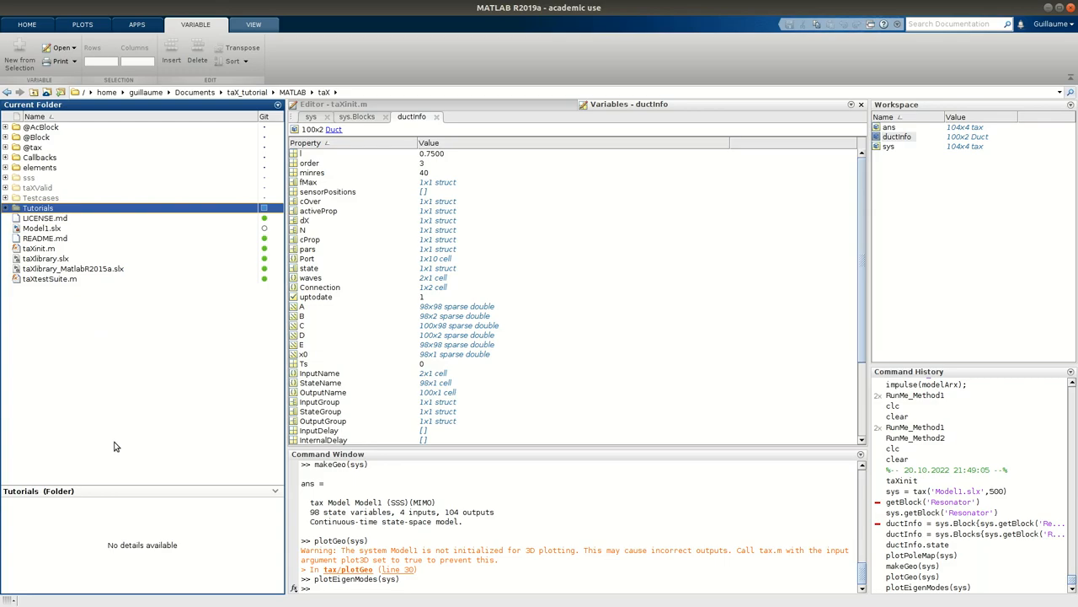
{"action": "left_click", "coordinate": [441, 579]}
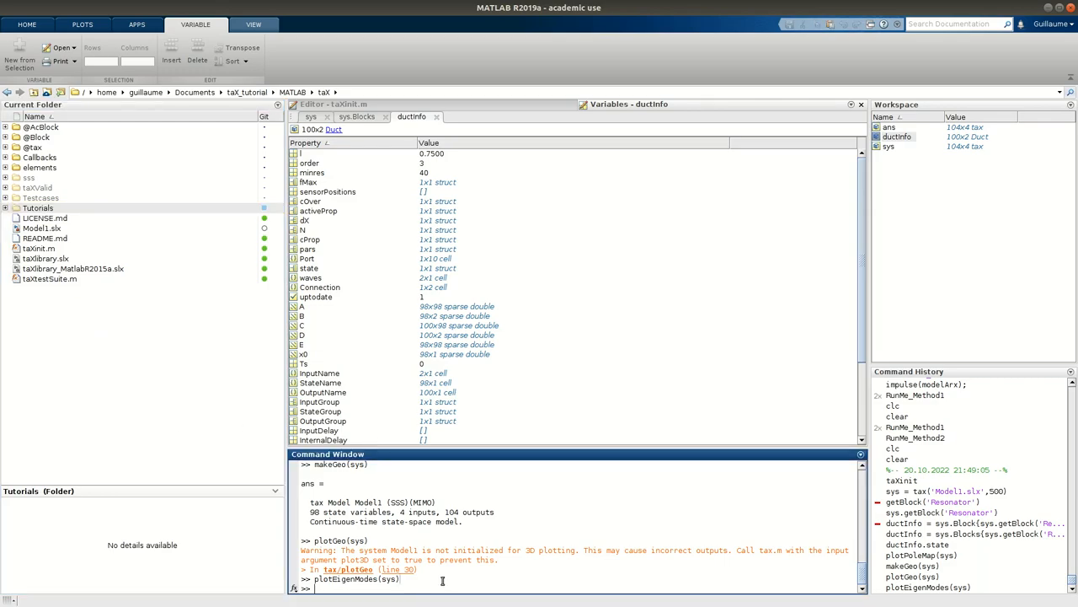